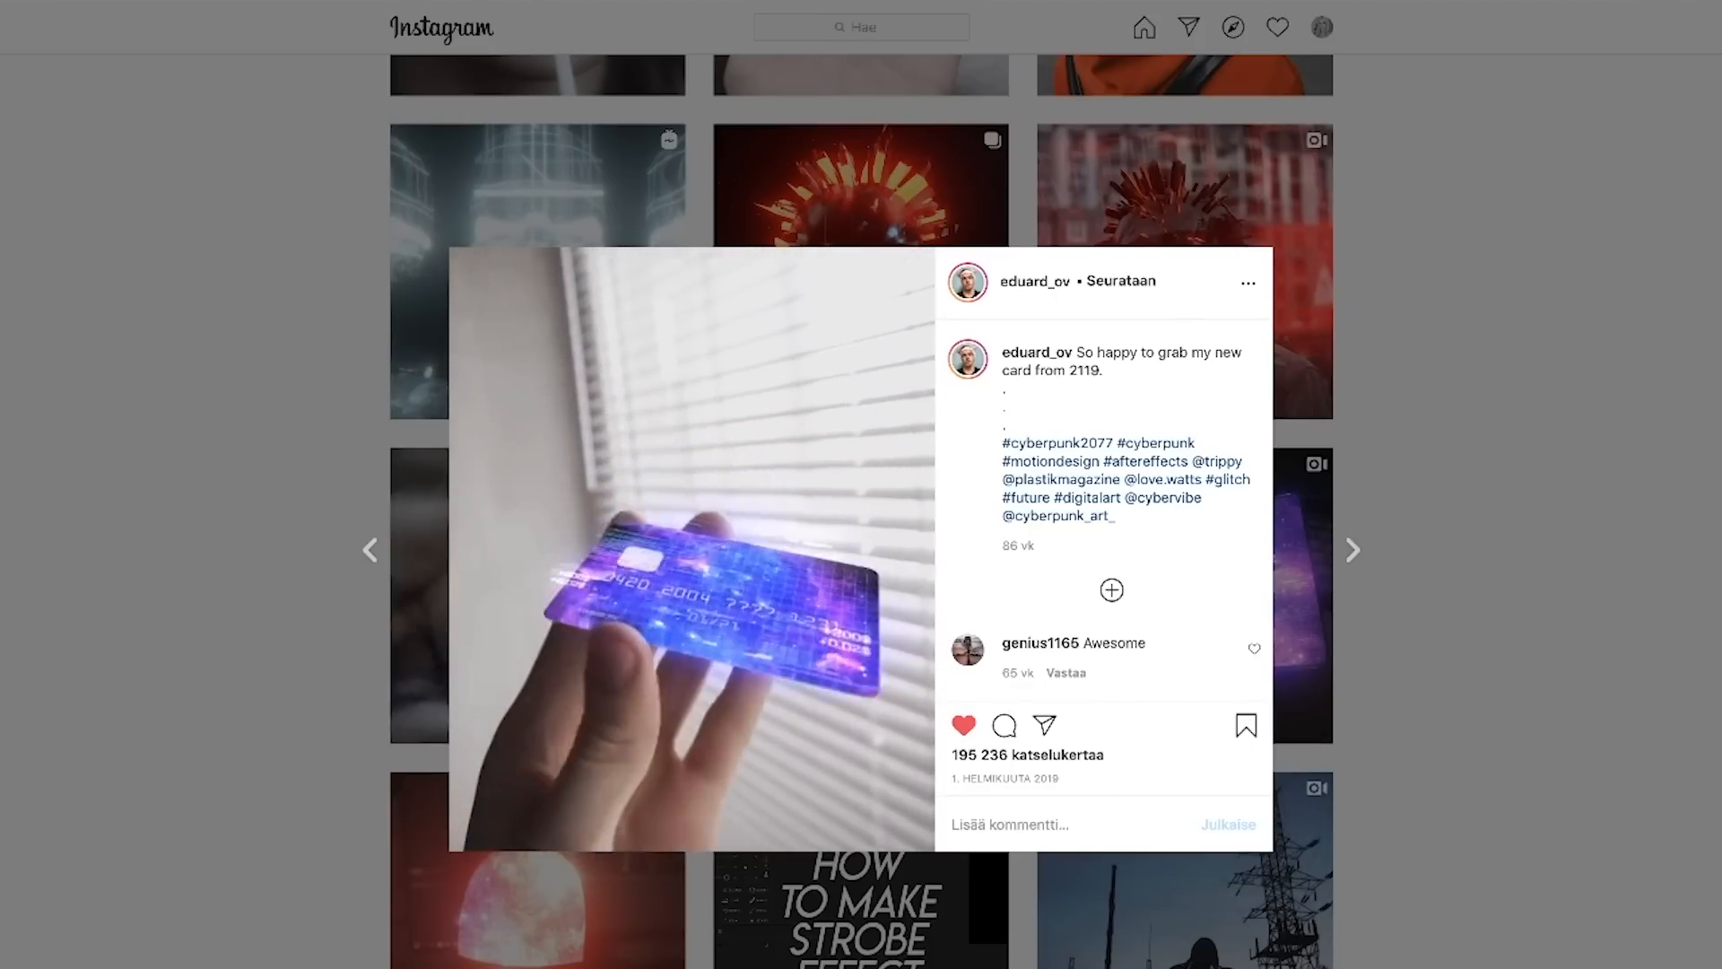
Advance through the Instagram example posts to the glowing space notebook.
{"action": "left_click", "coordinate": [1352, 549]}
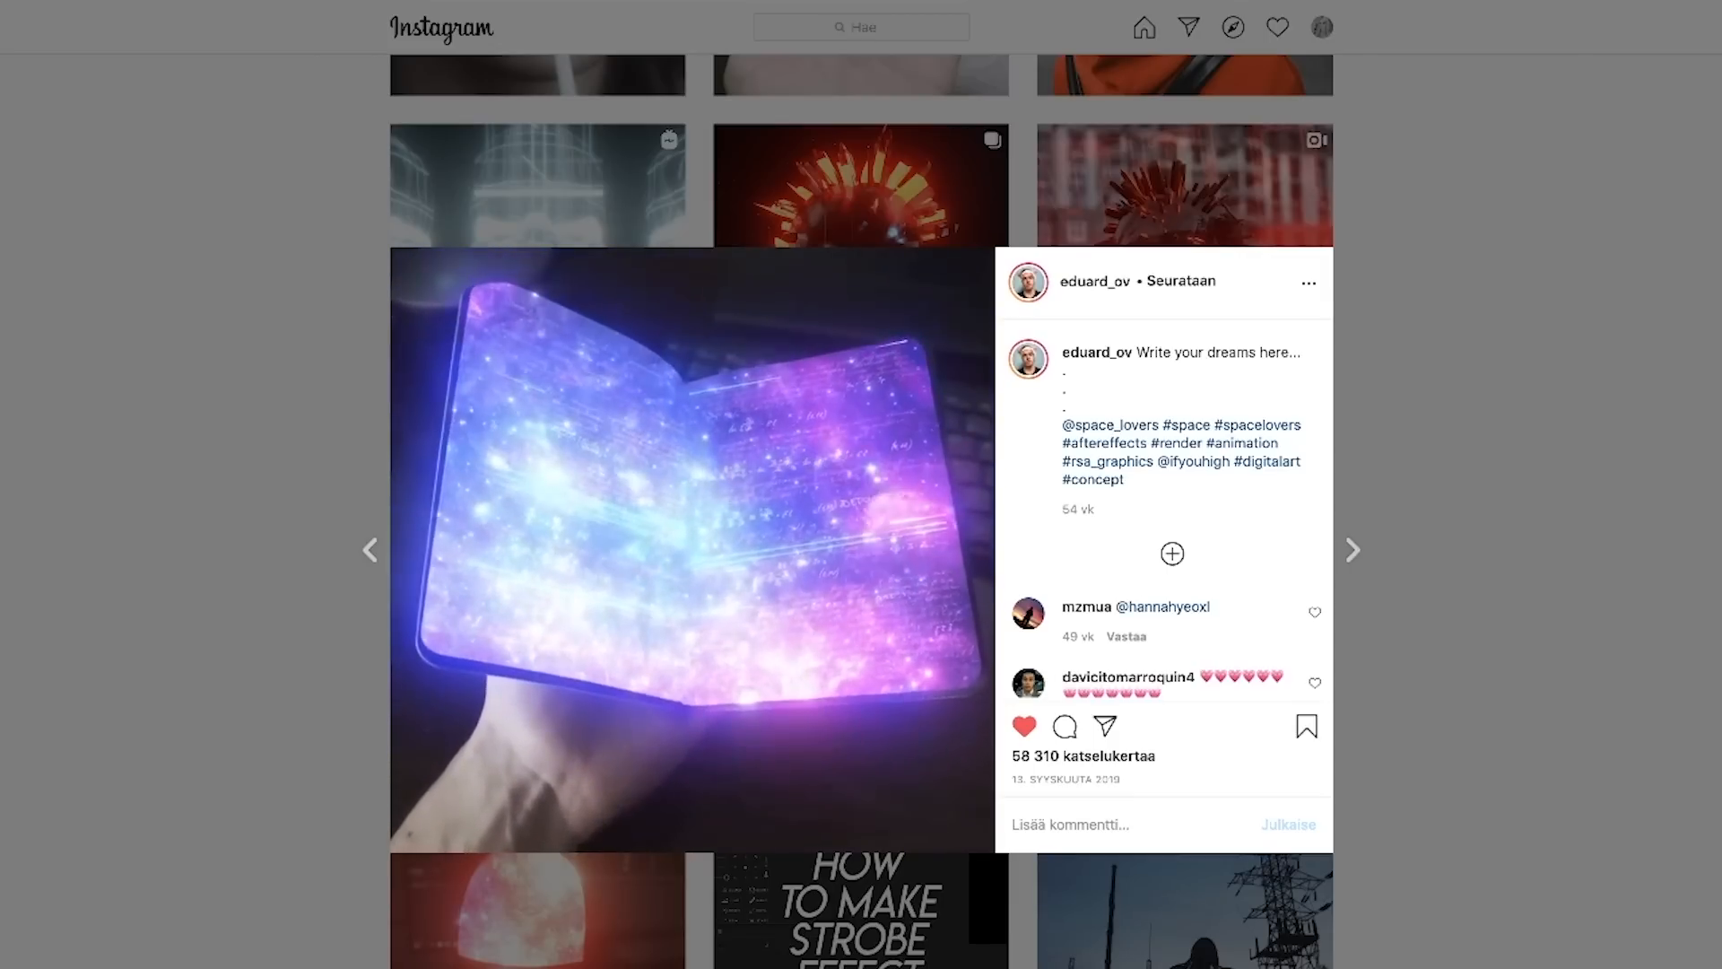
{"action": "left_click", "coordinate": [1353, 549]}
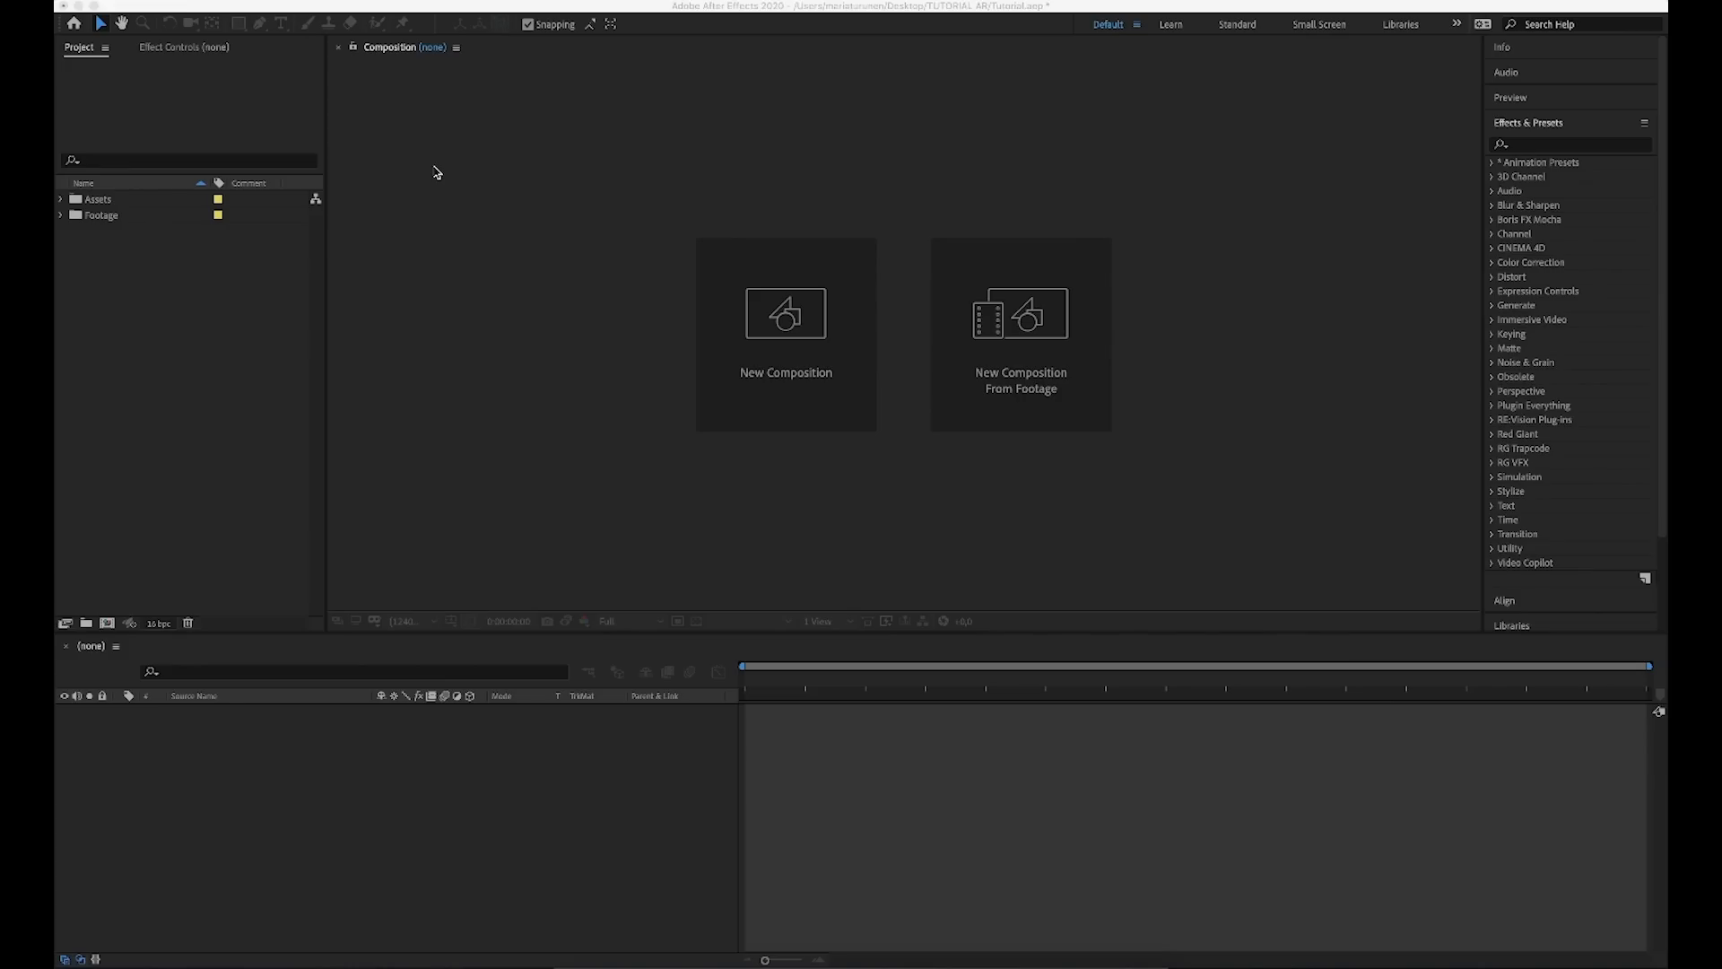
{"action": "mouse_move", "coordinate": [120, 233]}
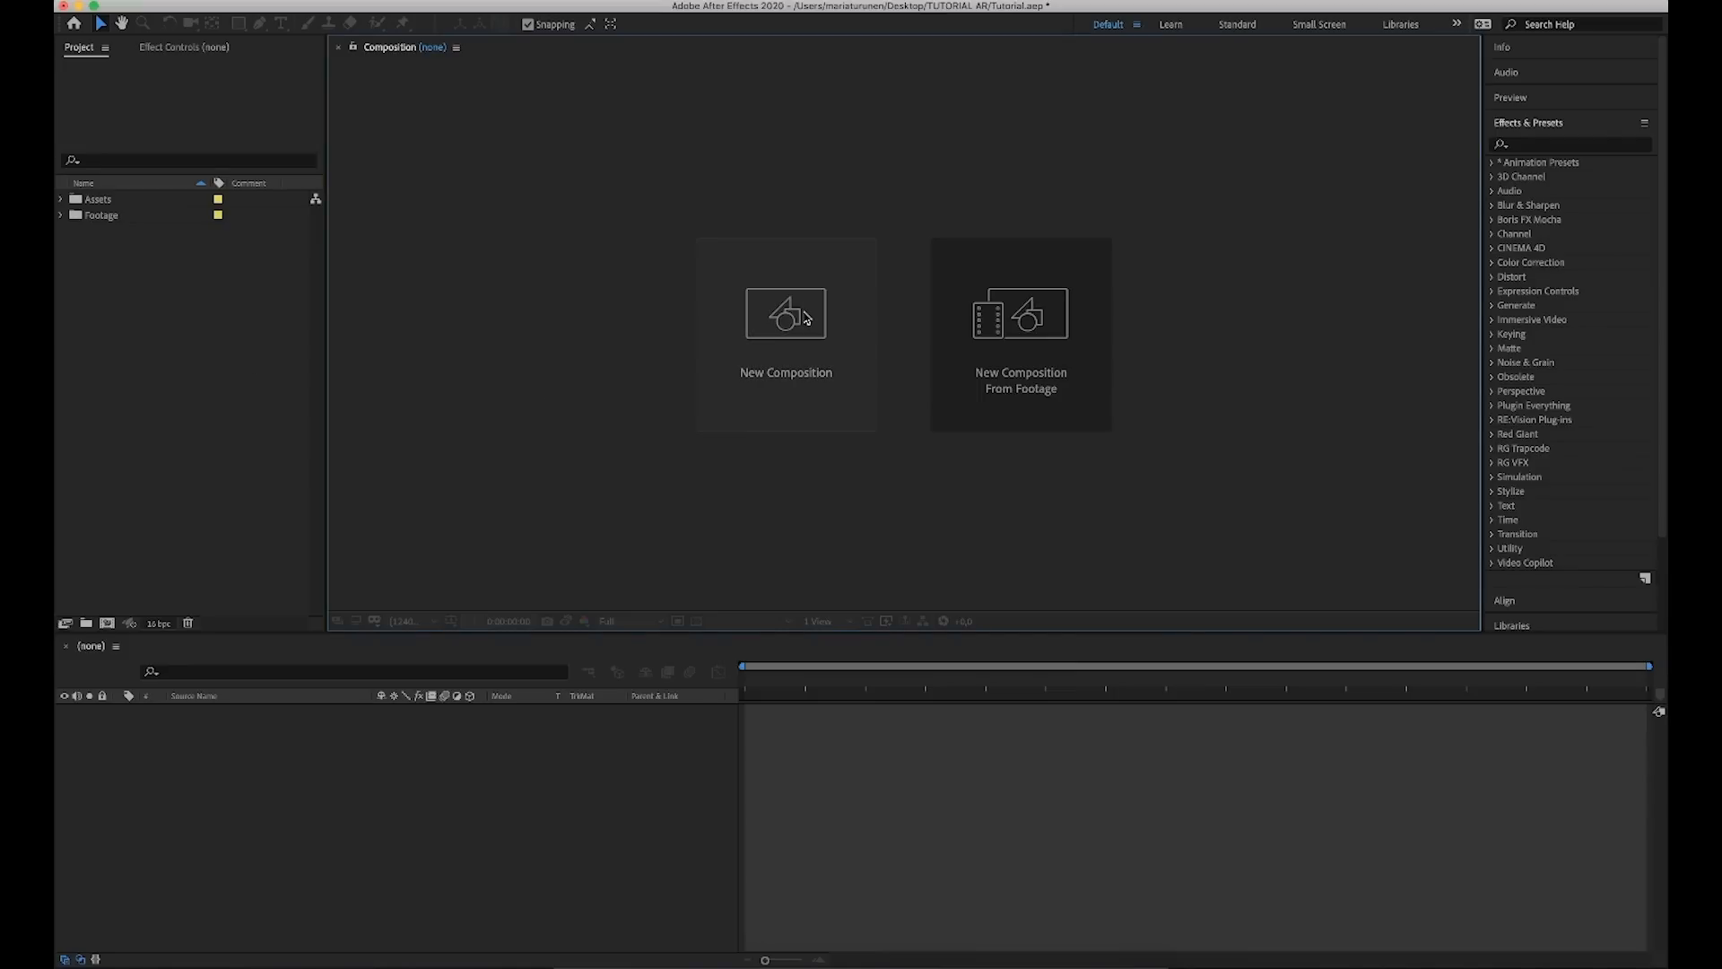
Create a new 1080×1080 composition named Main Comp.
{"action": "left_click", "coordinate": [785, 330]}
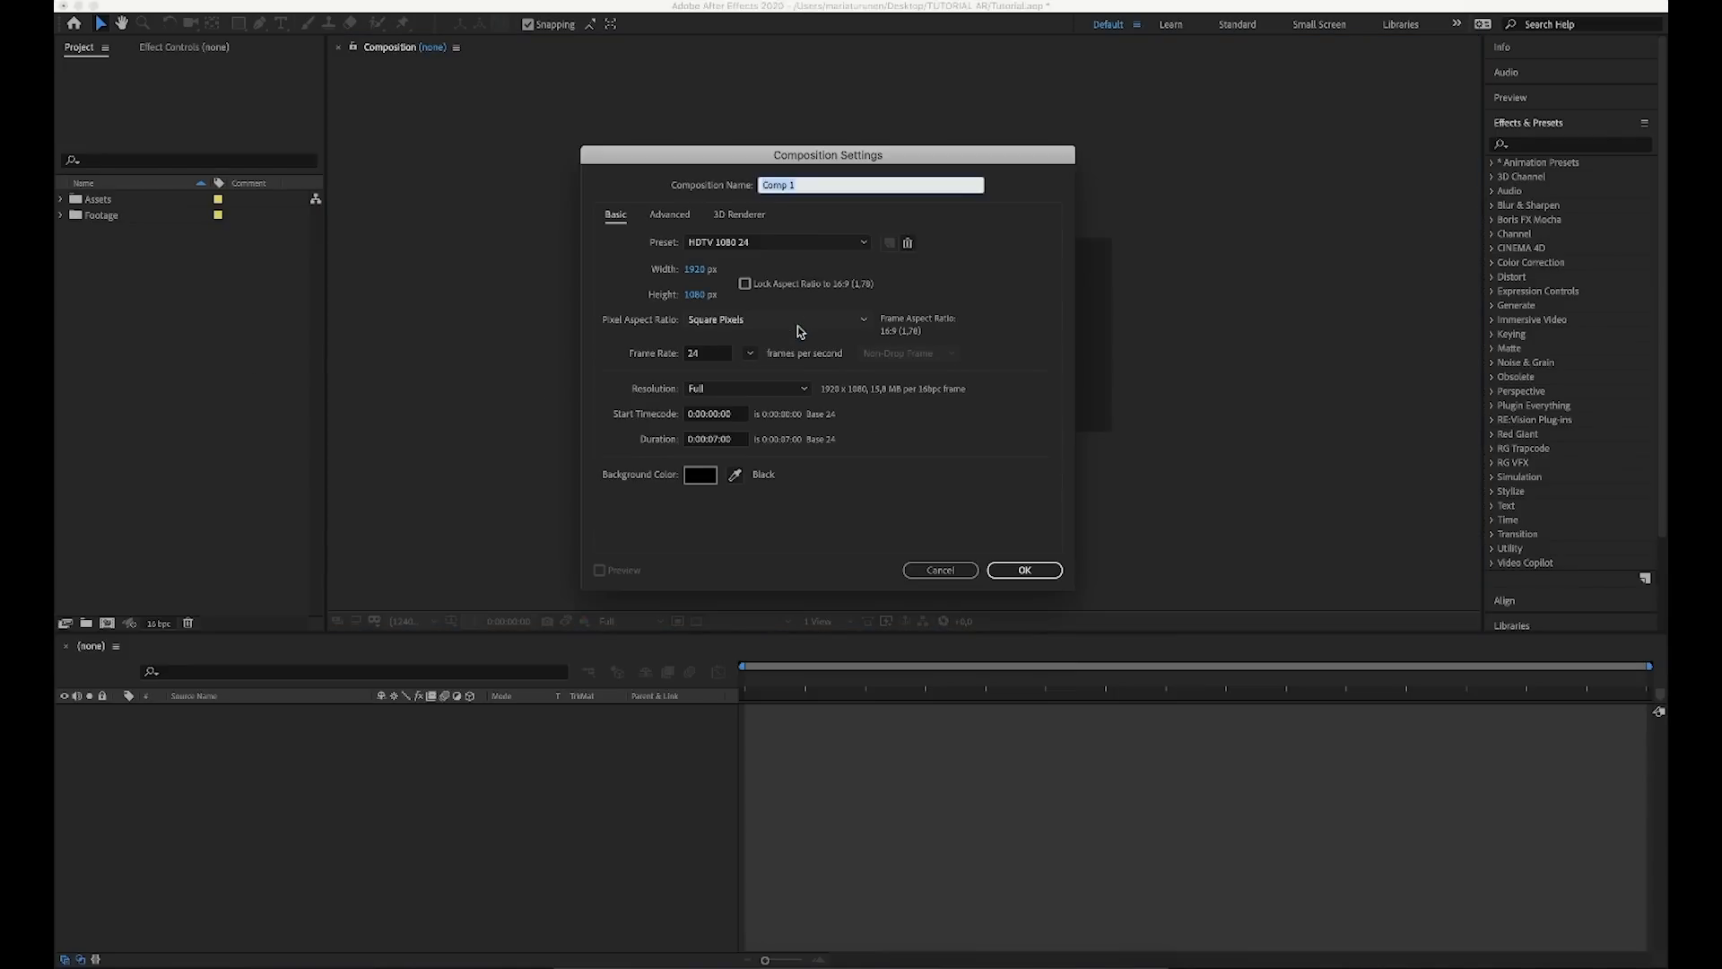
{"action": "type", "text": "Main Co"}
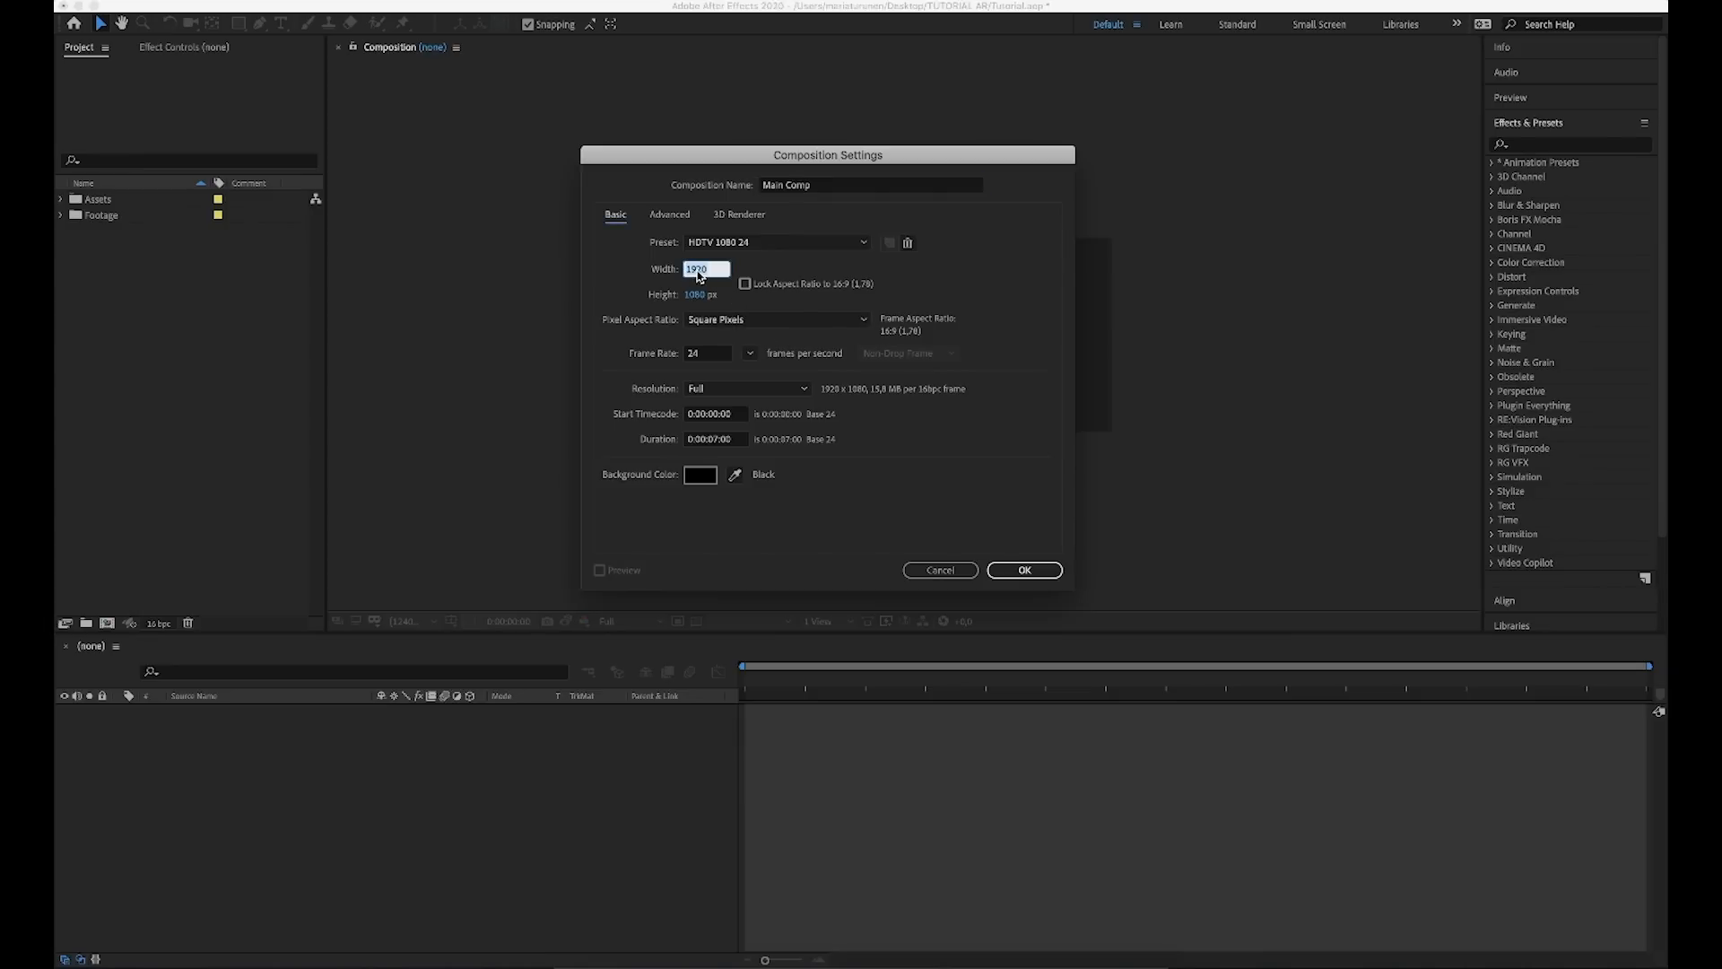
{"action": "type", "text": "1080"}
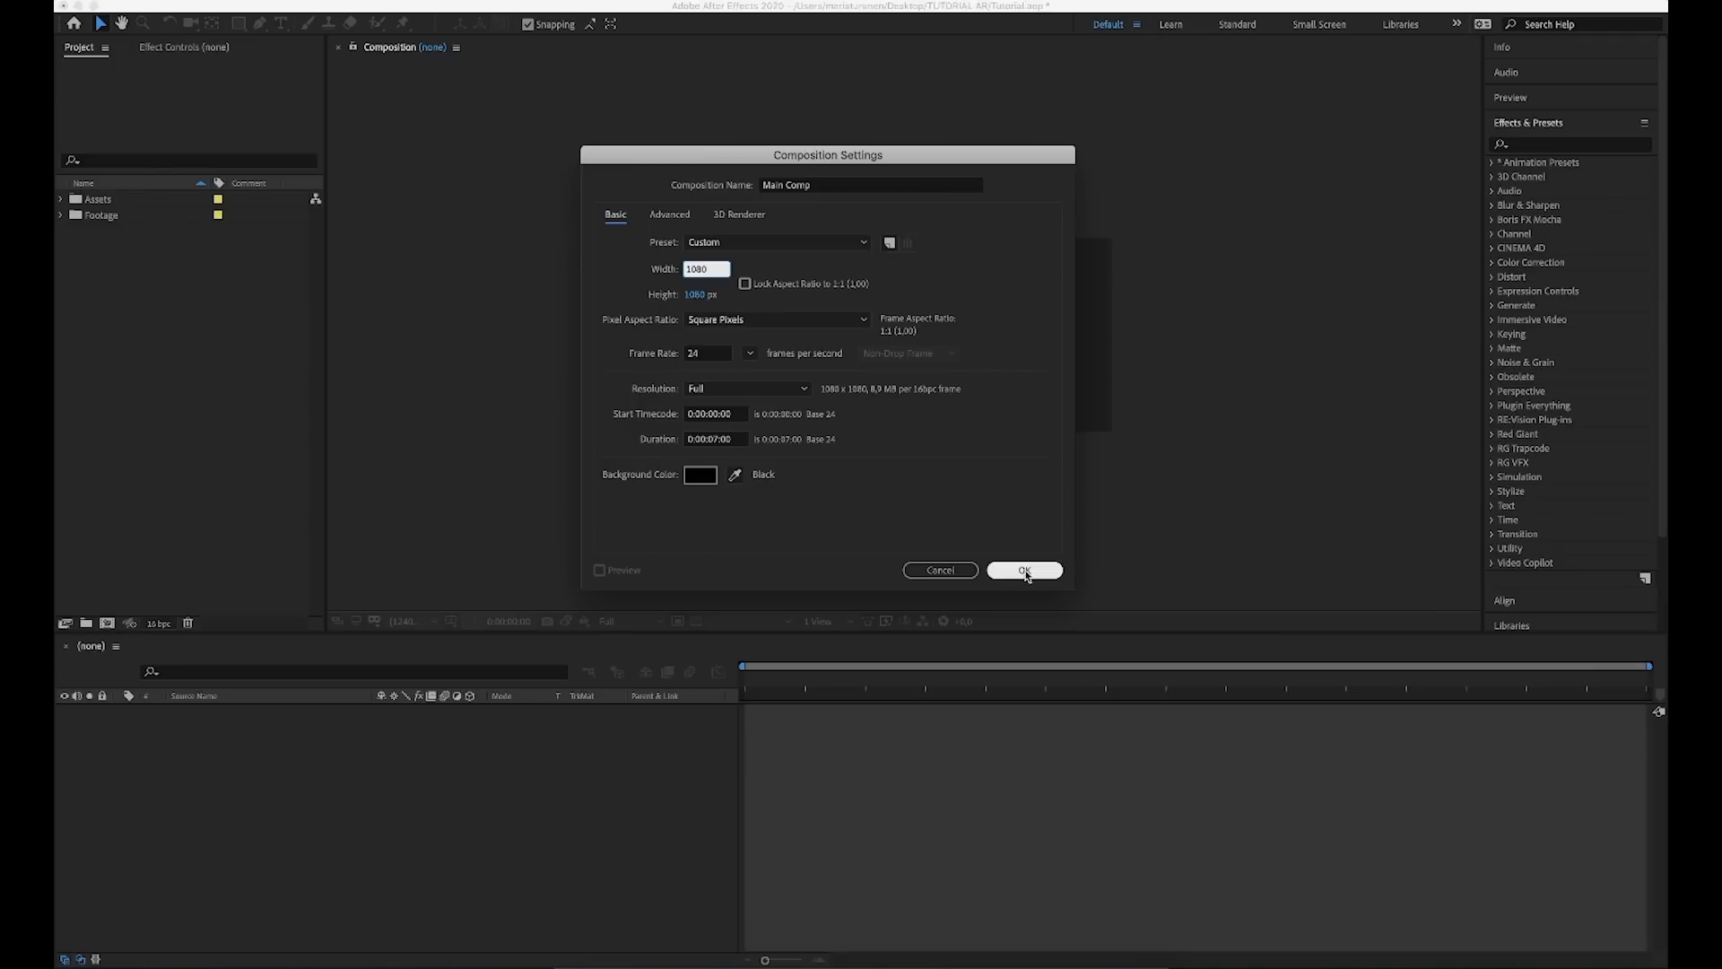
{"action": "left_click", "coordinate": [1022, 568]}
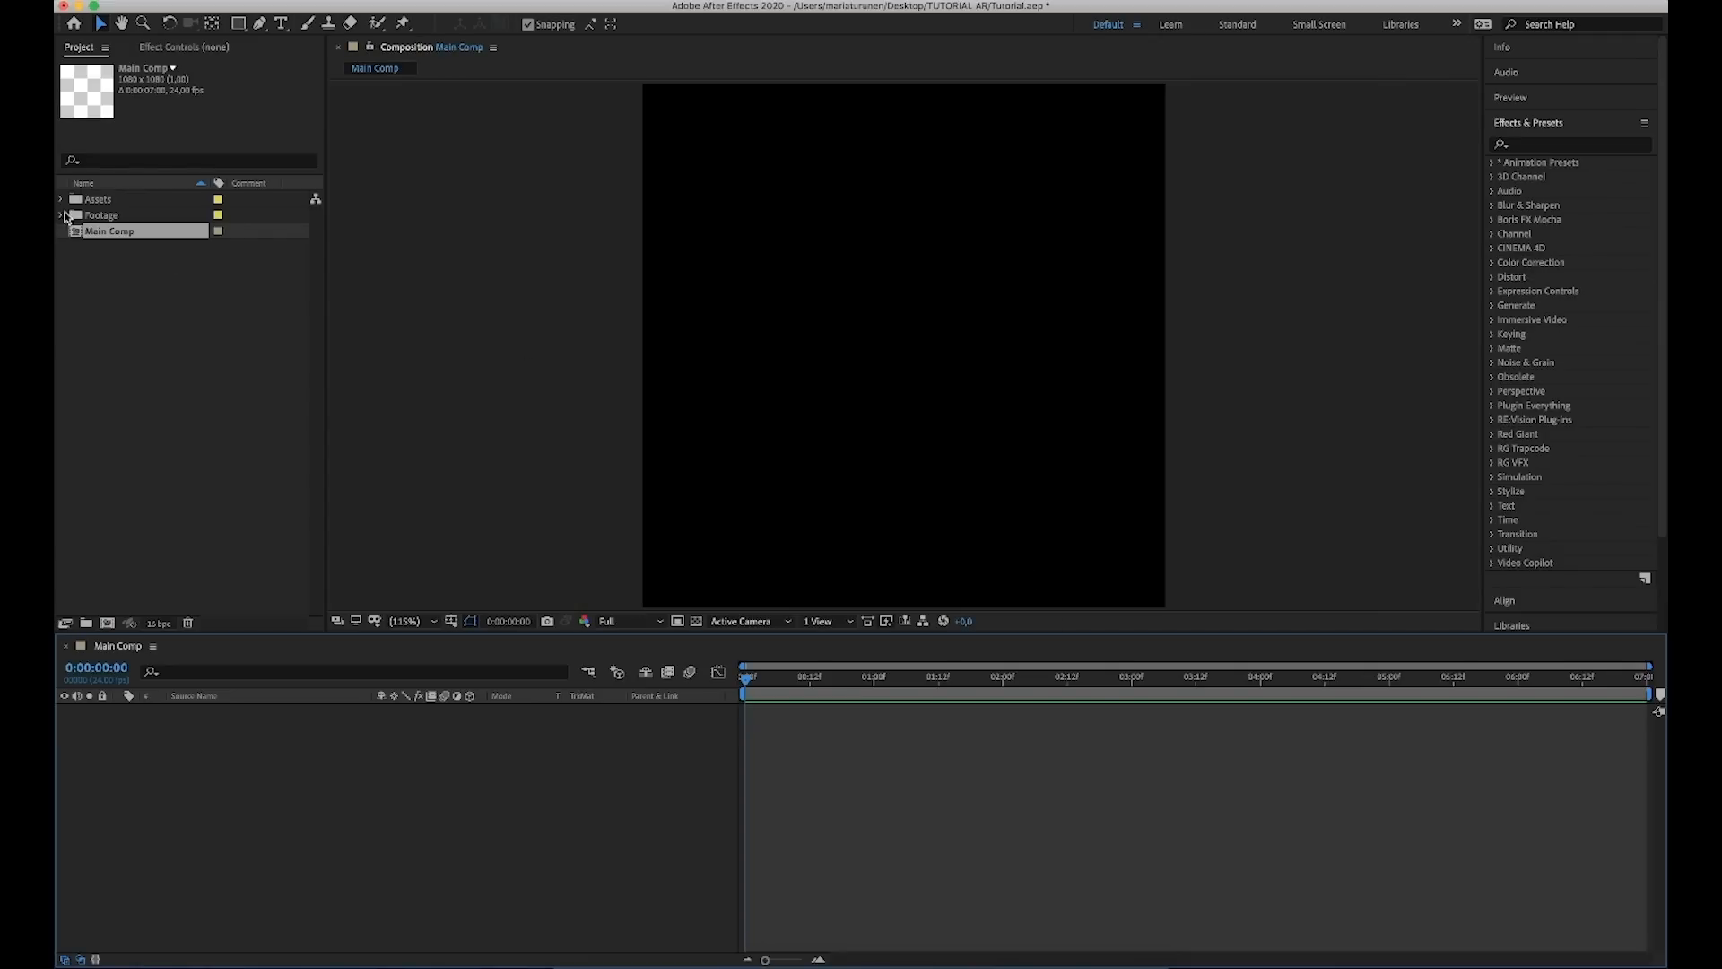
Place Footage.mp4 in the timeline and precompose it, naming the precomp Footage.
{"action": "left_click", "coordinate": [63, 215]}
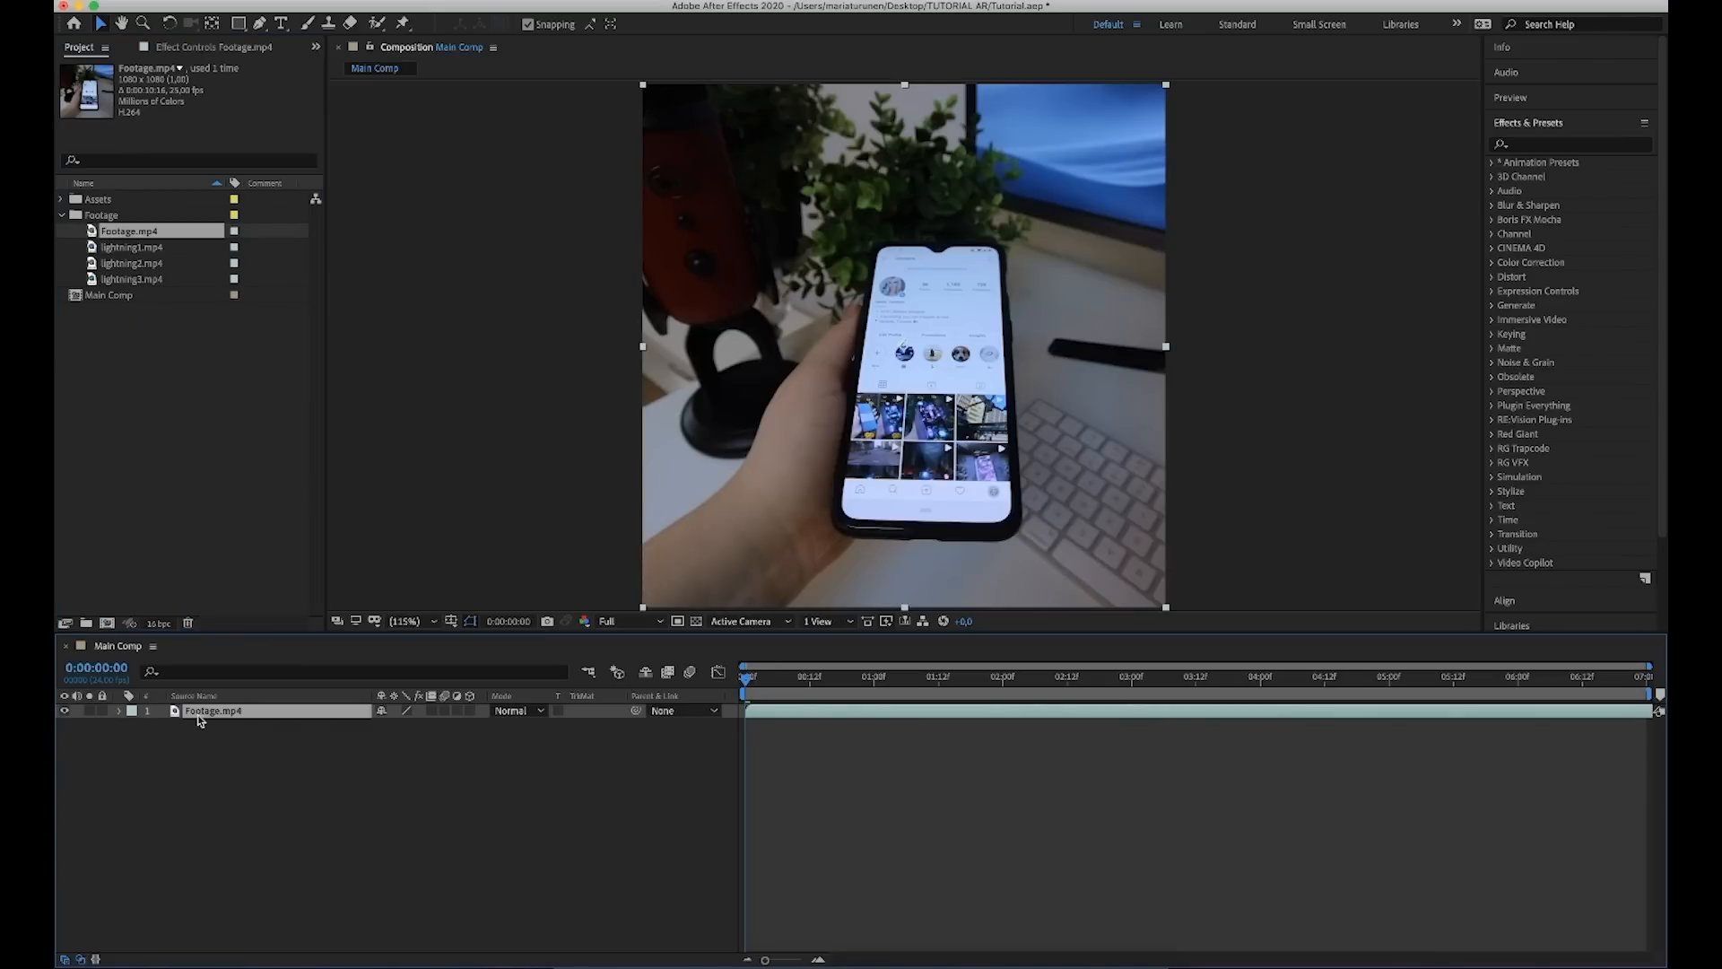
{"action": "right_click", "coordinate": [202, 716]}
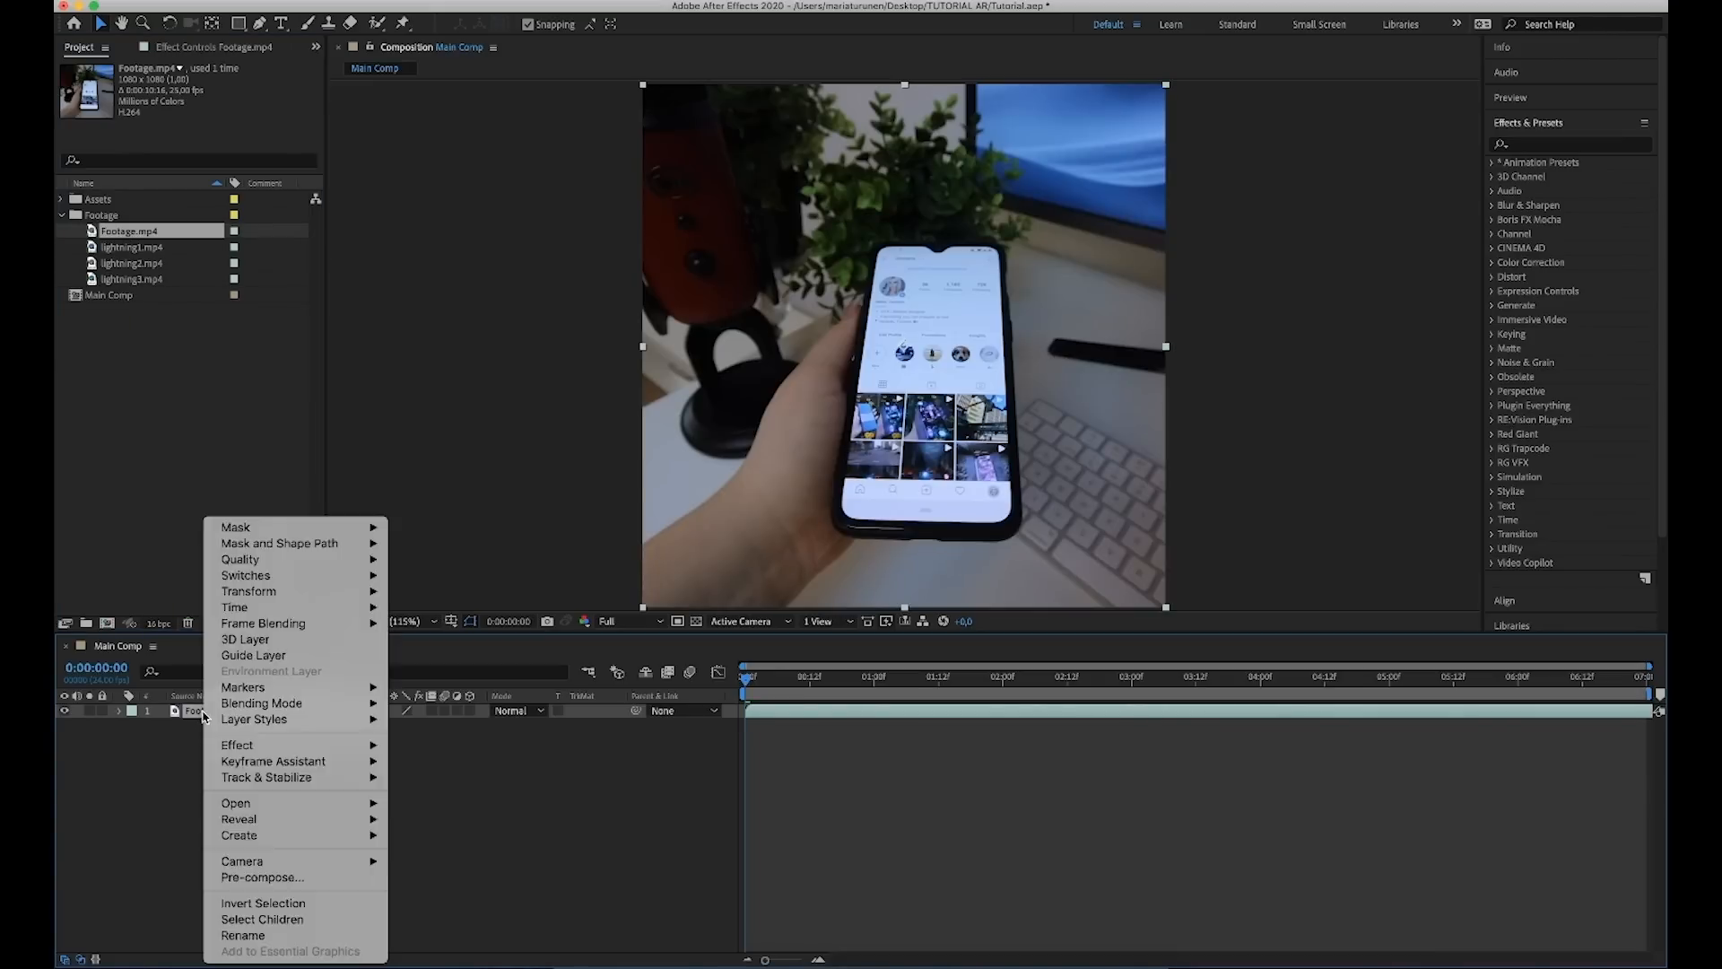
{"action": "left_click", "coordinate": [261, 877]}
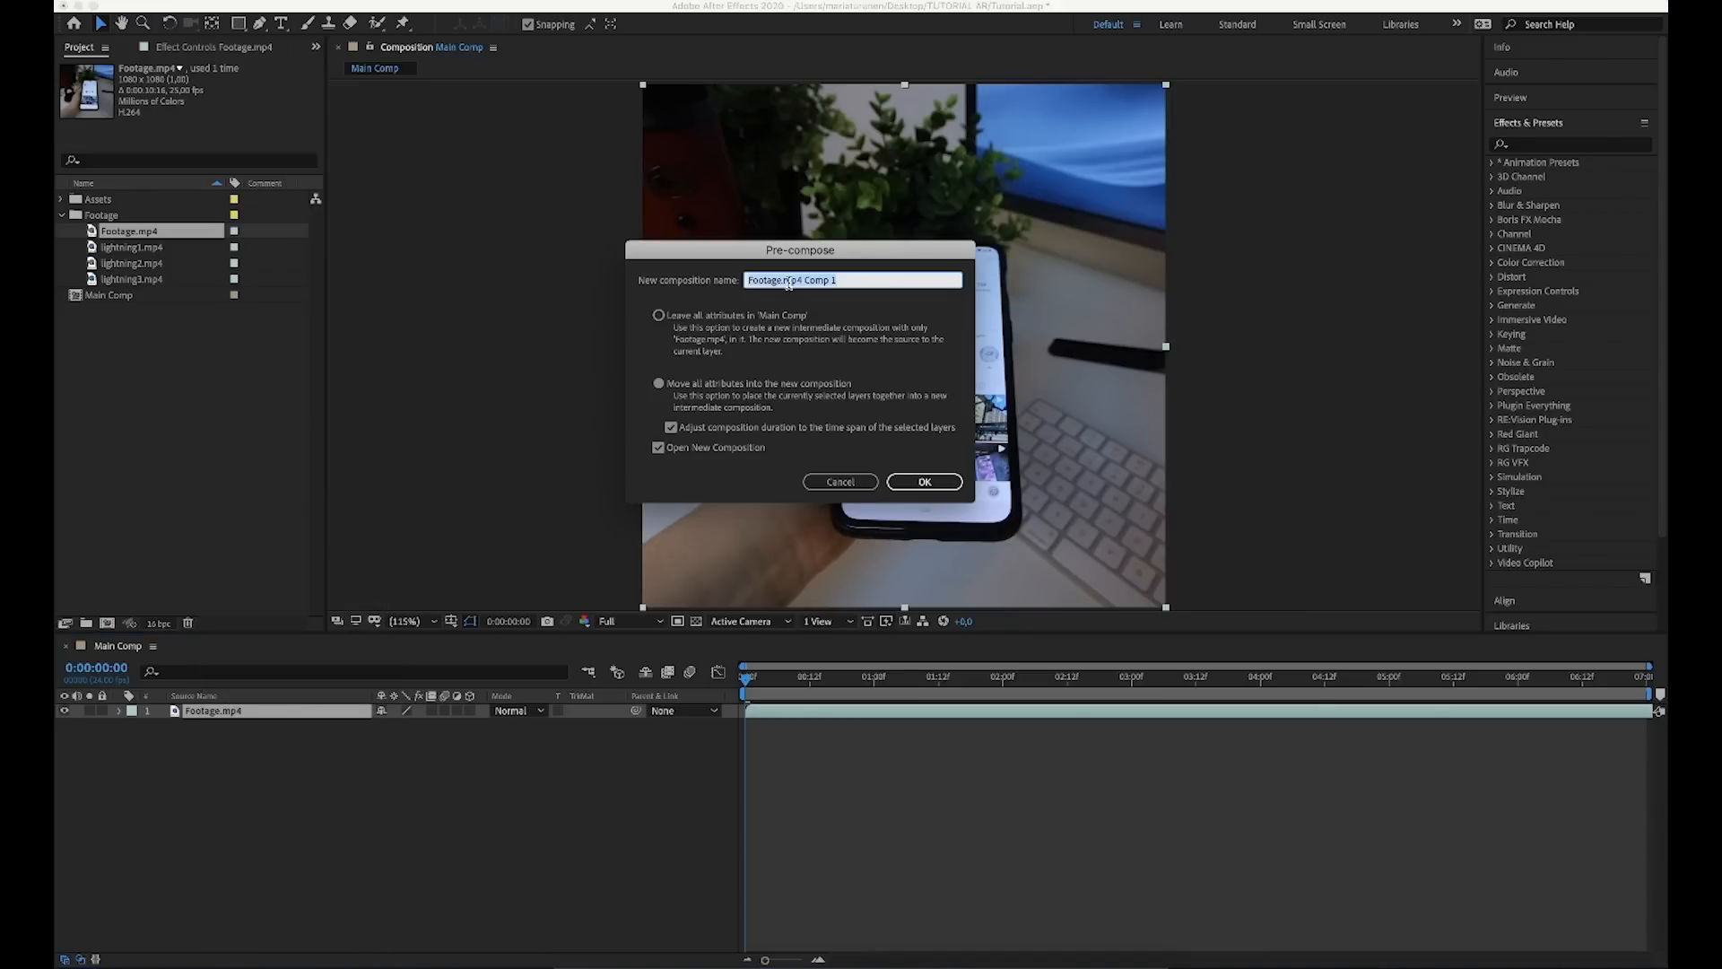
{"action": "type", "text": "Footage"}
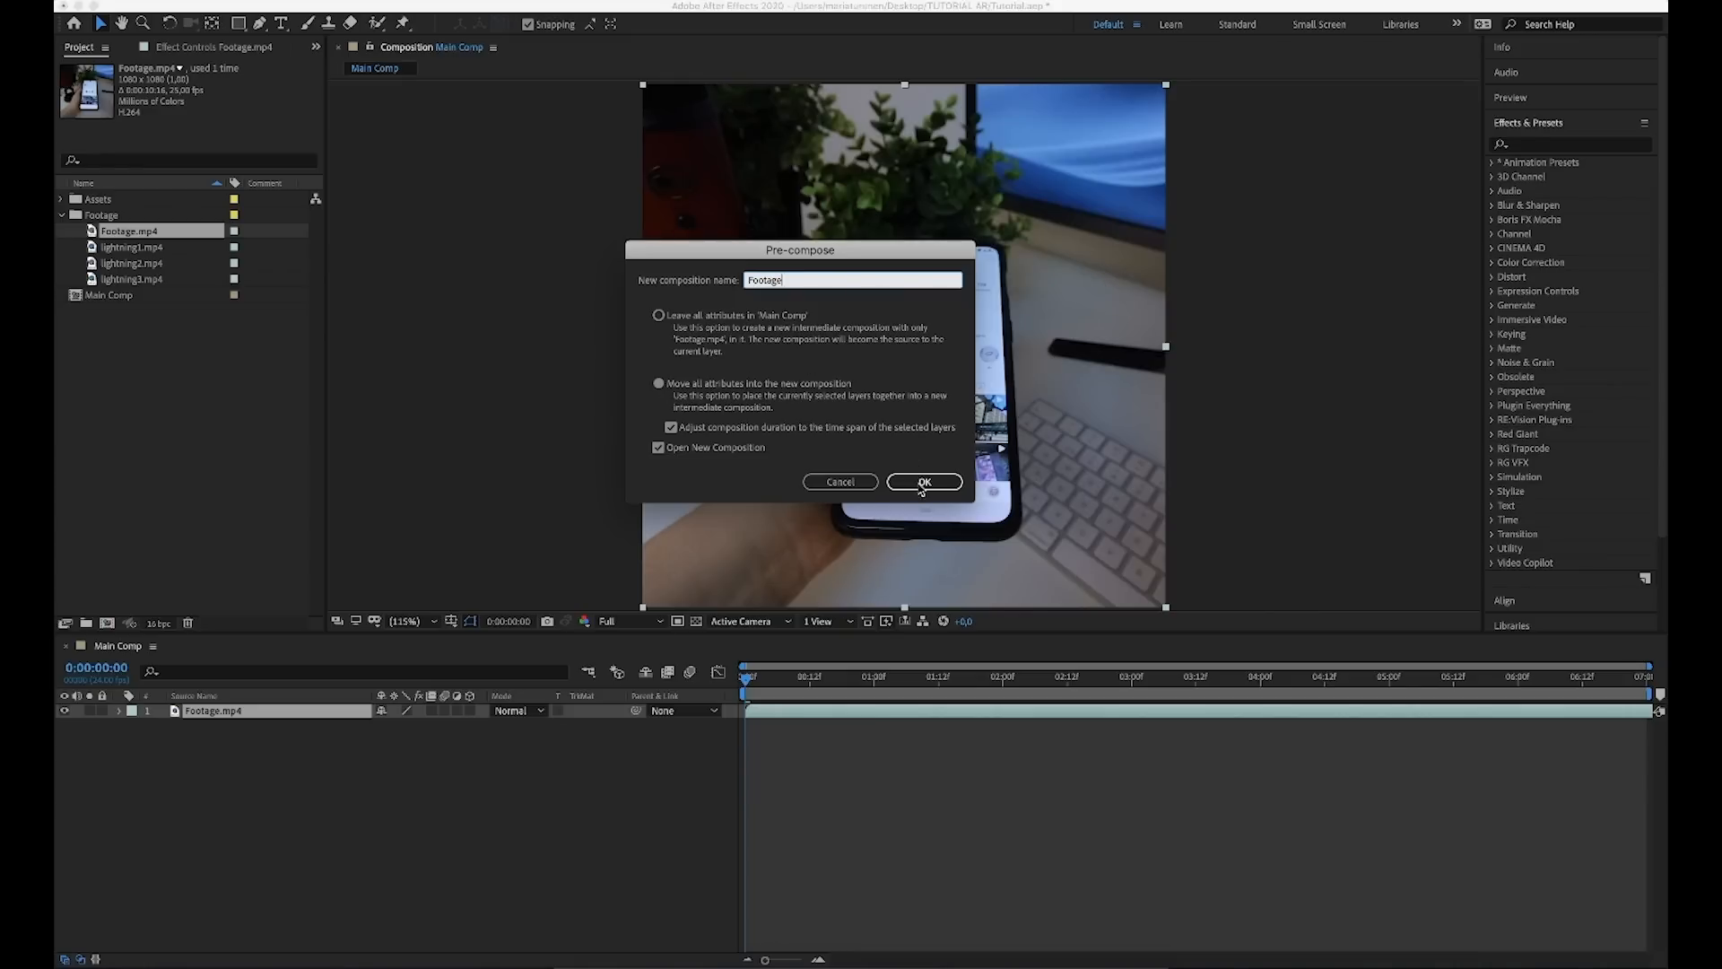
Confirm the Footage precomp and set its composition frame rate to 24 fps.
{"action": "left_click", "coordinate": [924, 481]}
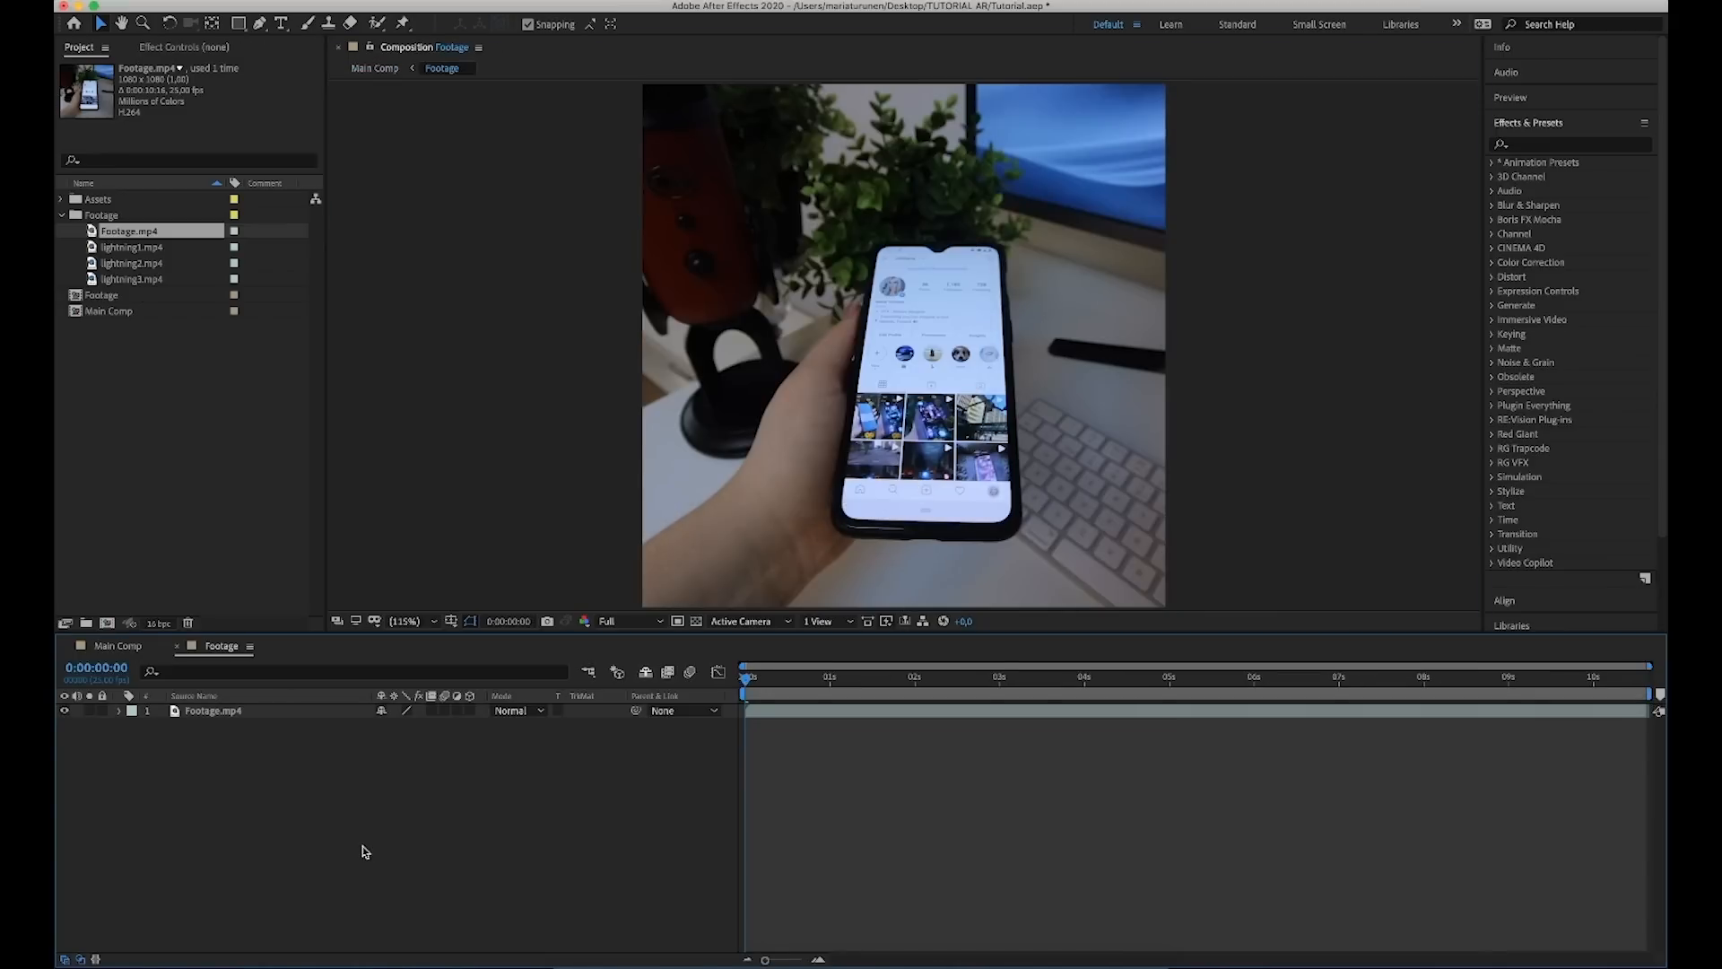
{"action": "mouse_move", "coordinate": [262, 97]}
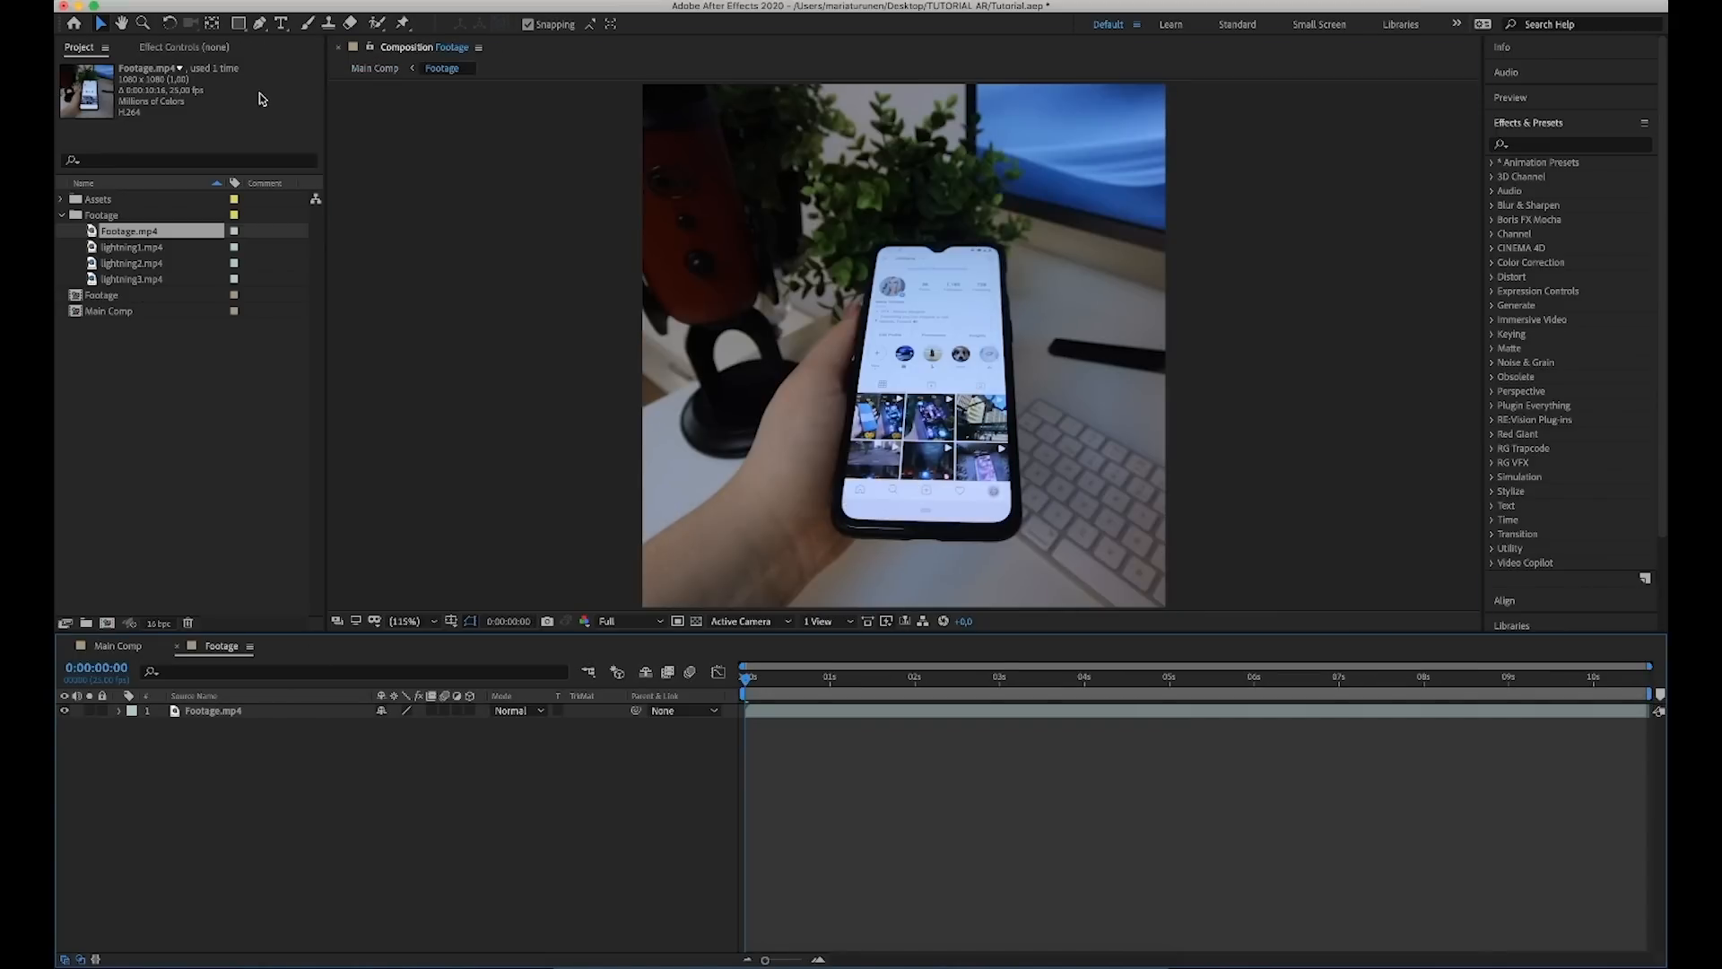
{"action": "left_click", "coordinate": [319, 9]}
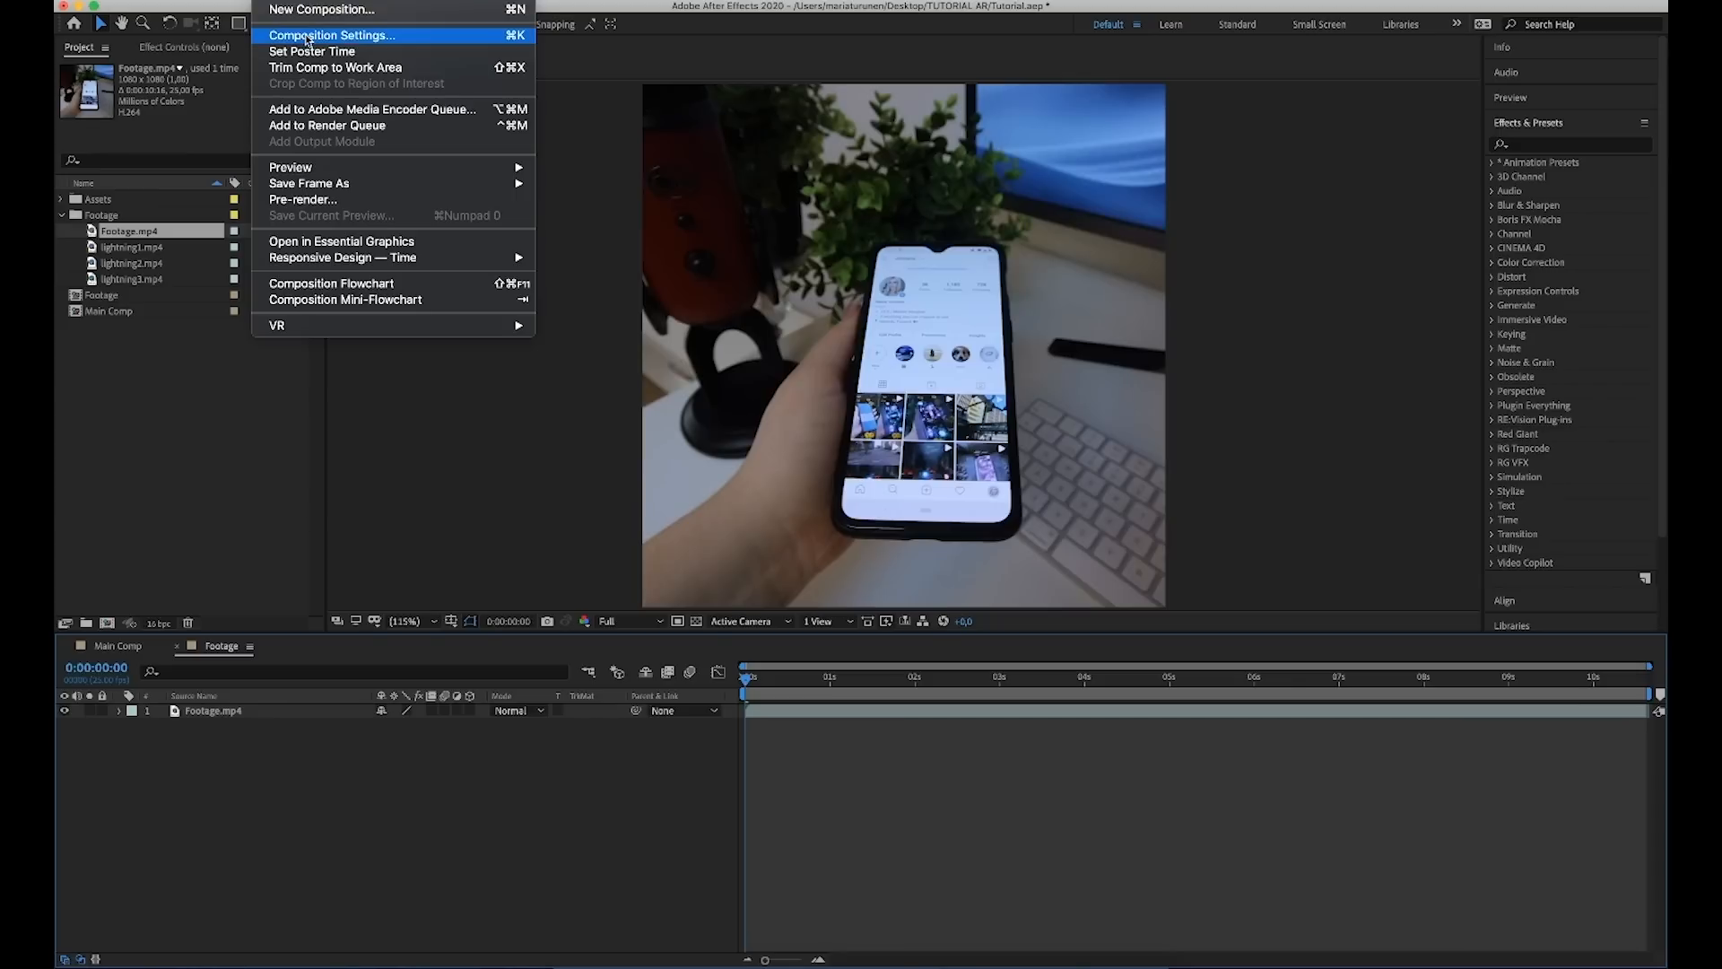
{"action": "left_click", "coordinate": [330, 34]}
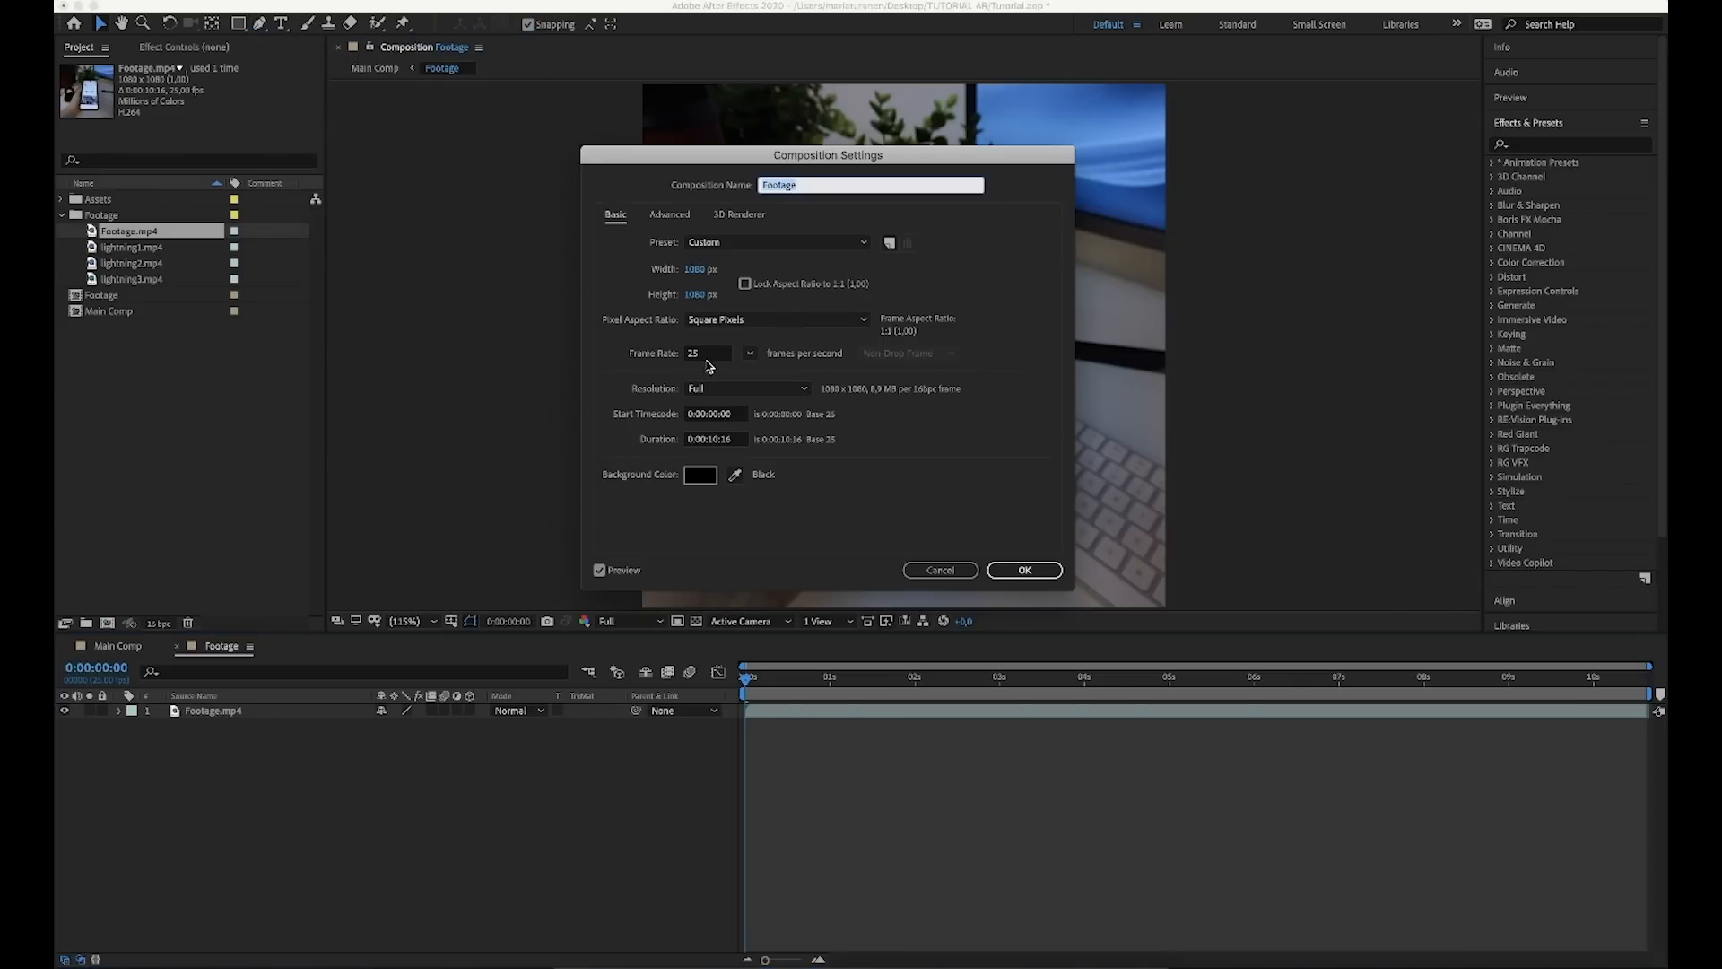
{"action": "left_click", "coordinate": [709, 354]}
{"action": "type", "text": "24"}
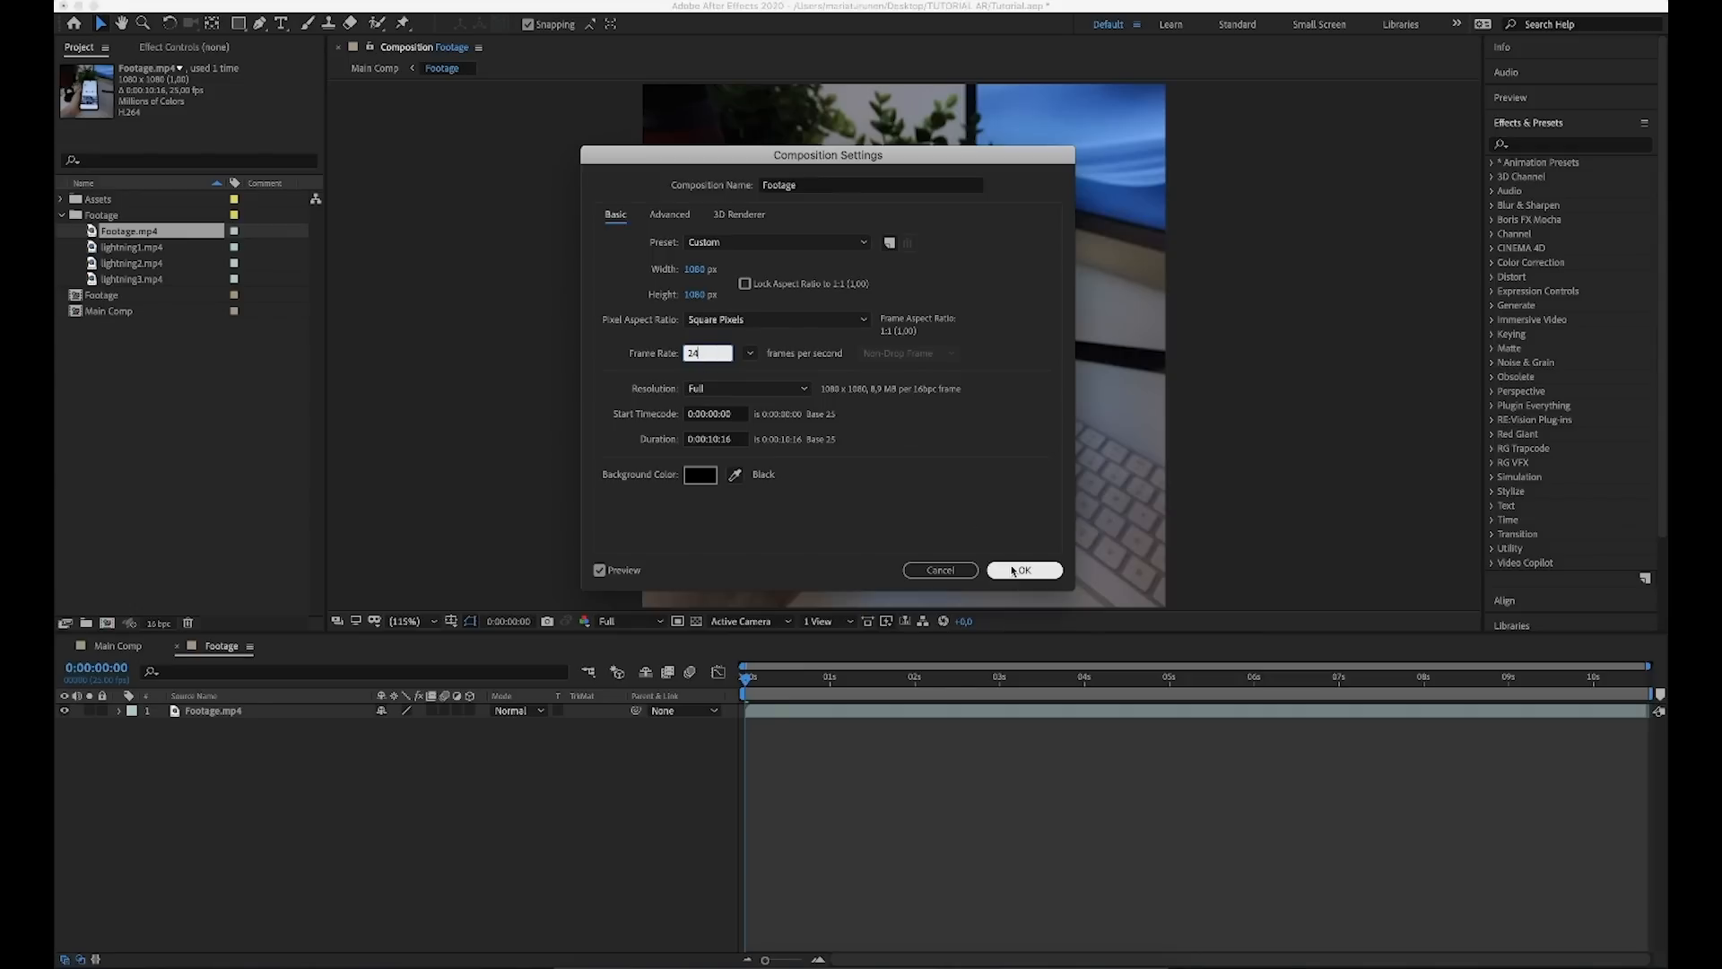
{"action": "left_click", "coordinate": [1022, 569]}
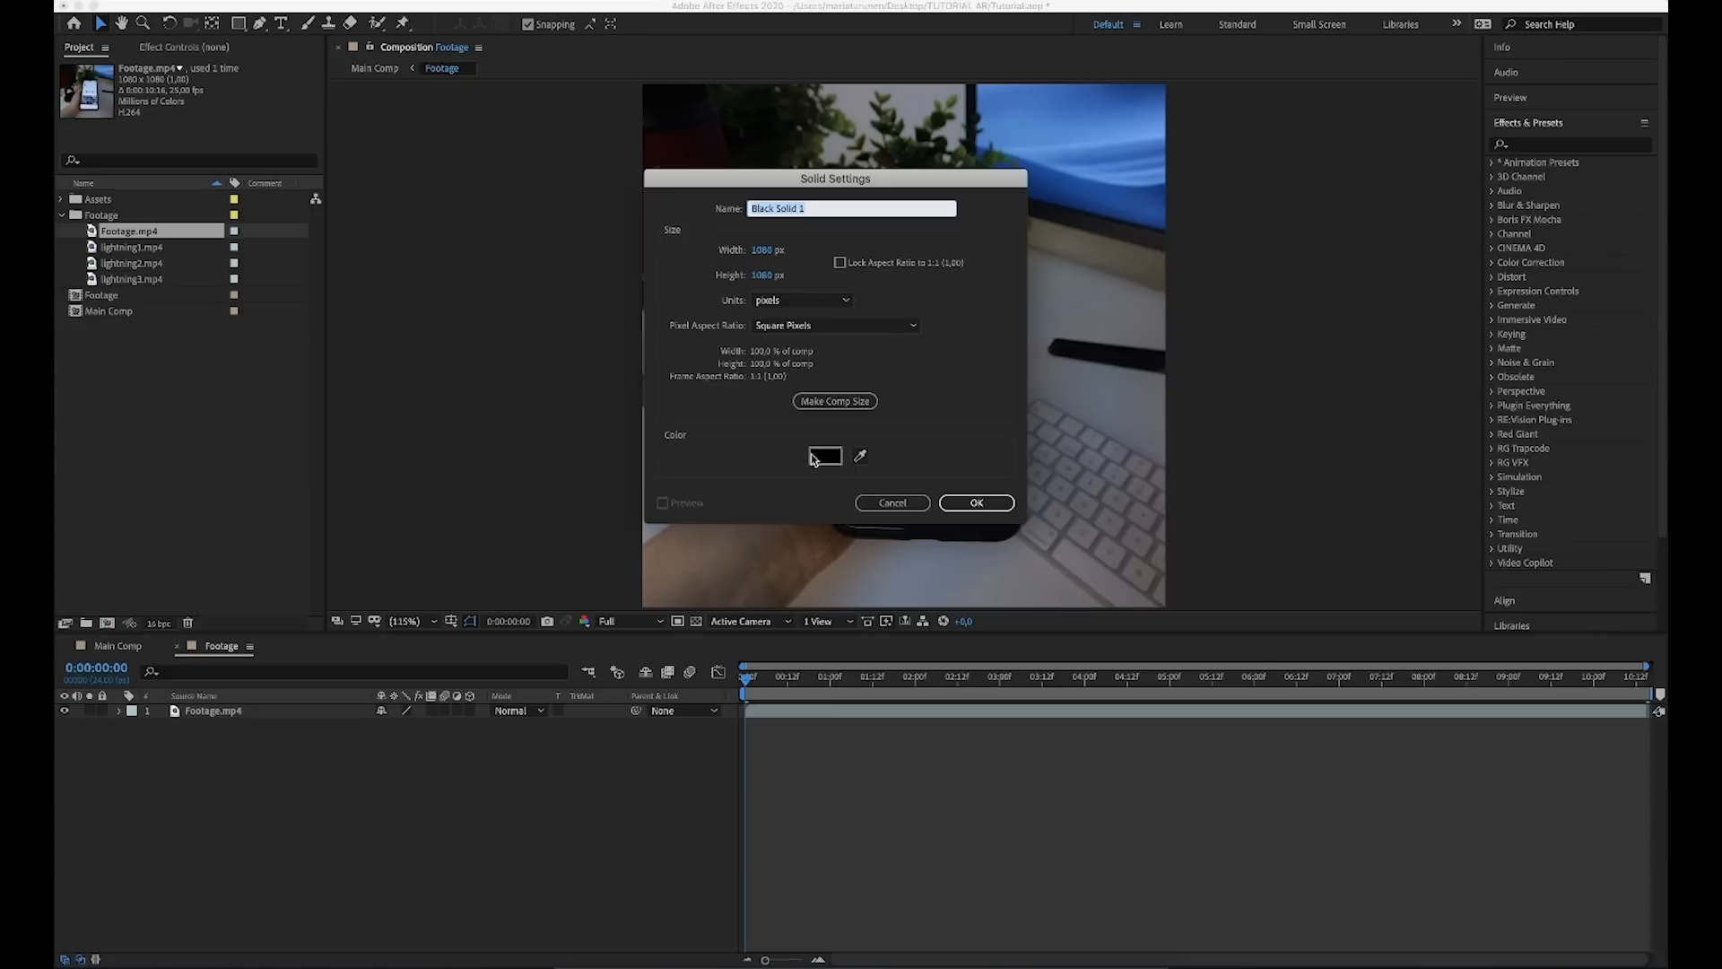
Add a full-size black solid at 40% opacity and draw a mask around the phone.
{"action": "left_click", "coordinate": [974, 502]}
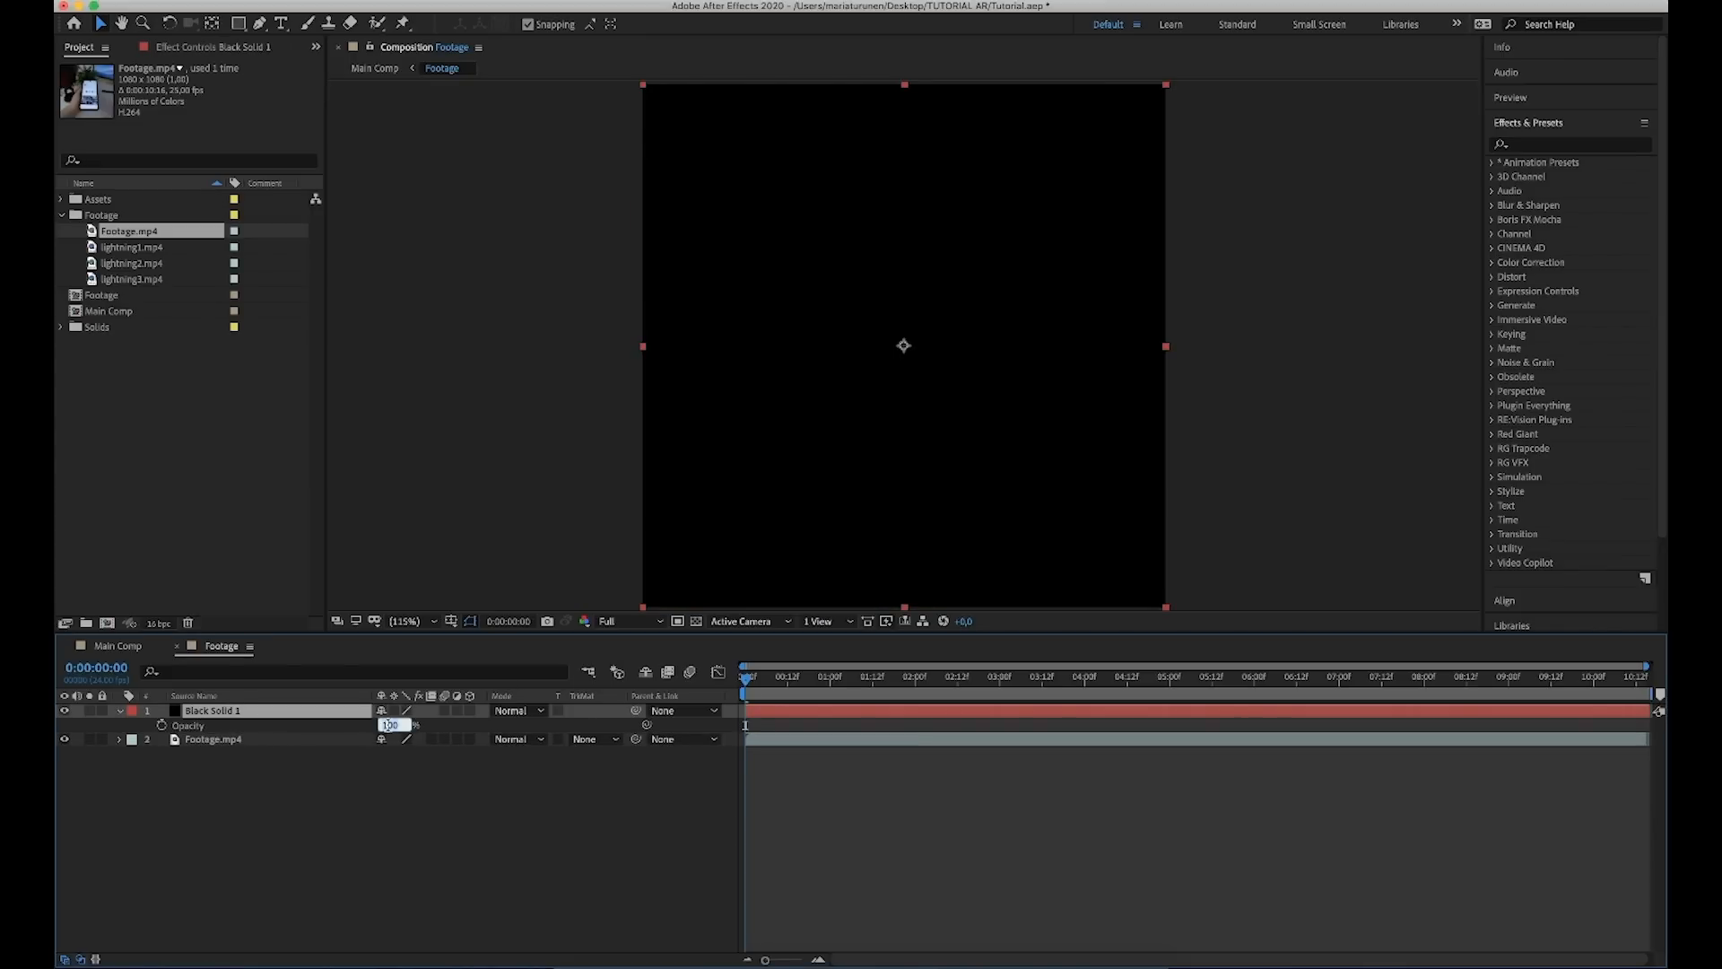
{"action": "type", "text": "40"}
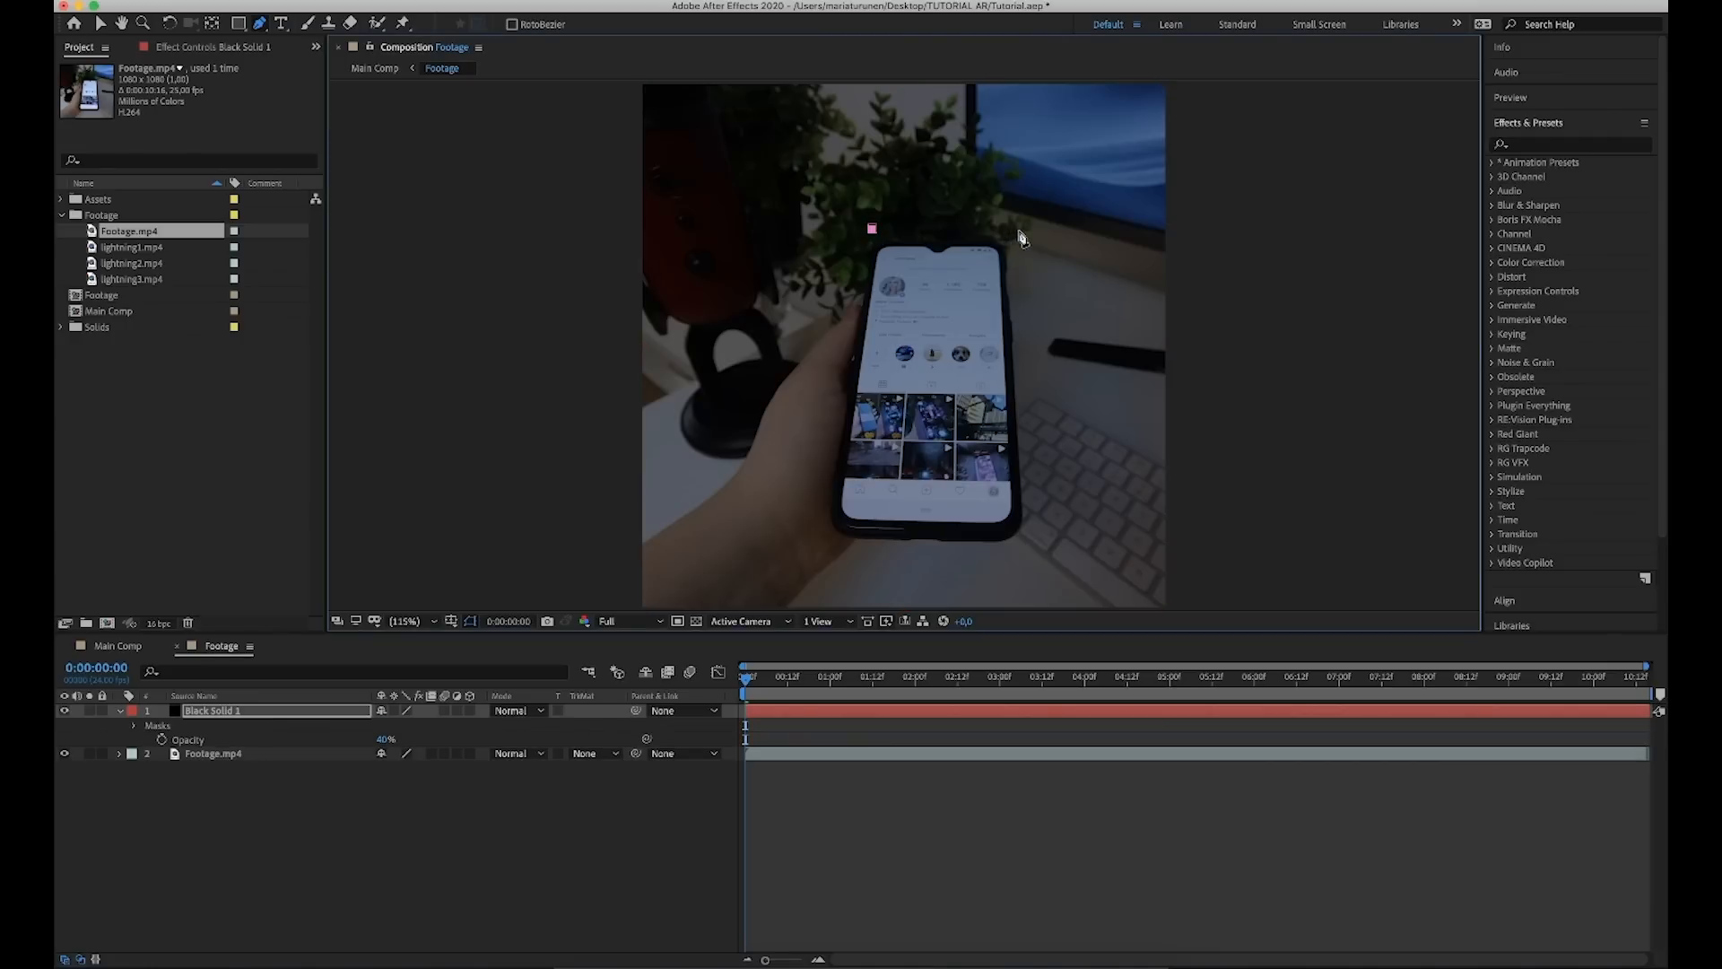
{"action": "left_click", "coordinate": [813, 552]}
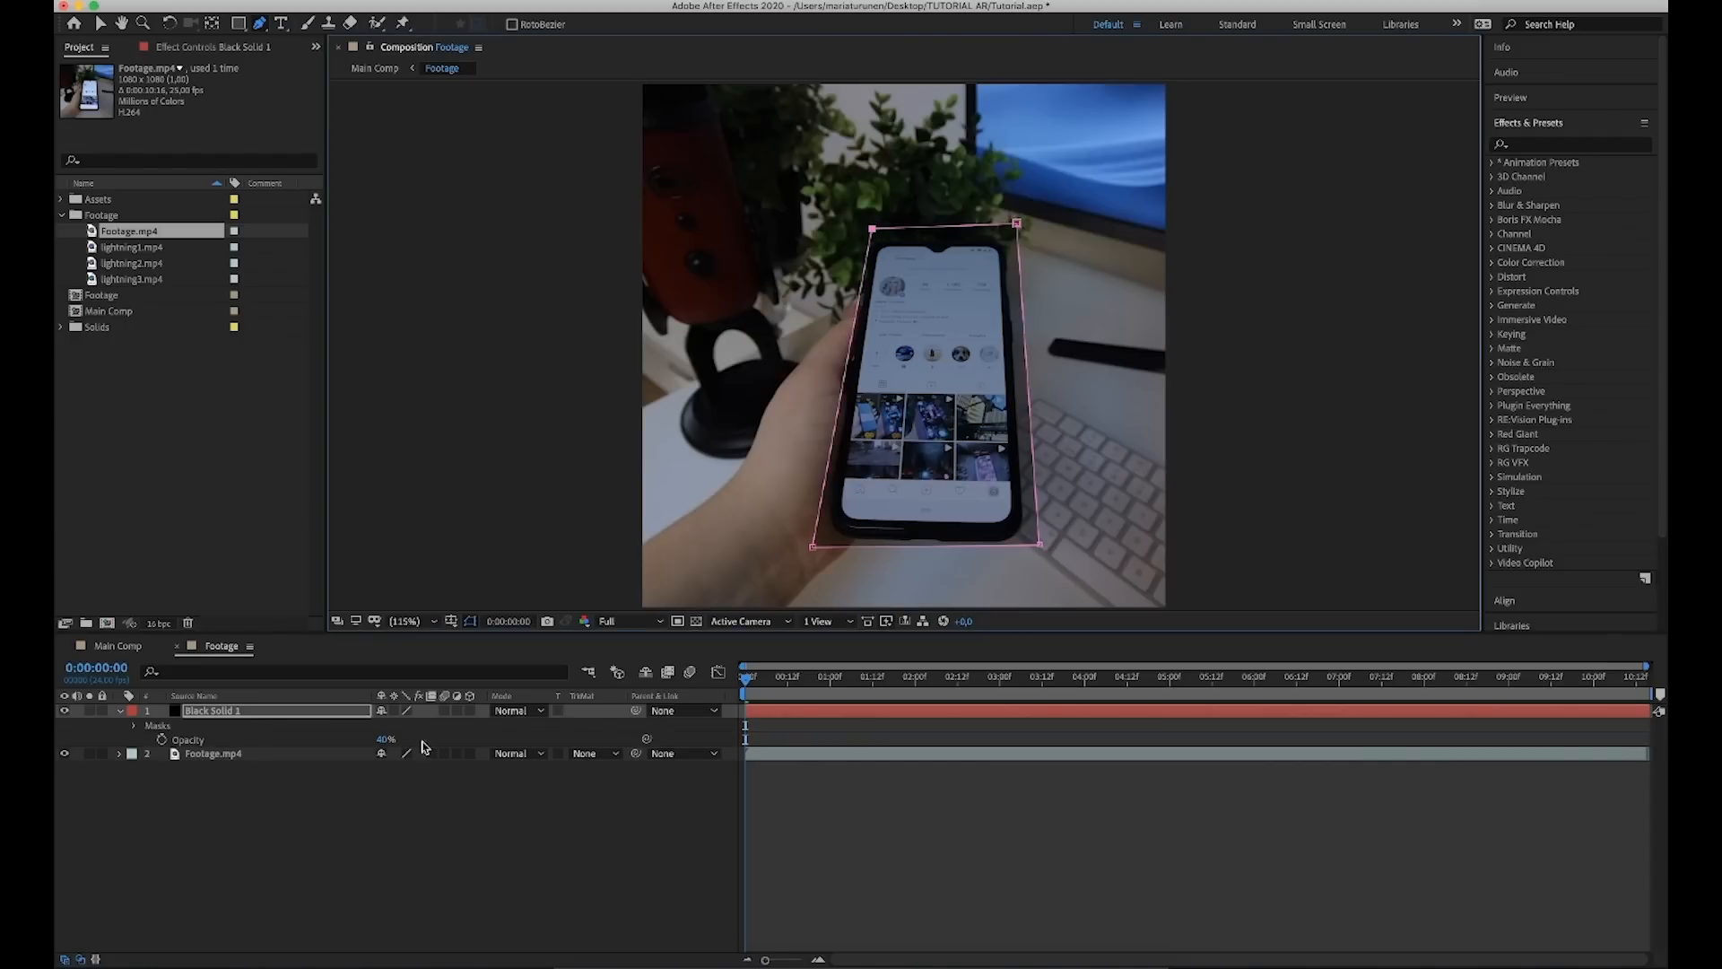
{"action": "left_click", "coordinate": [139, 727]}
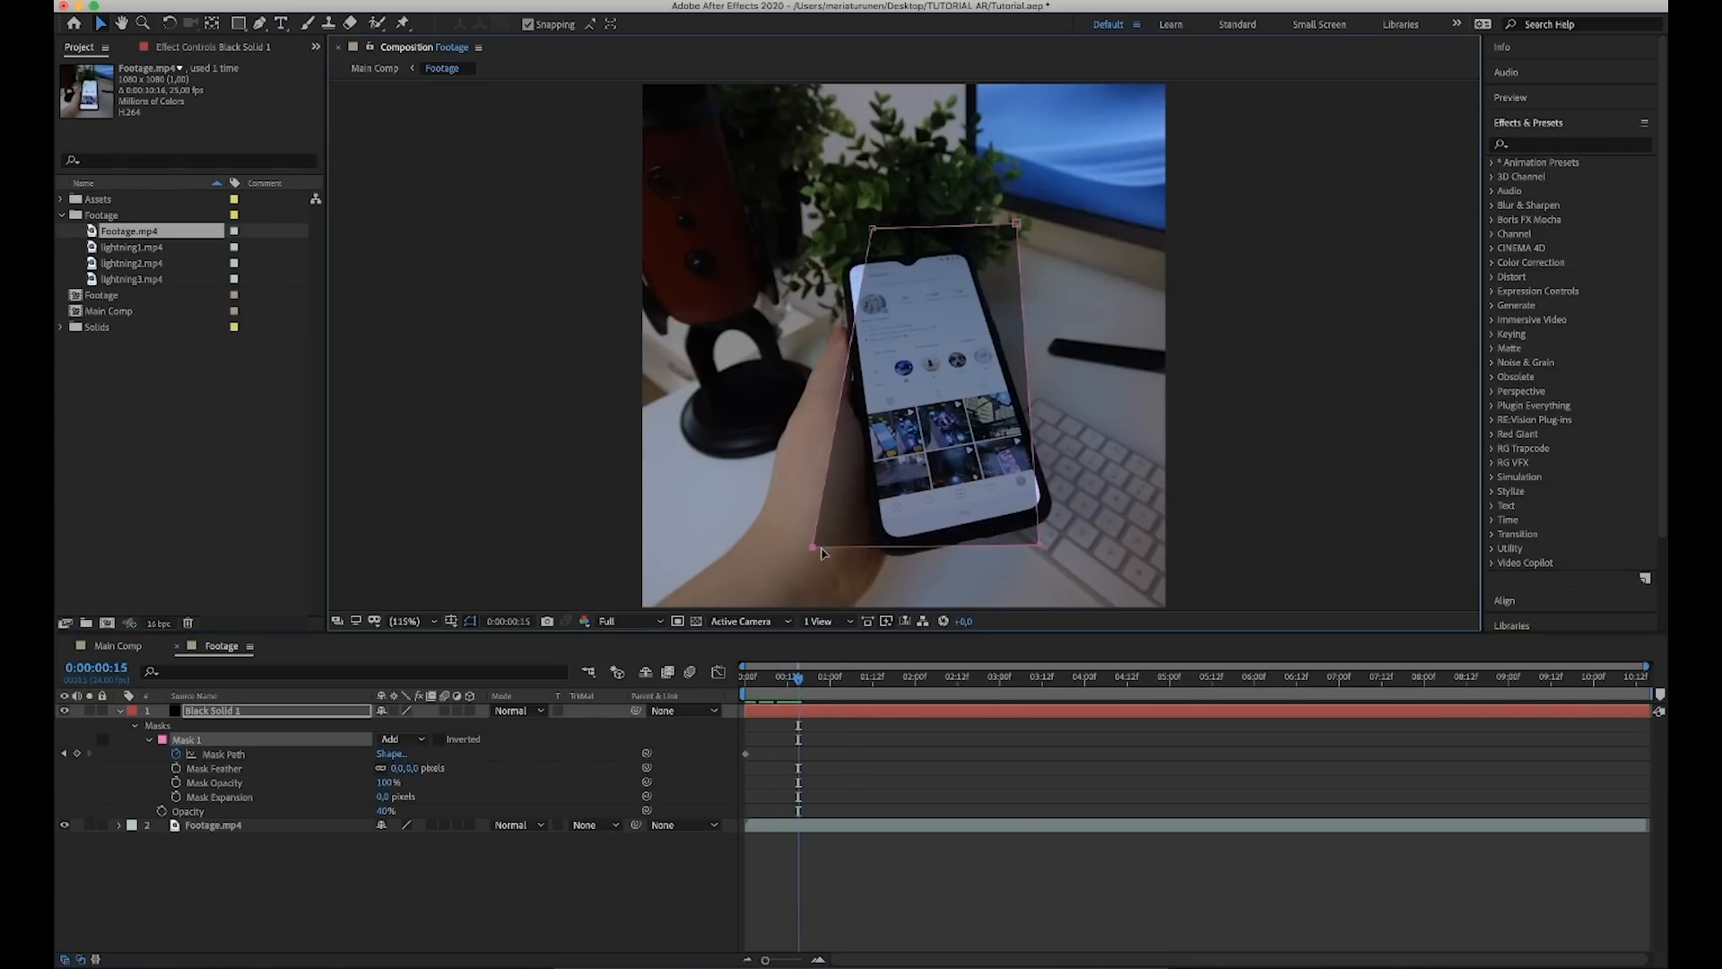
Keyframe the mask path so it follows the moving, tilting phone through the clip.
{"action": "left_click", "coordinate": [840, 682]}
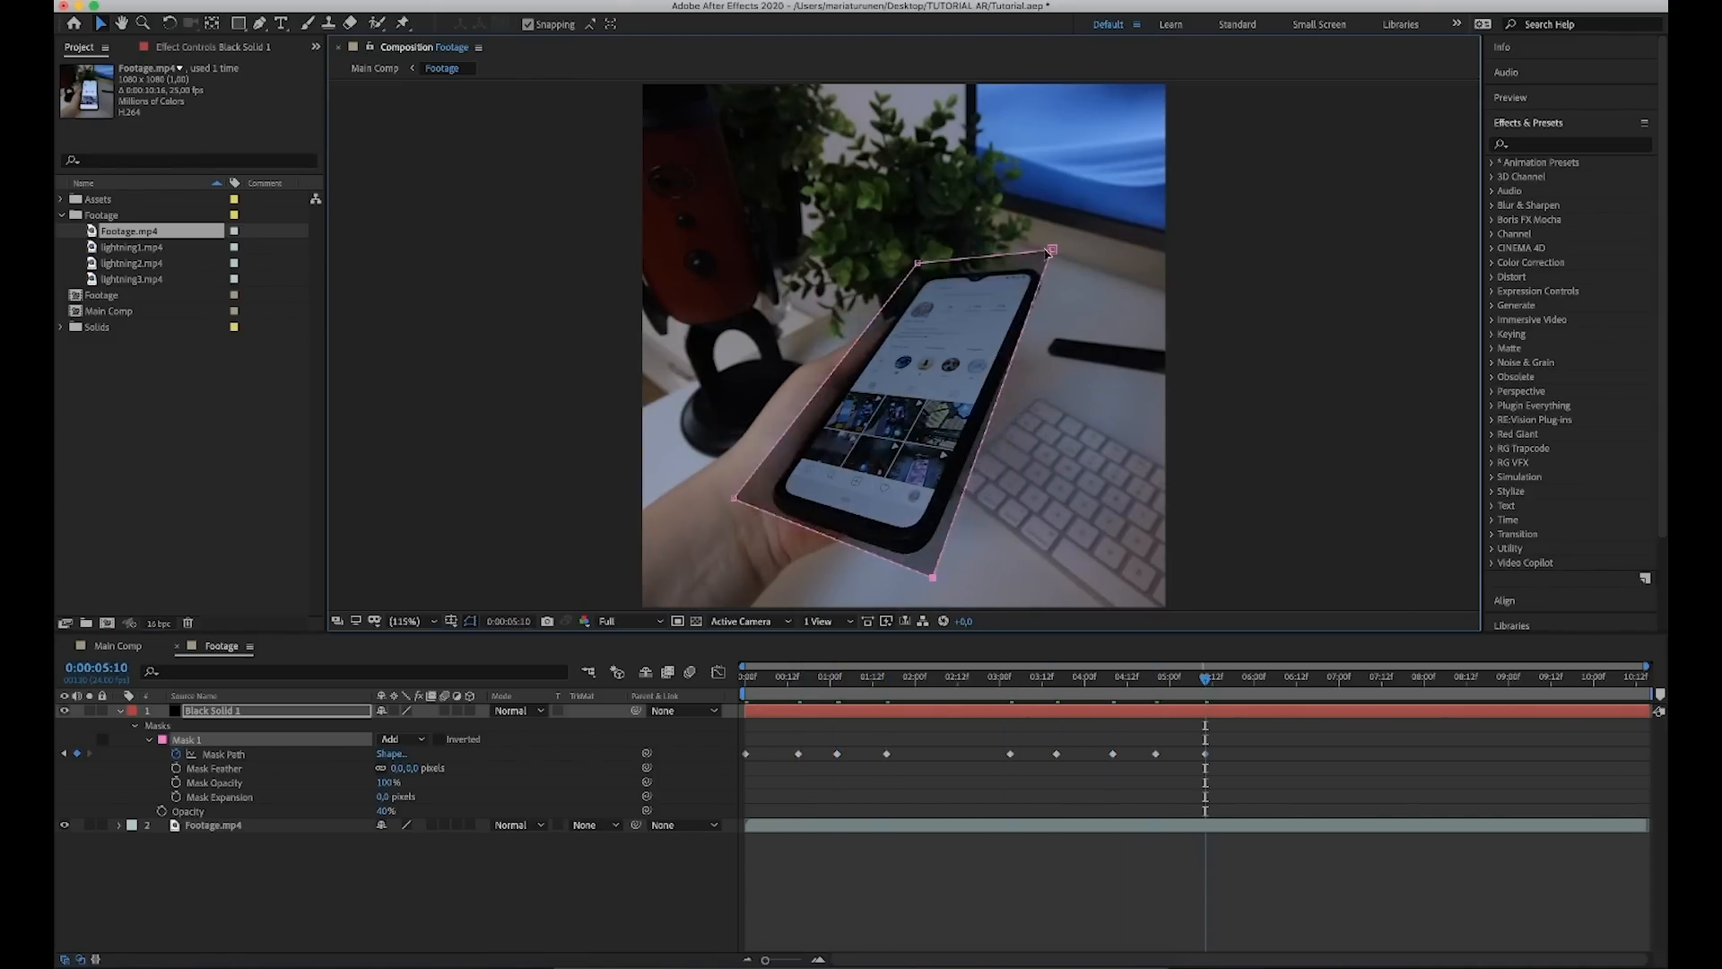
{"action": "left_click", "coordinate": [1599, 676]}
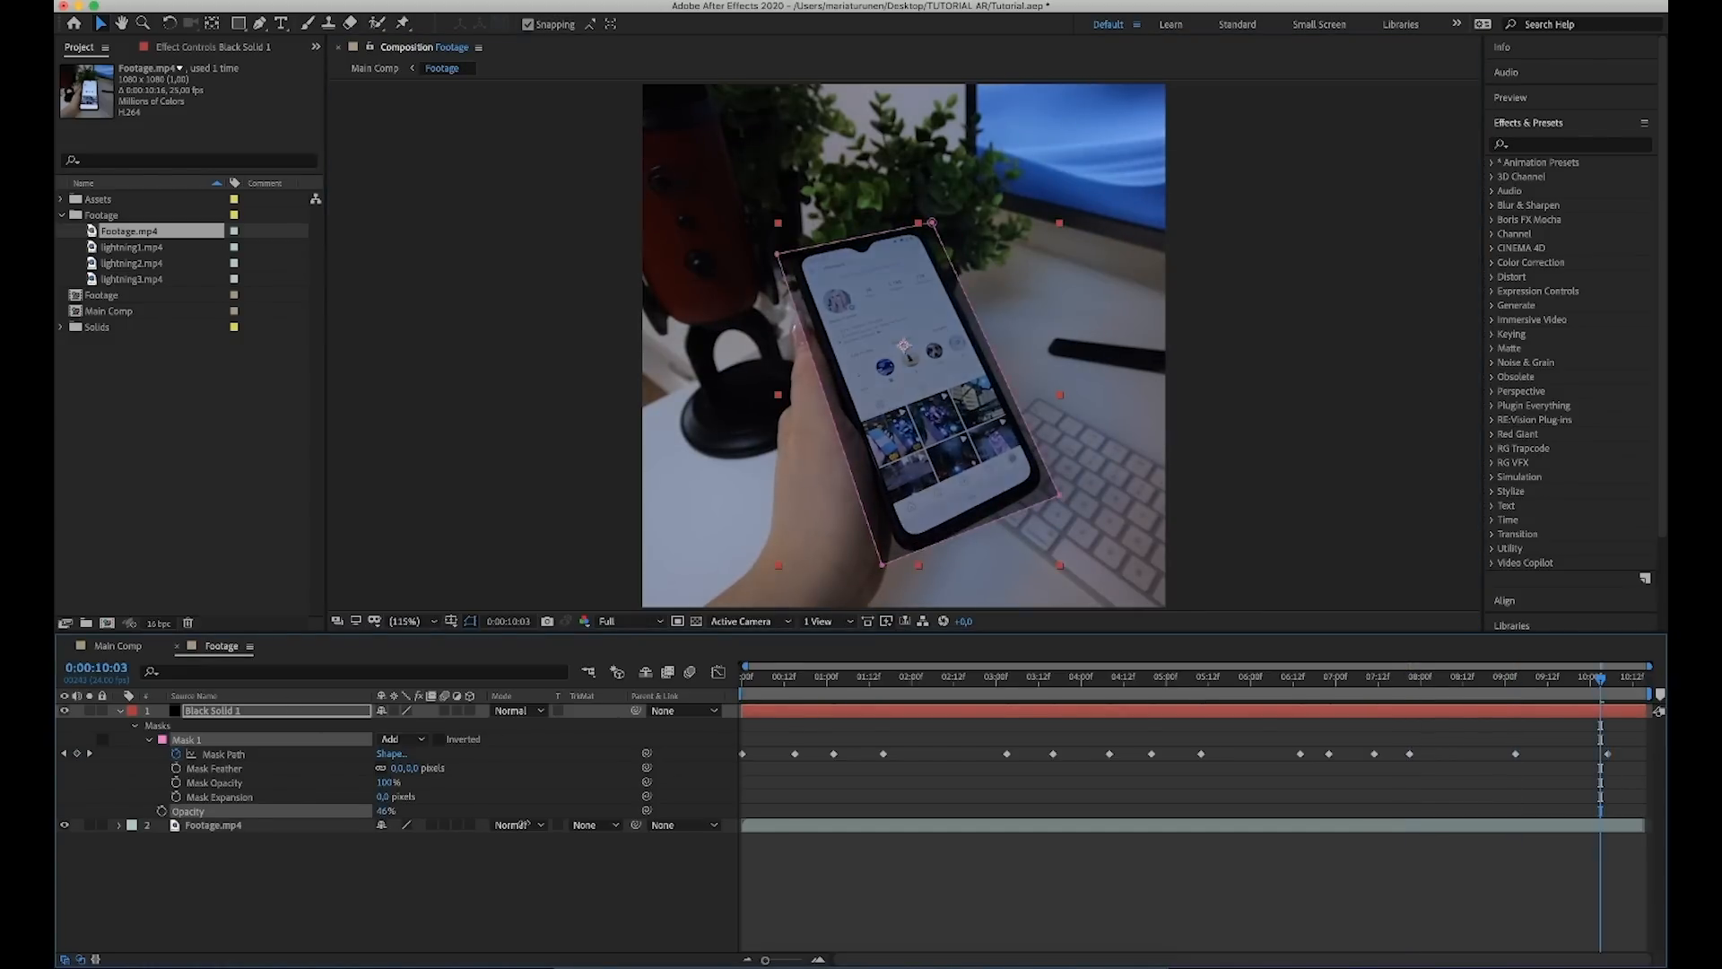
{"action": "left_click", "coordinate": [445, 737]}
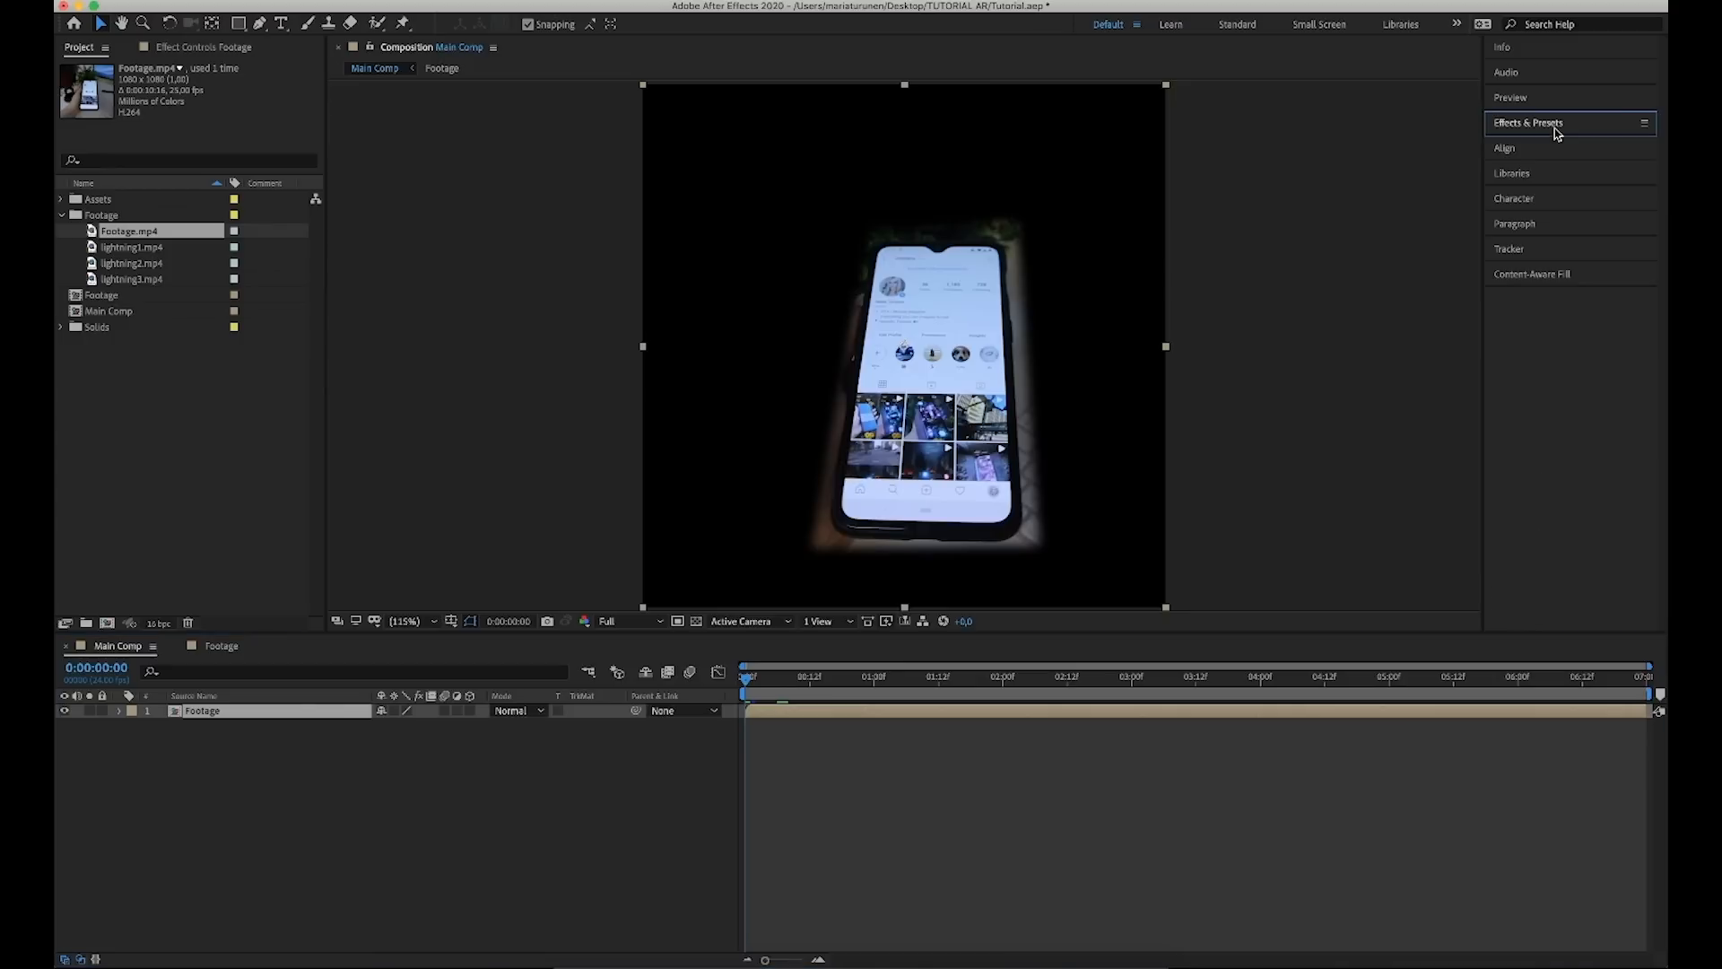
Run a 3D Camera Tracker solve on the footage and create a tracked solid and camera.
{"action": "left_click", "coordinate": [1510, 248]}
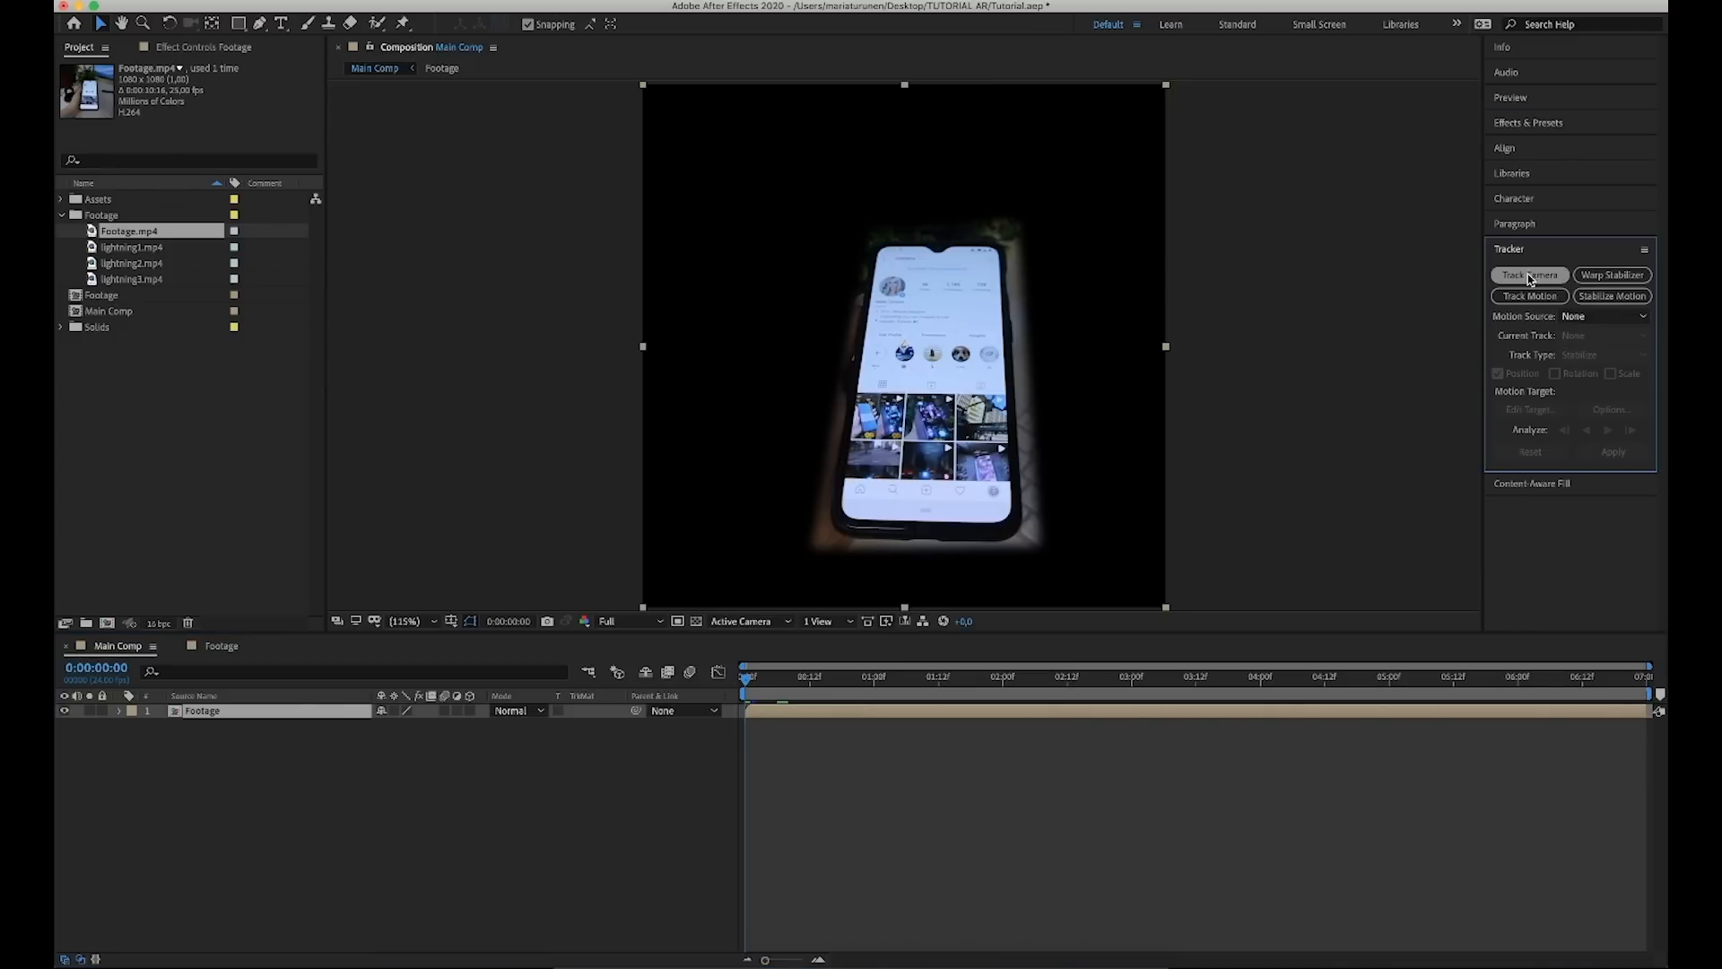
{"action": "left_click", "coordinate": [1529, 275]}
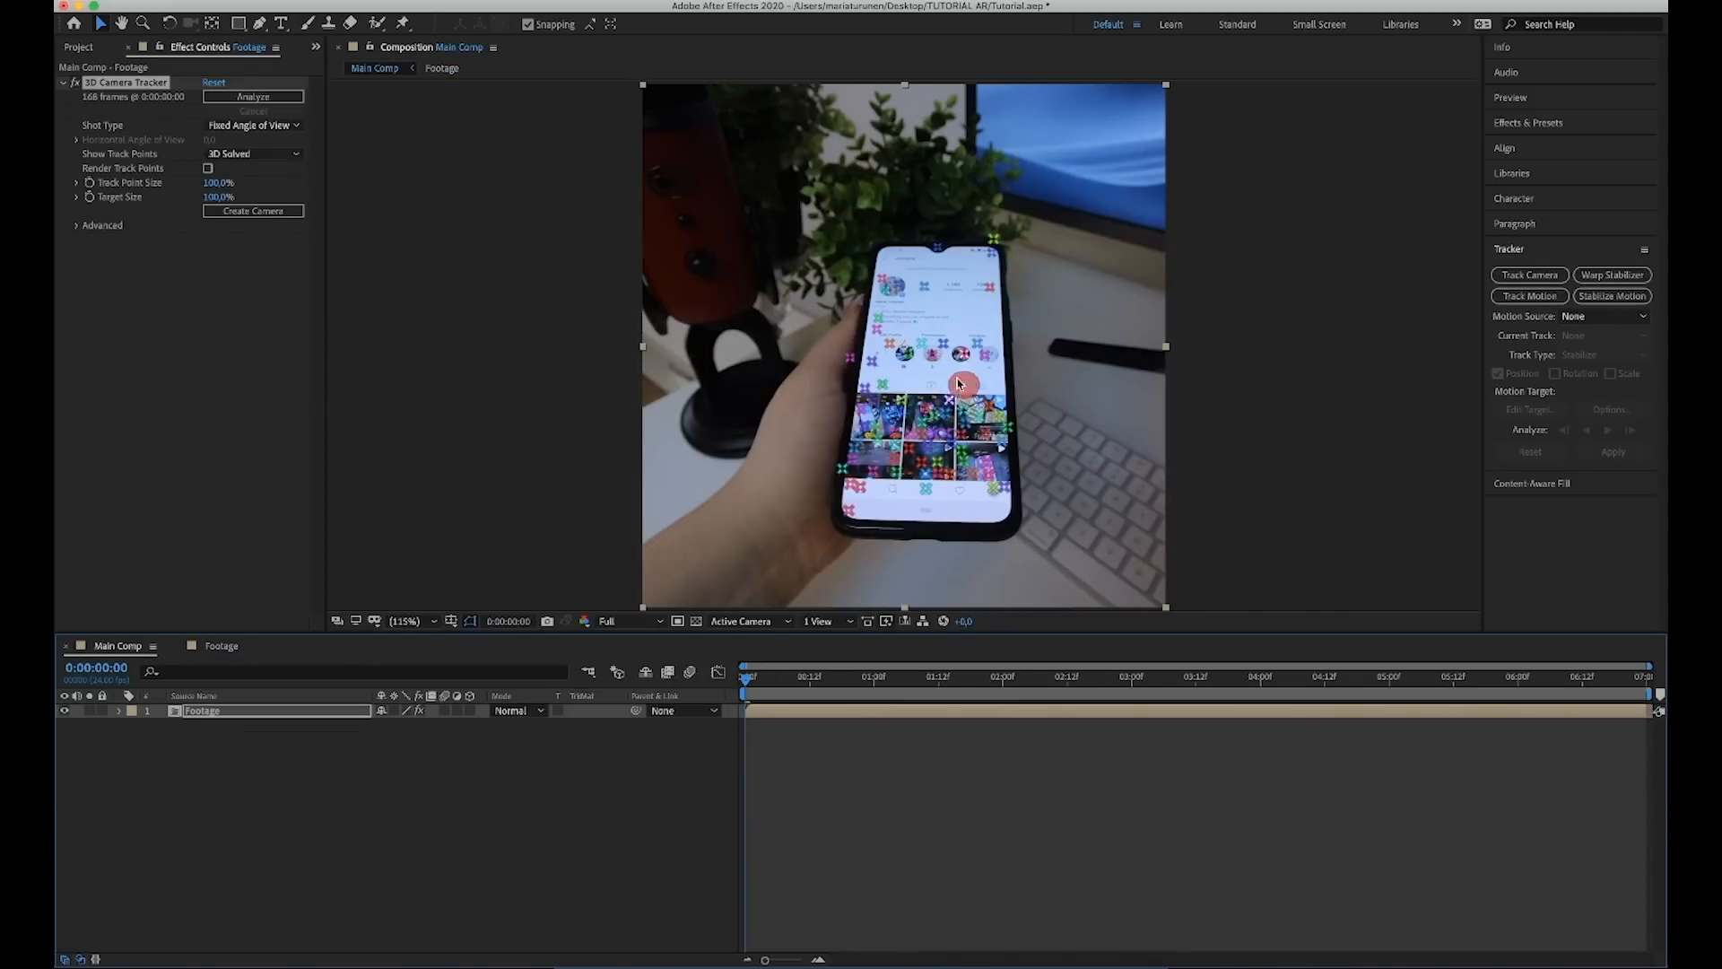
{"action": "right_click", "coordinate": [956, 384]}
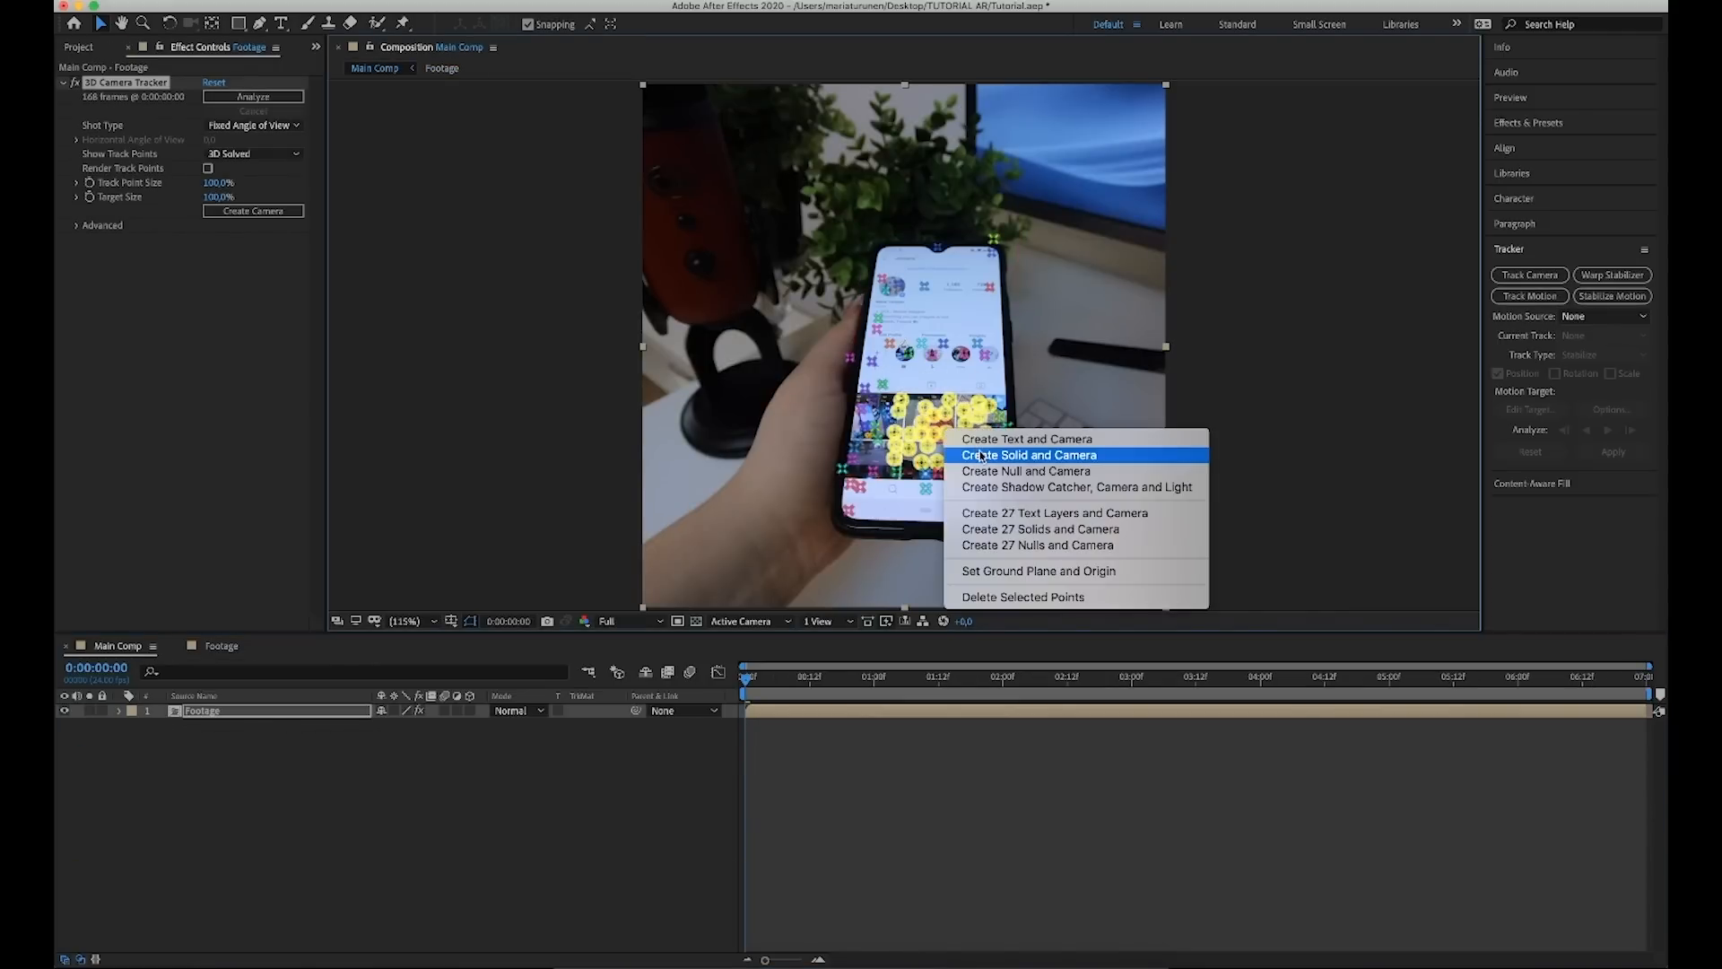
{"action": "left_click", "coordinate": [1028, 453]}
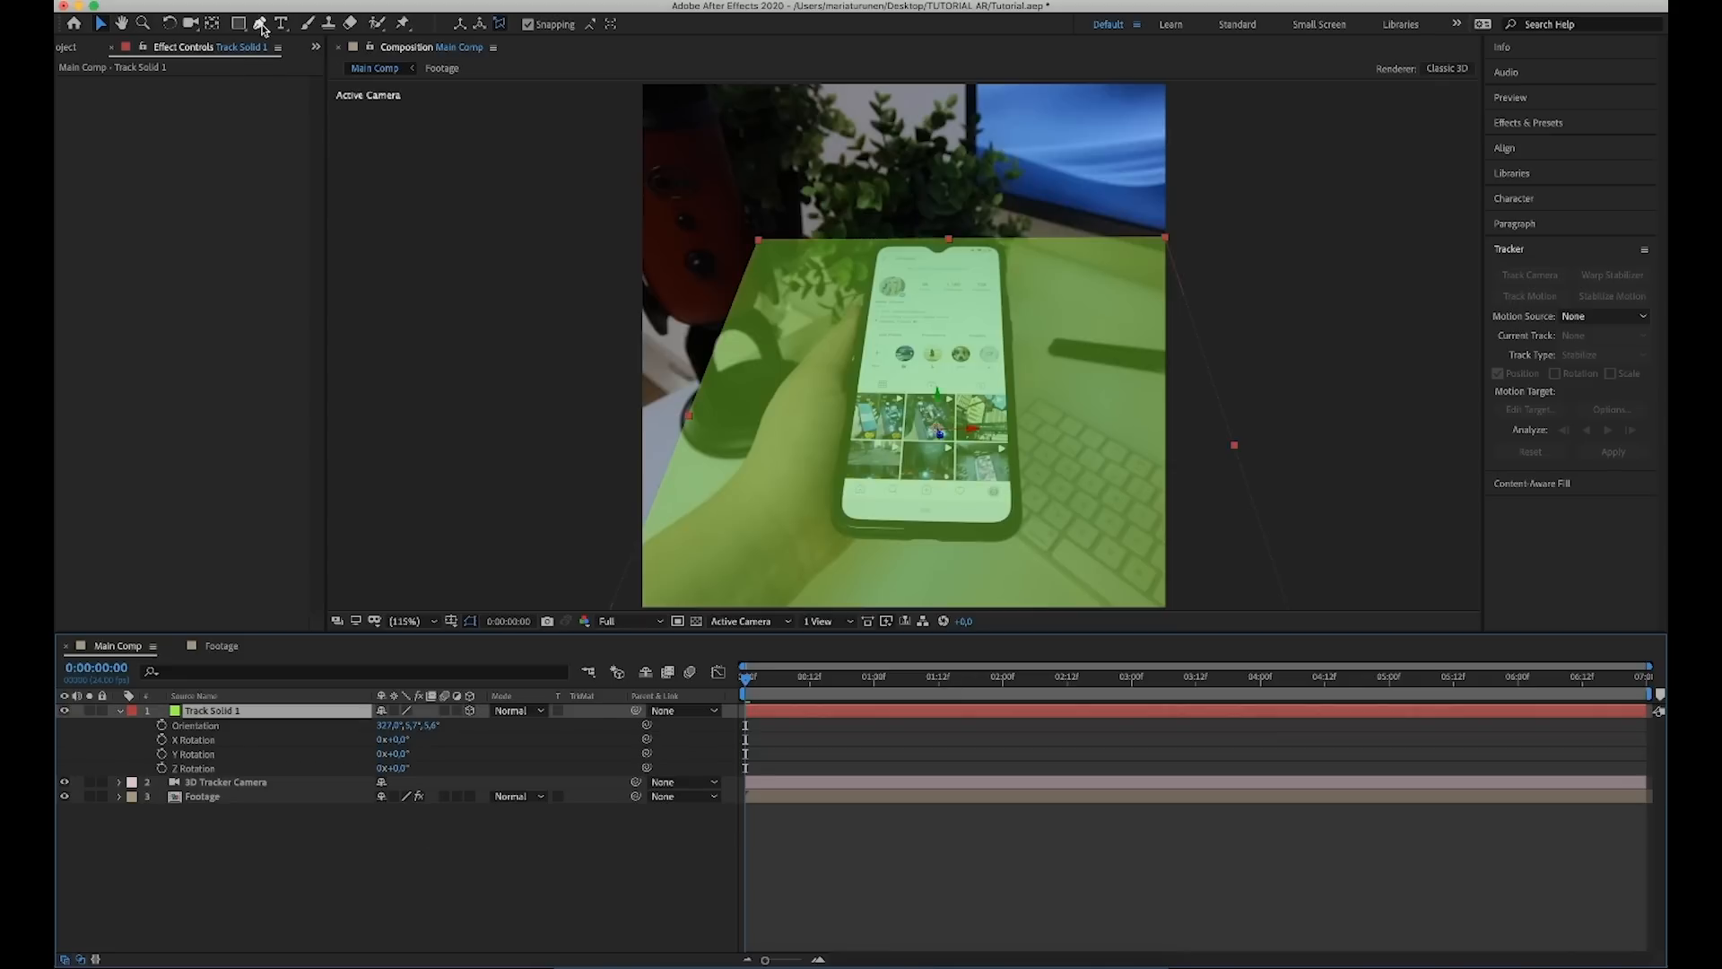
Fit Track Solid 1 over the phone screen and review the result.
{"action": "left_click", "coordinate": [260, 23]}
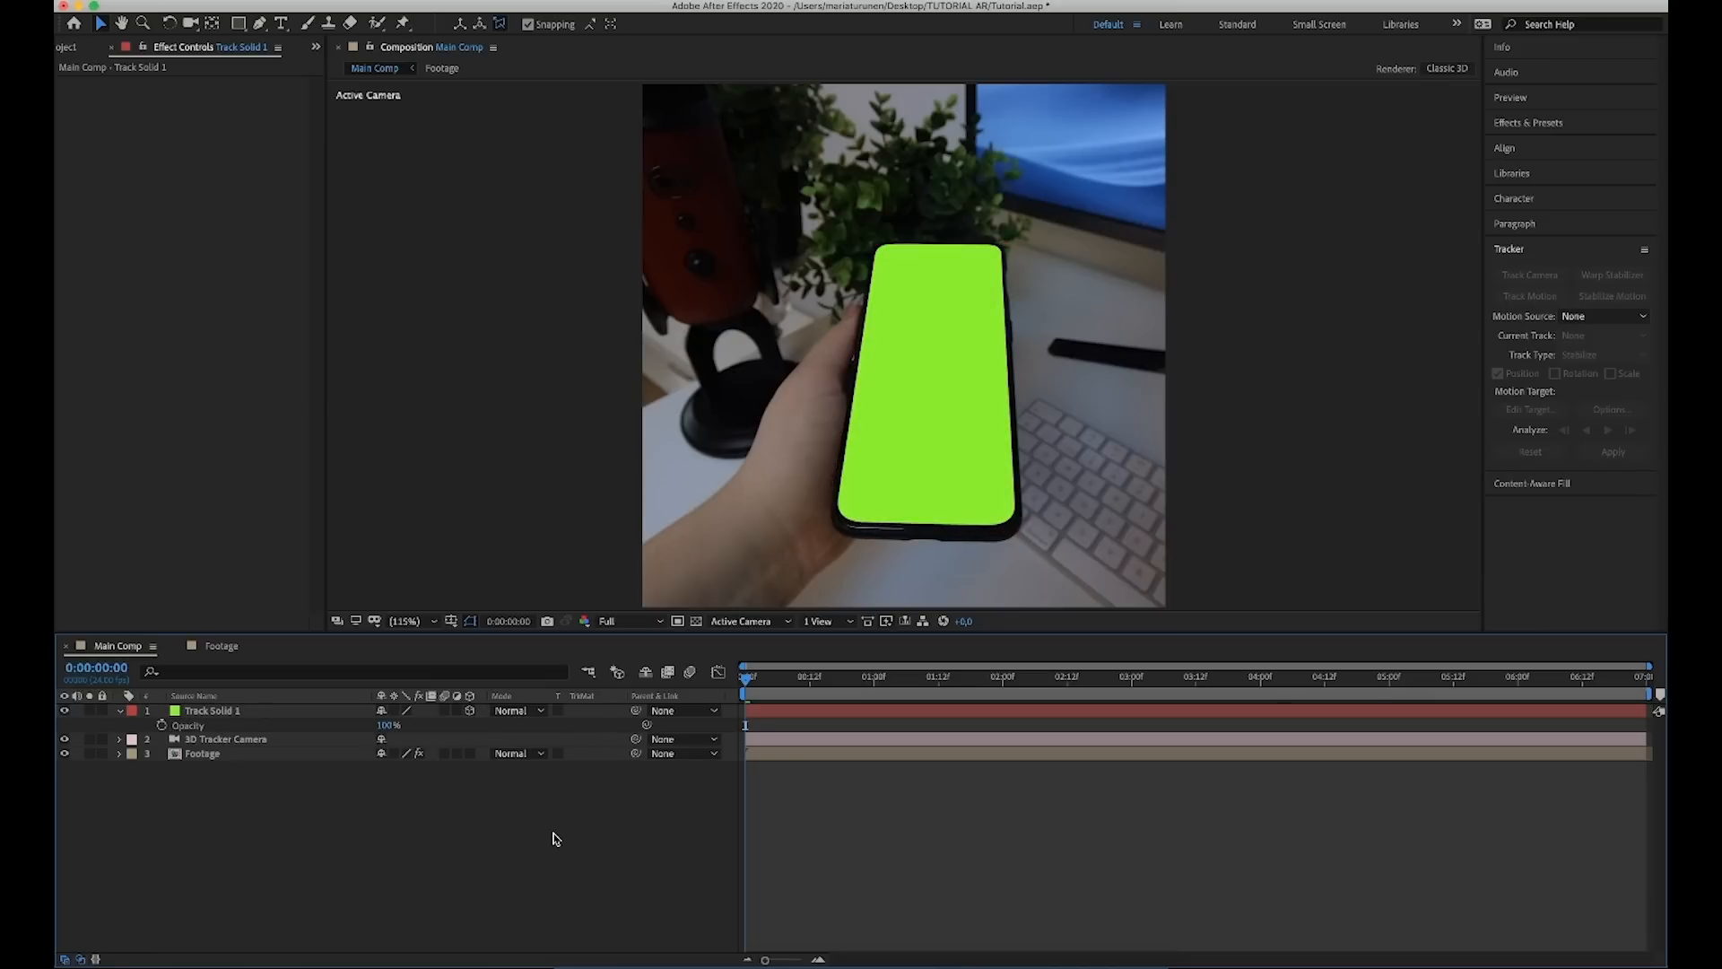
{"action": "left_click", "coordinate": [928, 676]}
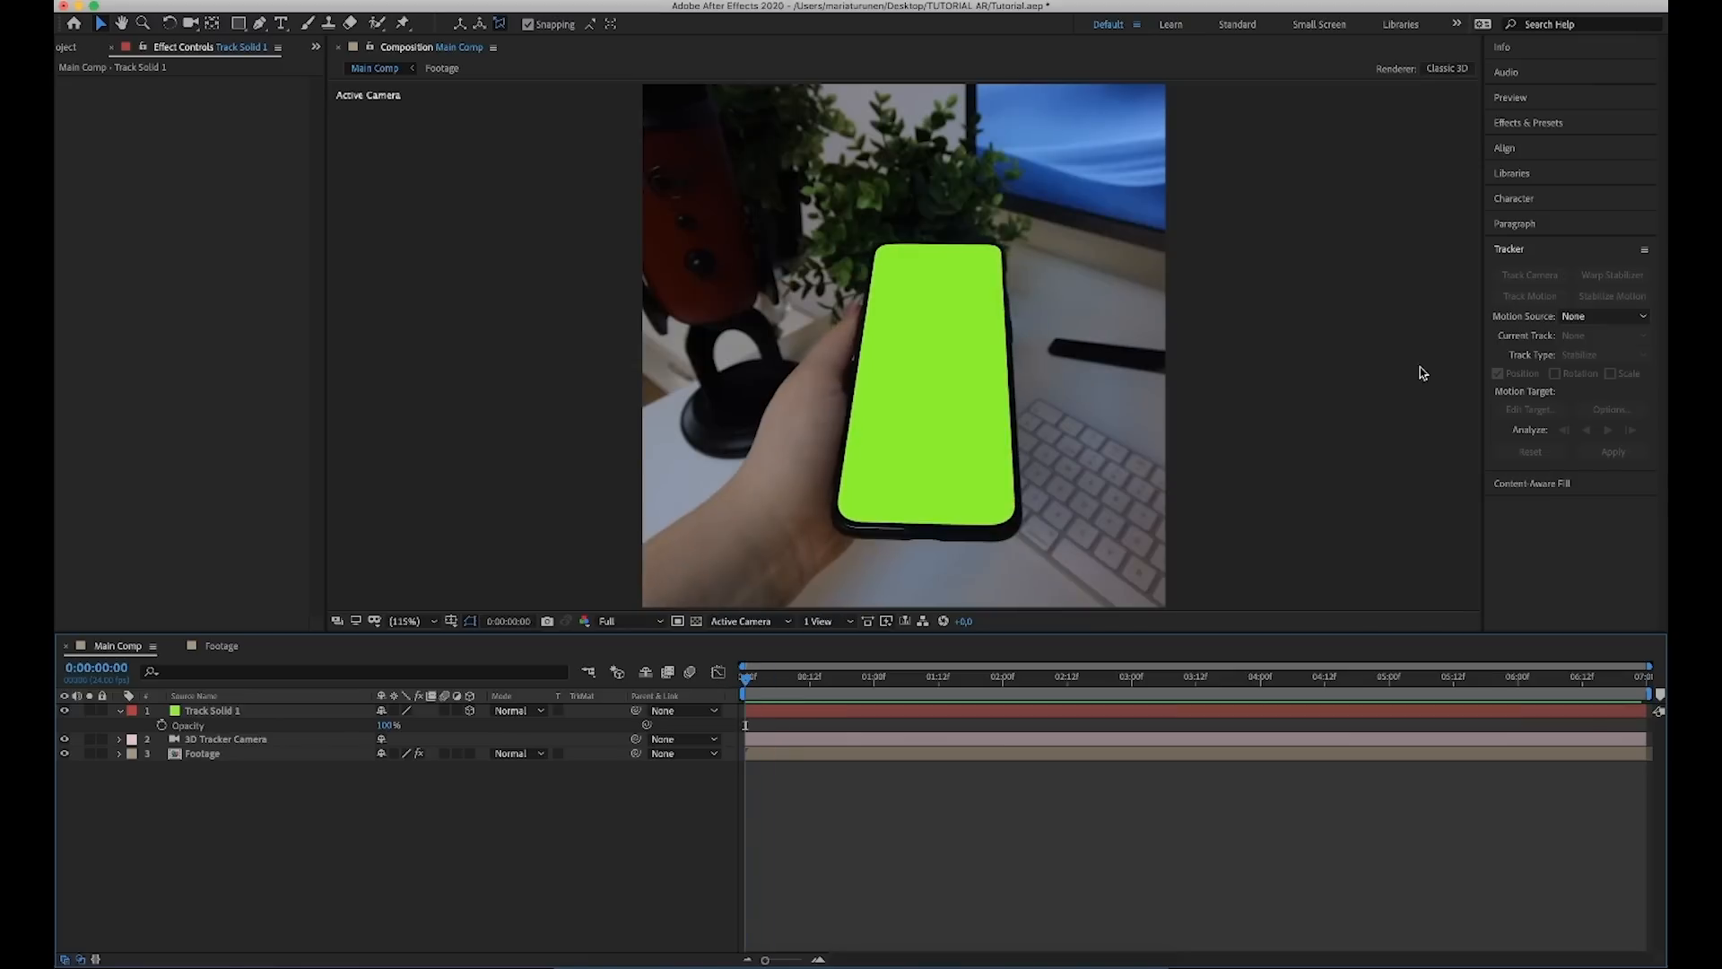
Apply Gaussian Blur to Track Solid 1 with Blurriness 3.0.
{"action": "left_click", "coordinate": [1527, 122]}
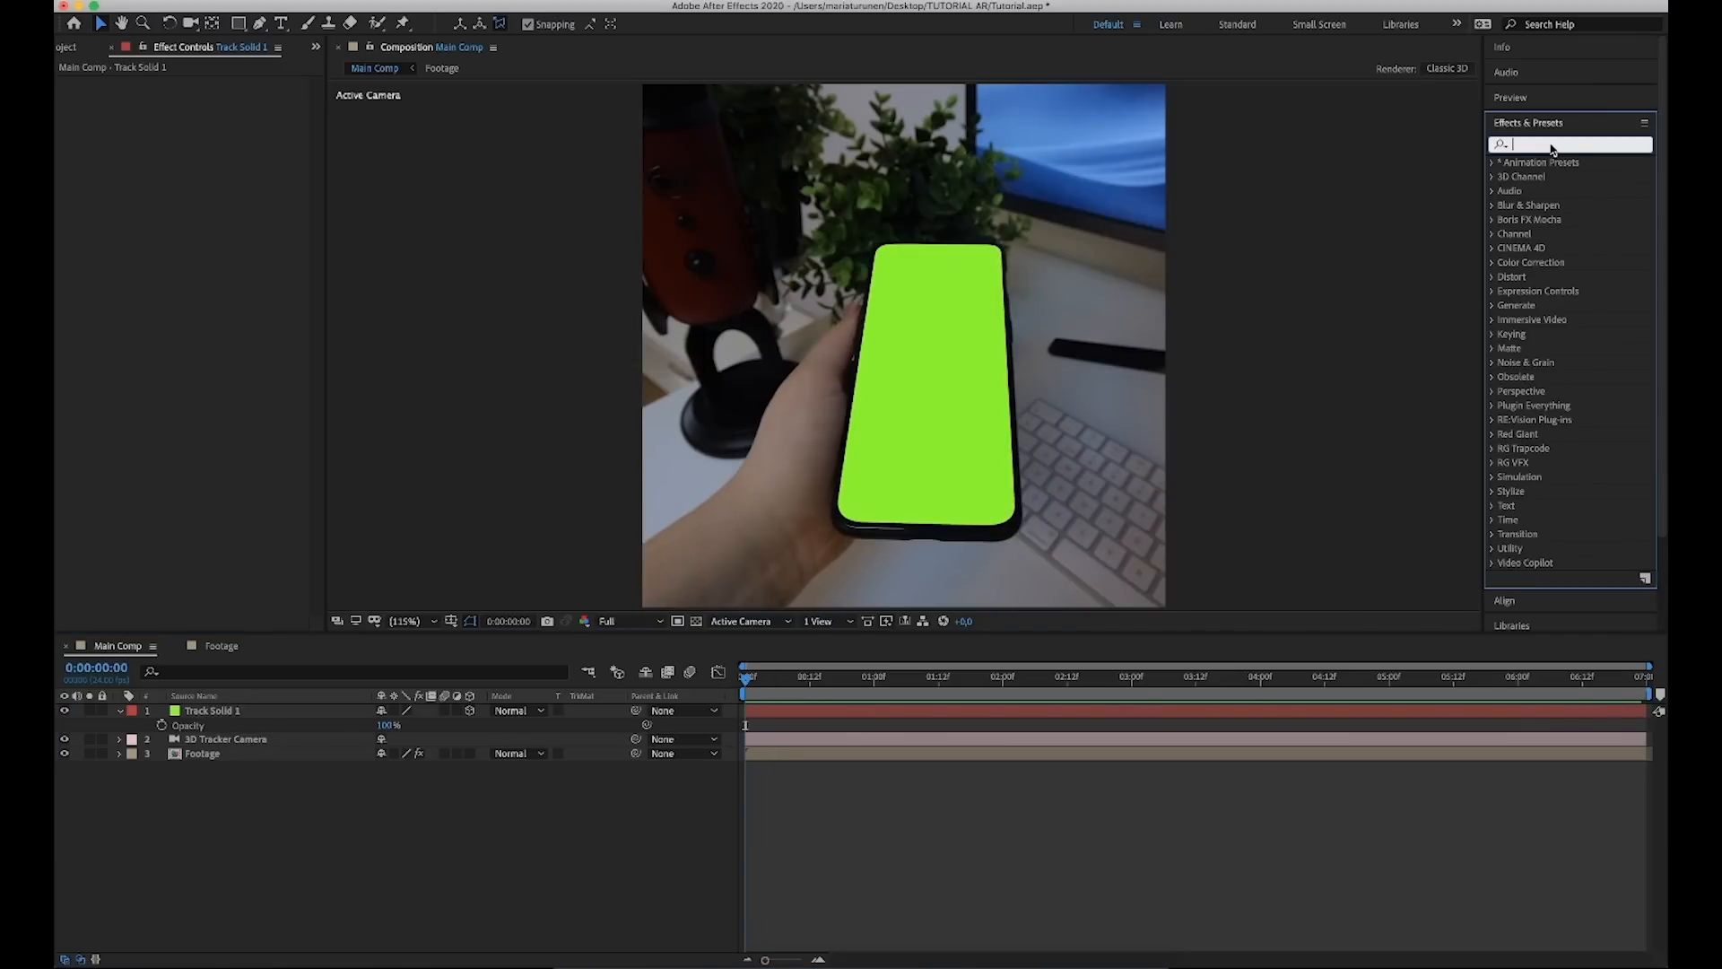
{"action": "type", "text": "gauss"}
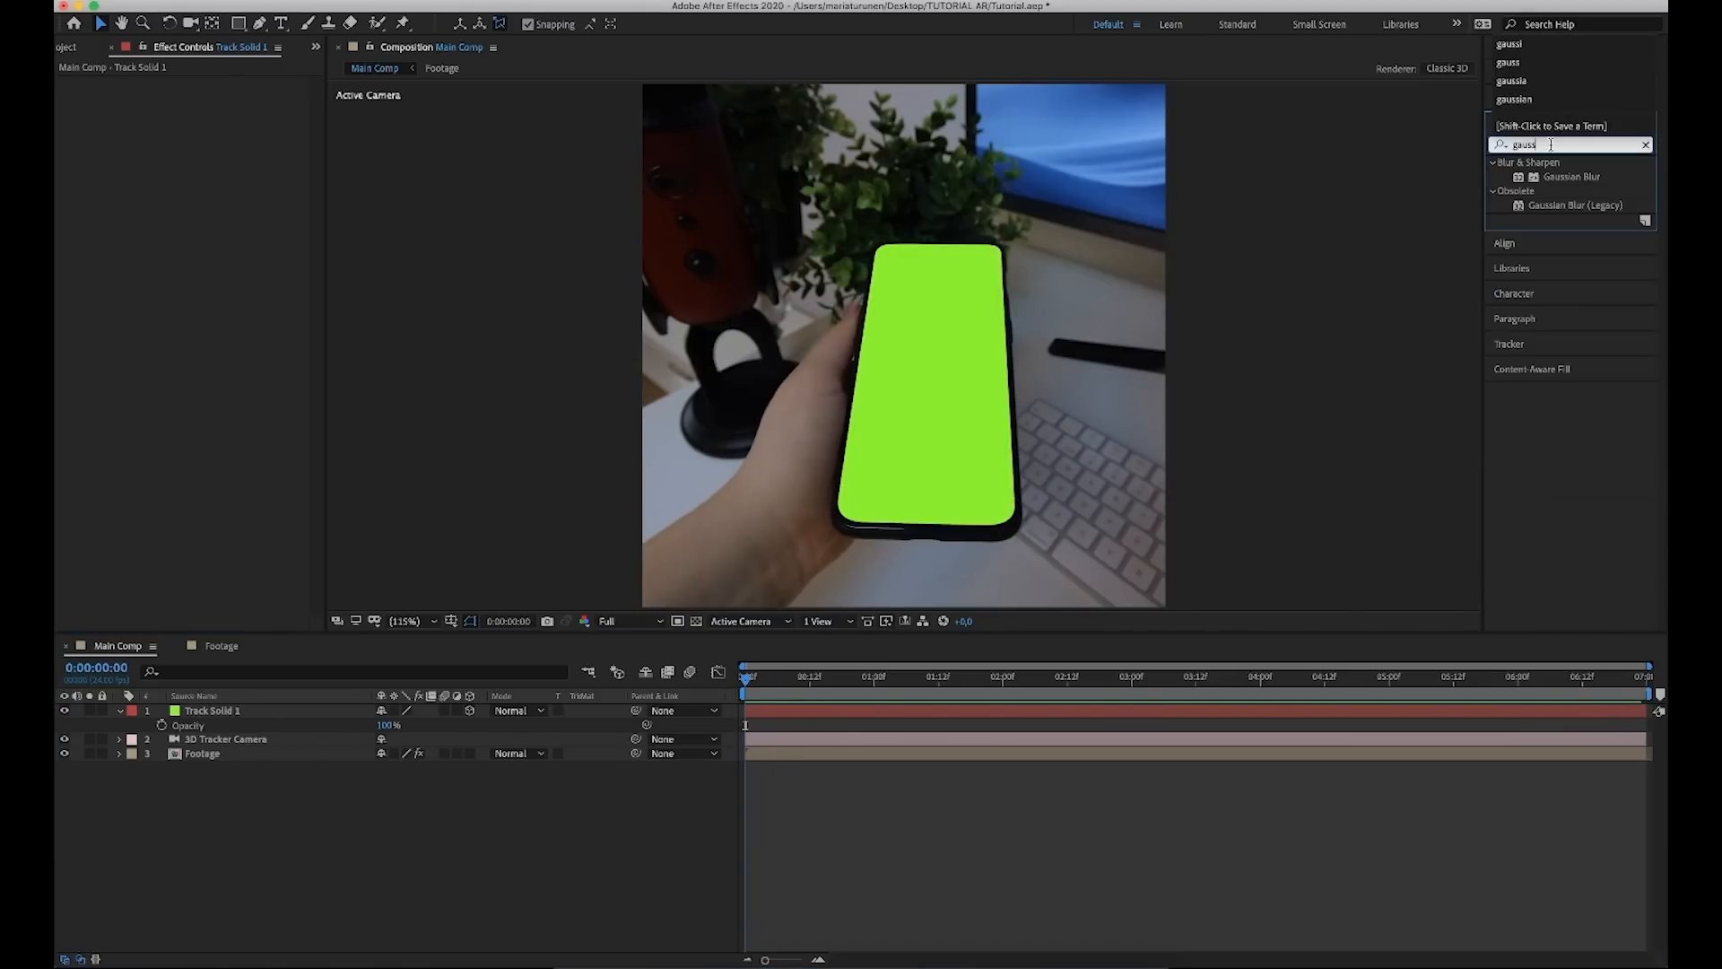
{"action": "double_click", "coordinate": [1572, 178]}
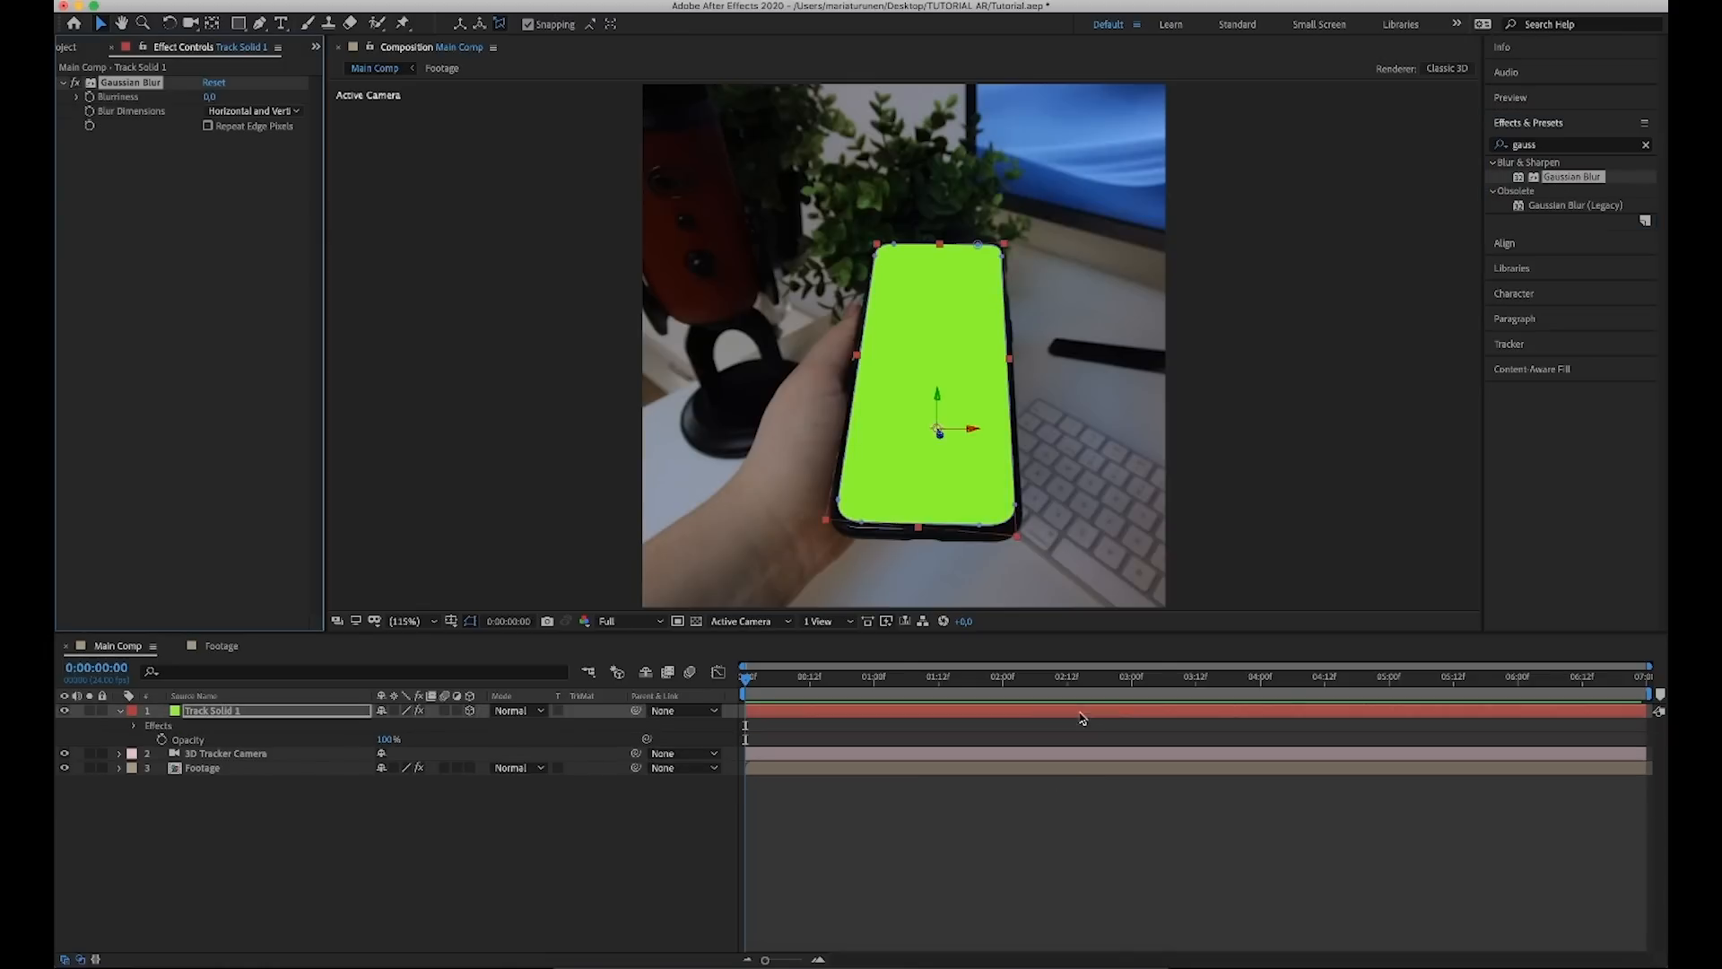
{"action": "left_click", "coordinate": [217, 97]}
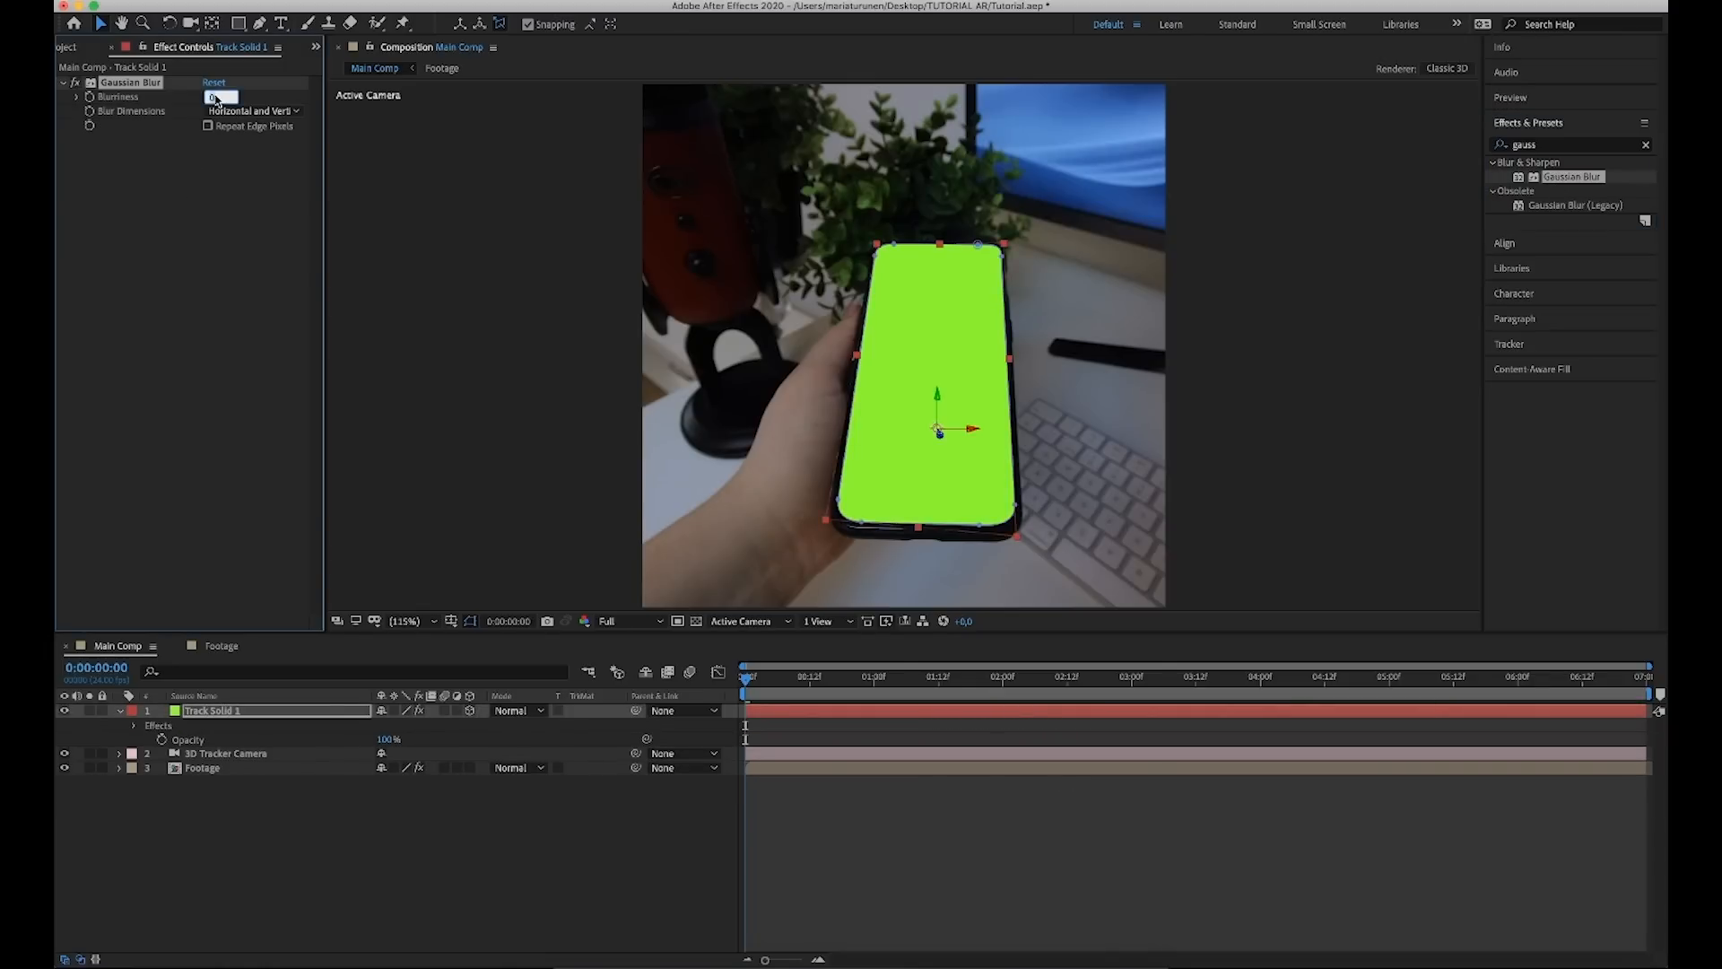
{"action": "type", "text": "3,0"}
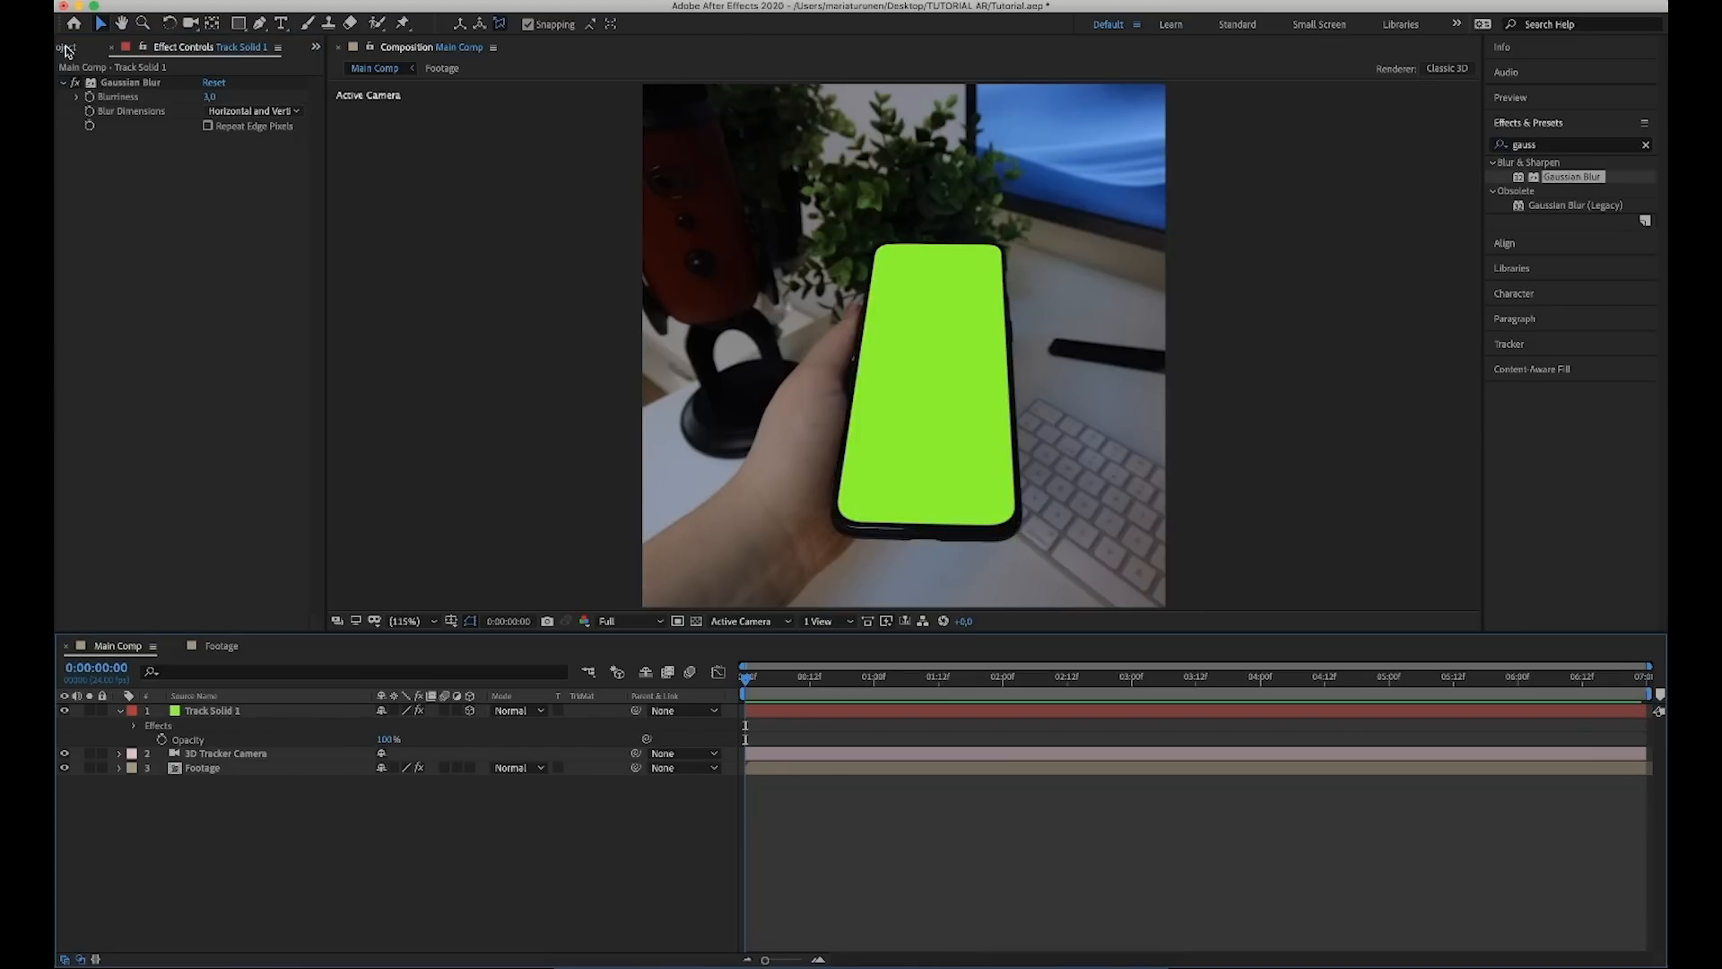
{"action": "left_click", "coordinate": [79, 46]}
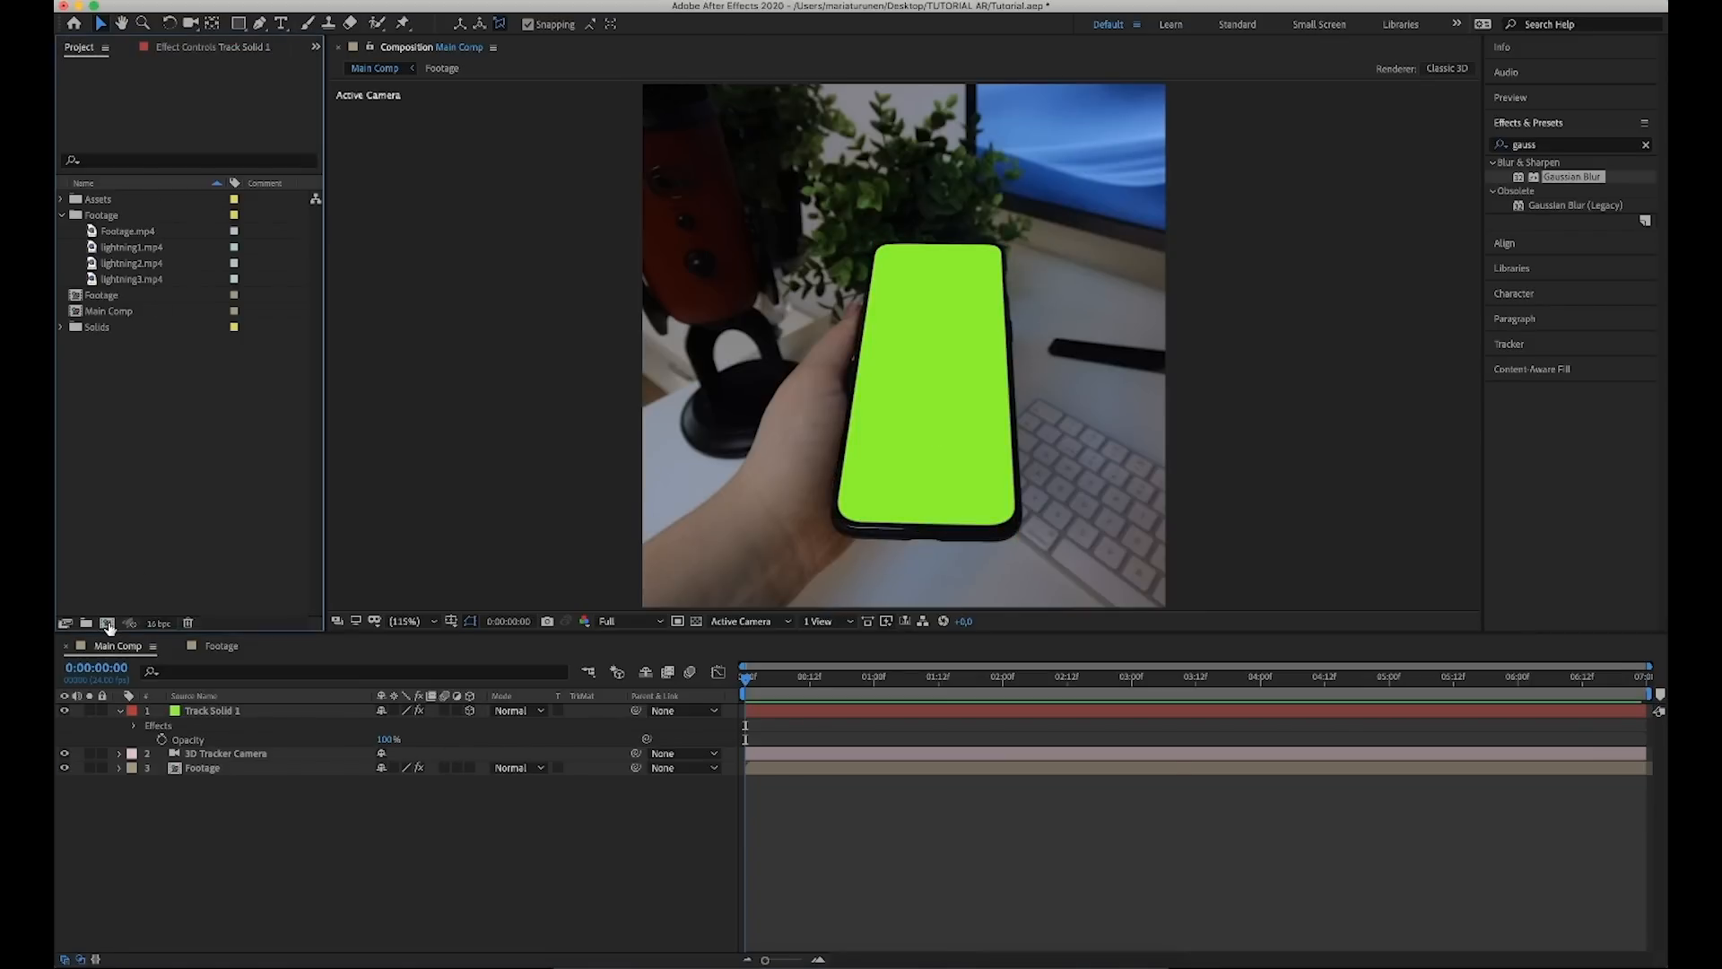
Create a new 1920×1080 composition named BG.
{"action": "left_click", "coordinate": [106, 622]}
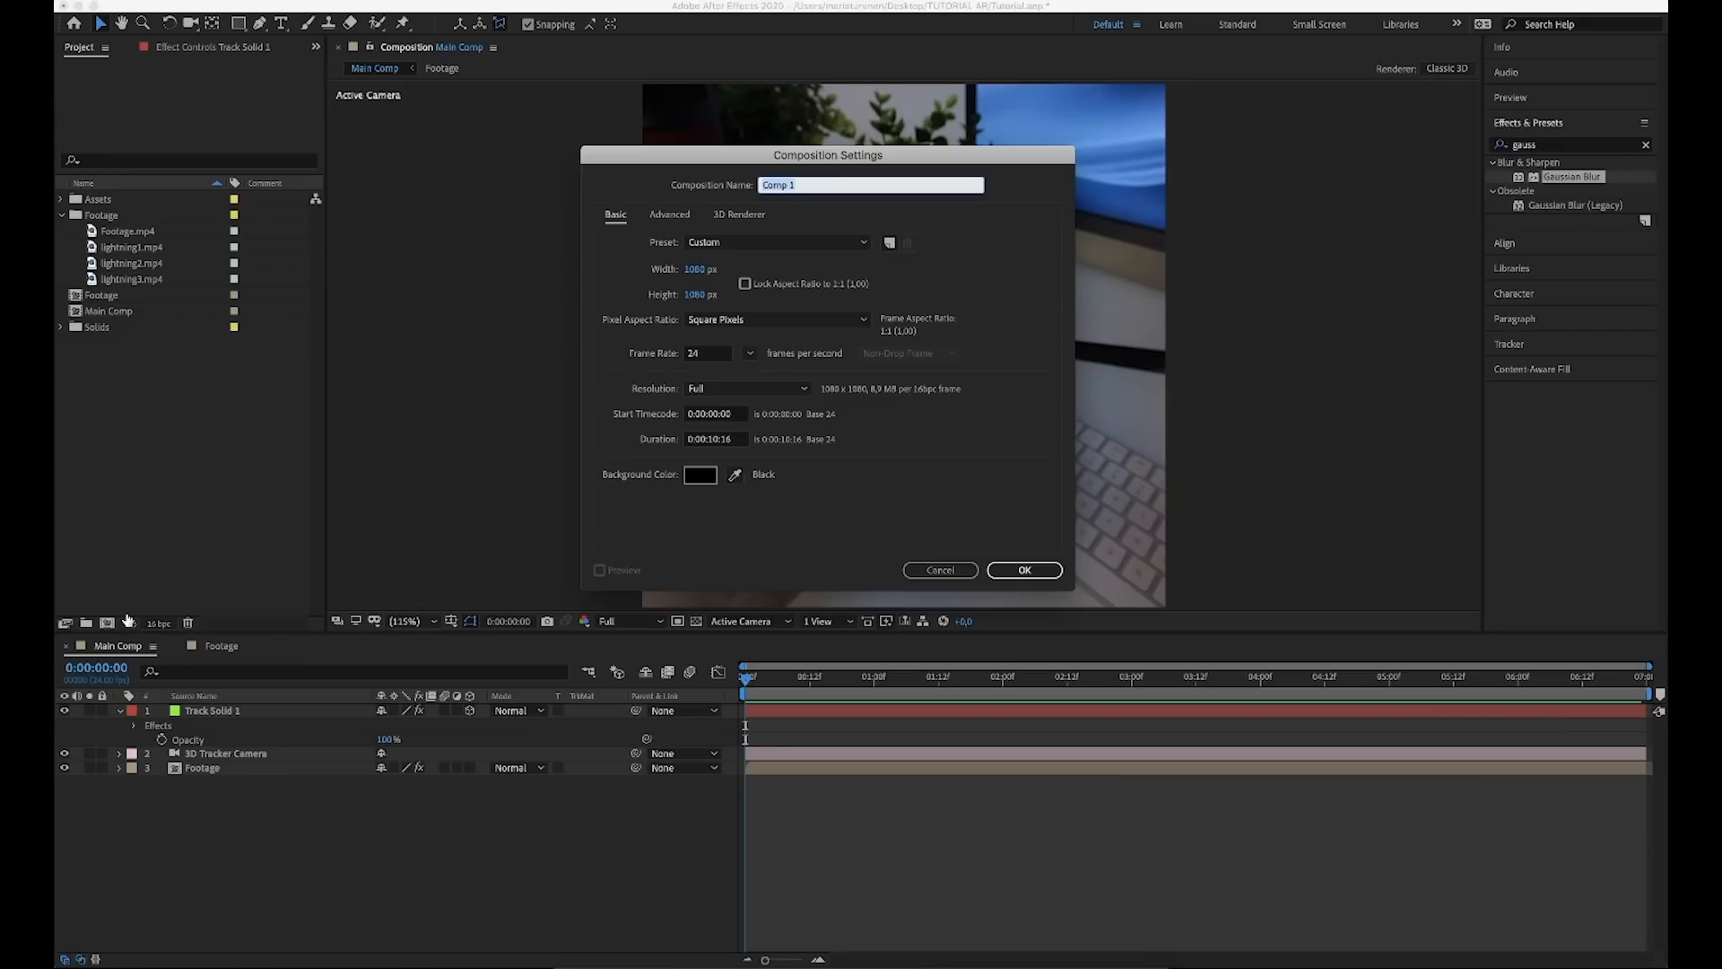
{"action": "type", "text": "BG"}
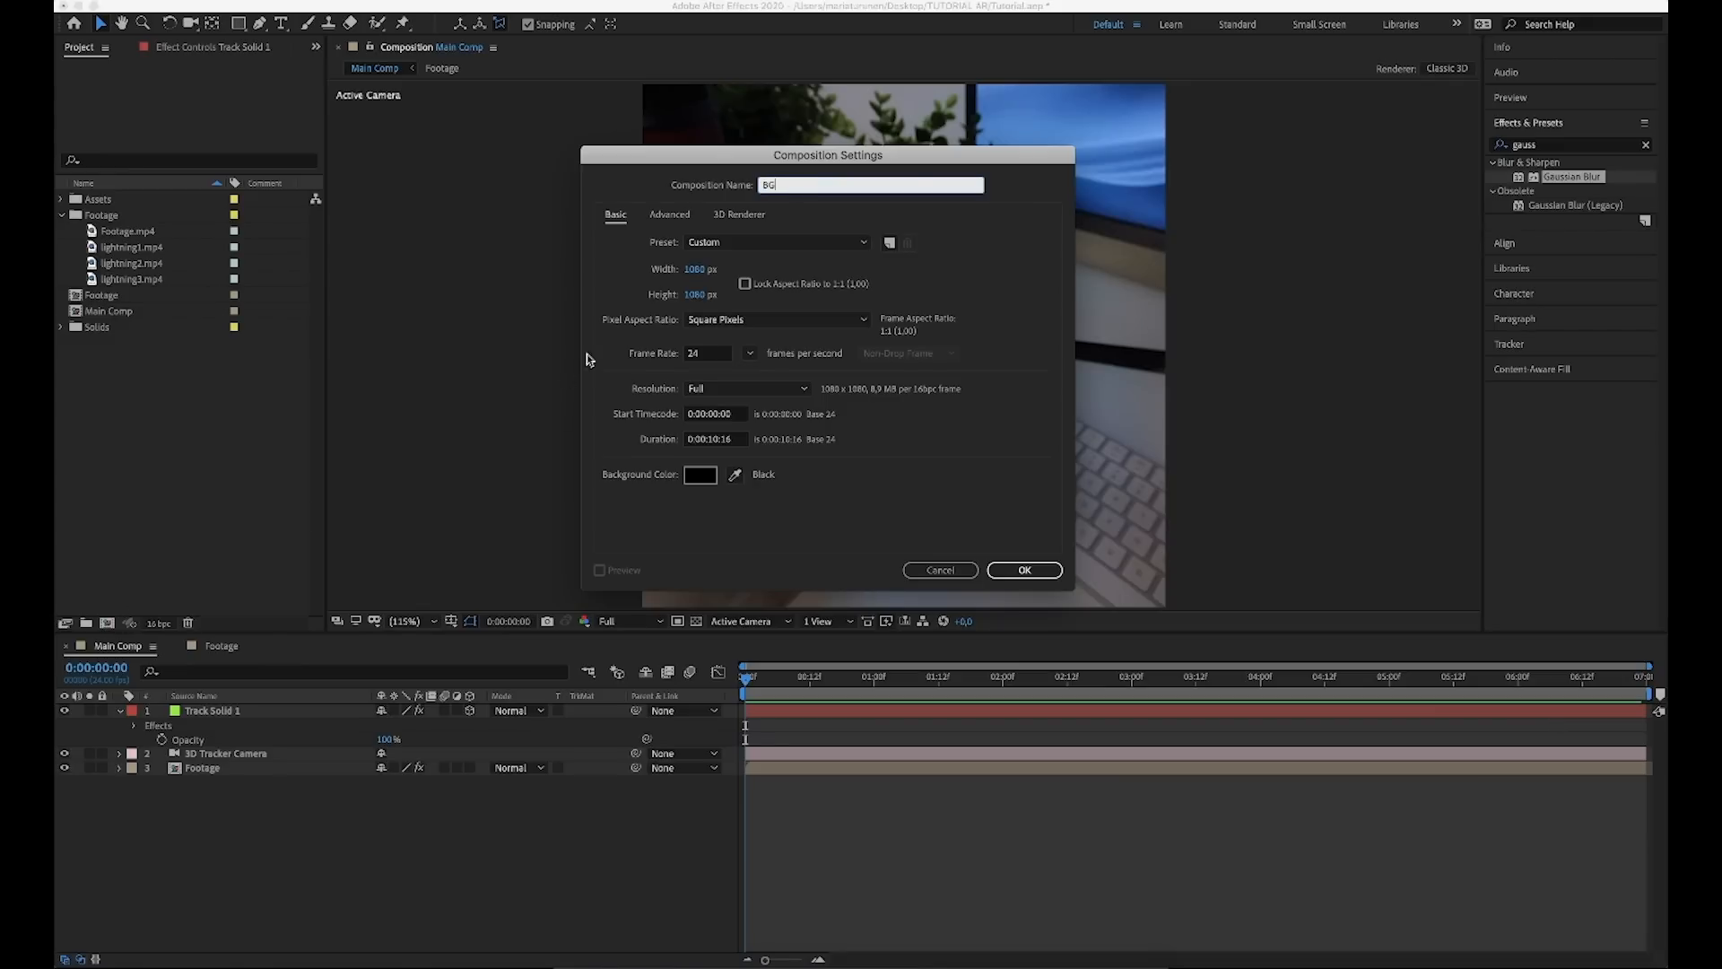
{"action": "type", "text": "19"}
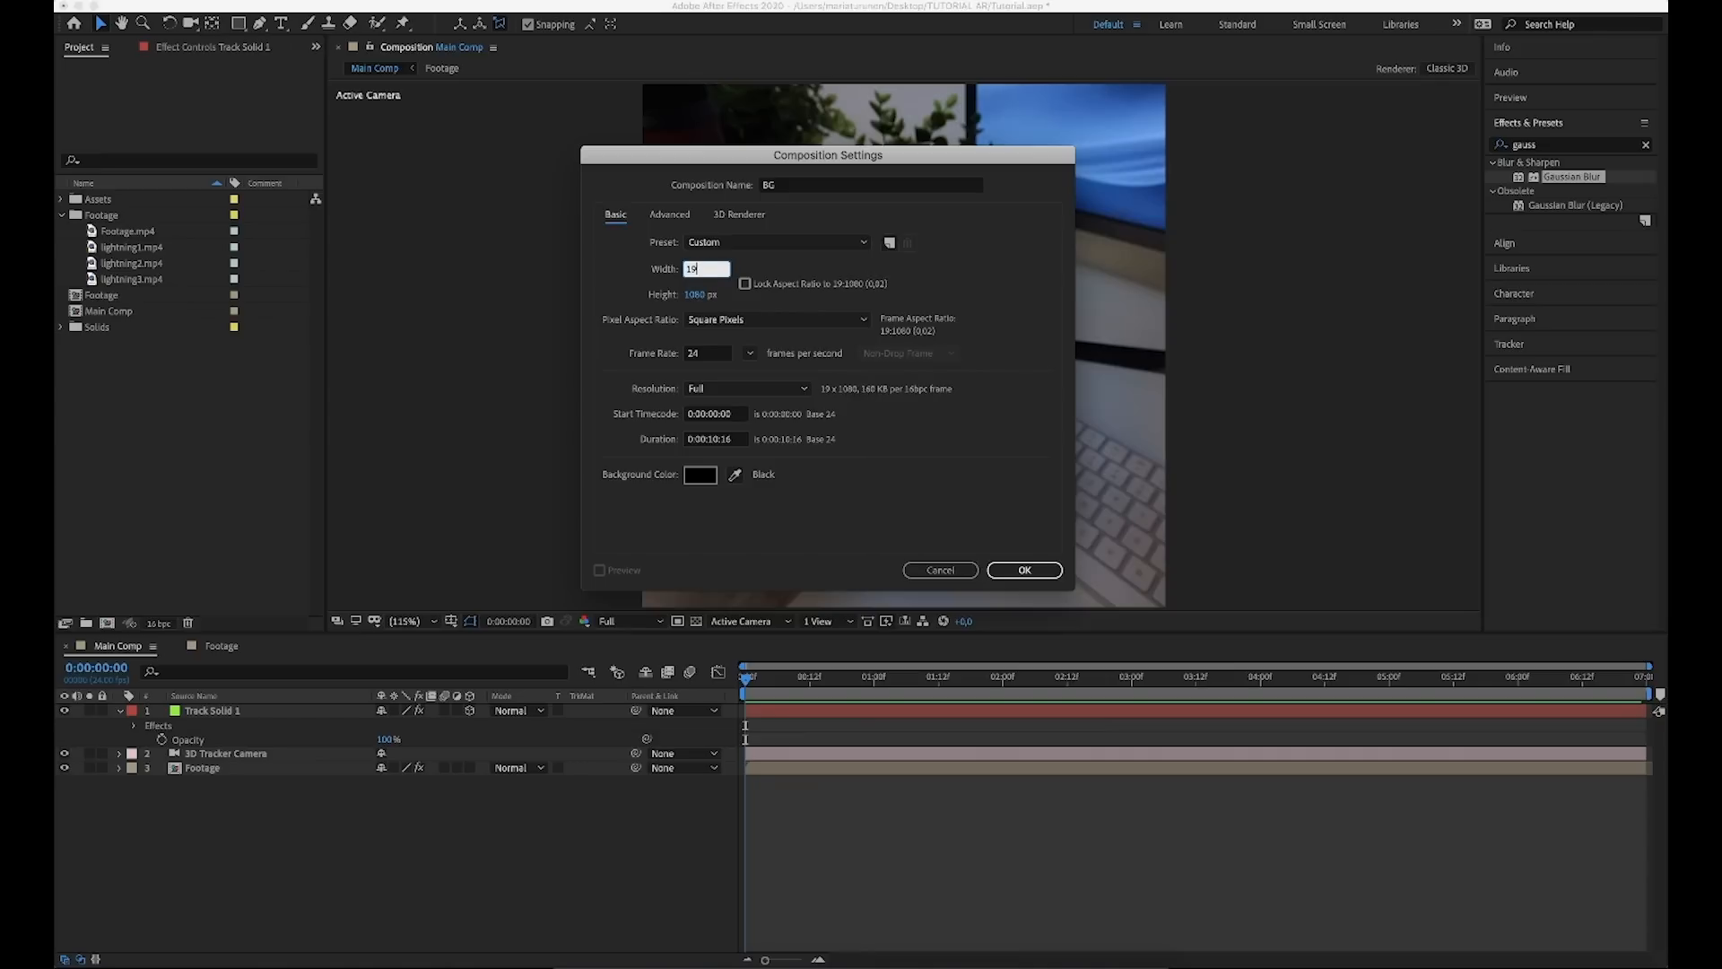
{"action": "left_click", "coordinate": [776, 243]}
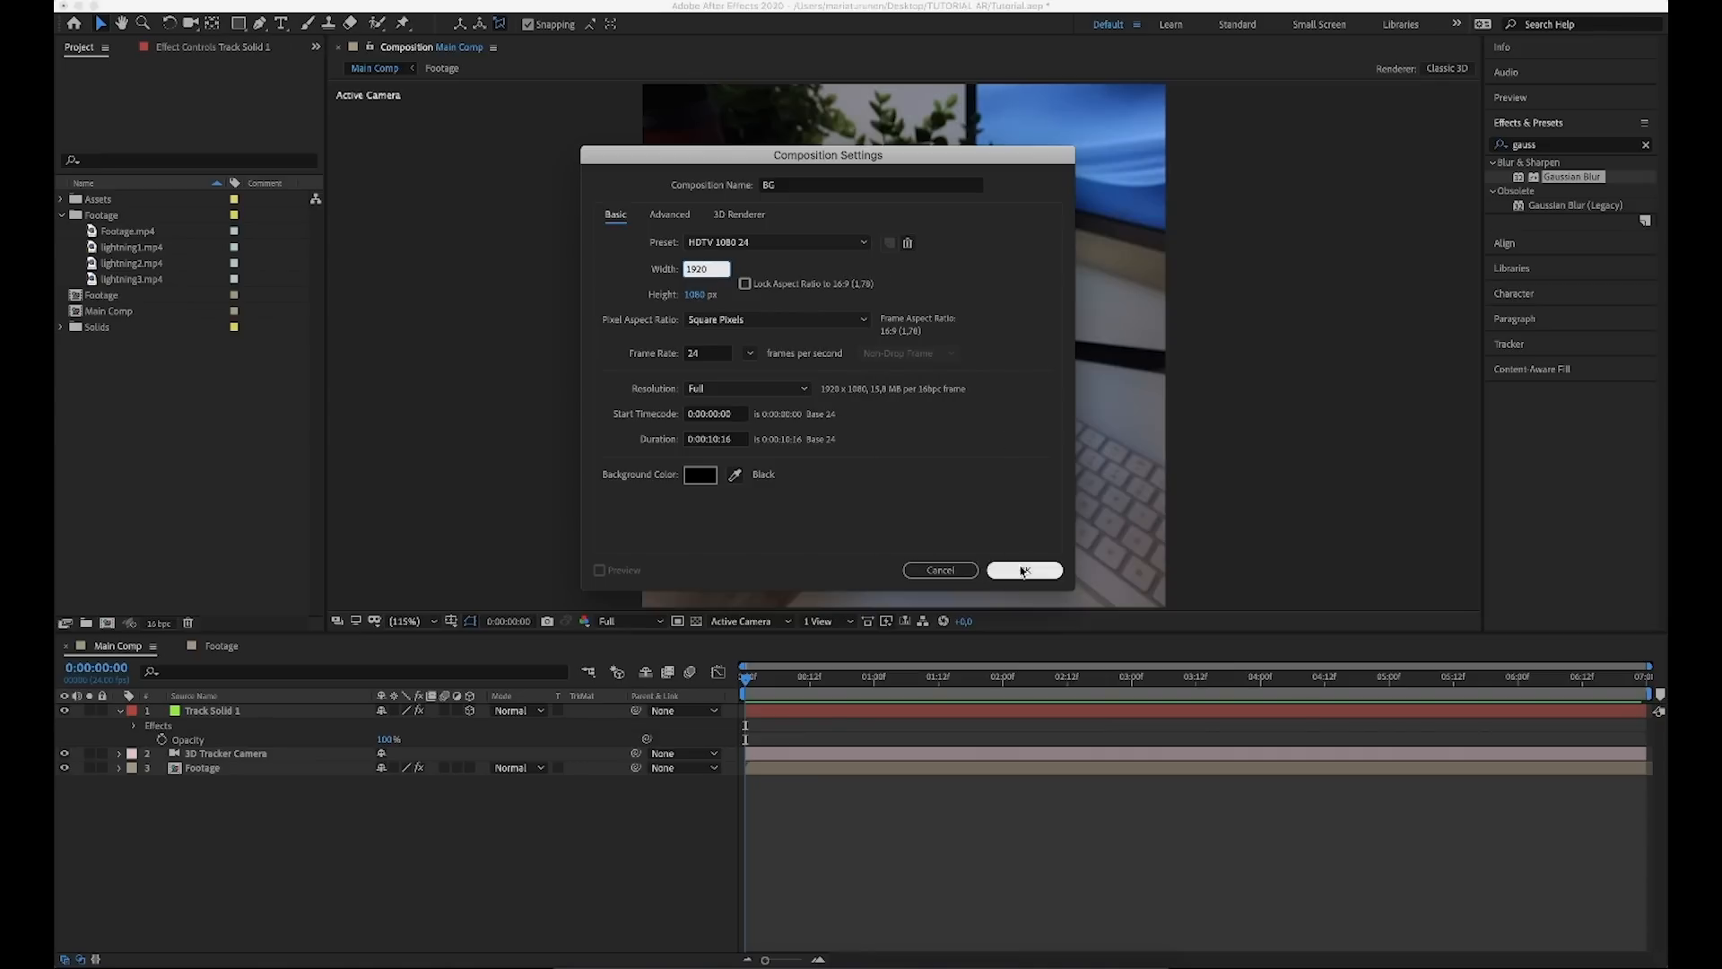
{"action": "left_click", "coordinate": [1023, 568]}
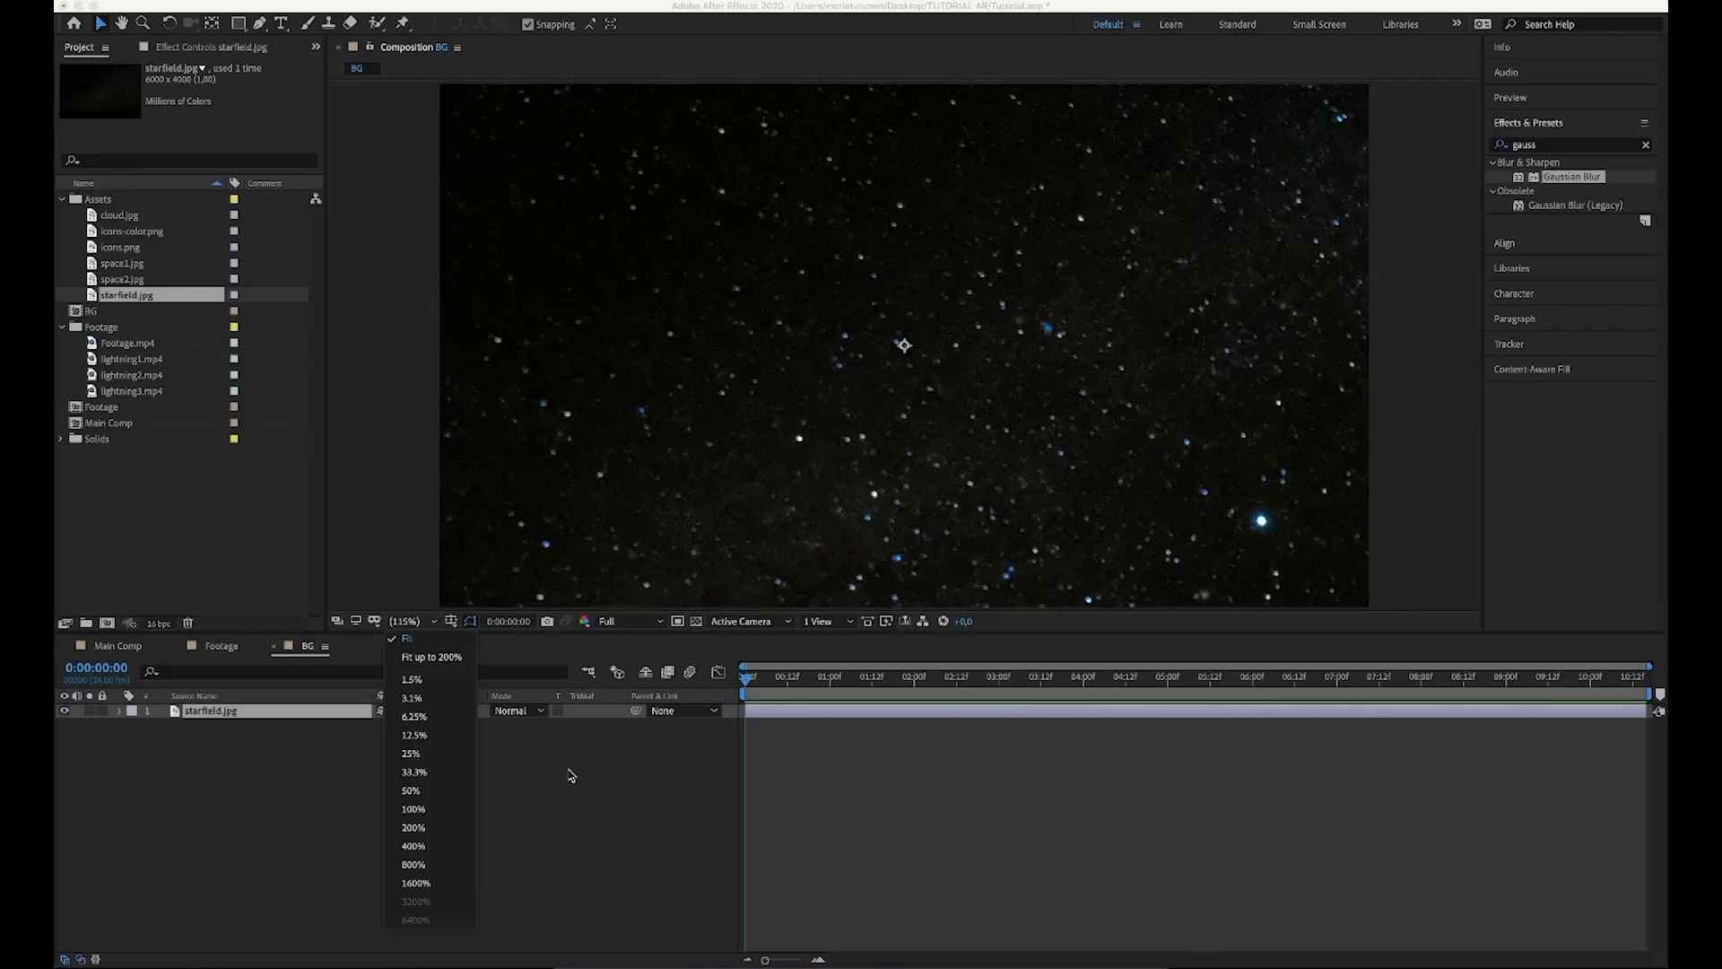
Add the starfield and scaled-up space2 images and search for Turbulent Displace.
{"action": "left_click", "coordinate": [412, 809]}
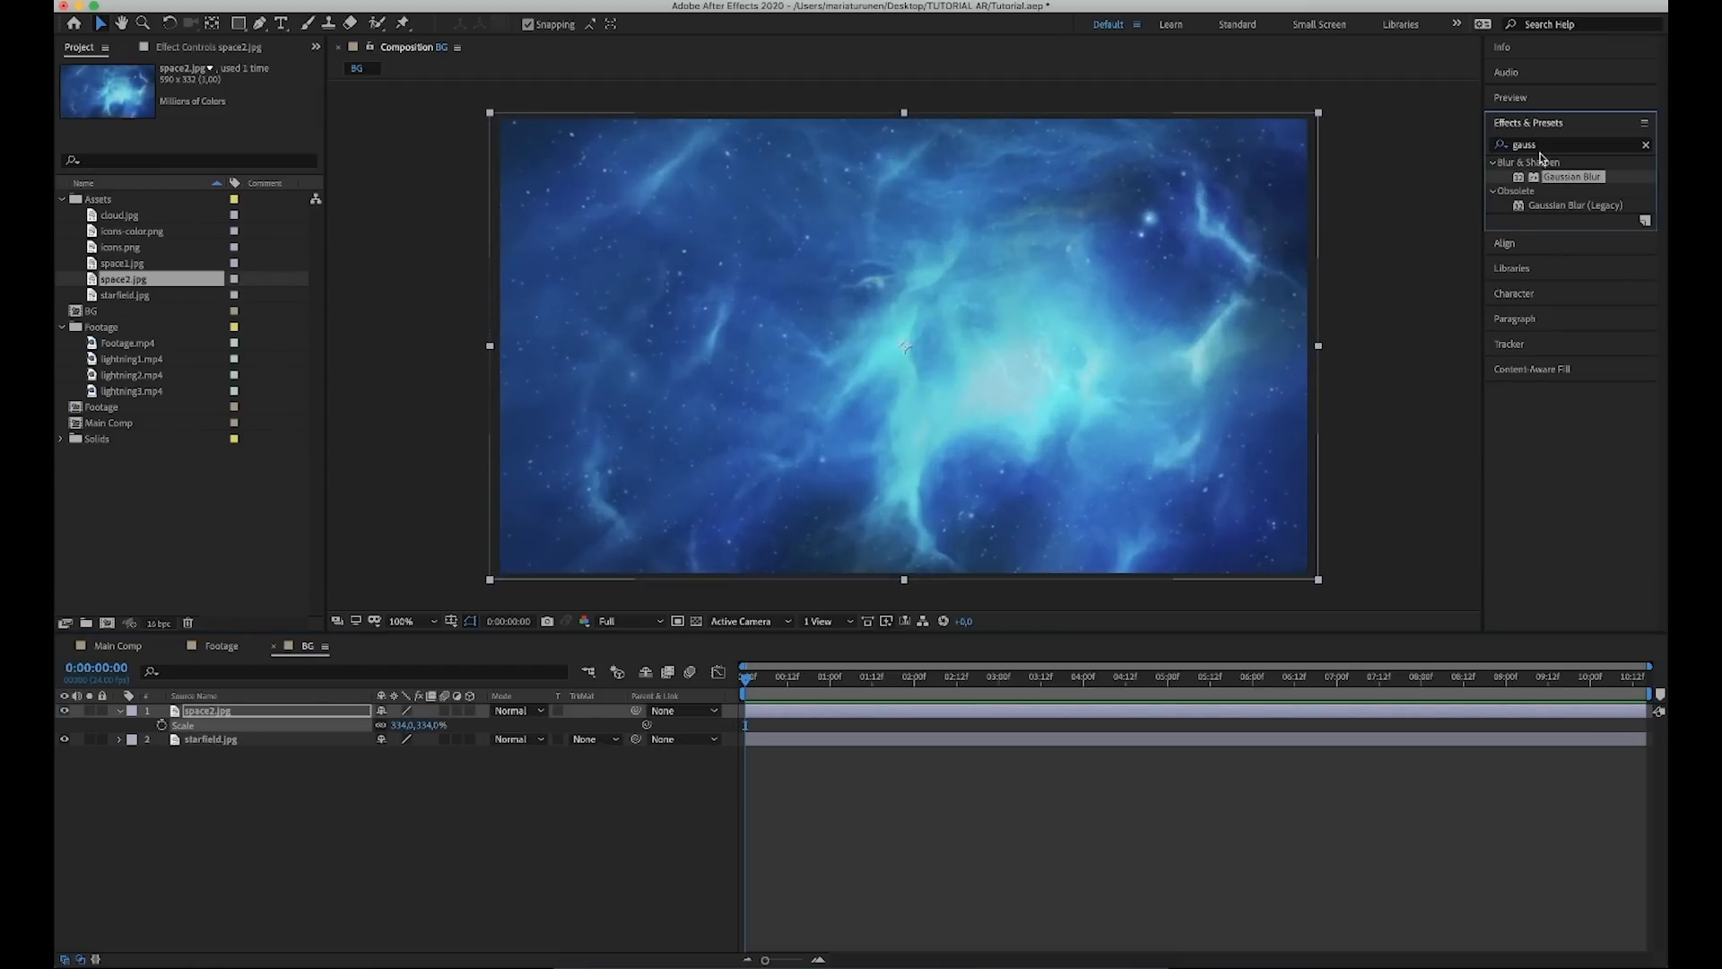
{"action": "type", "text": "turbu"}
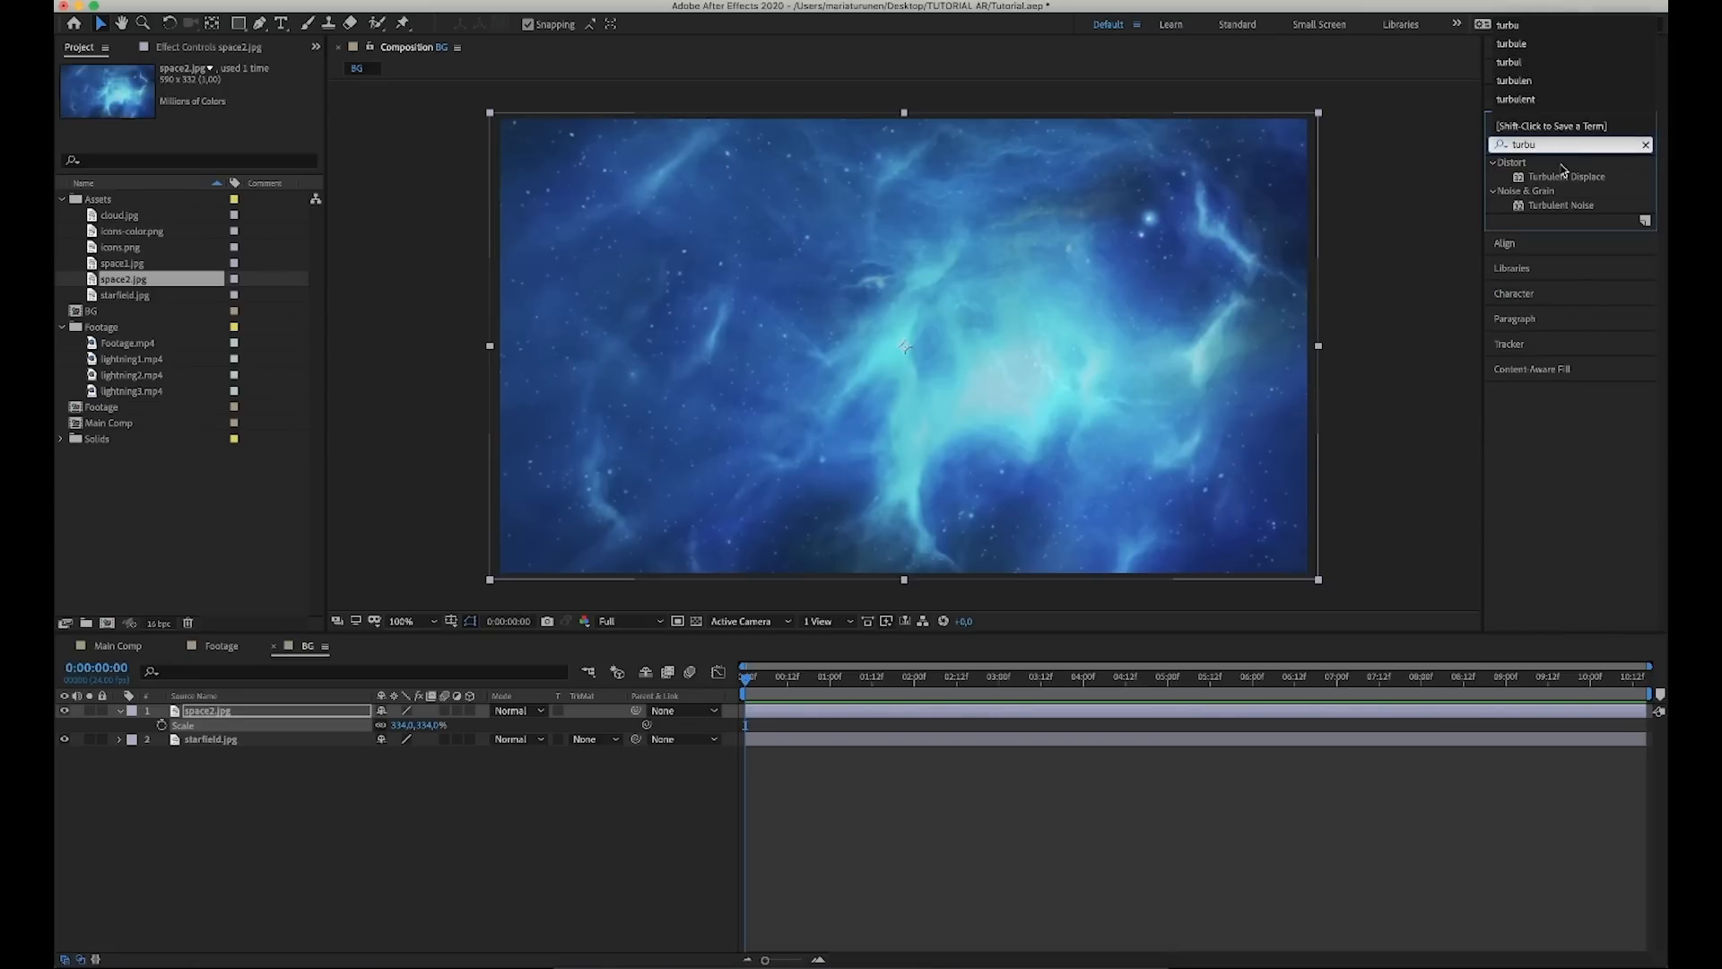
Apply Turbulent Displace to space2 with a time*30 Evolution expression and Screen blending.
{"action": "left_click_drag", "start_coordinate": [1568, 177], "coordinate": [1114, 723]}
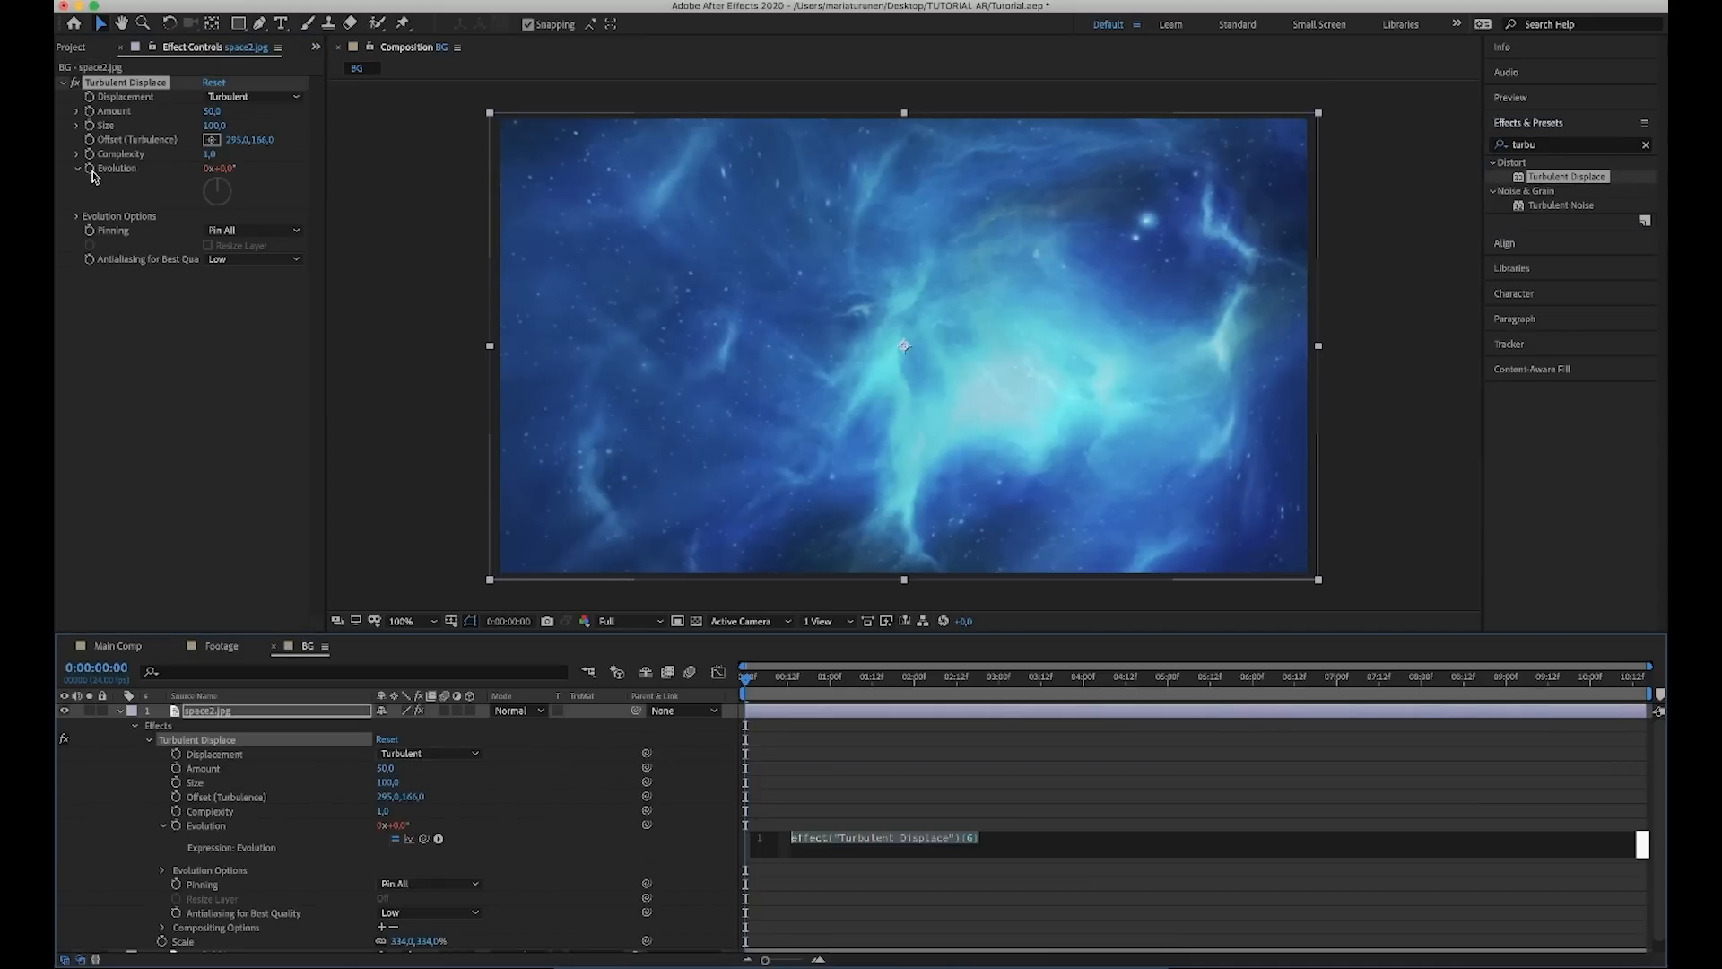
{"action": "type", "text": "time*30"}
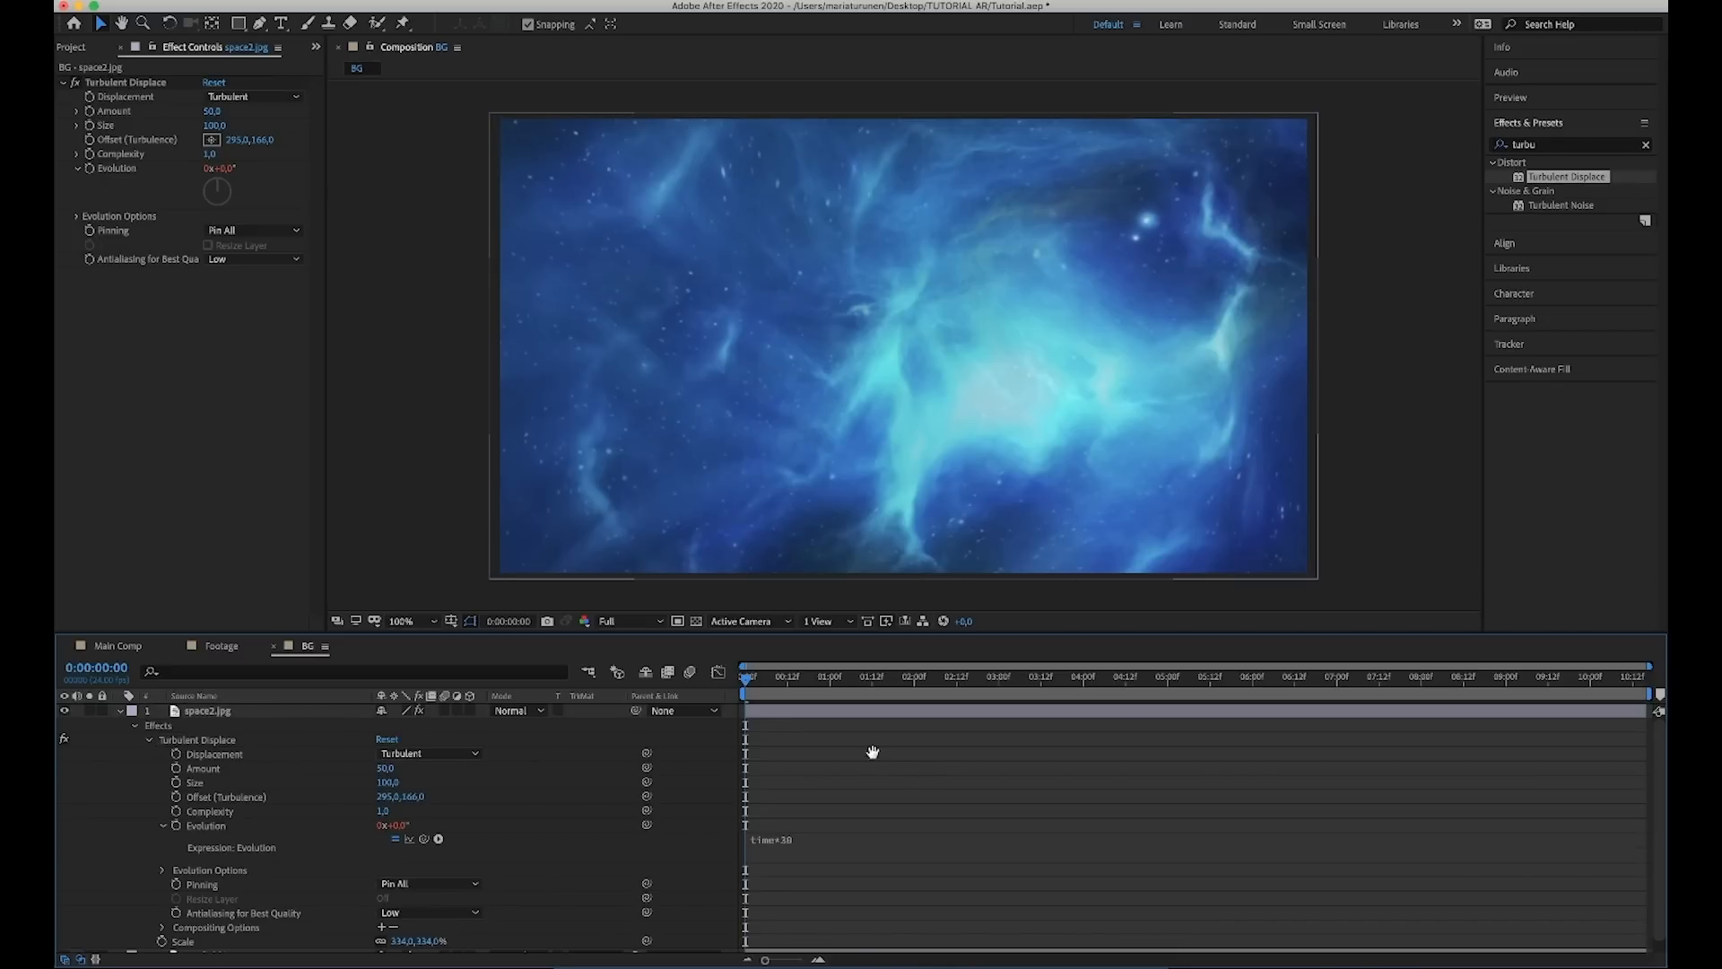
{"action": "left_click", "coordinate": [834, 675]}
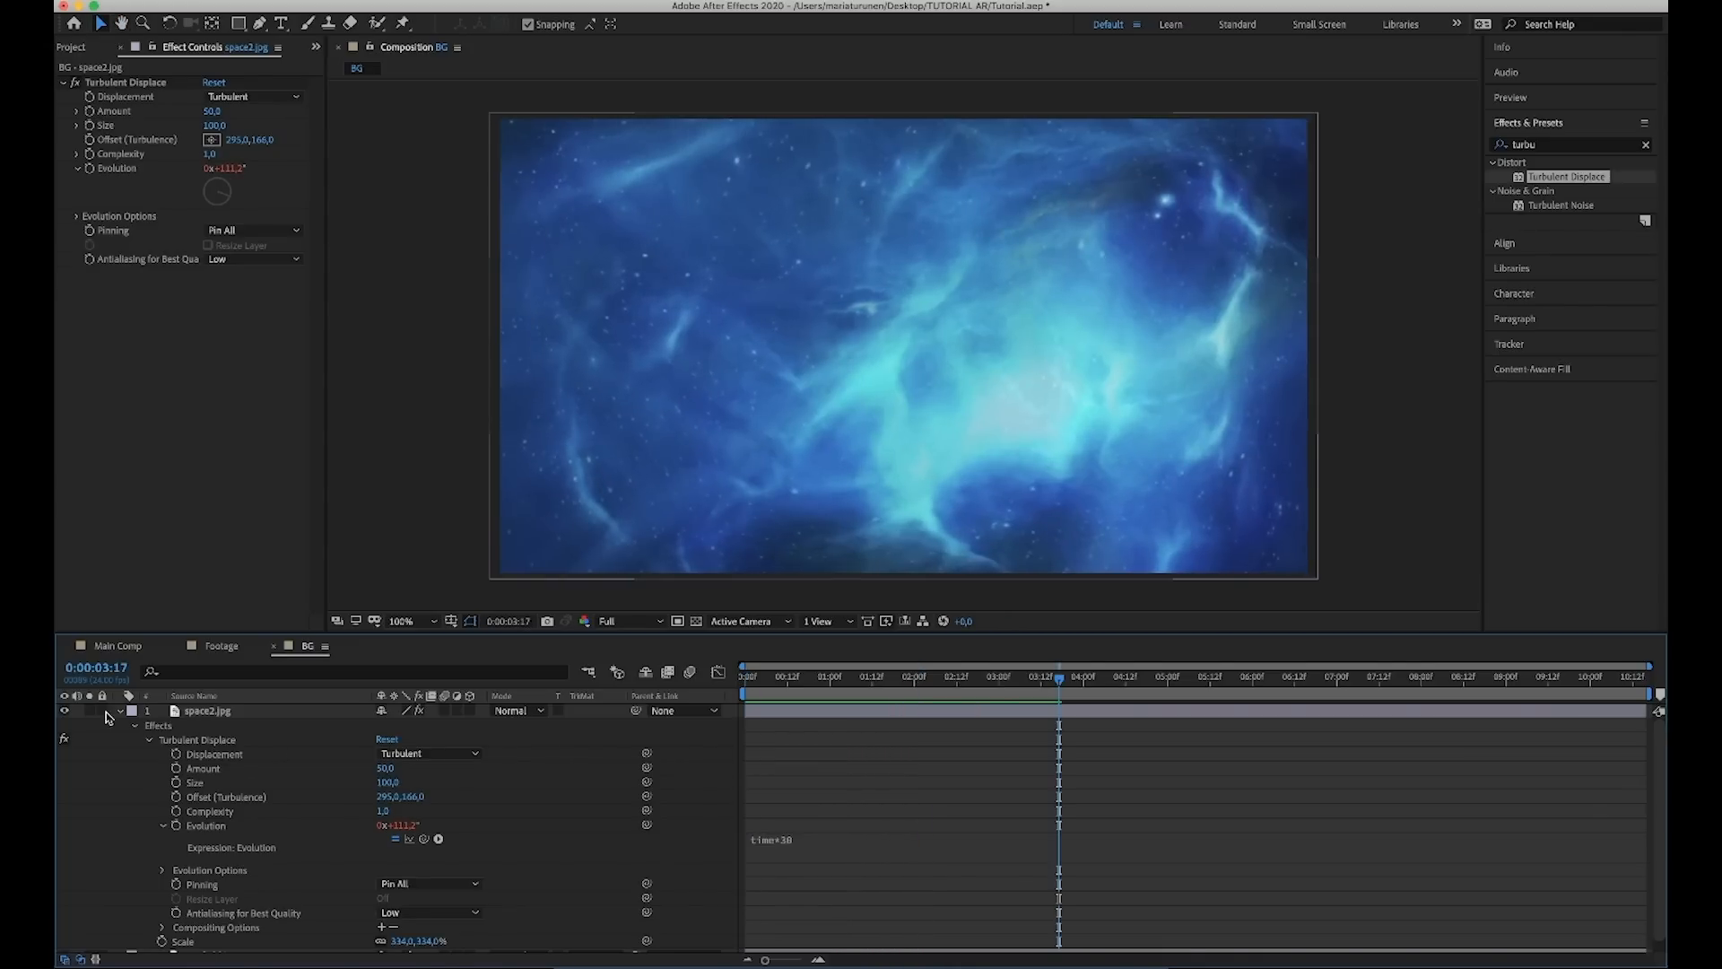
{"action": "left_click", "coordinate": [515, 710]}
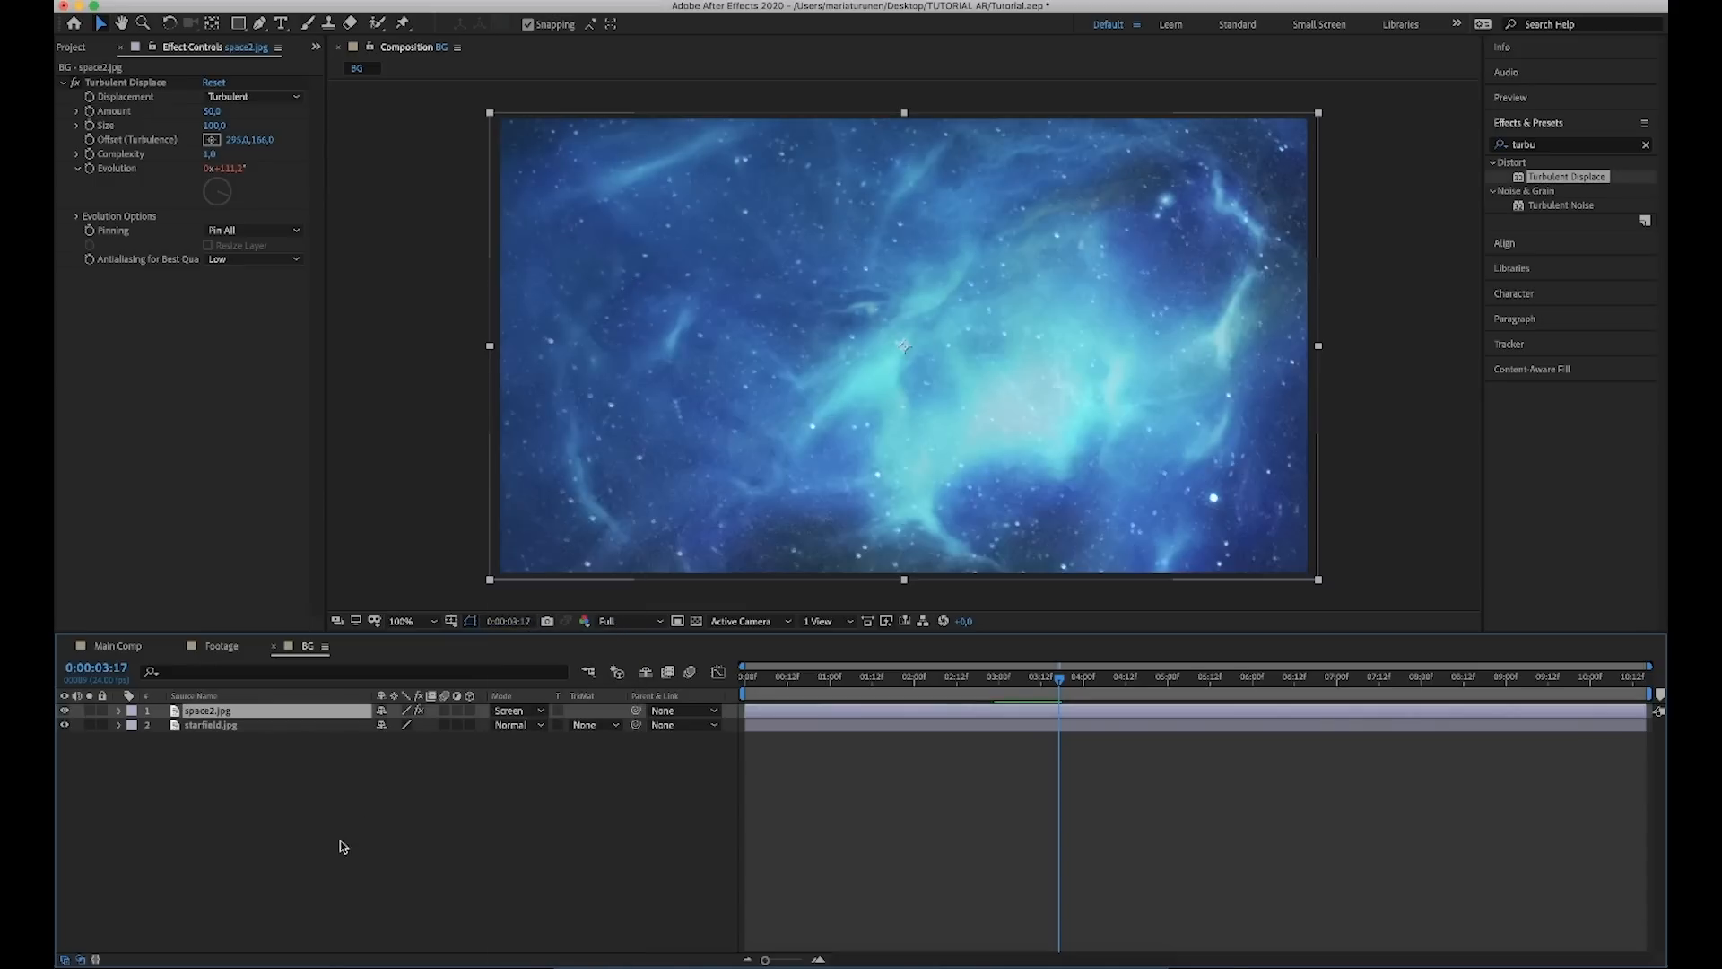
{"action": "left_click", "coordinate": [70, 47]}
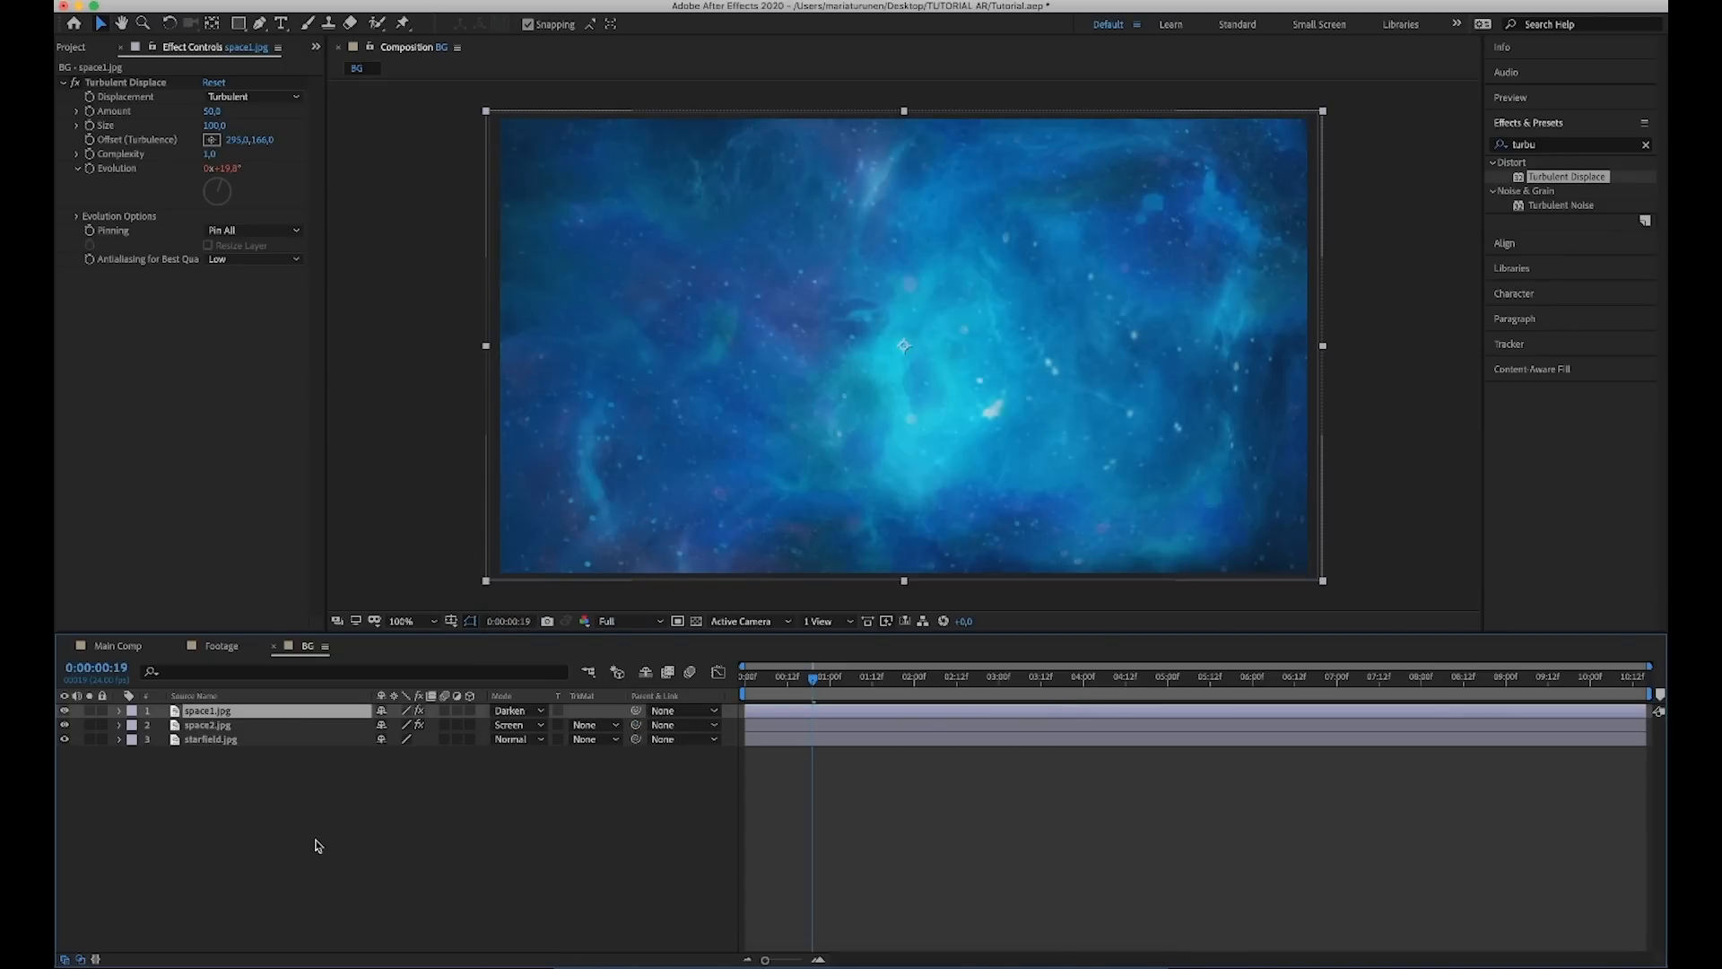
{"action": "mouse_move", "coordinate": [276, 757]}
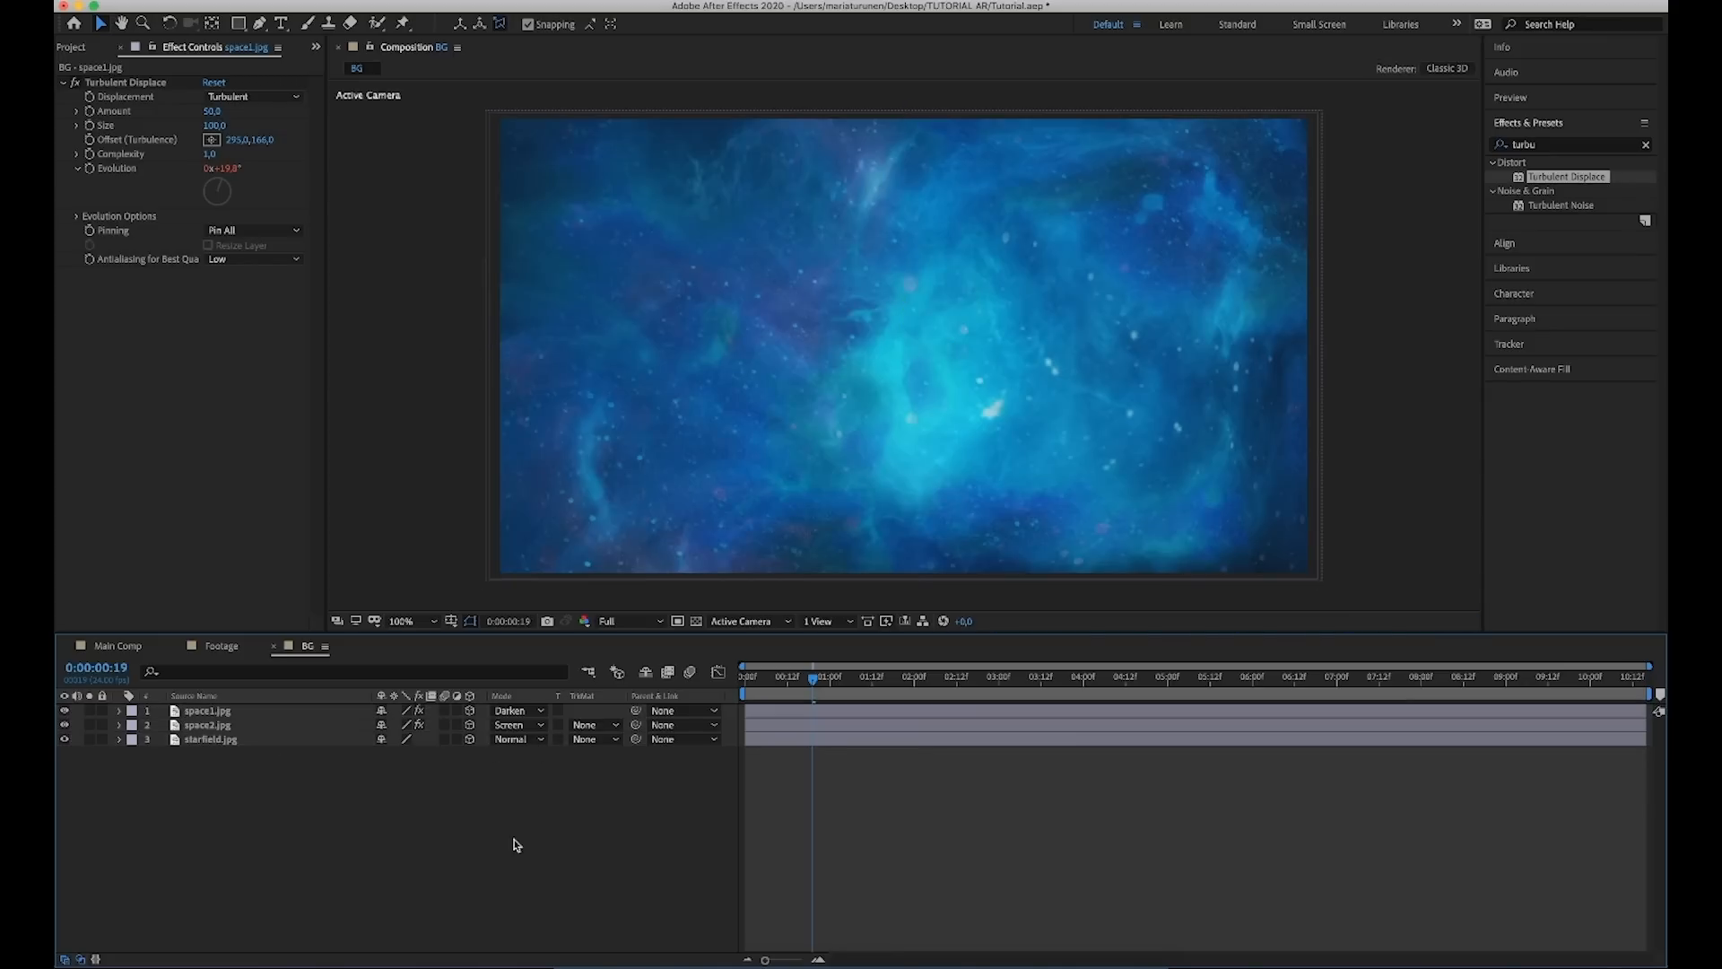
Check the BG layering in a two-view top layout, then return to Main Comp.
{"action": "left_click", "coordinate": [818, 621]}
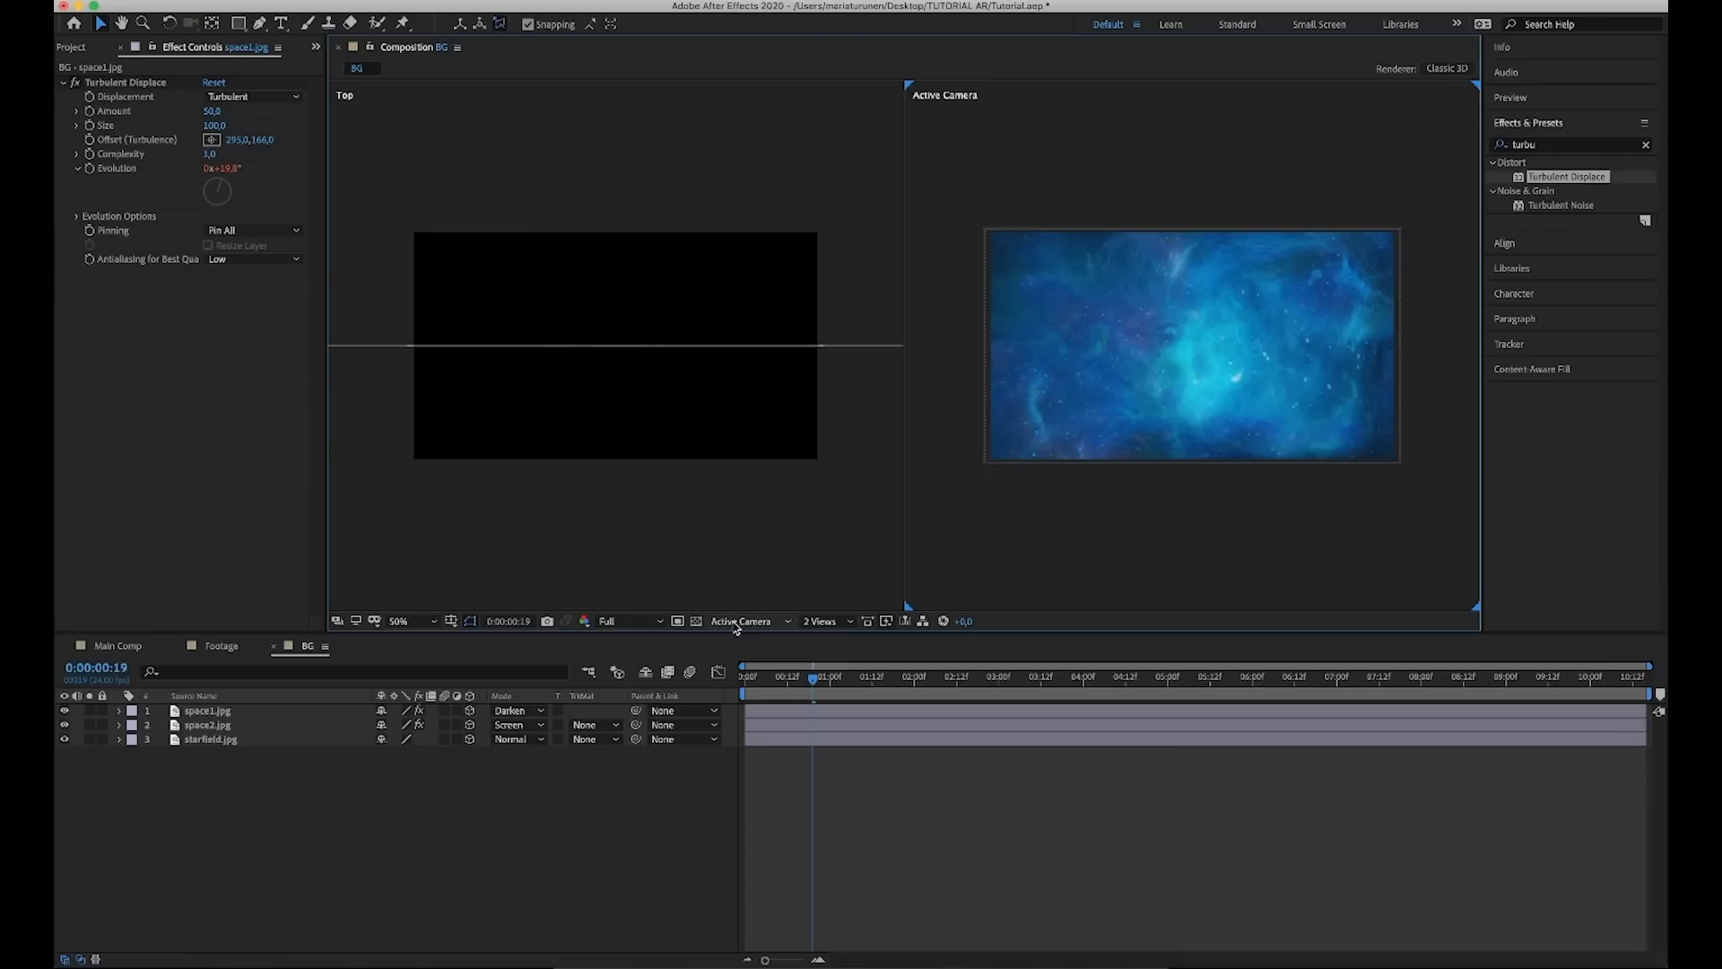
{"action": "left_click", "coordinate": [210, 737]}
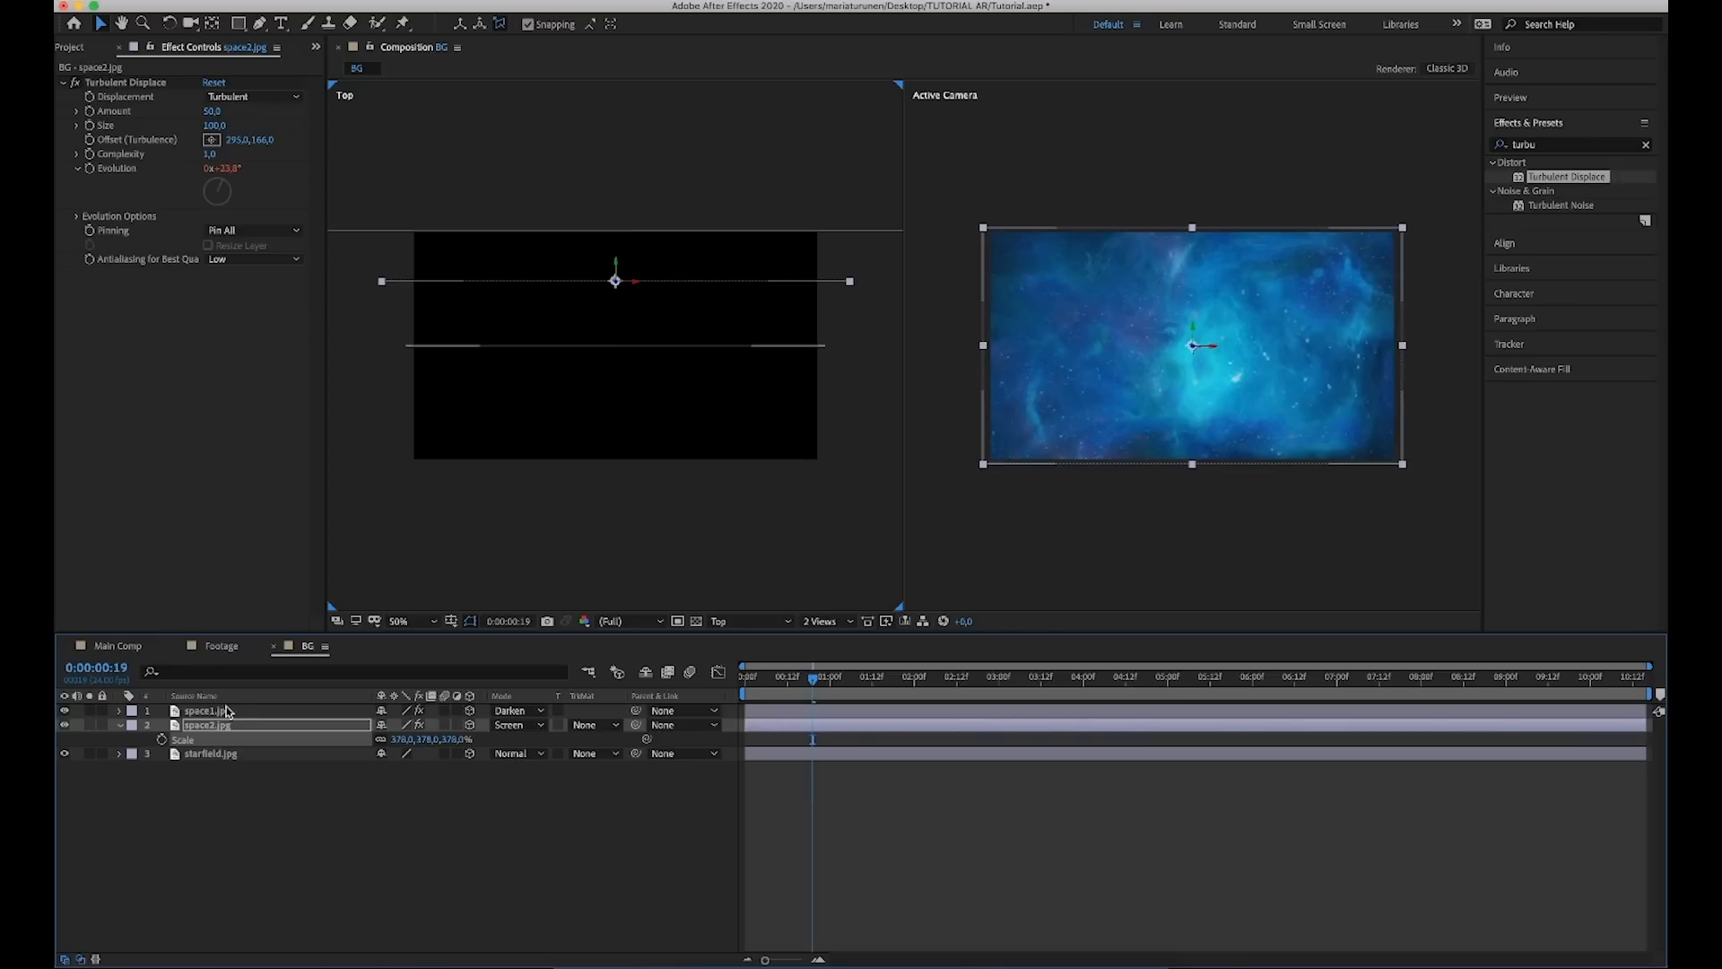
{"action": "left_click", "coordinate": [206, 711]}
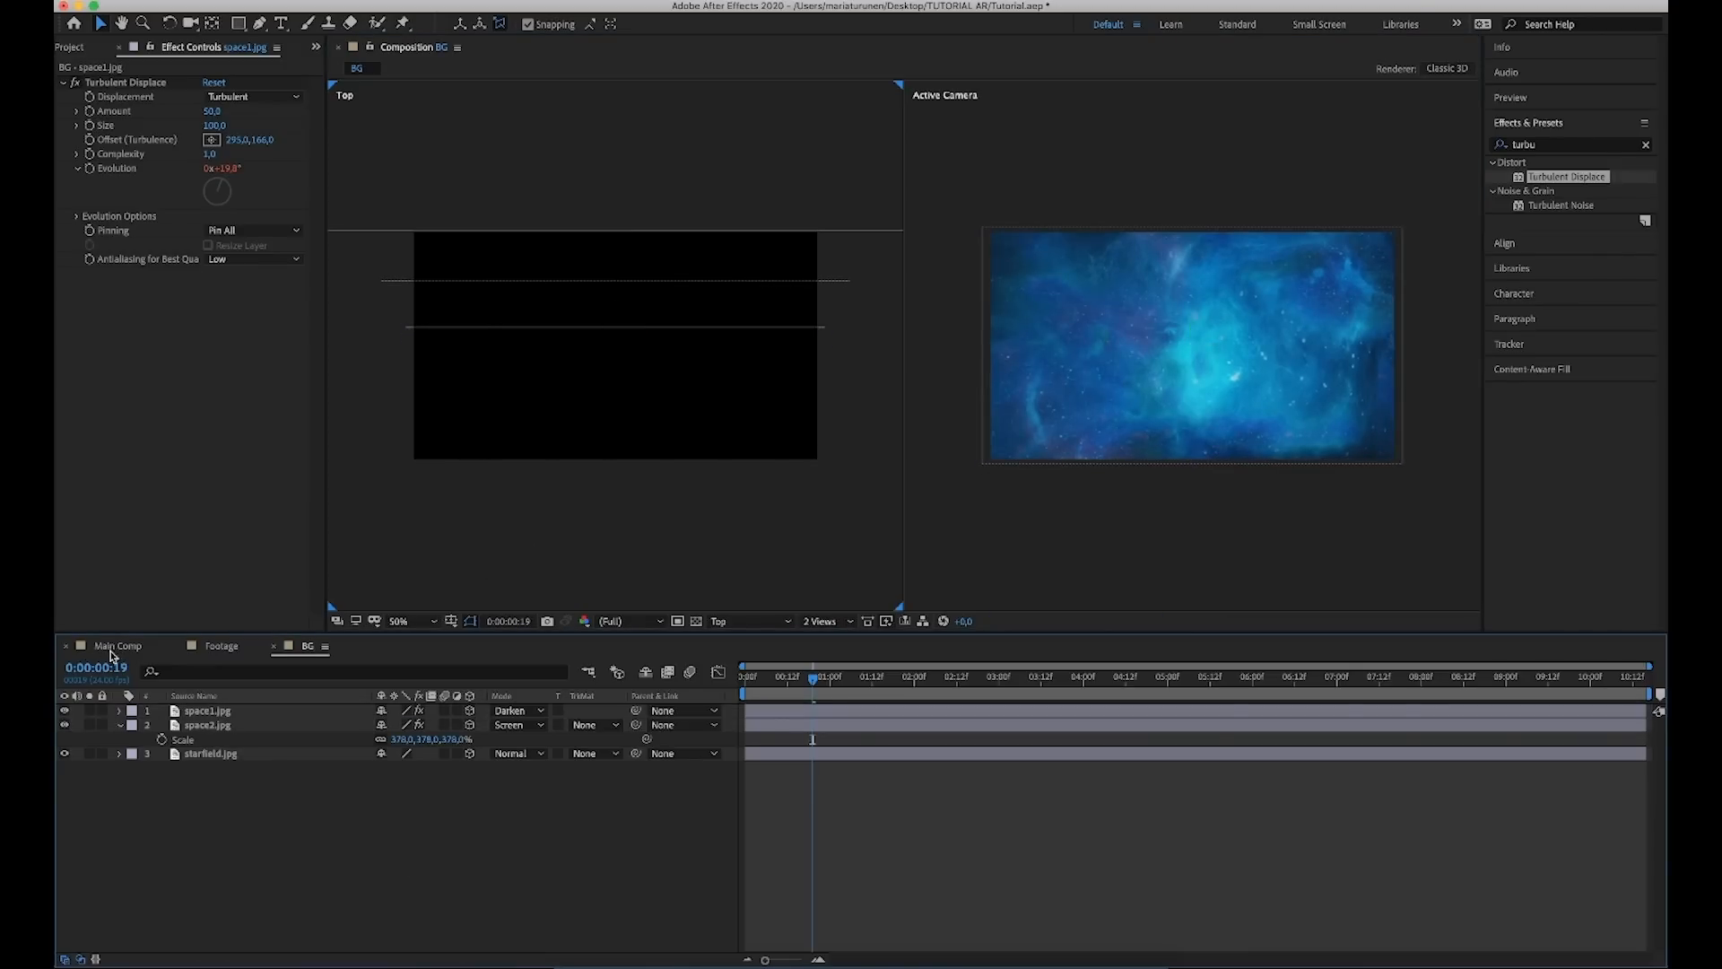
{"action": "left_click", "coordinate": [119, 646]}
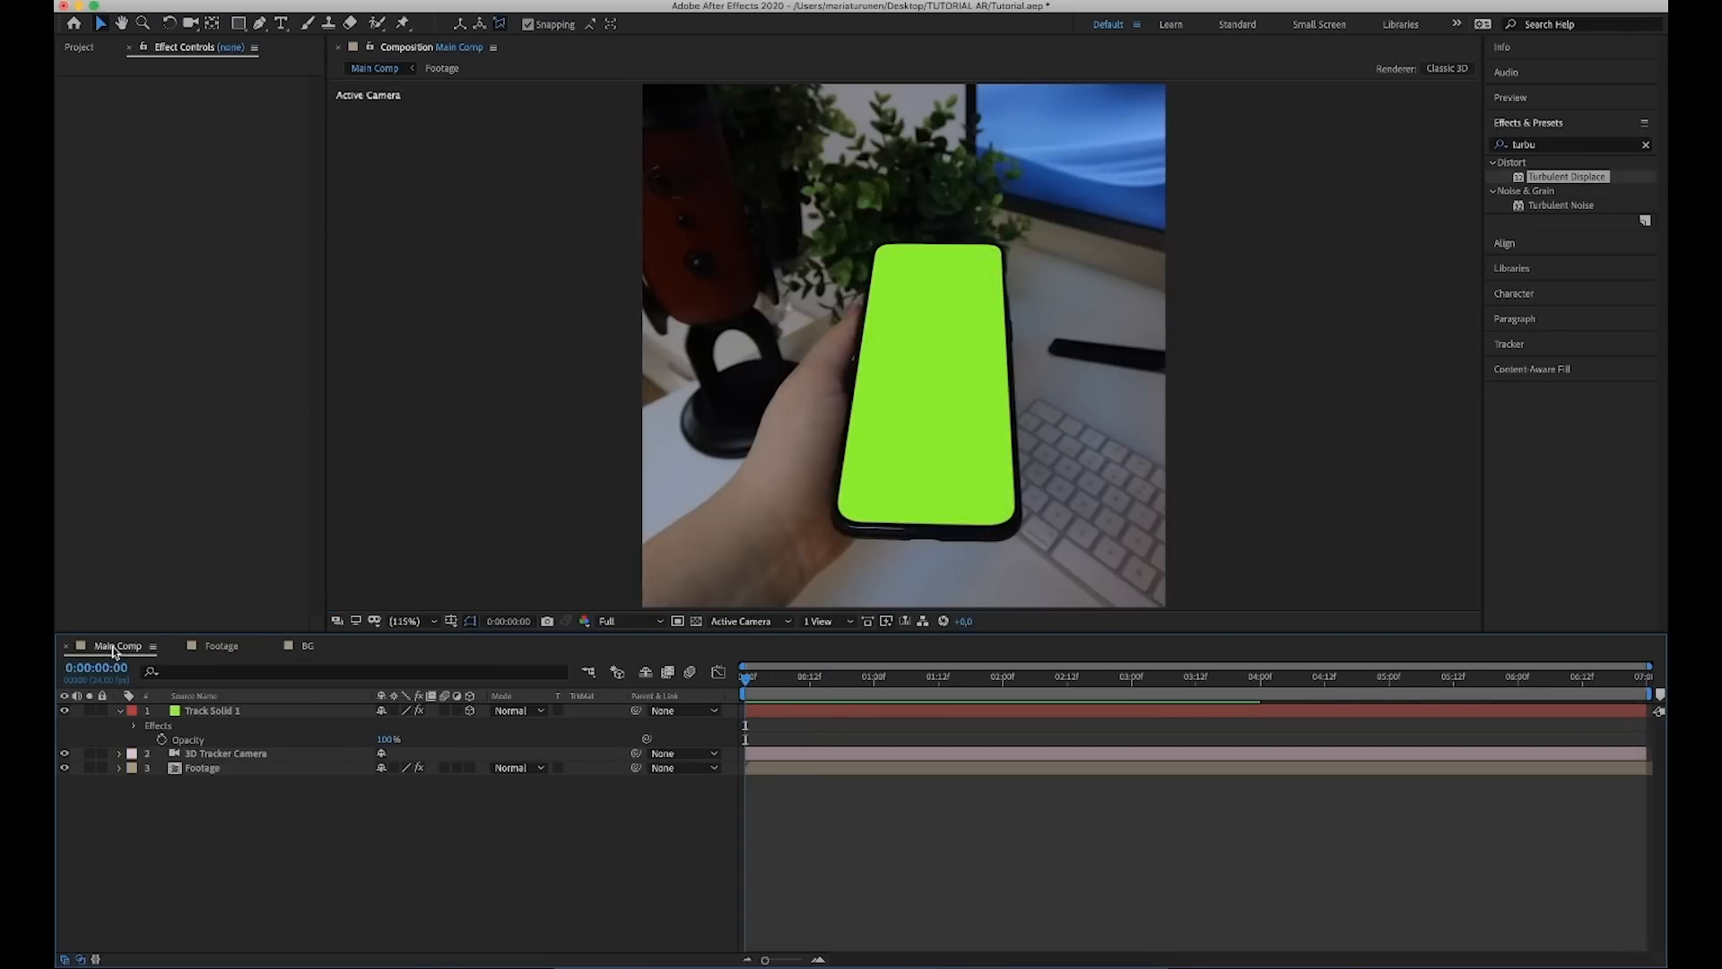
Bring BG into Main Comp and matte it with Track Solid 1's alpha, scrubbing to verify.
{"action": "left_click", "coordinate": [78, 47]}
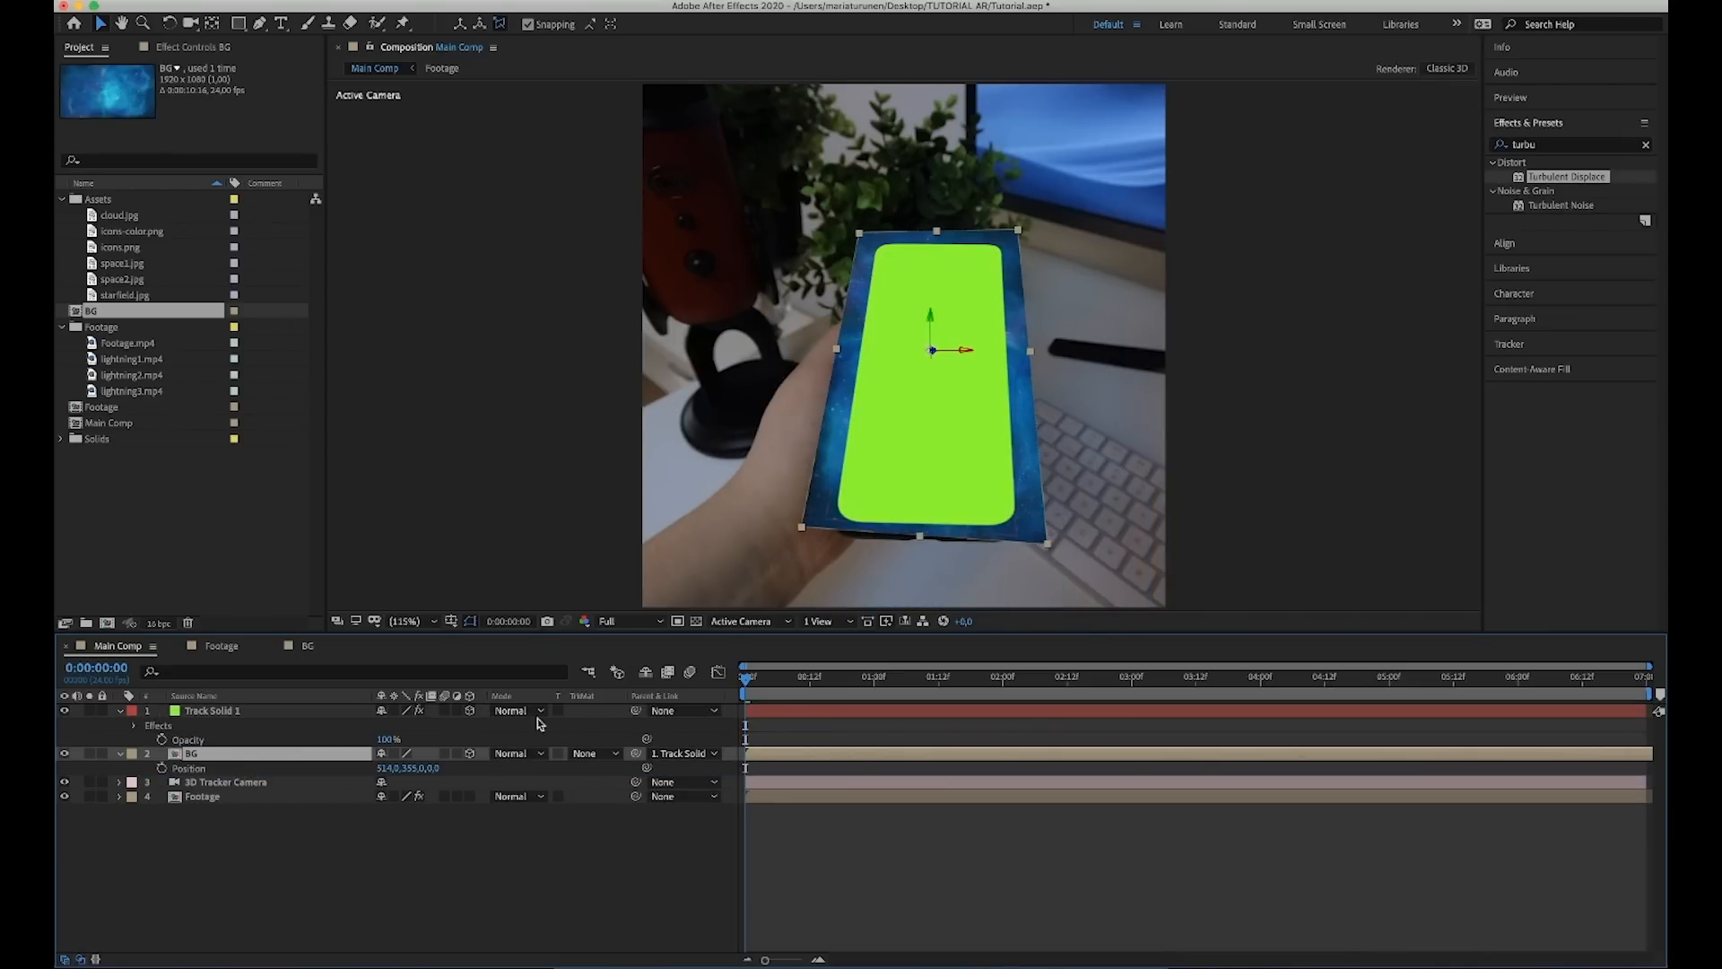
{"action": "left_click", "coordinate": [594, 751]}
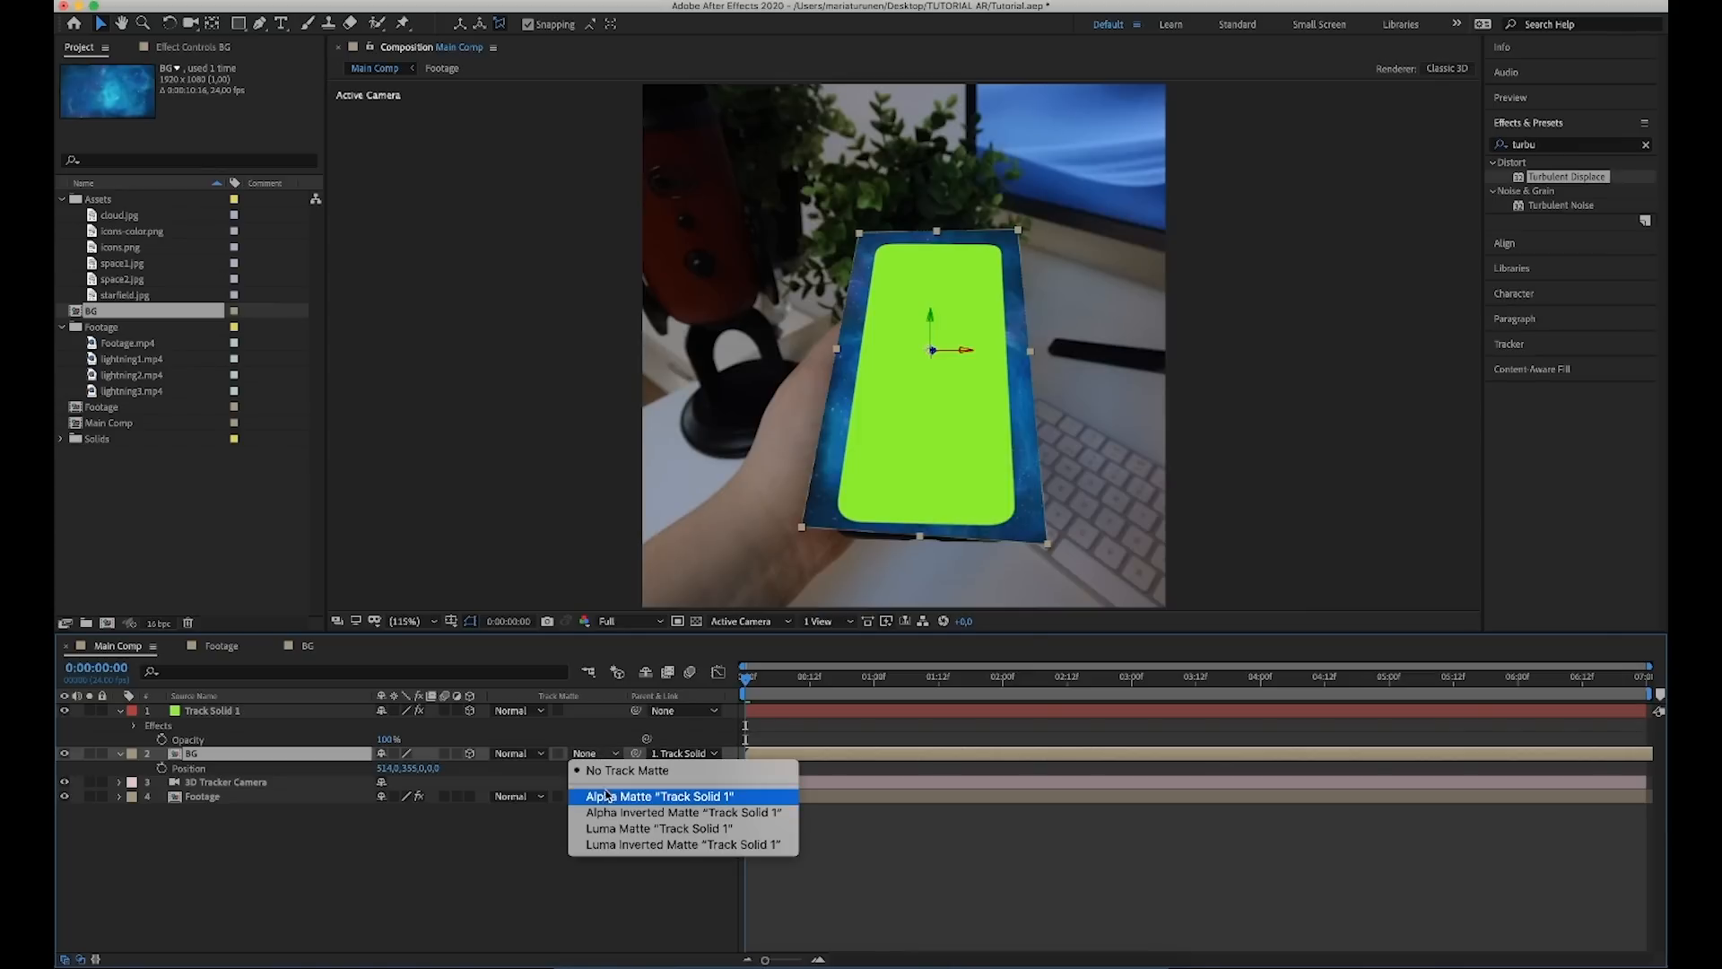
{"action": "left_click", "coordinate": [658, 795]}
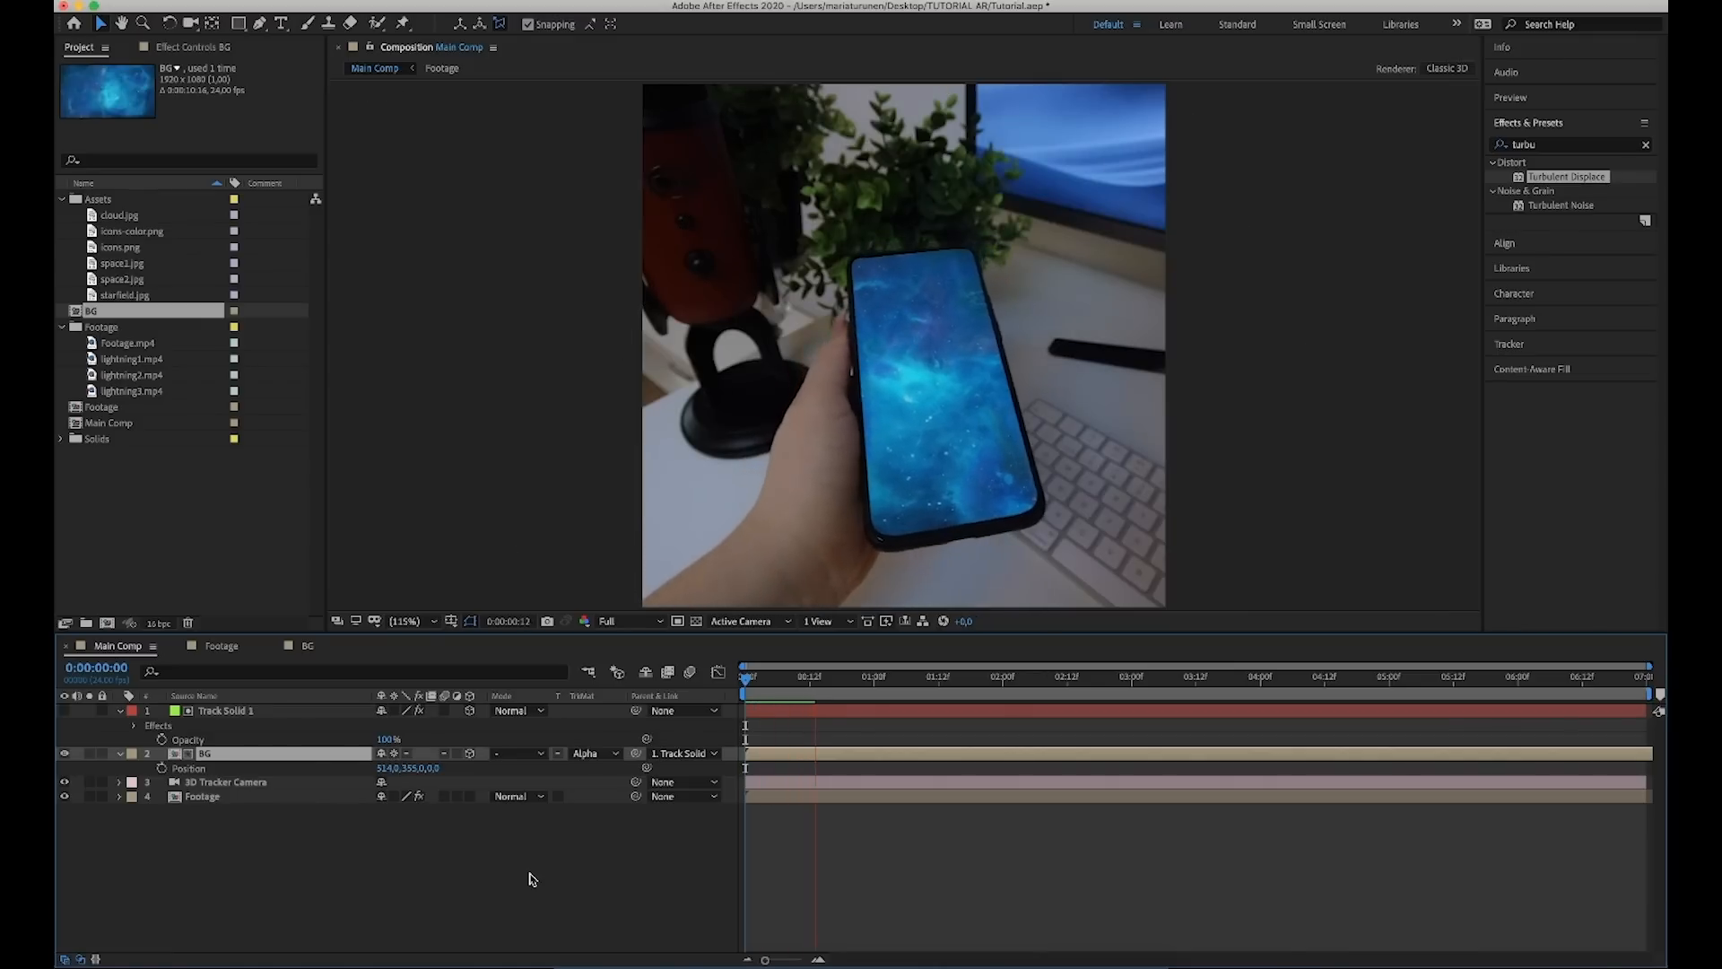
{"action": "left_click", "coordinate": [947, 676]}
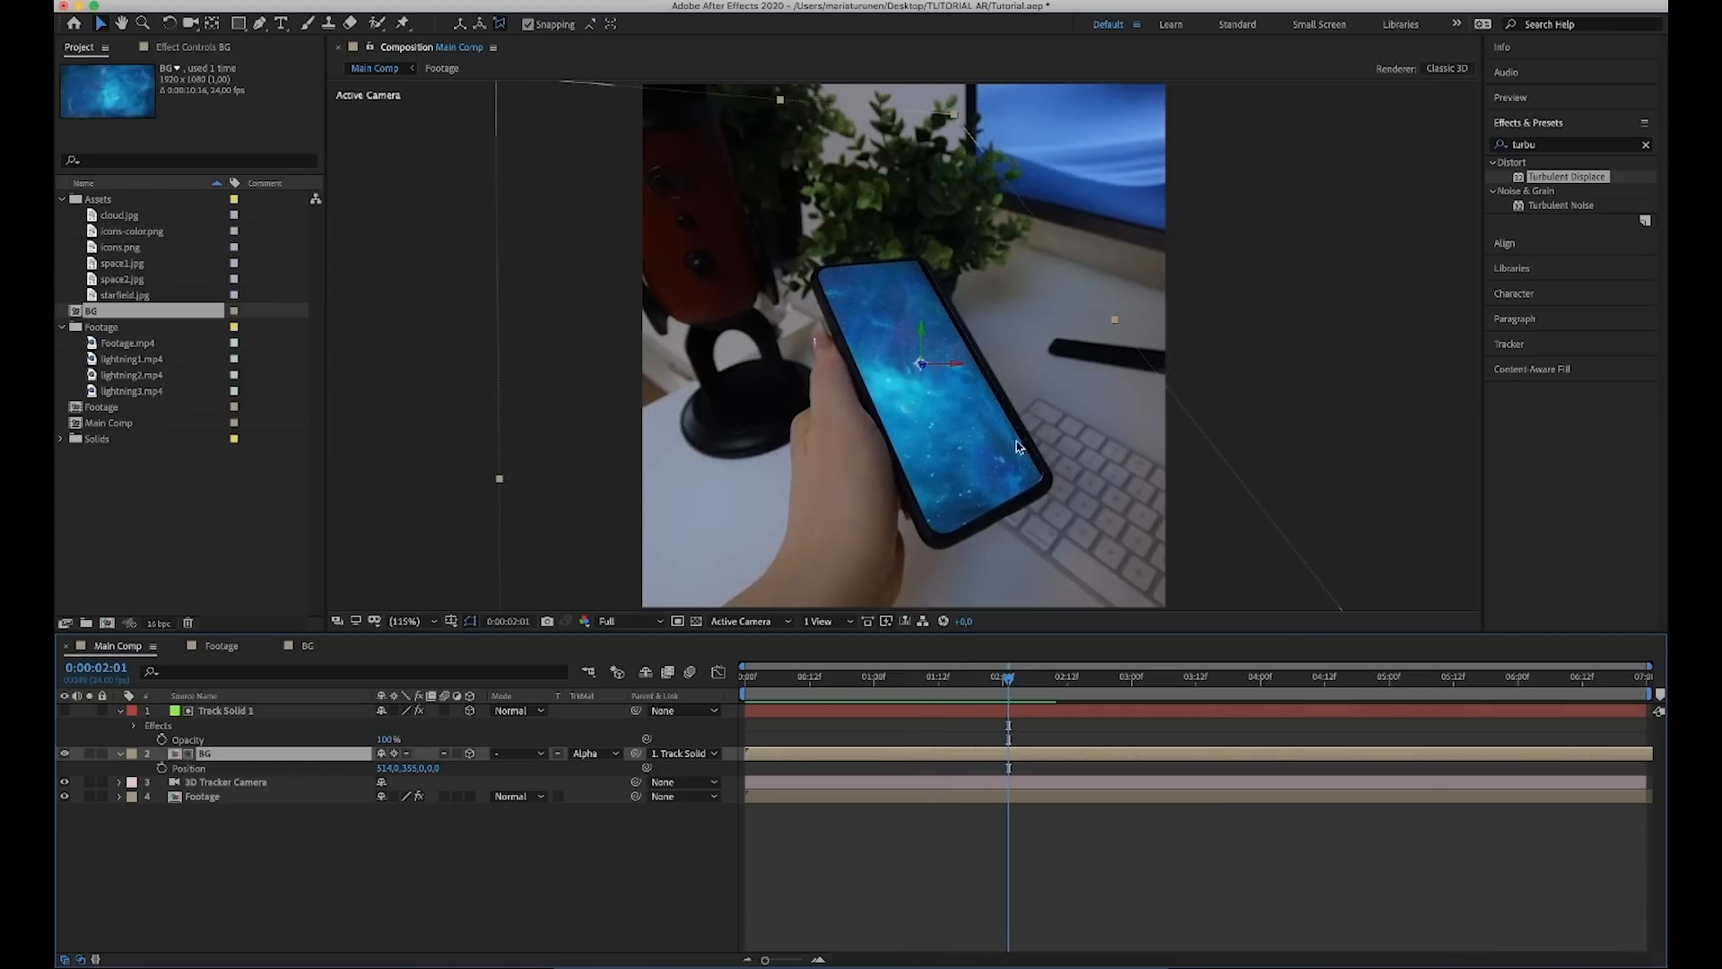
{"action": "mouse_move", "coordinate": [1004, 429]}
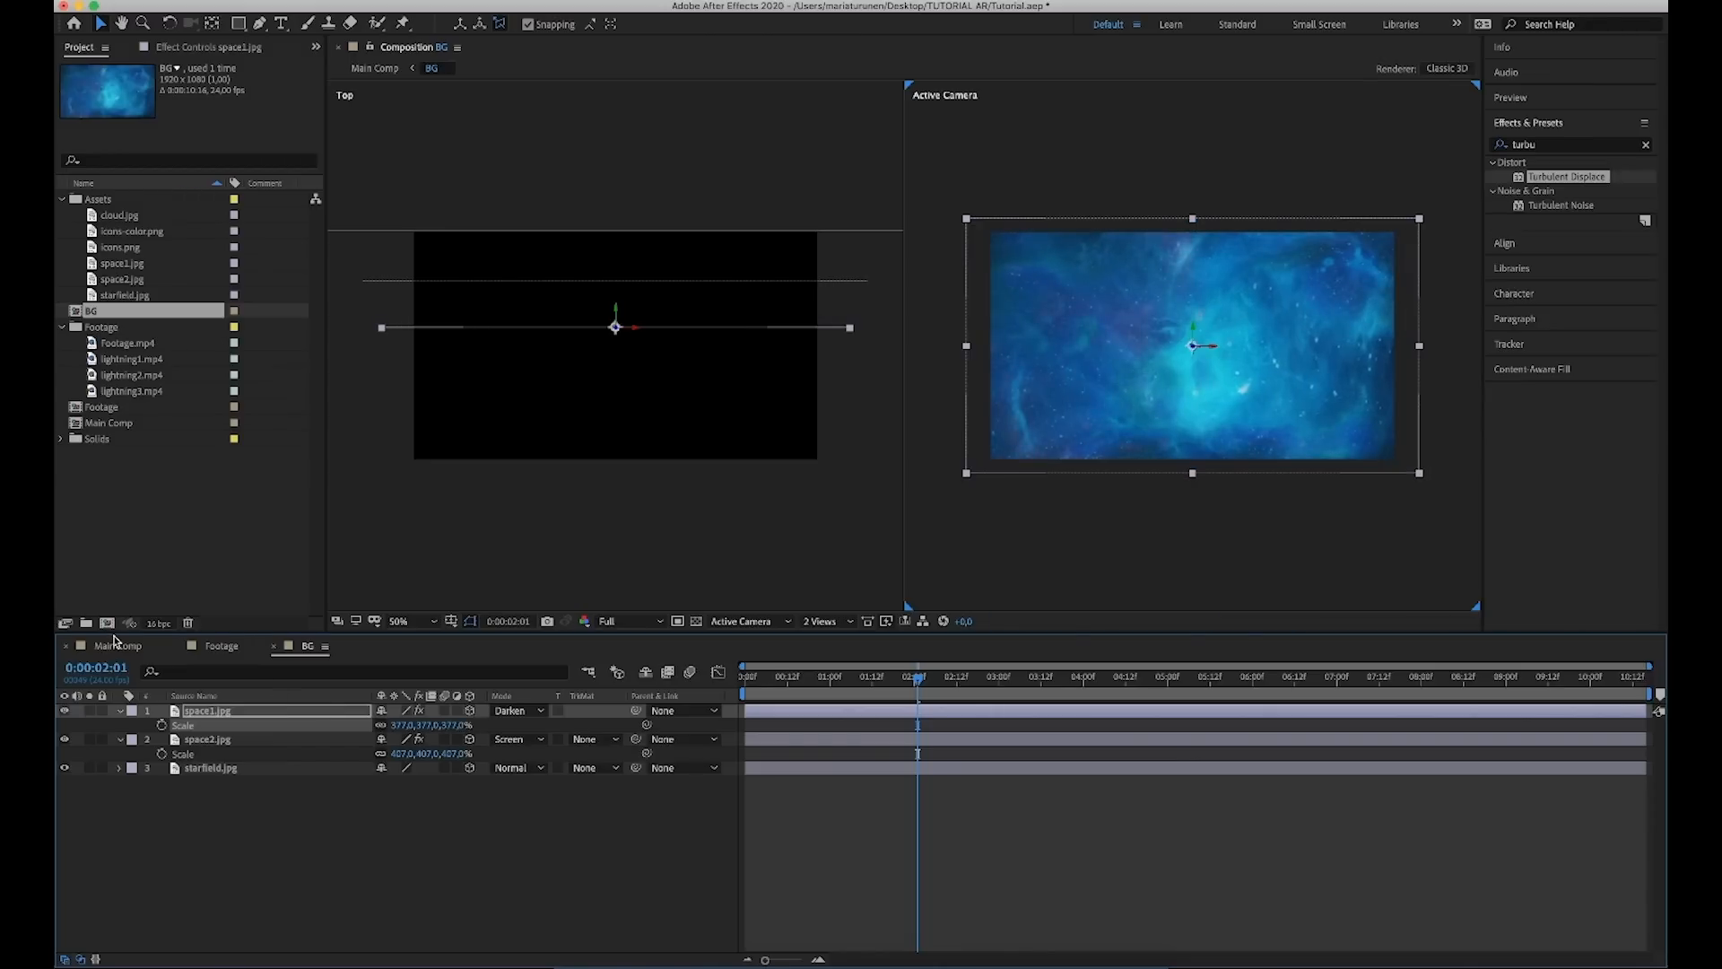
{"action": "left_click", "coordinate": [118, 644]}
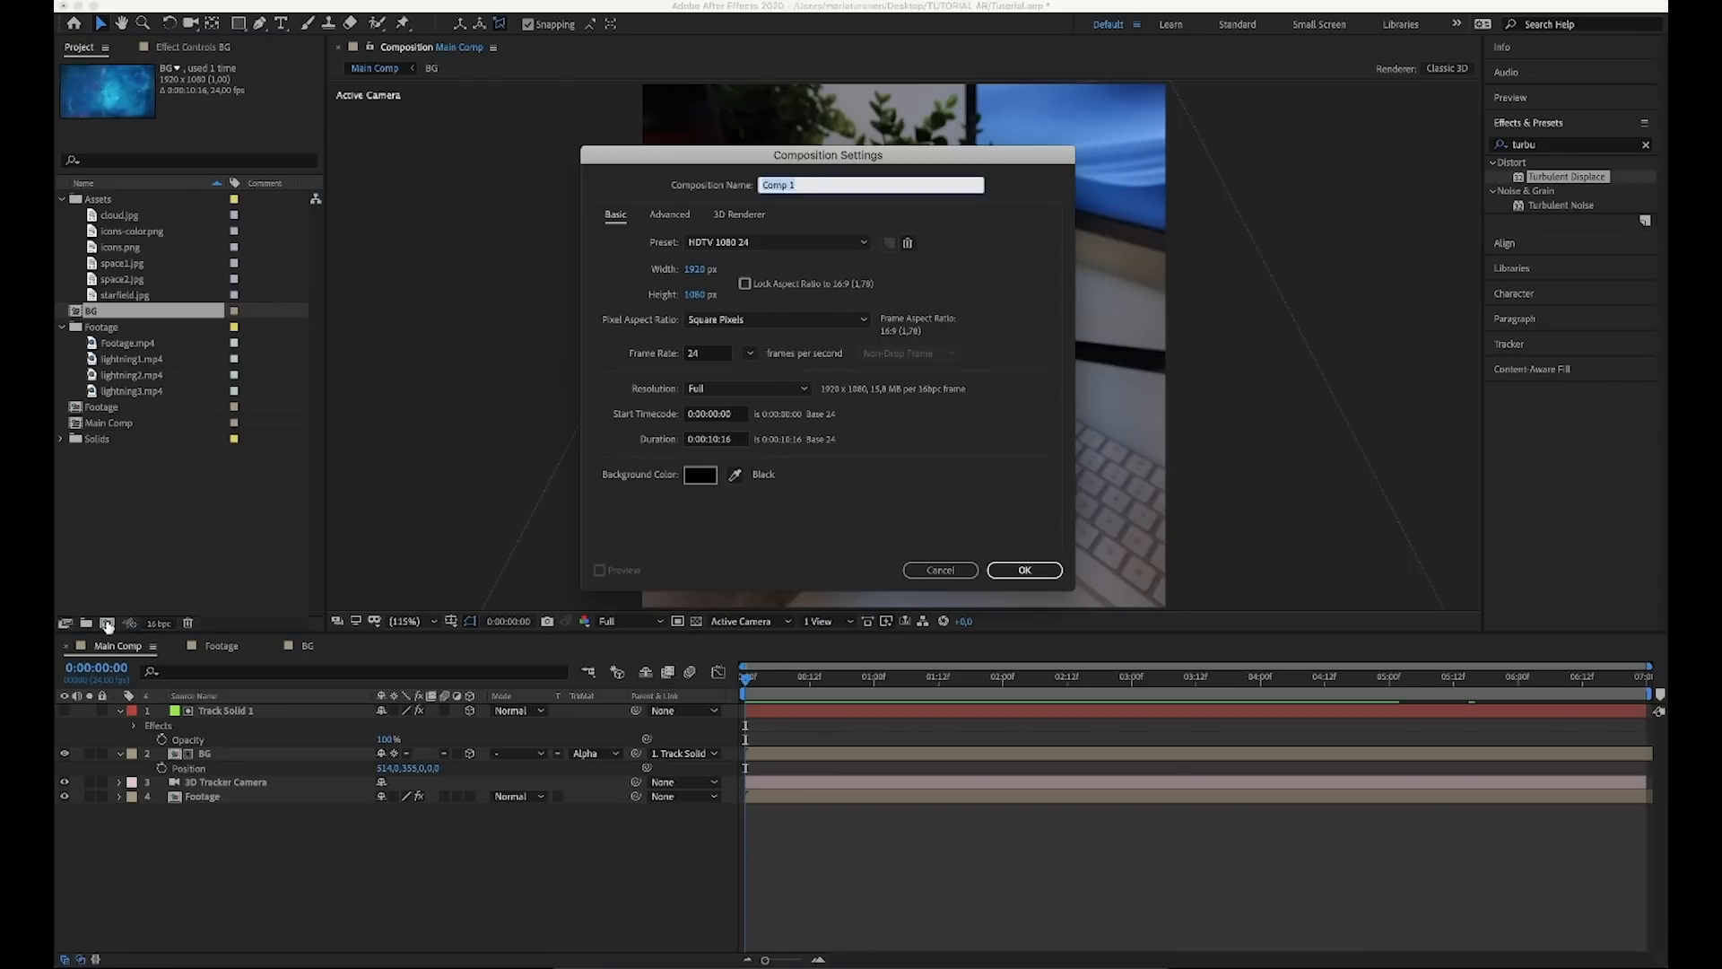
Create a new composition named Cloud.
{"action": "type", "text": "Old"}
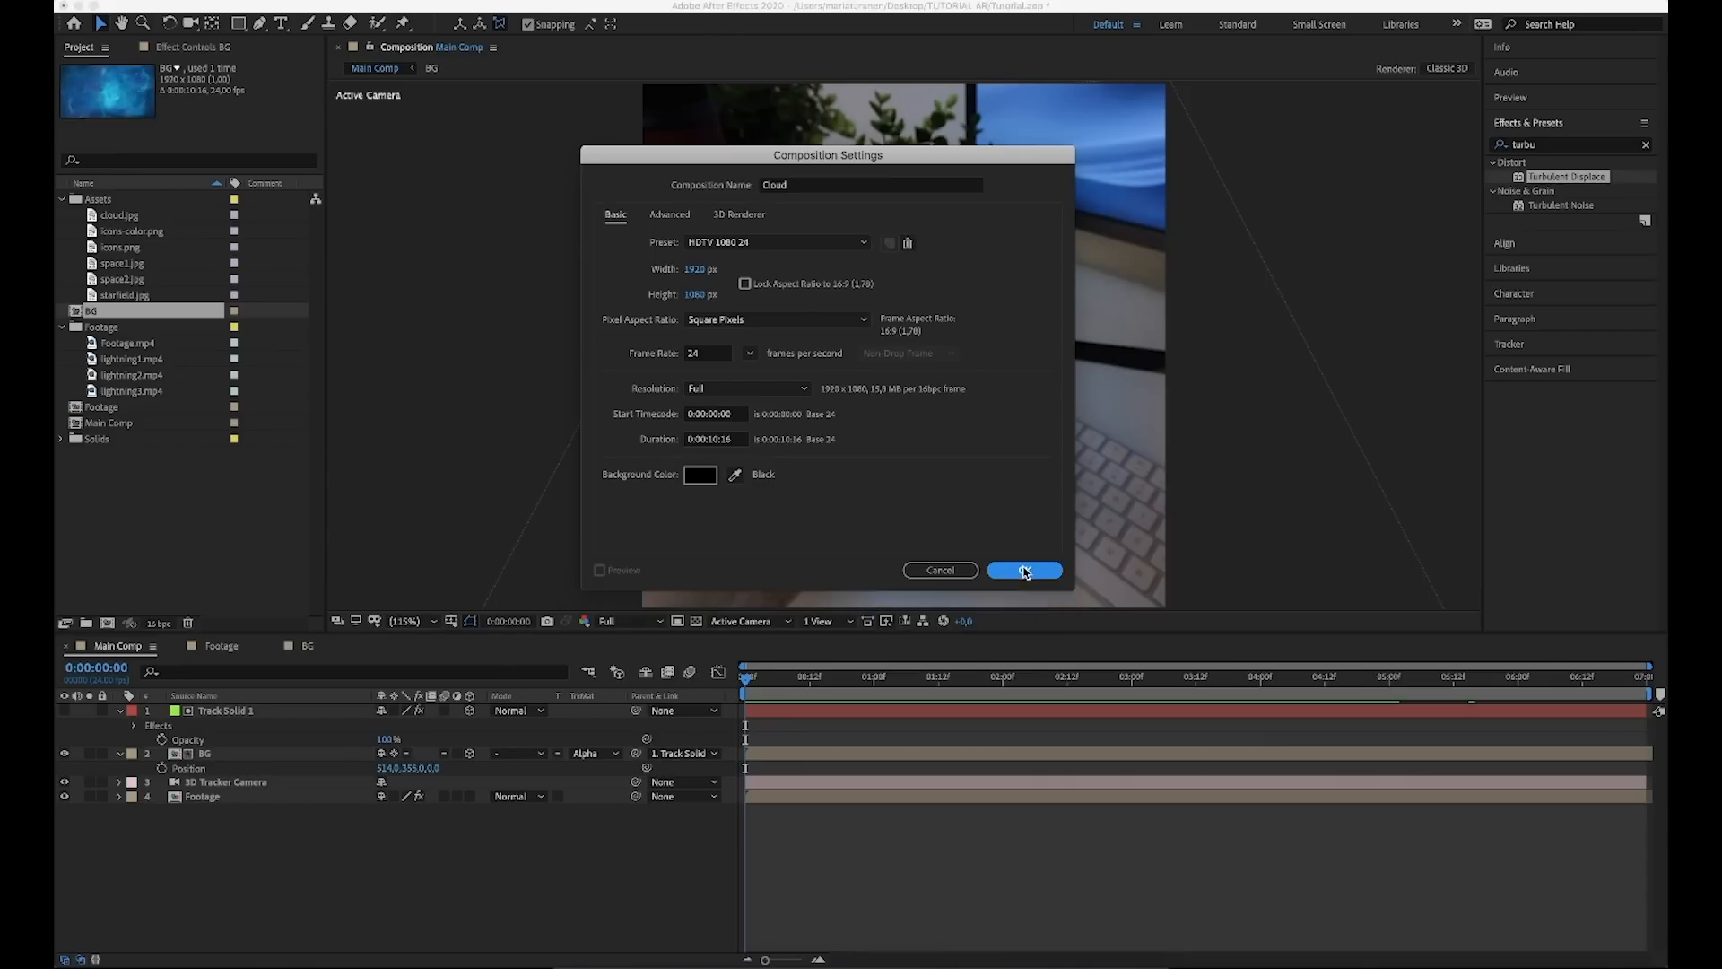
{"action": "left_click", "coordinate": [1023, 571]}
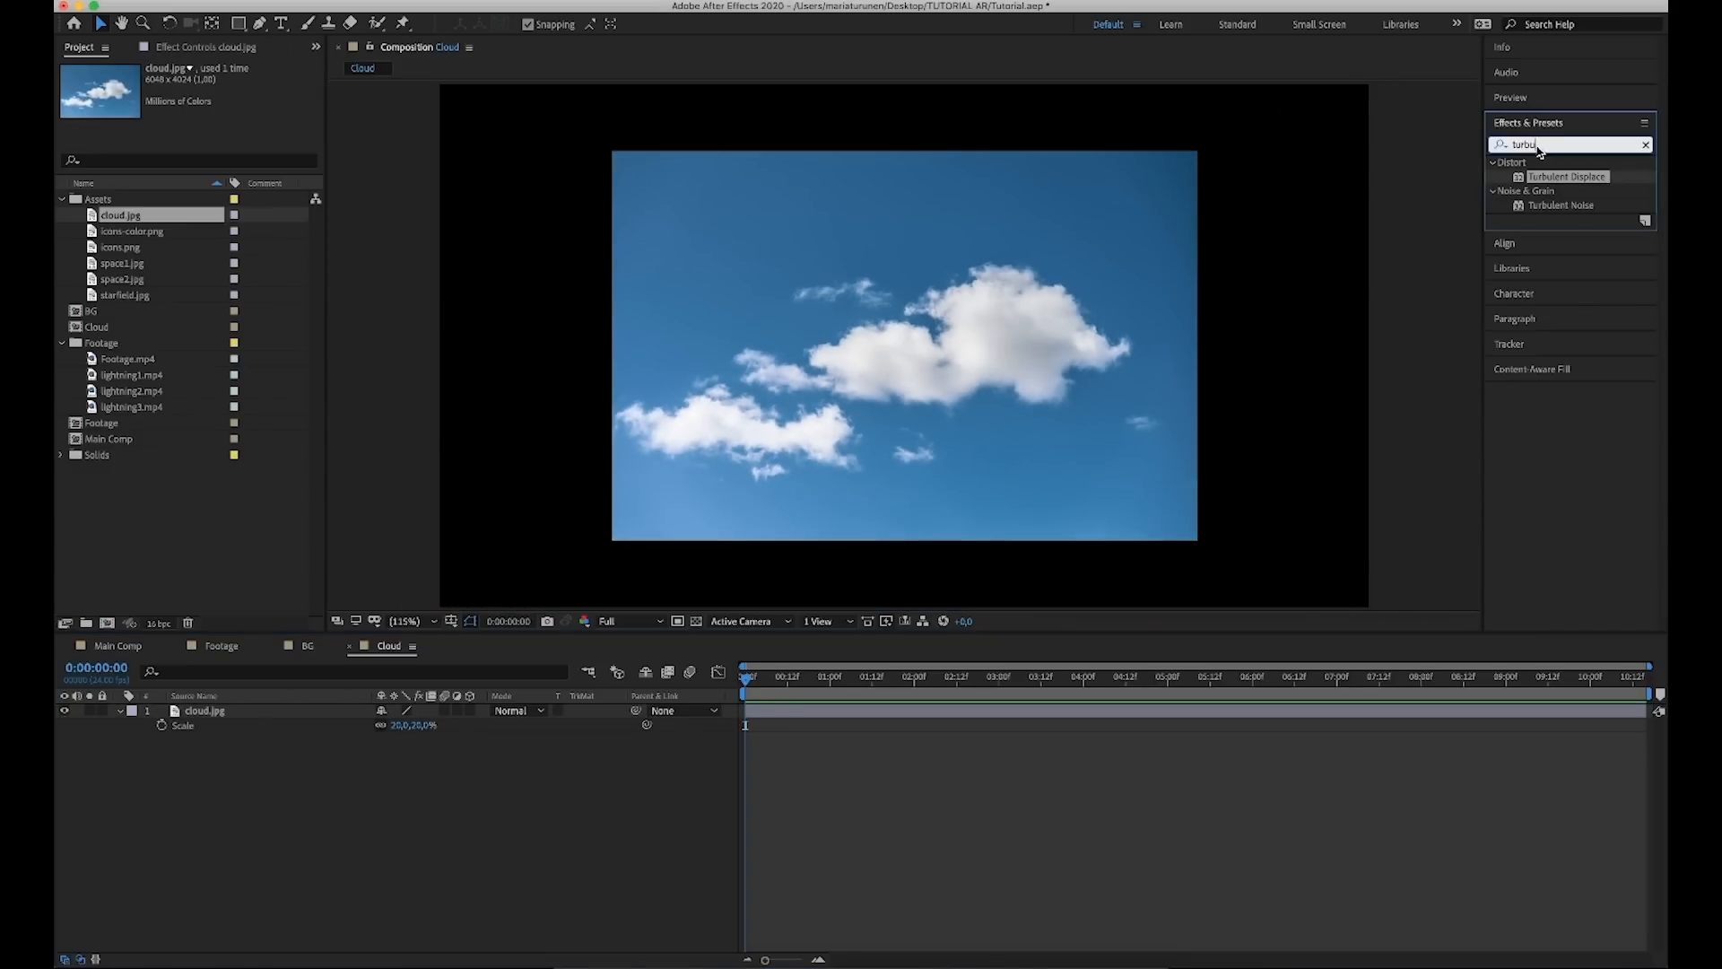
Key out the cloud photo's blue sky with Keylight, adjust Screen Matte, and return to Main Comp.
{"action": "type", "text": "key"}
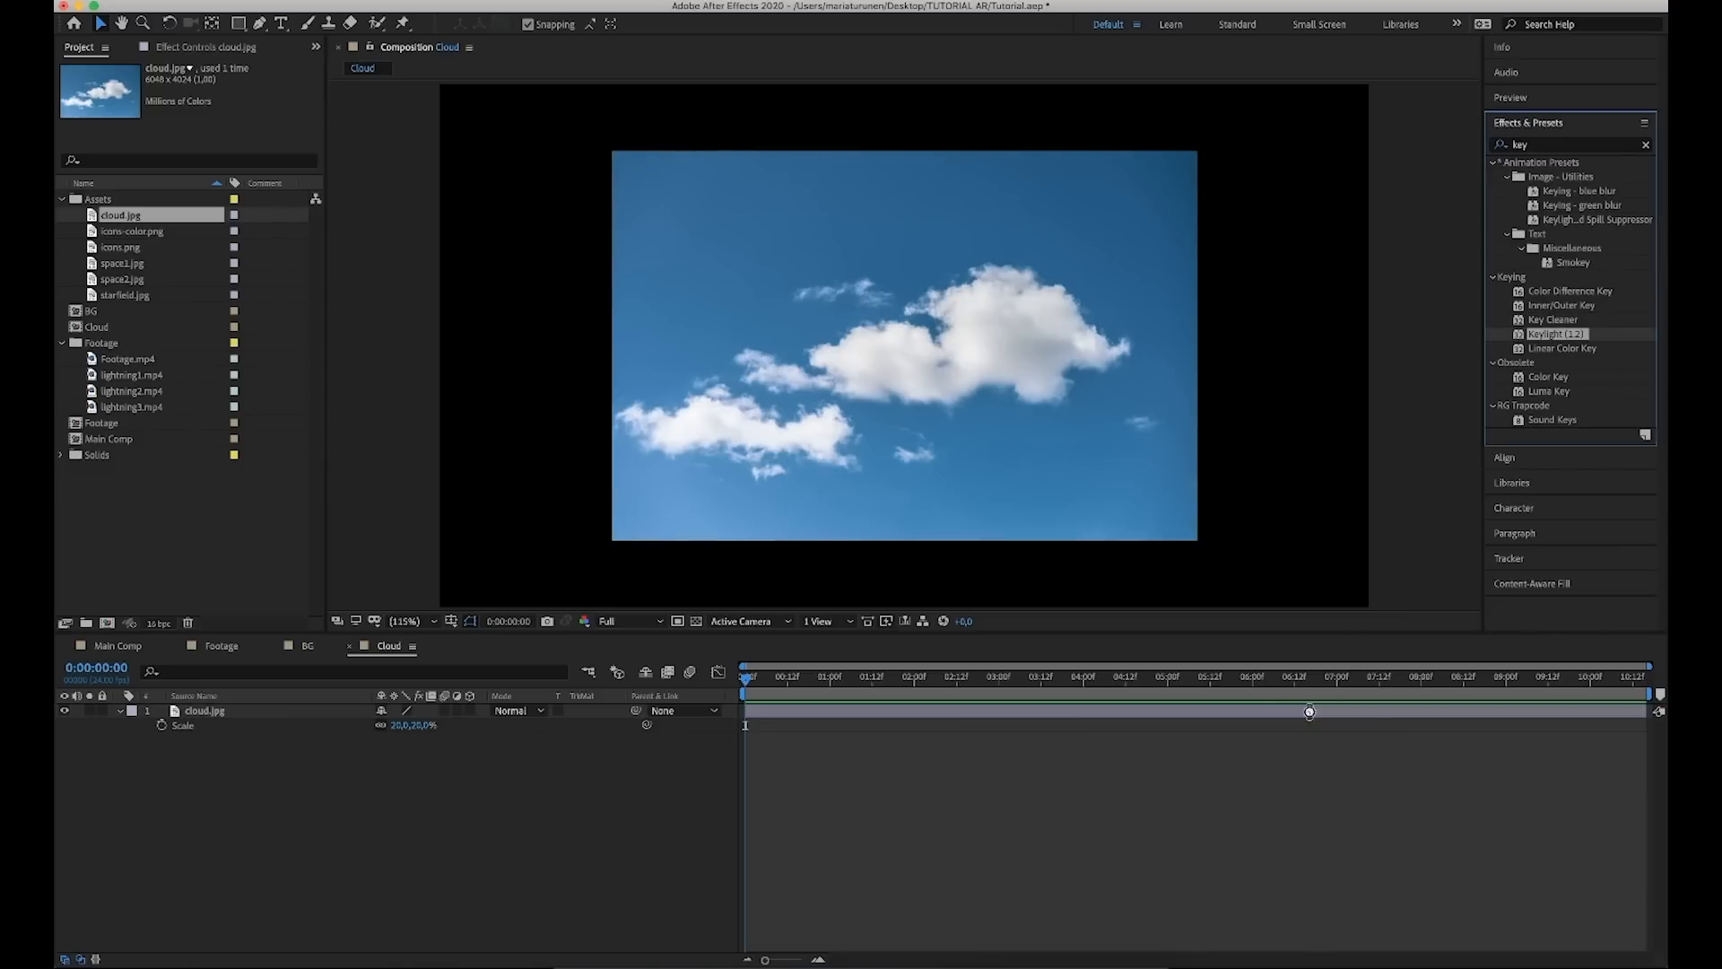
{"action": "double_click", "coordinate": [1557, 334]}
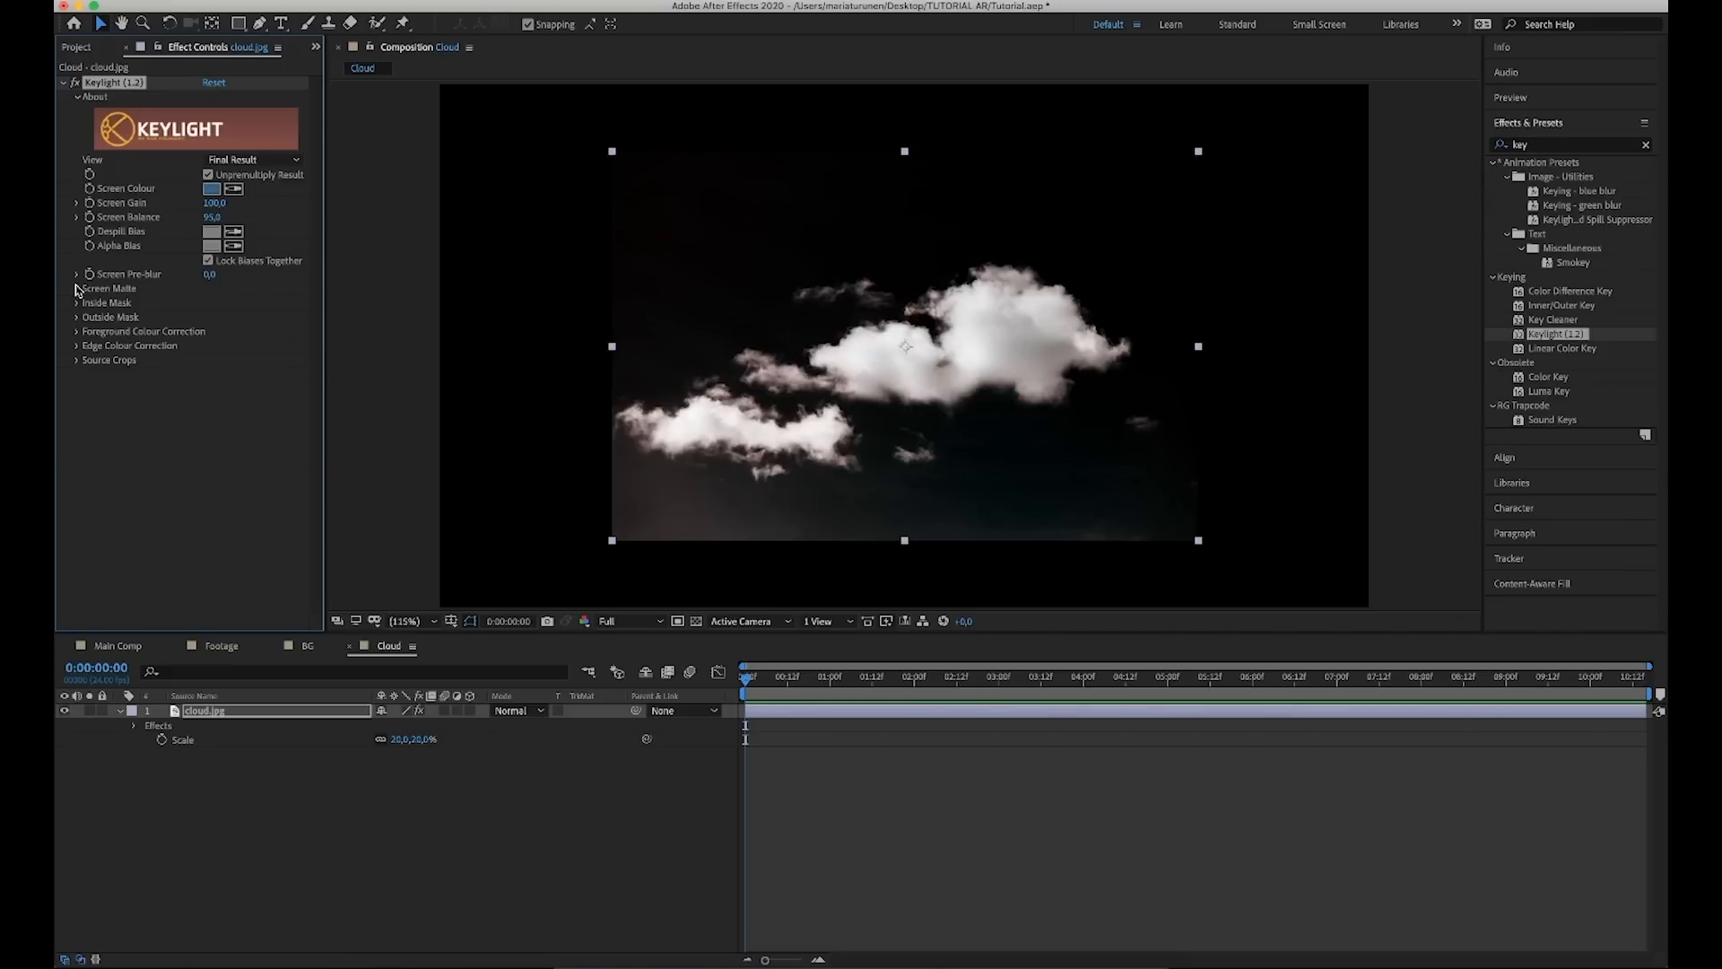
{"action": "left_click", "coordinate": [77, 287]}
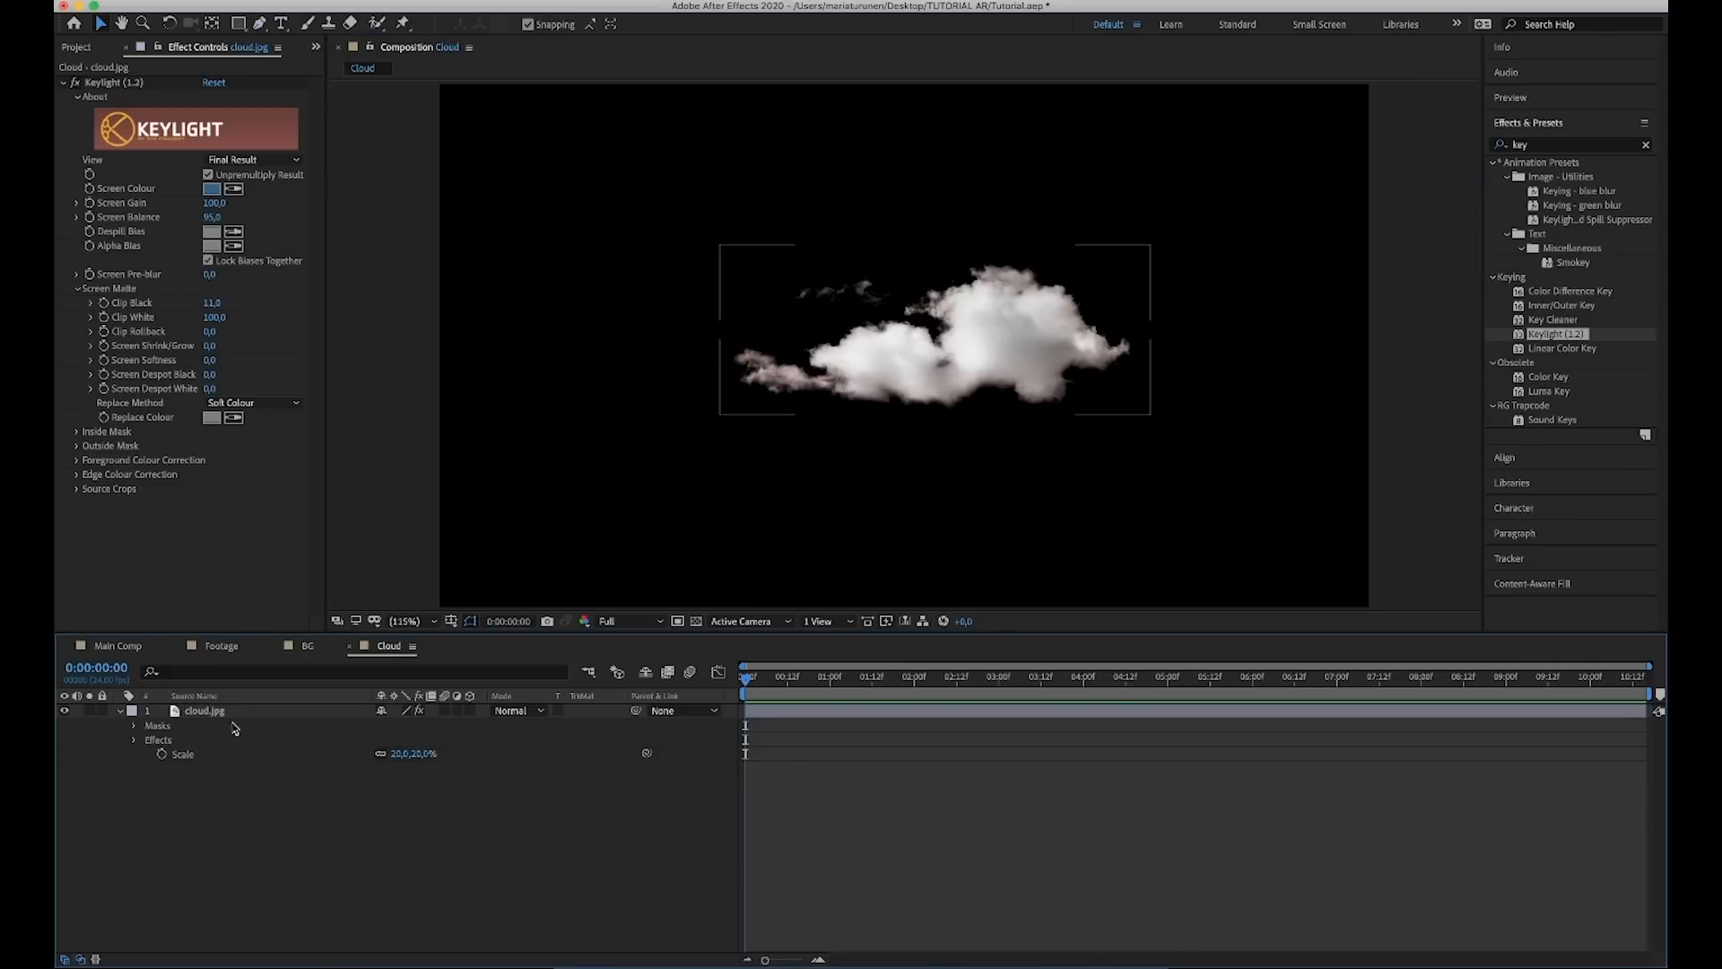
{"action": "left_click", "coordinate": [118, 646]}
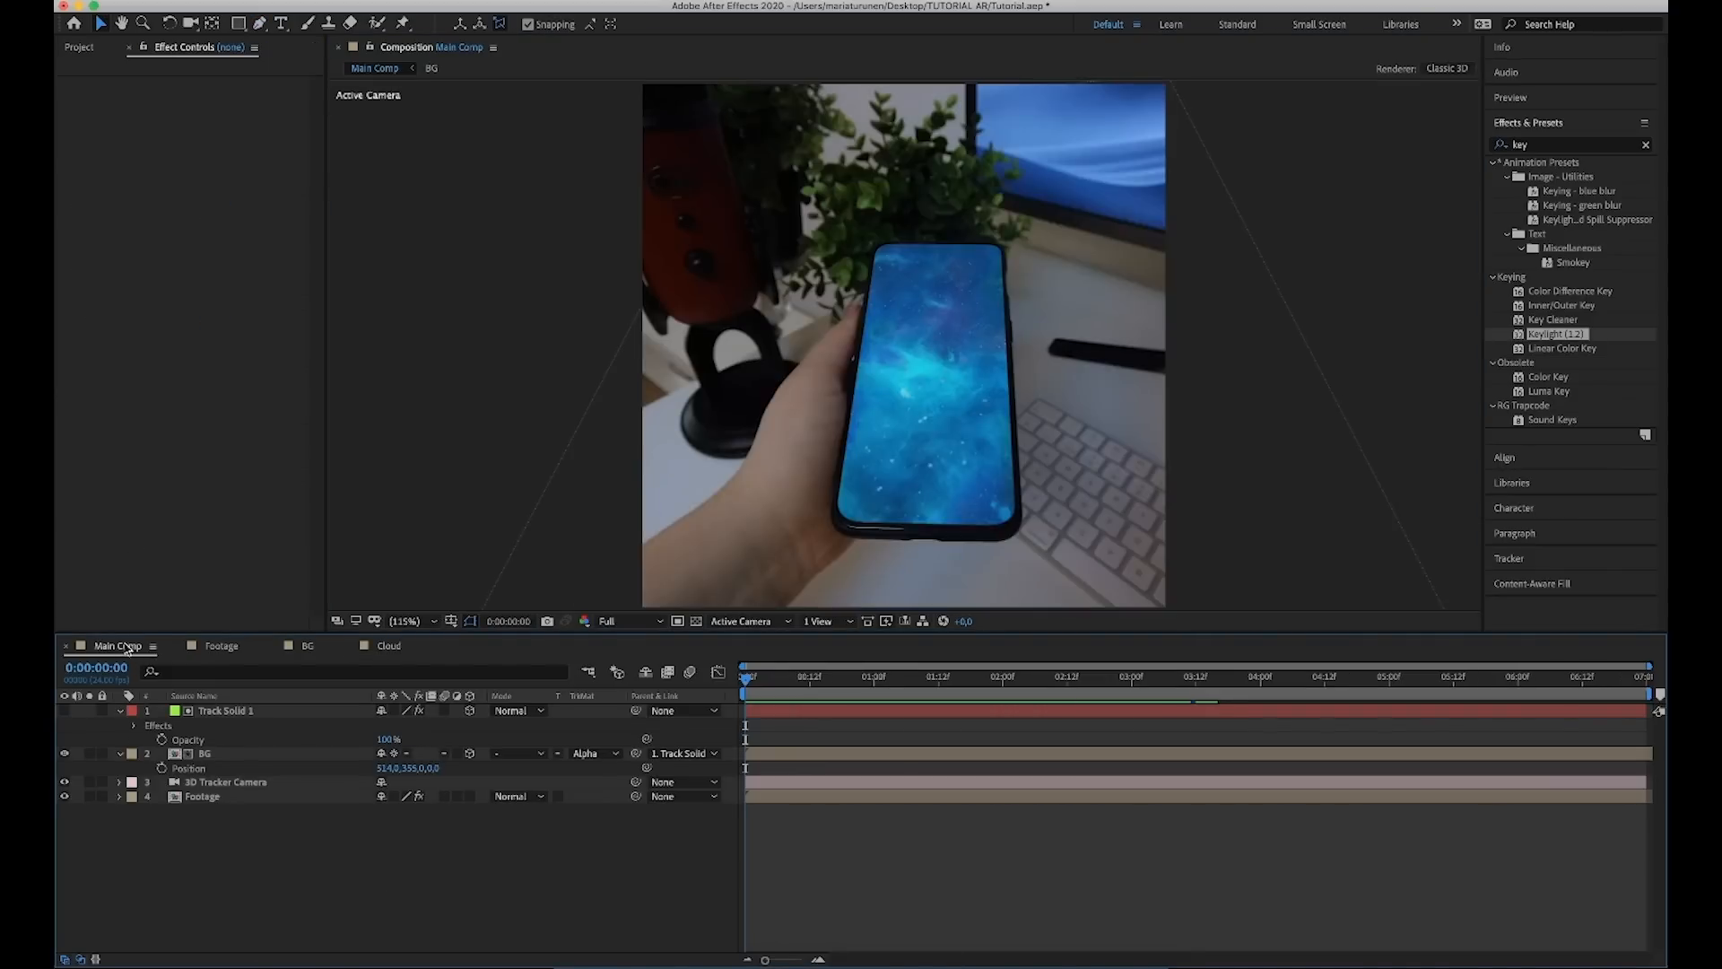
Bring the Cloud comp from the Project panel into Main Comp and lift it above the phone screen.
{"action": "left_click", "coordinate": [77, 46]}
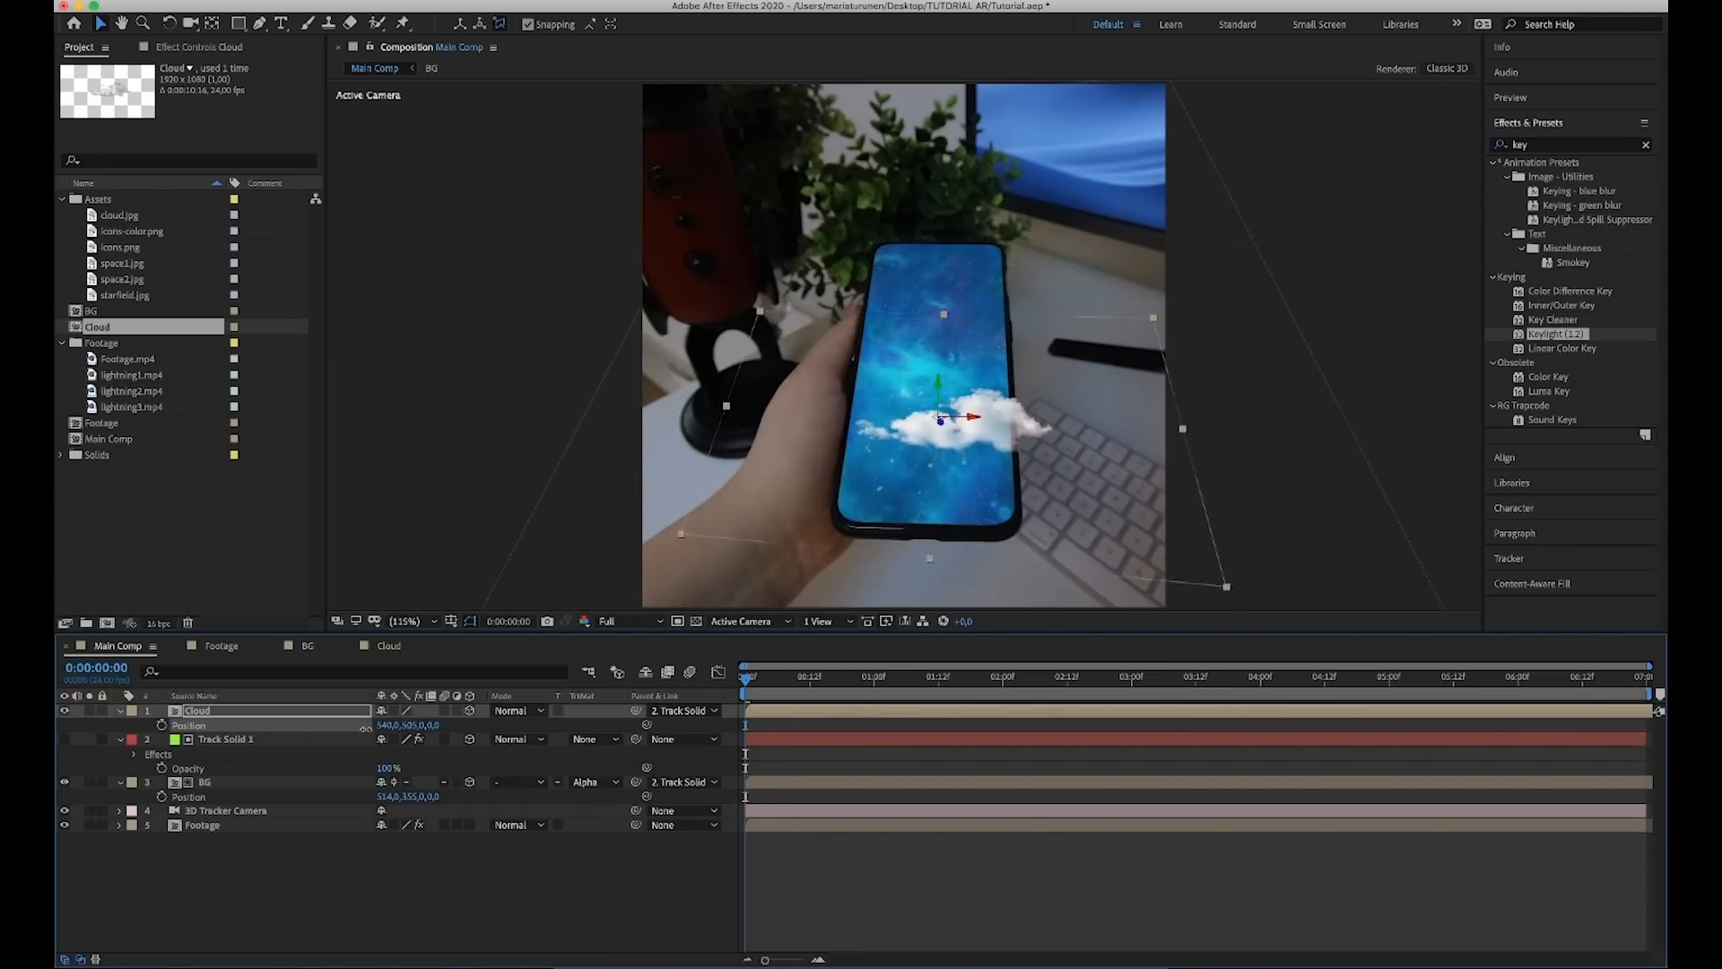
{"action": "left_click_drag", "start_coordinate": [938, 420], "coordinate": [957, 335]}
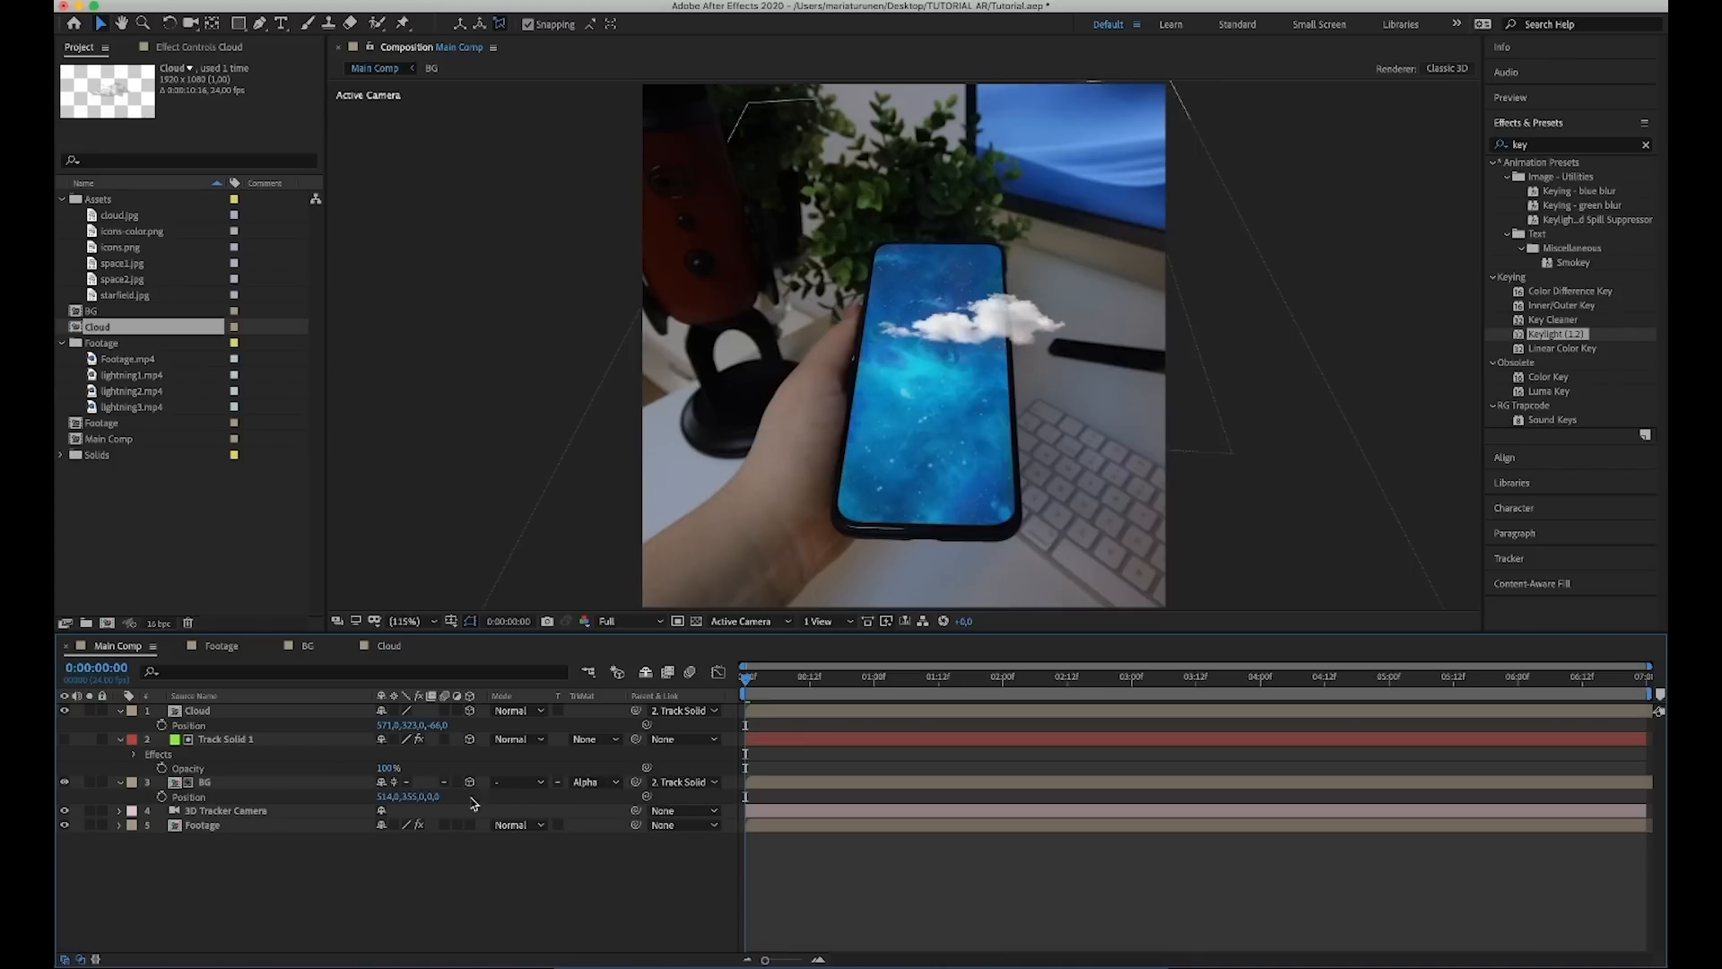
{"action": "mouse_move", "coordinate": [366, 877]}
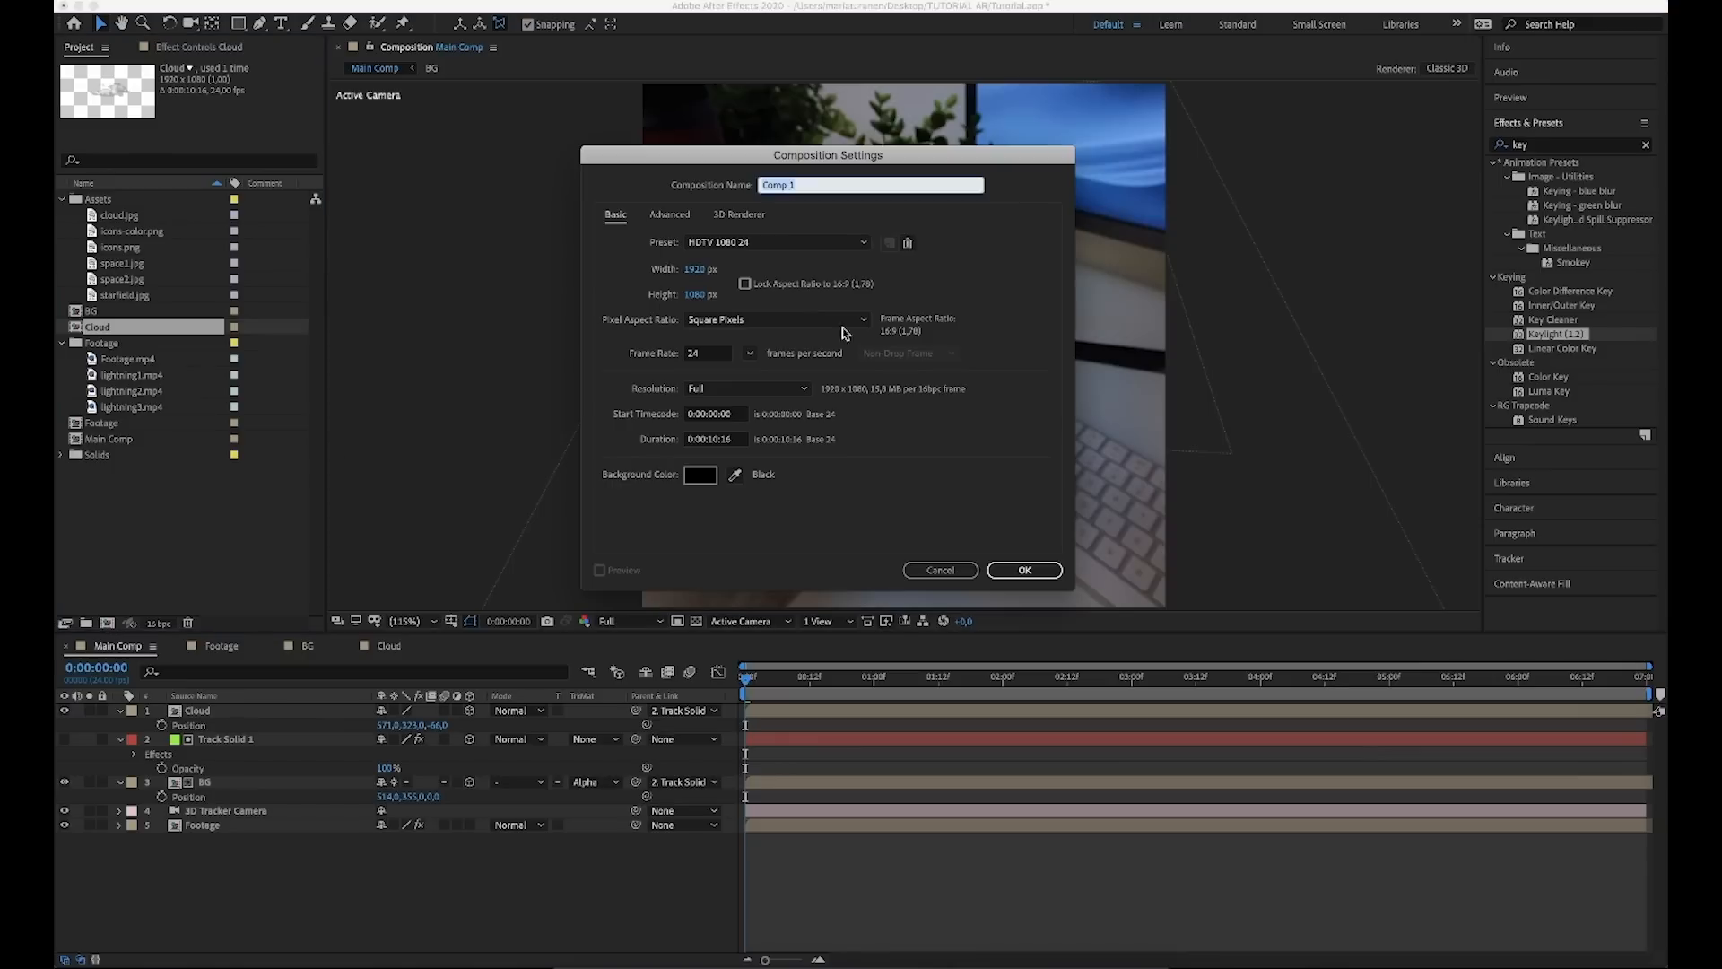
Create a comp named storm, add it over the phone screen and soften it with a 73 px feathered mask.
{"action": "type", "text": "storm"}
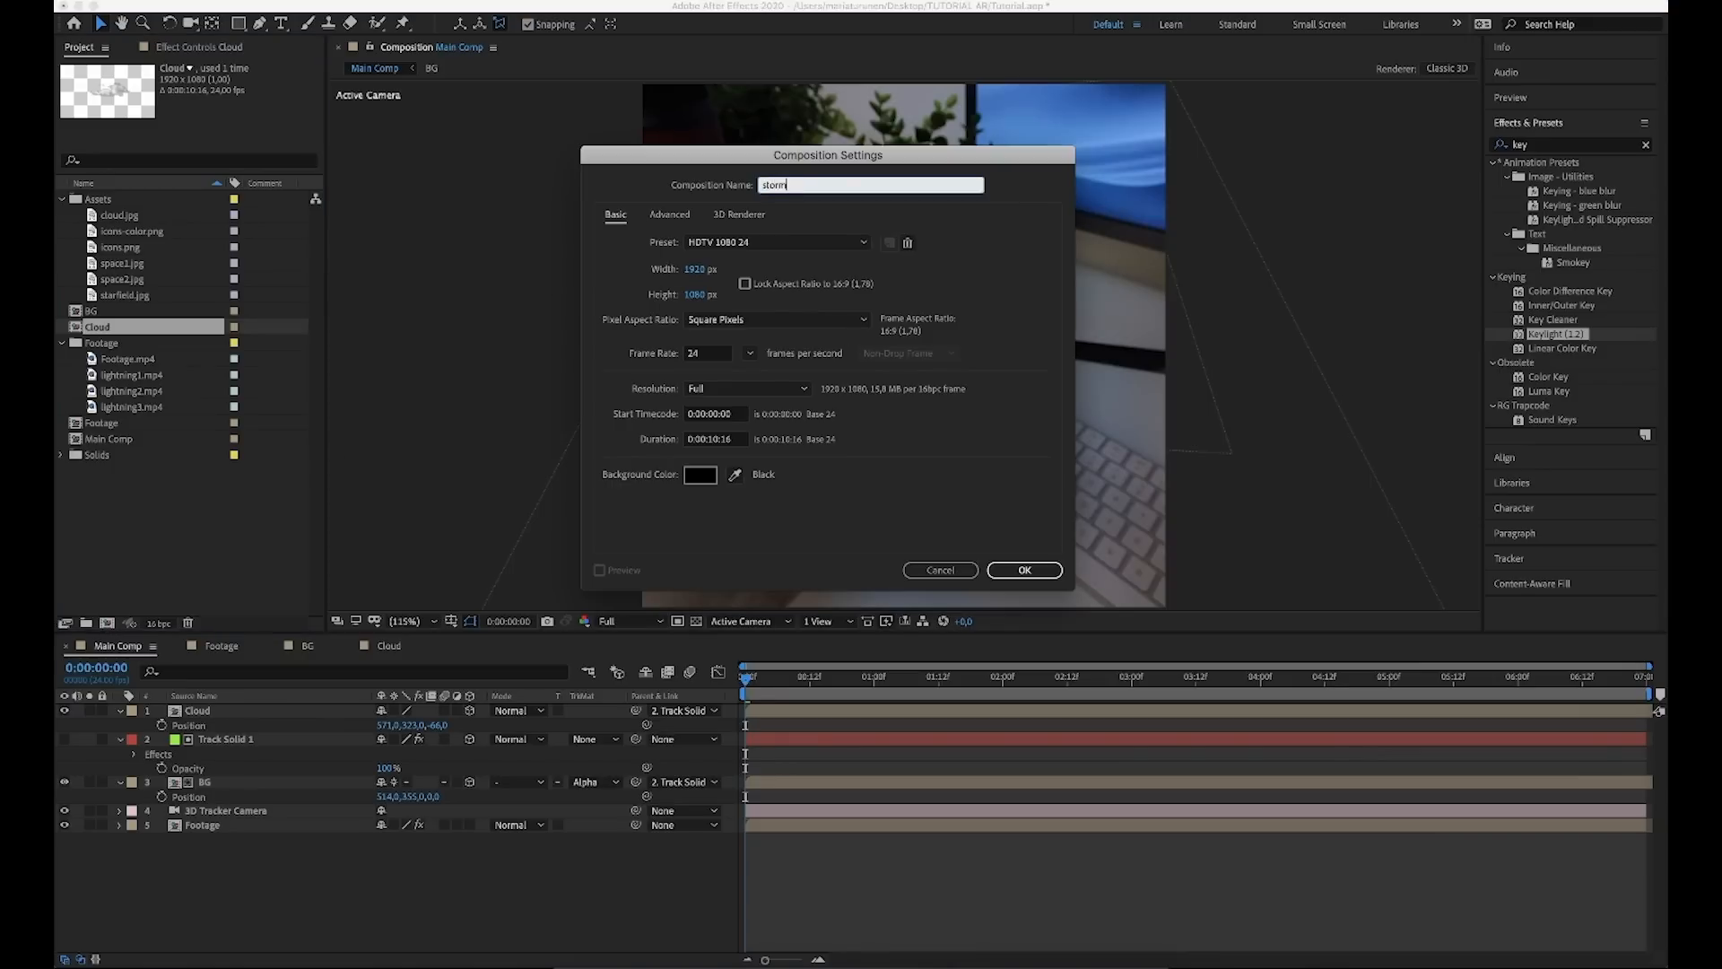
{"action": "left_click", "coordinate": [1023, 568]}
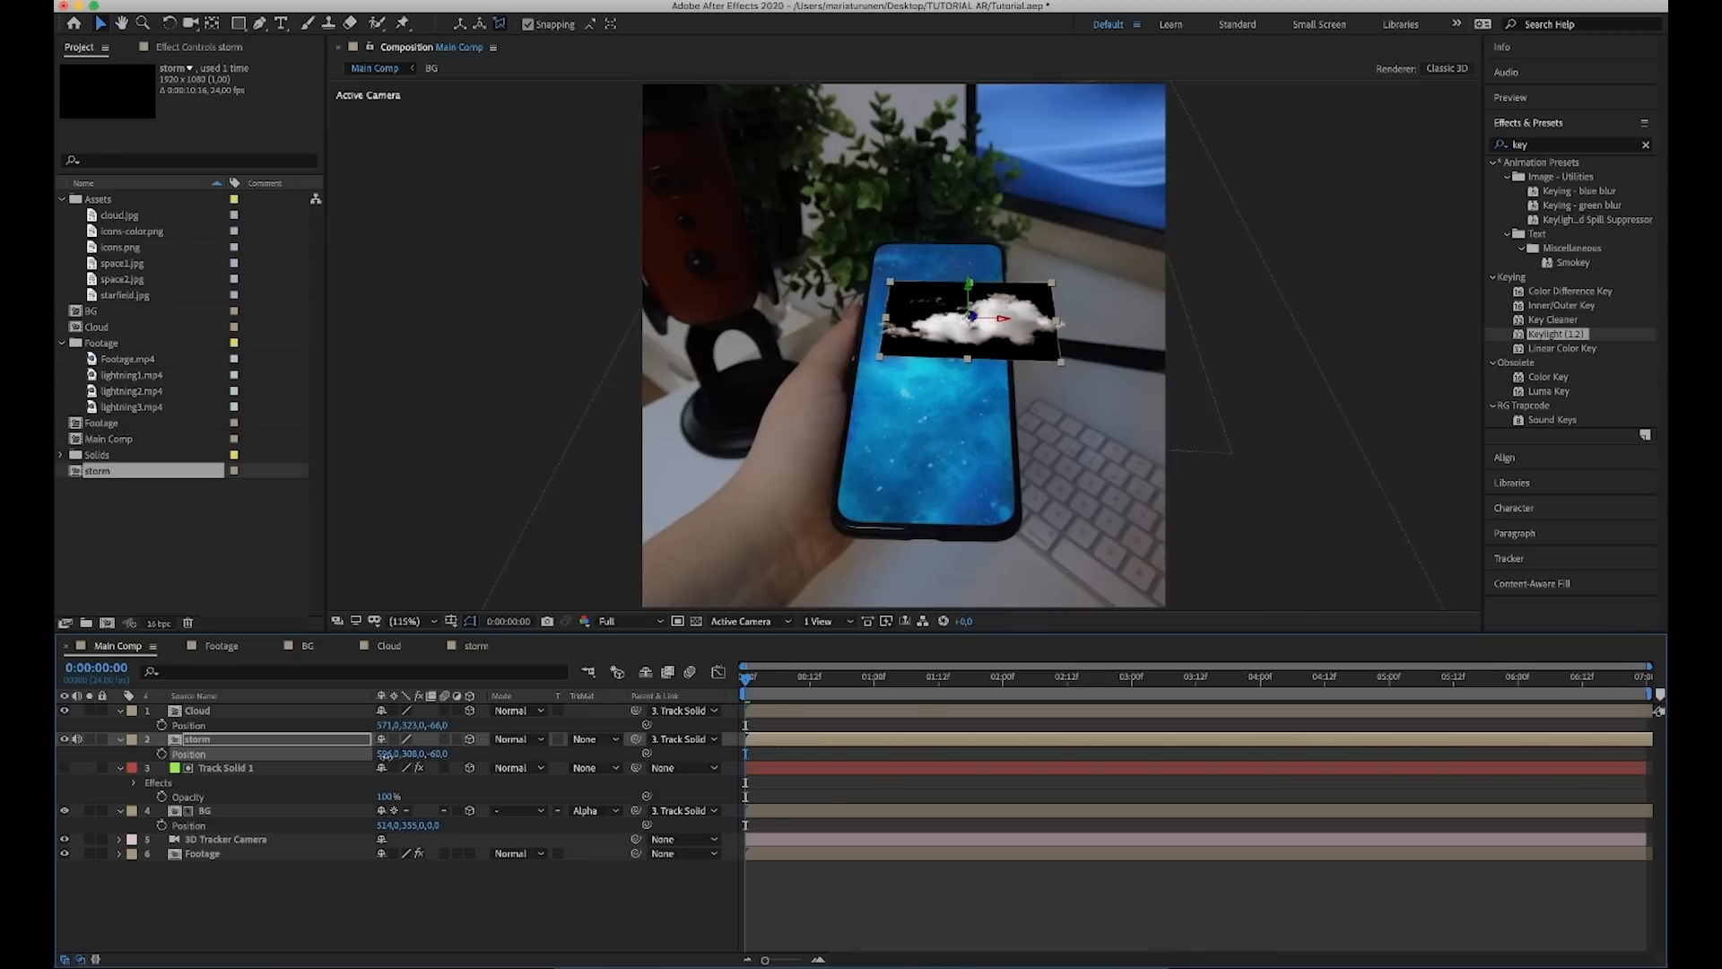
{"action": "left_click_drag", "start_coordinate": [972, 320], "coordinate": [983, 316]}
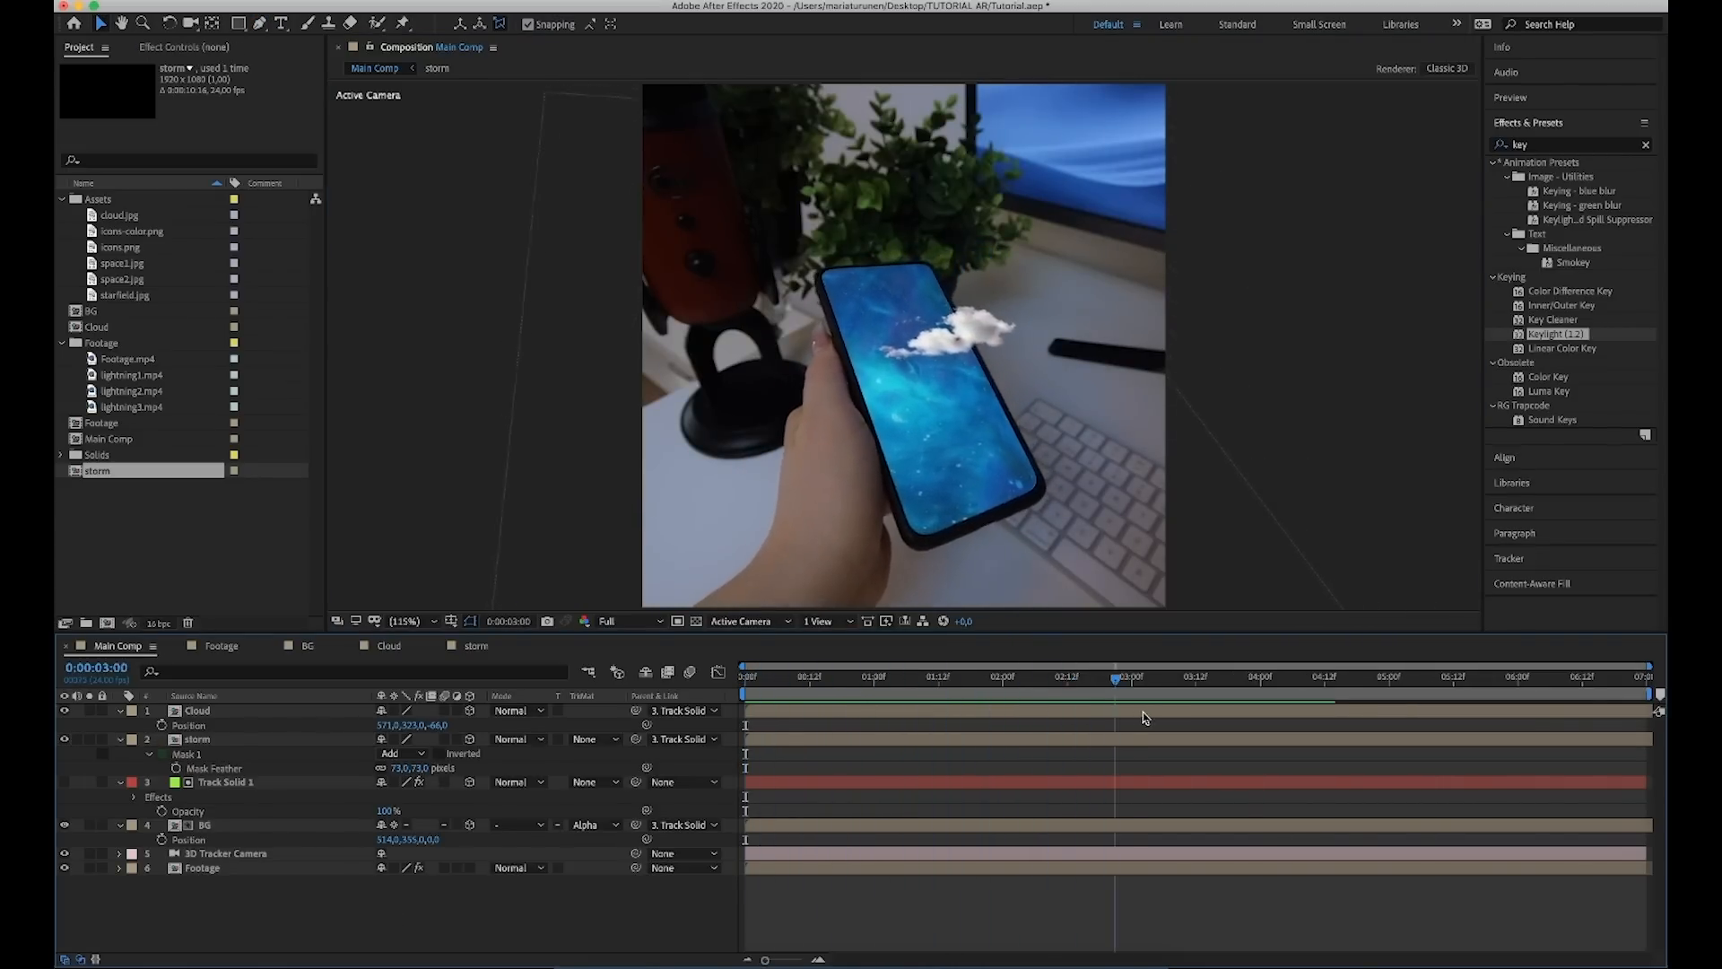
{"action": "left_click", "coordinate": [845, 677]}
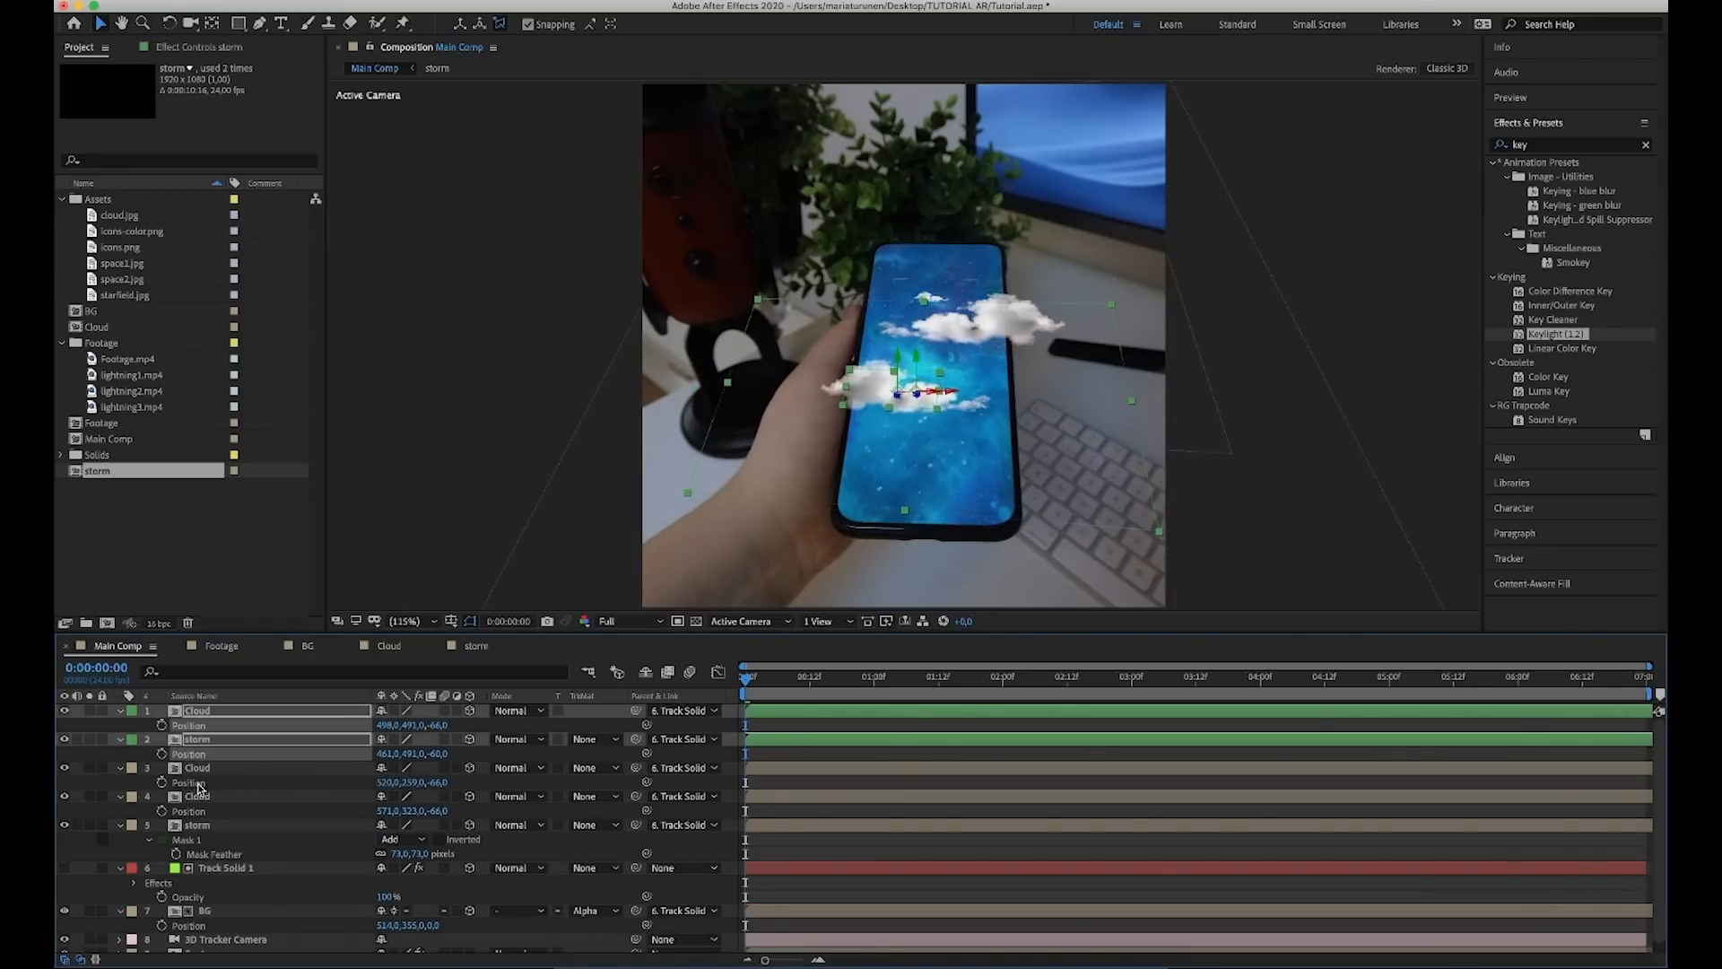
Label the cloud and storm layers green and give the Cloud shadow copies a dark blue Fill.
{"action": "right_click", "coordinate": [131, 711]}
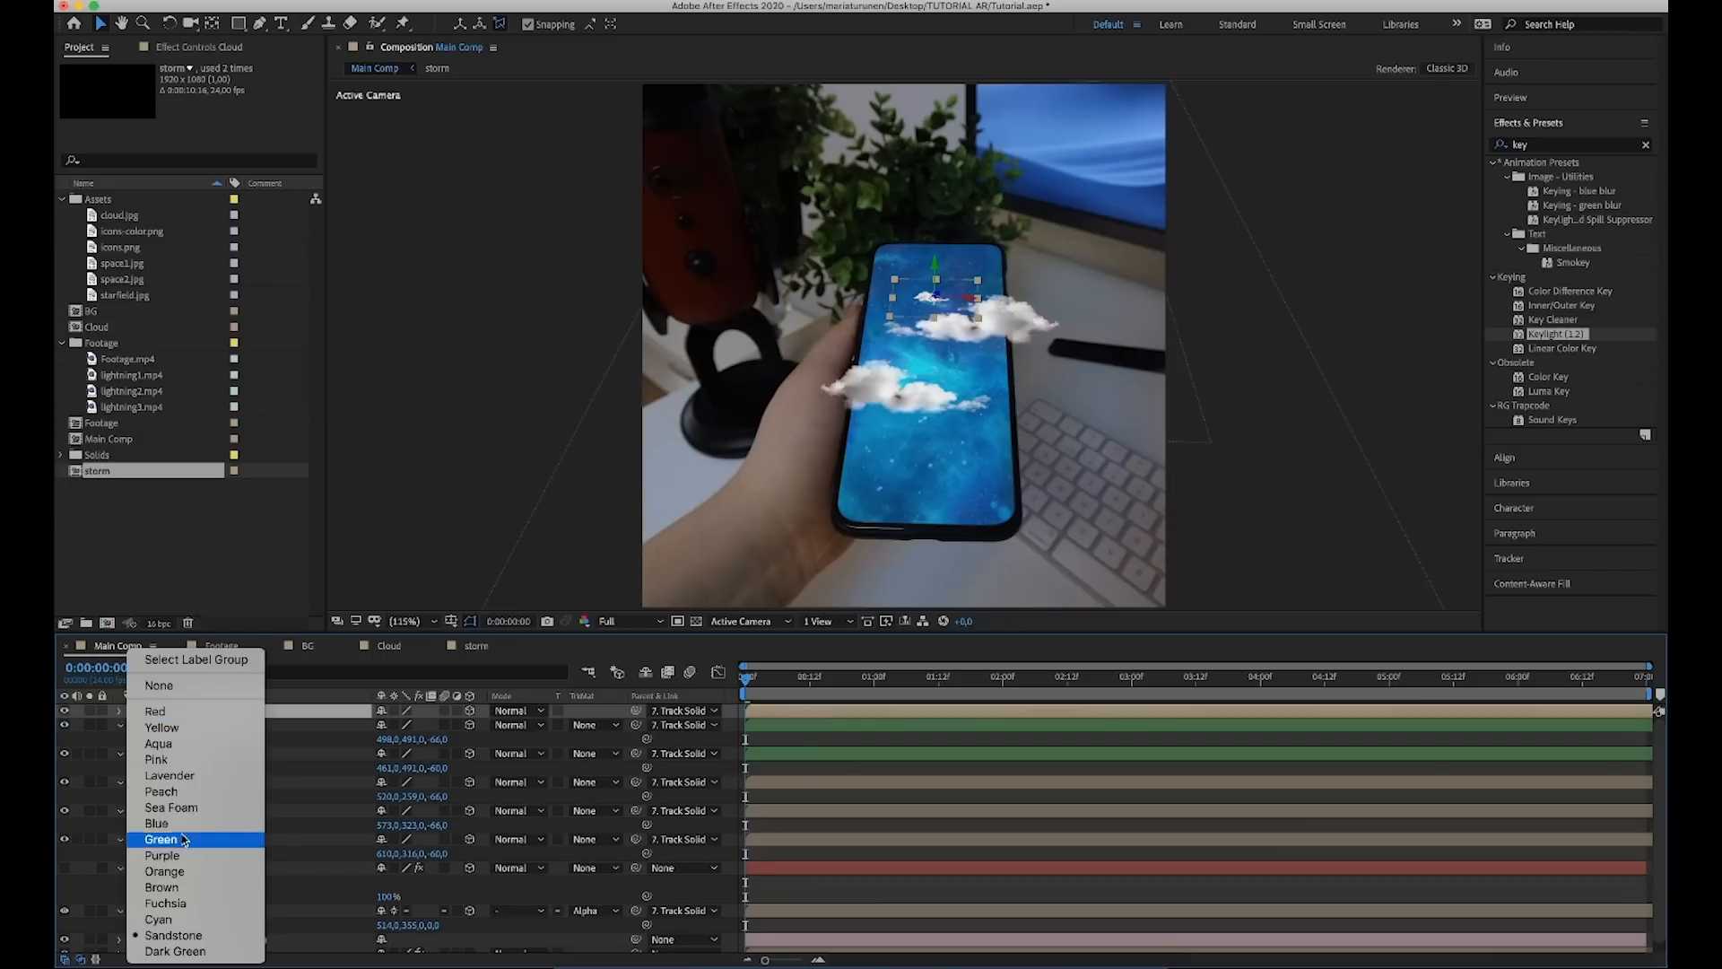
{"action": "left_click", "coordinate": [160, 837]}
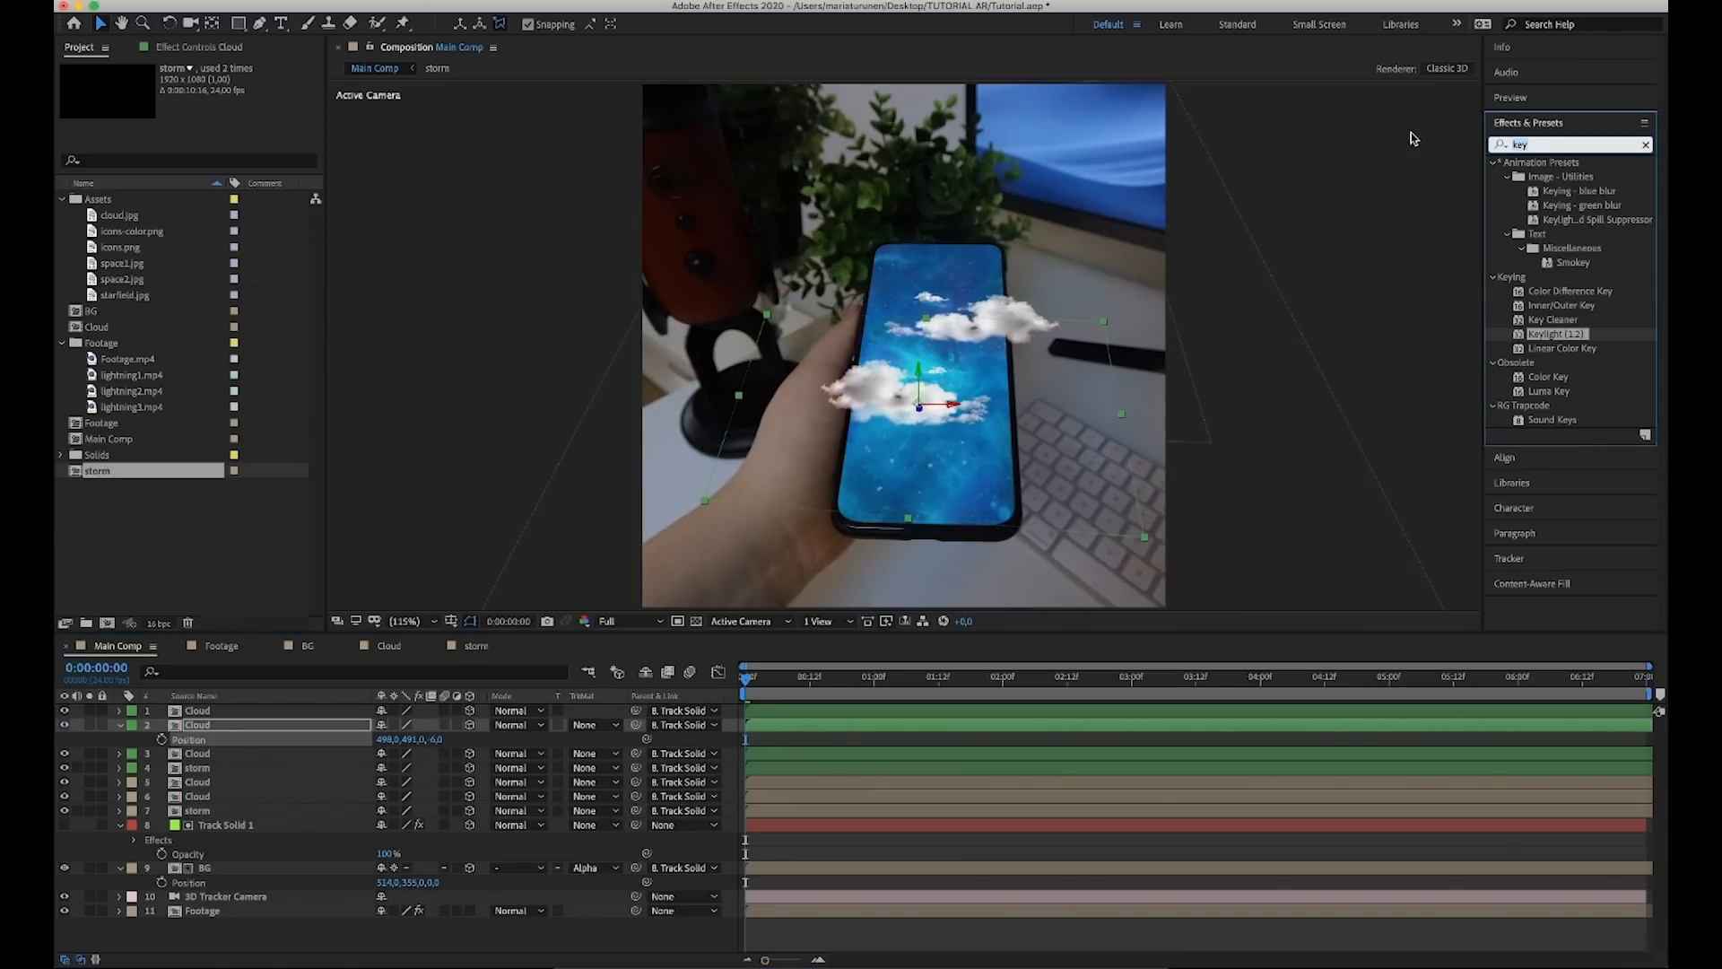
{"action": "type", "text": "fill"}
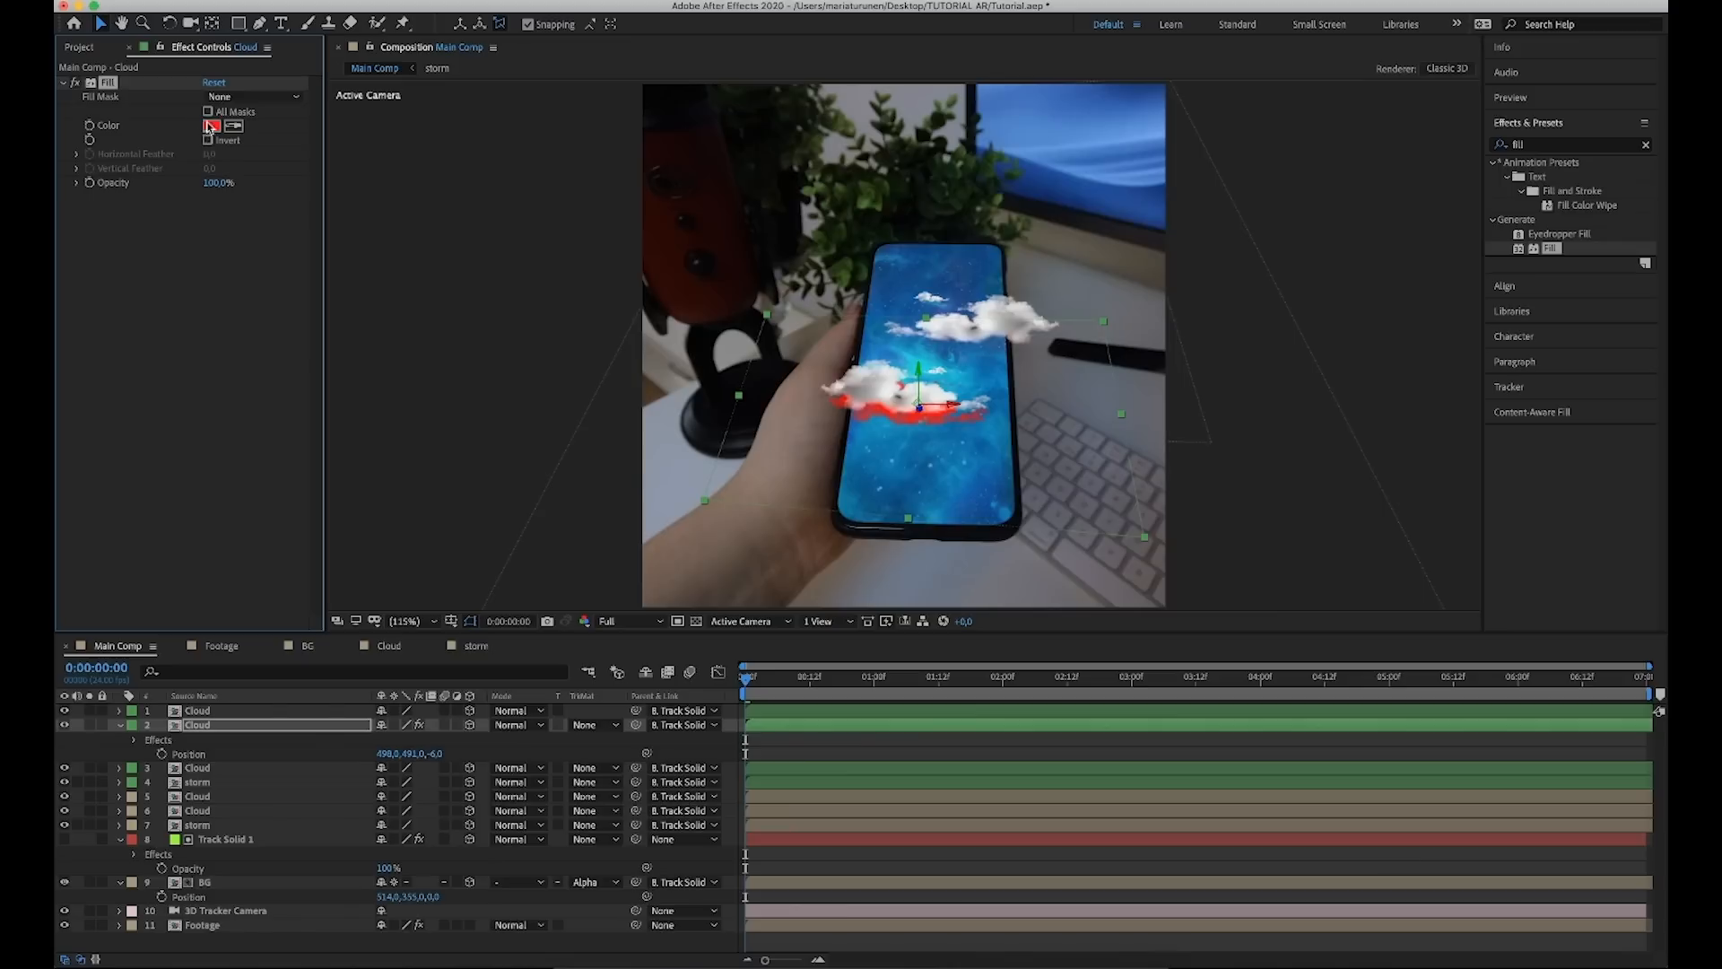
{"action": "left_click", "coordinate": [211, 123]}
{"action": "type", "text": "140055"}
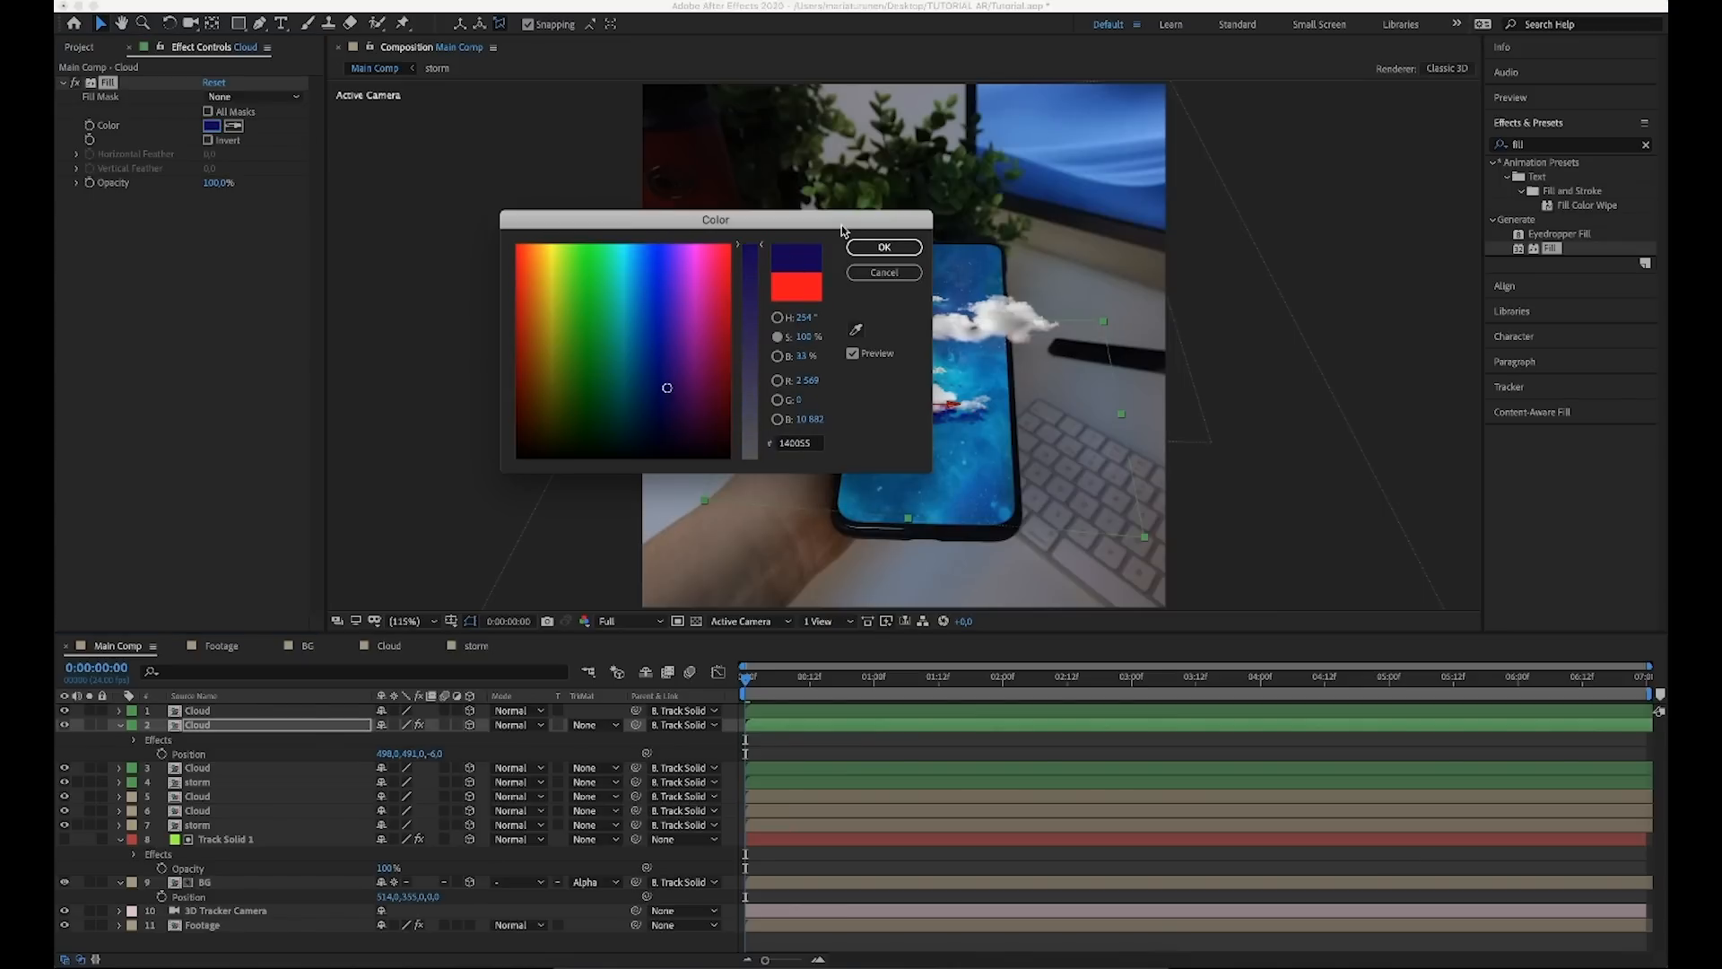
{"action": "left_click", "coordinate": [884, 246]}
{"action": "type", "text": "g"}
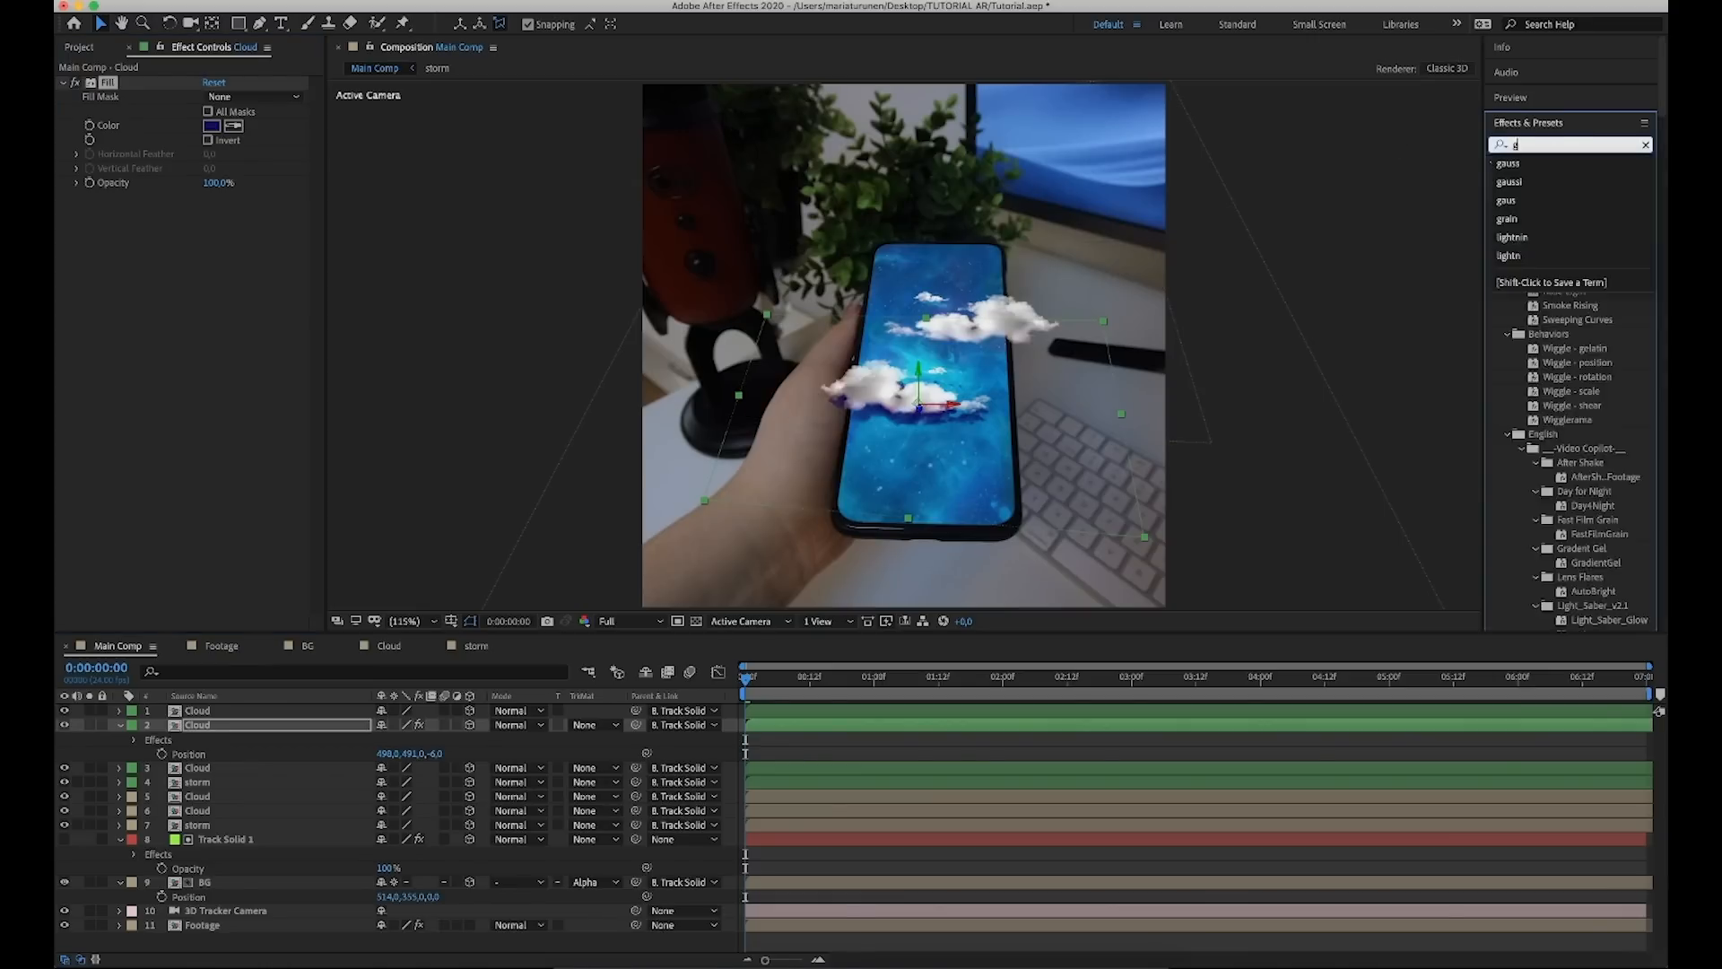
Blur the Cloud shadow layers with Gaussian Blur from Effects & Presets.
{"action": "type", "text": "auss"}
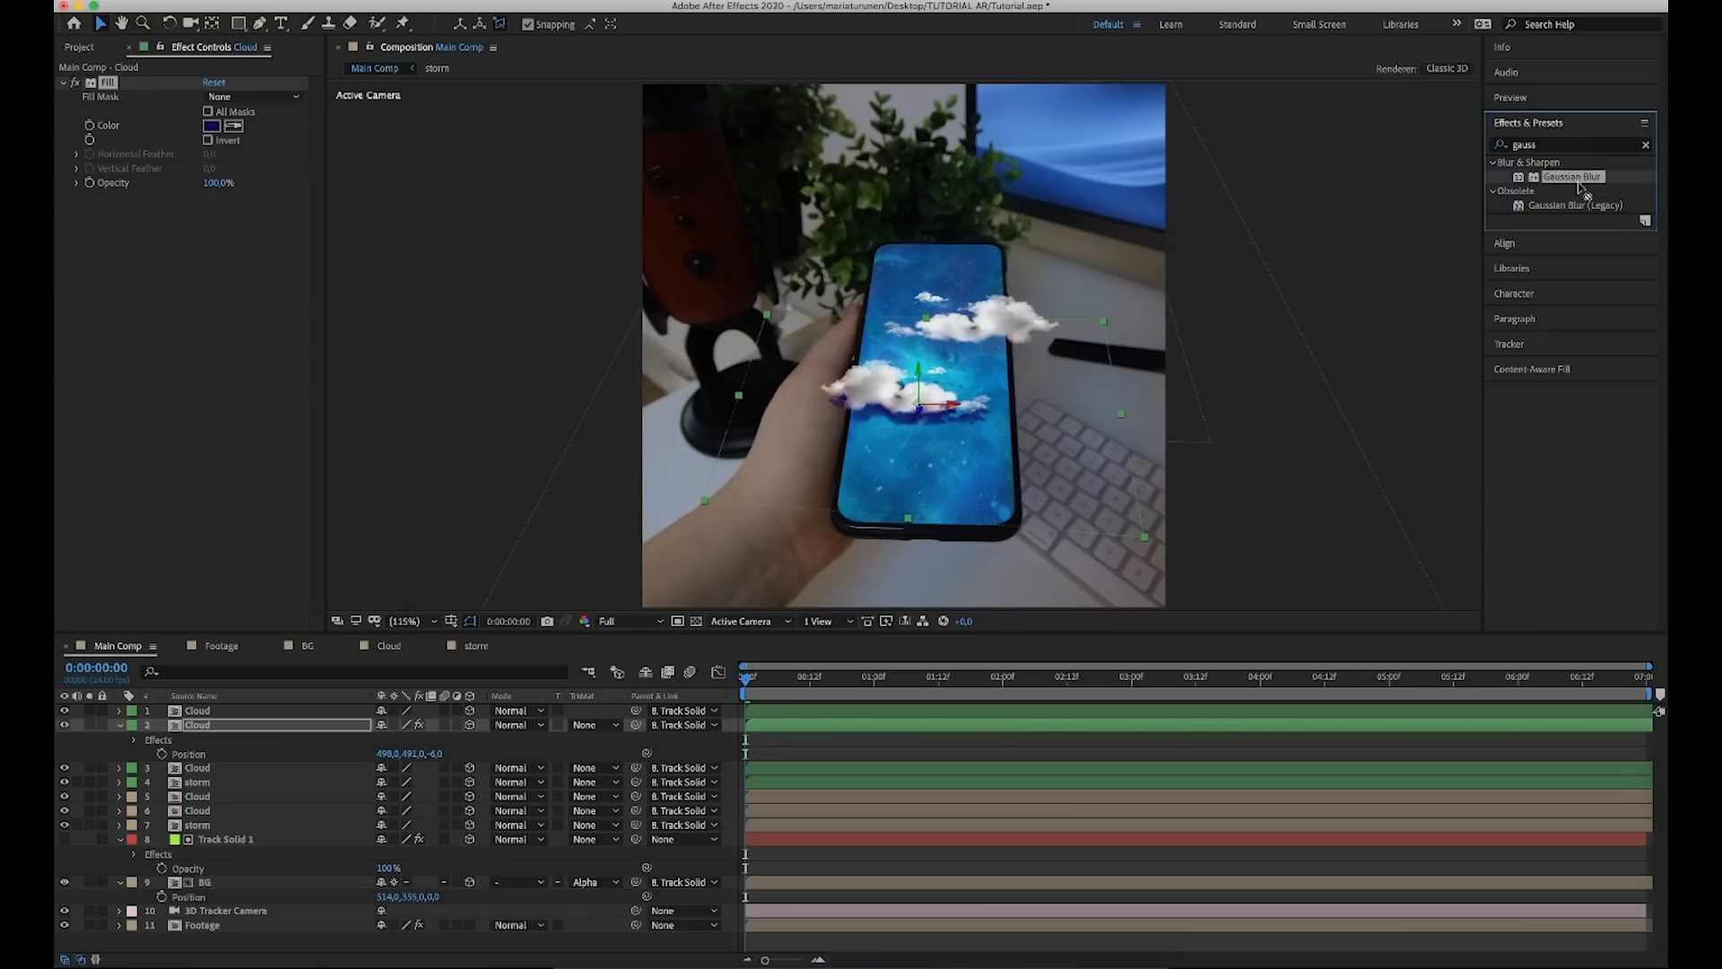
{"action": "double_click", "coordinate": [1572, 178]}
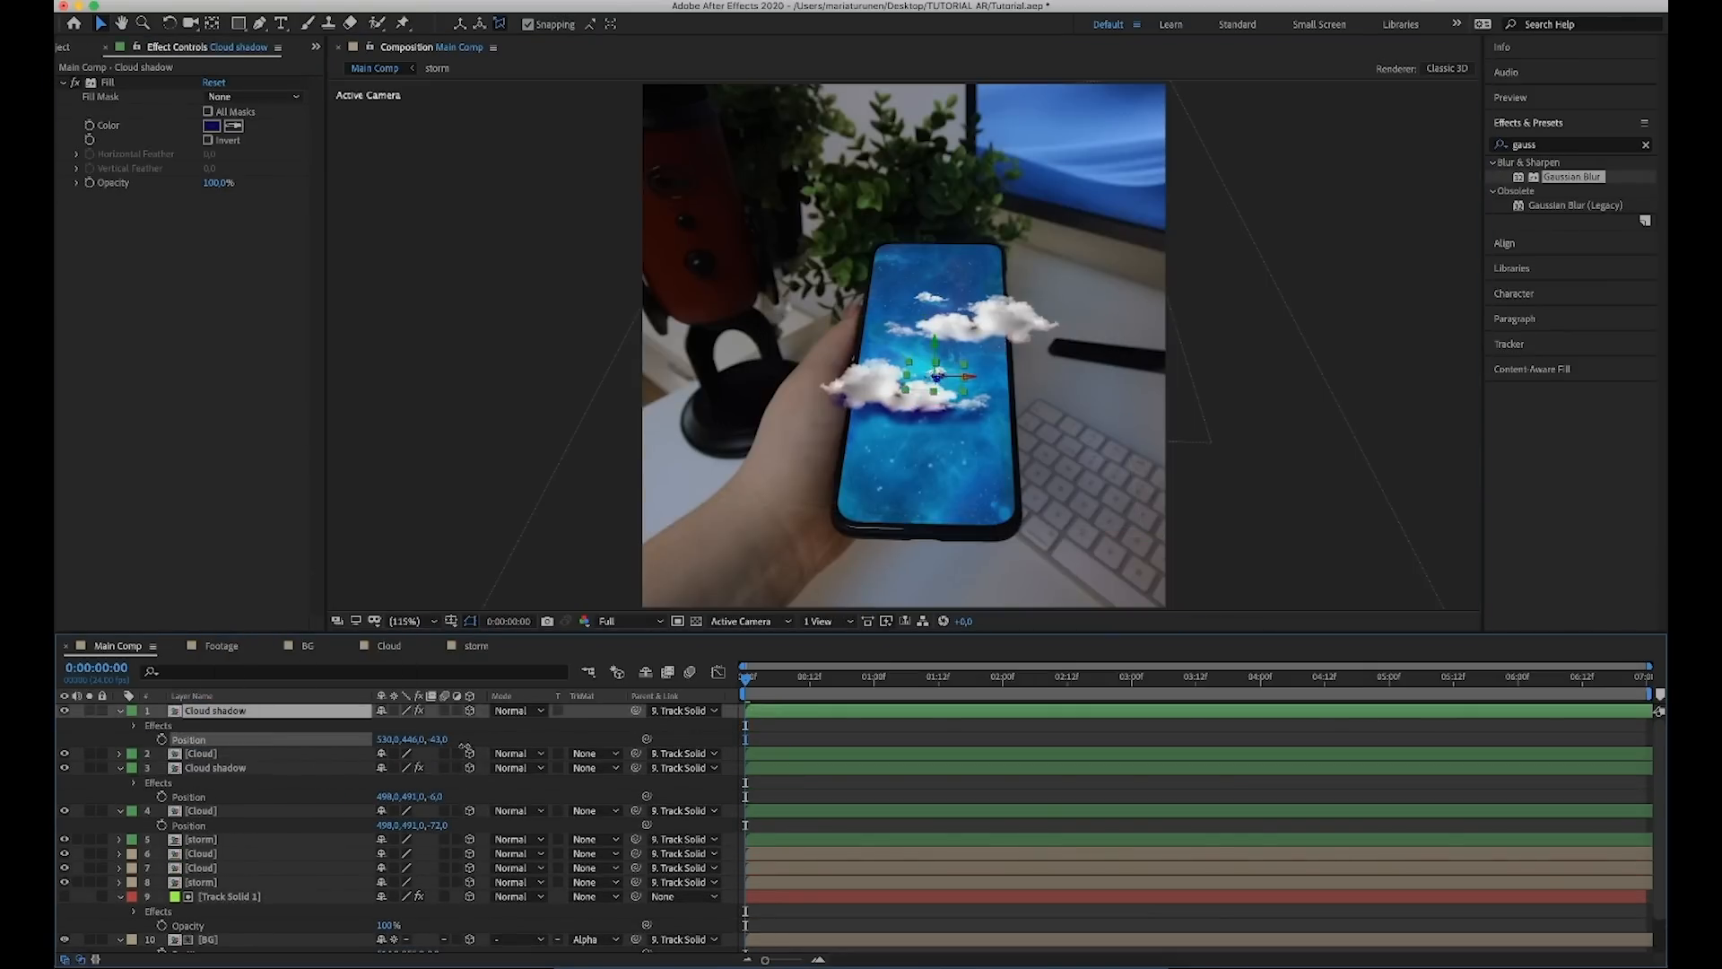
{"action": "left_click", "coordinate": [201, 811]}
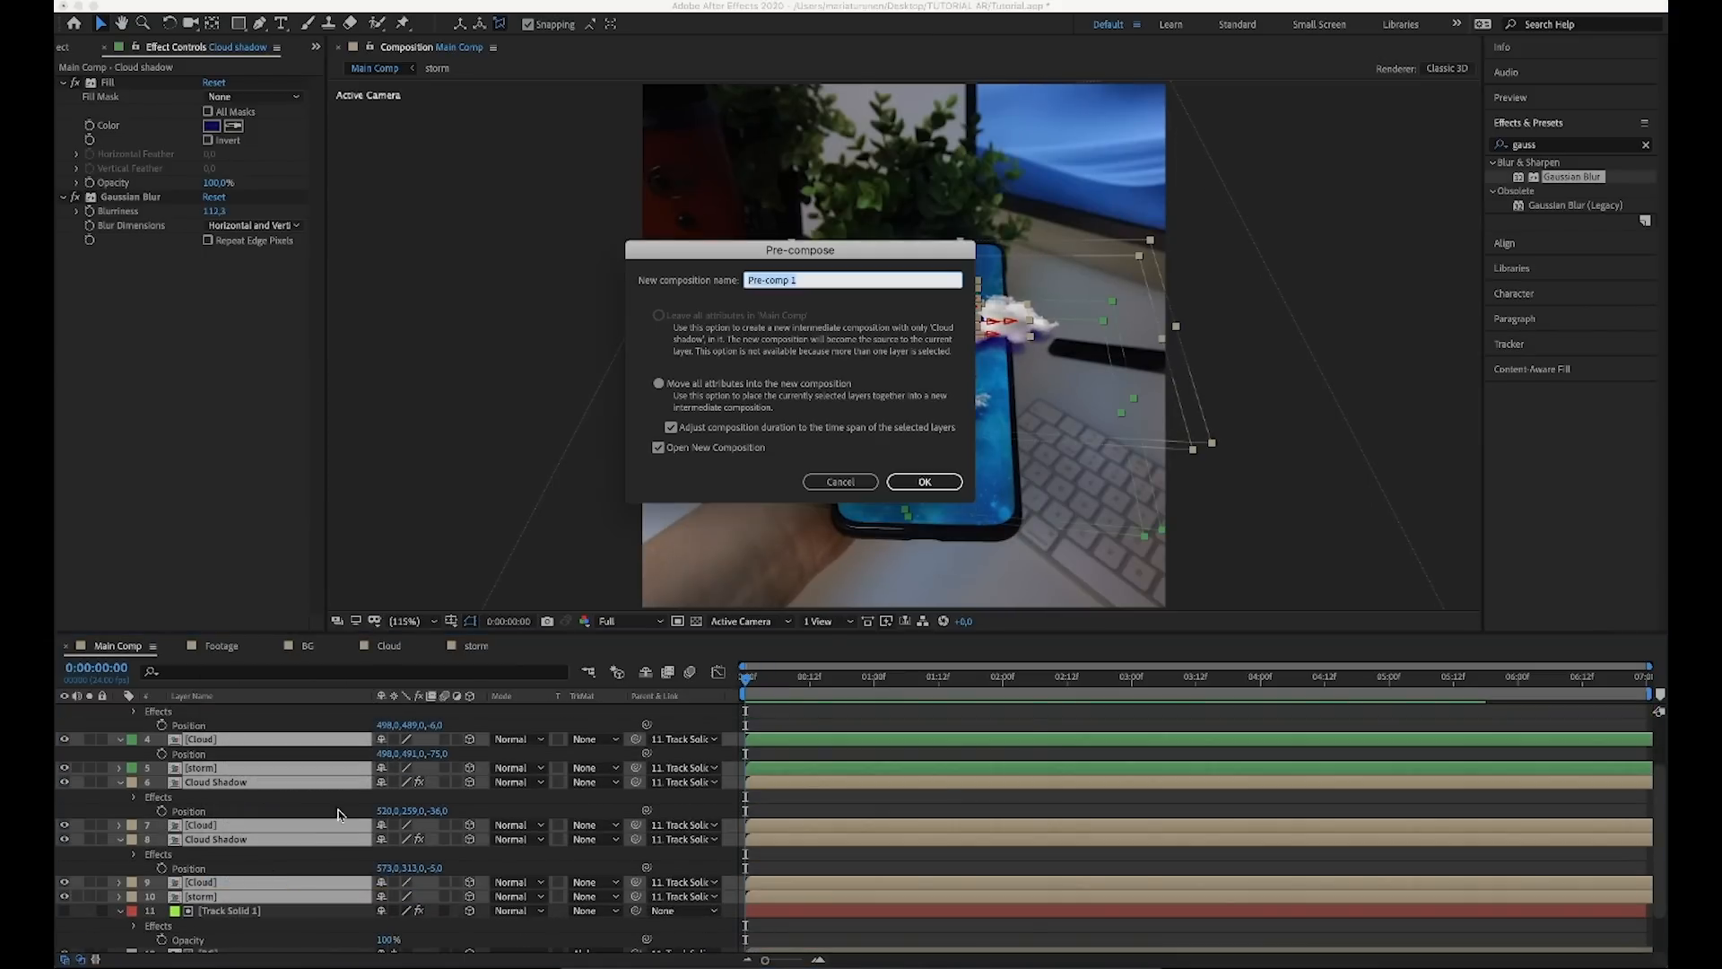
Precompose the cloud, storm and shadow layers into a composition named 'Clouds all'.
{"action": "type", "text": "C"}
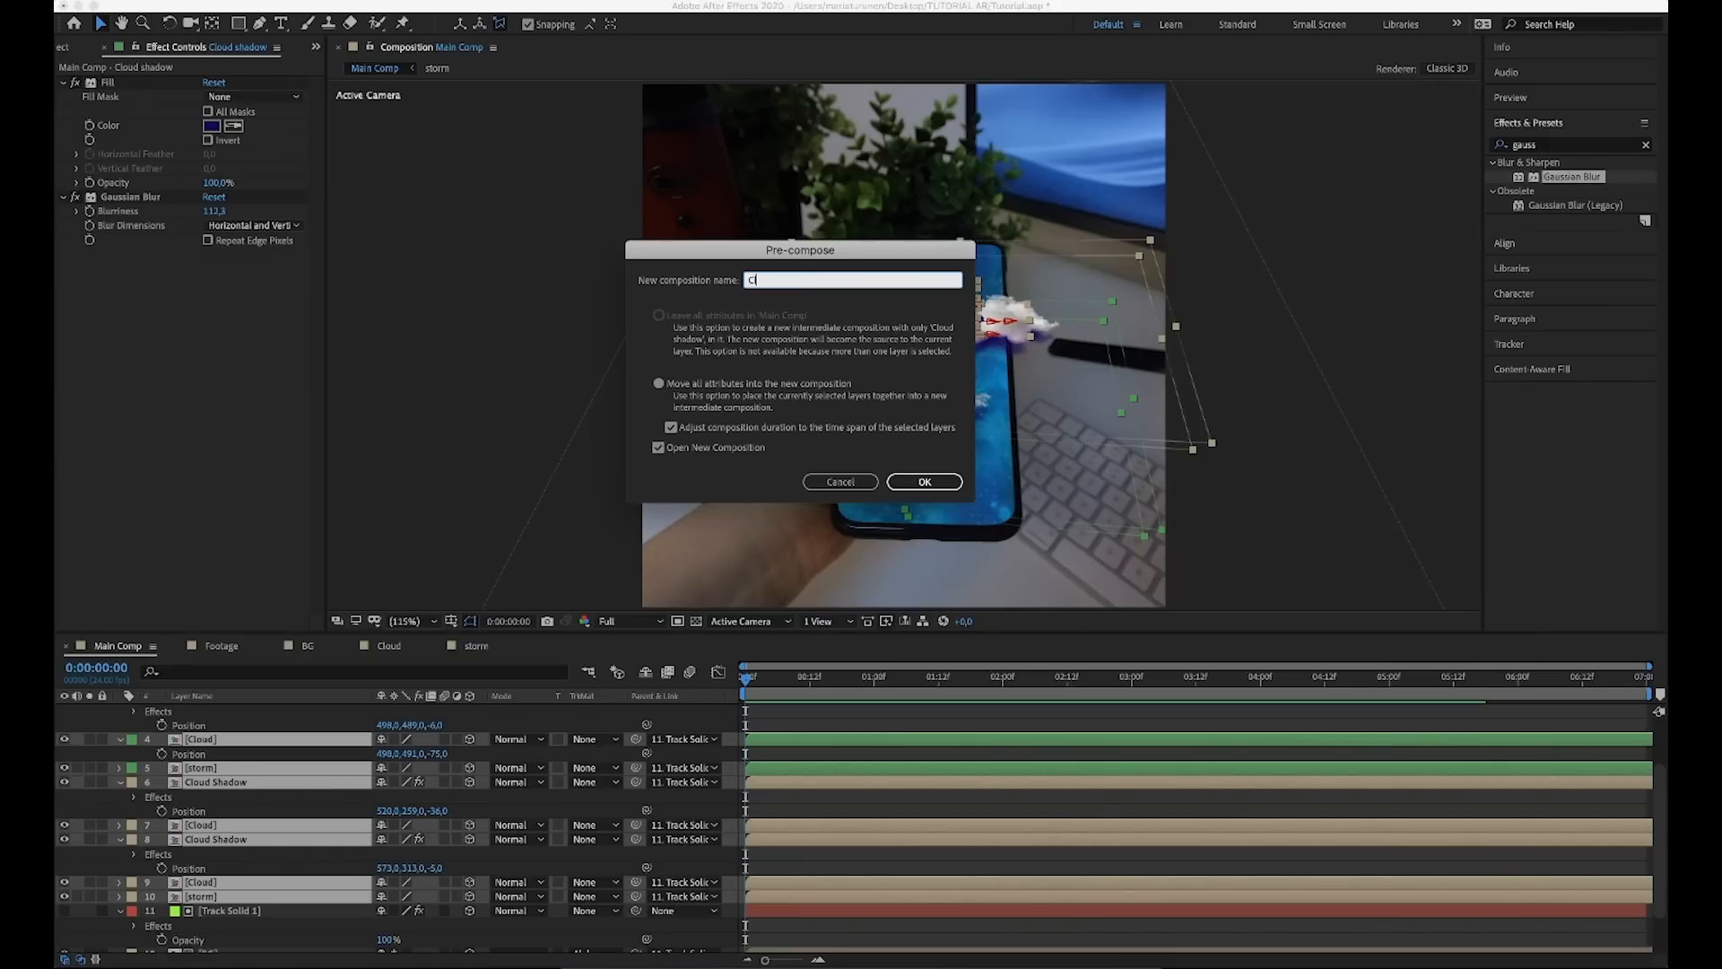
{"action": "type", "text": "Clouds all"}
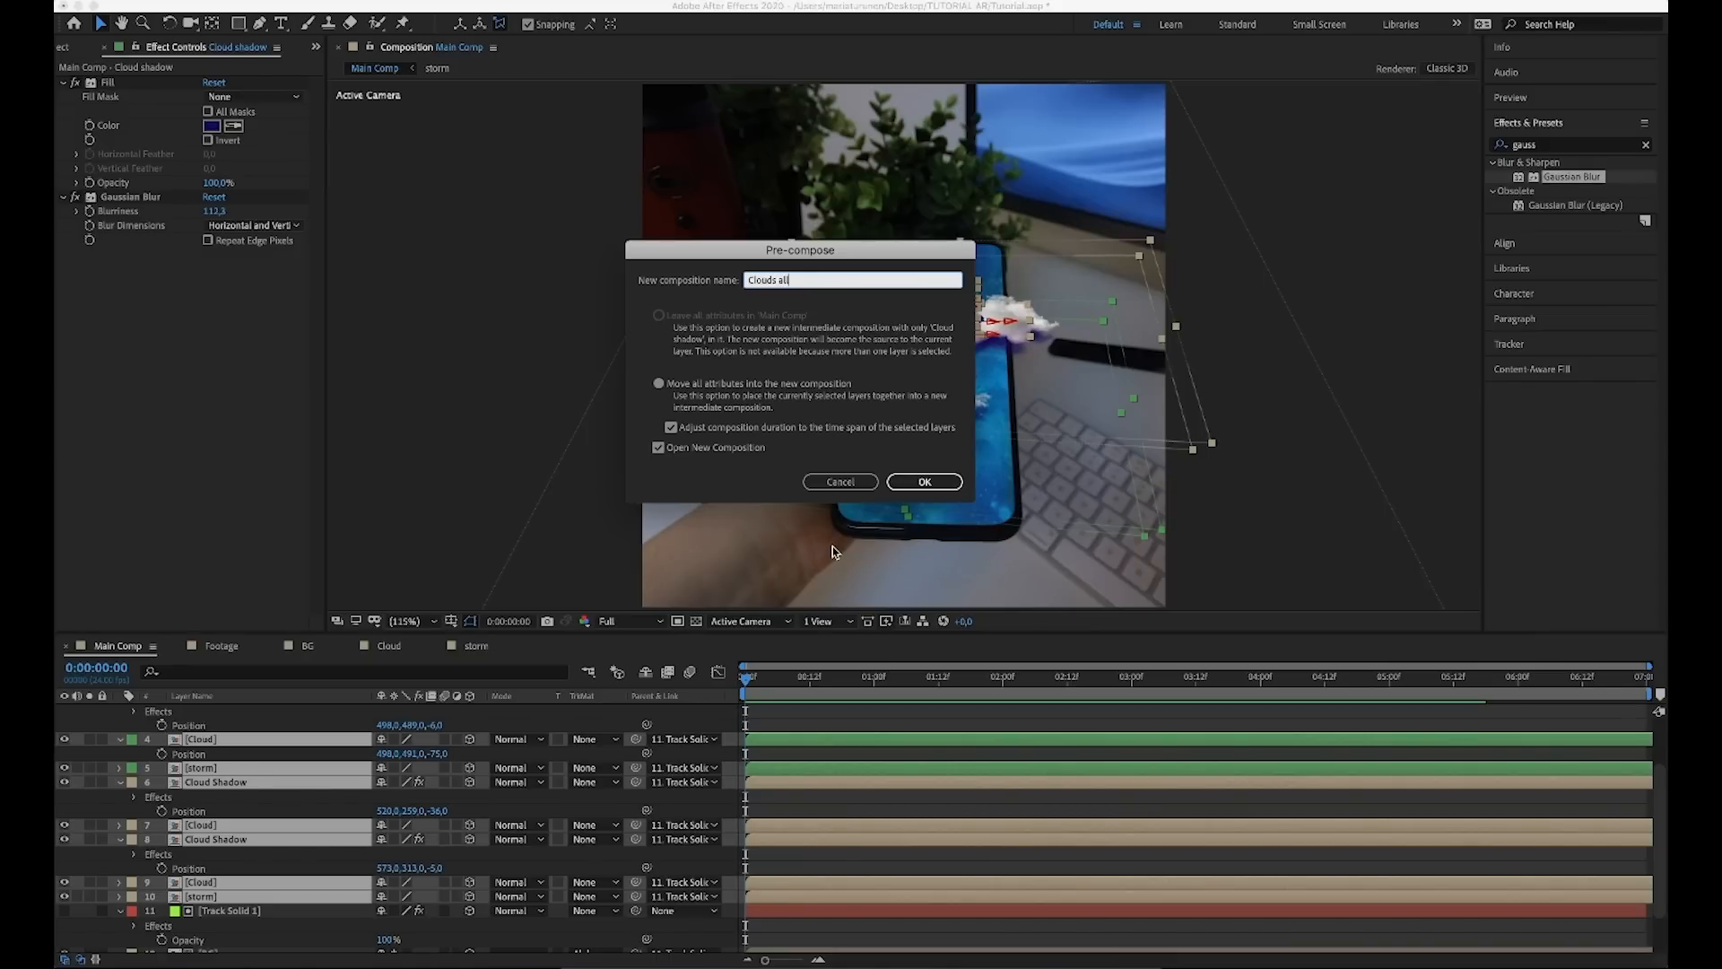
{"action": "left_click", "coordinate": [924, 481]}
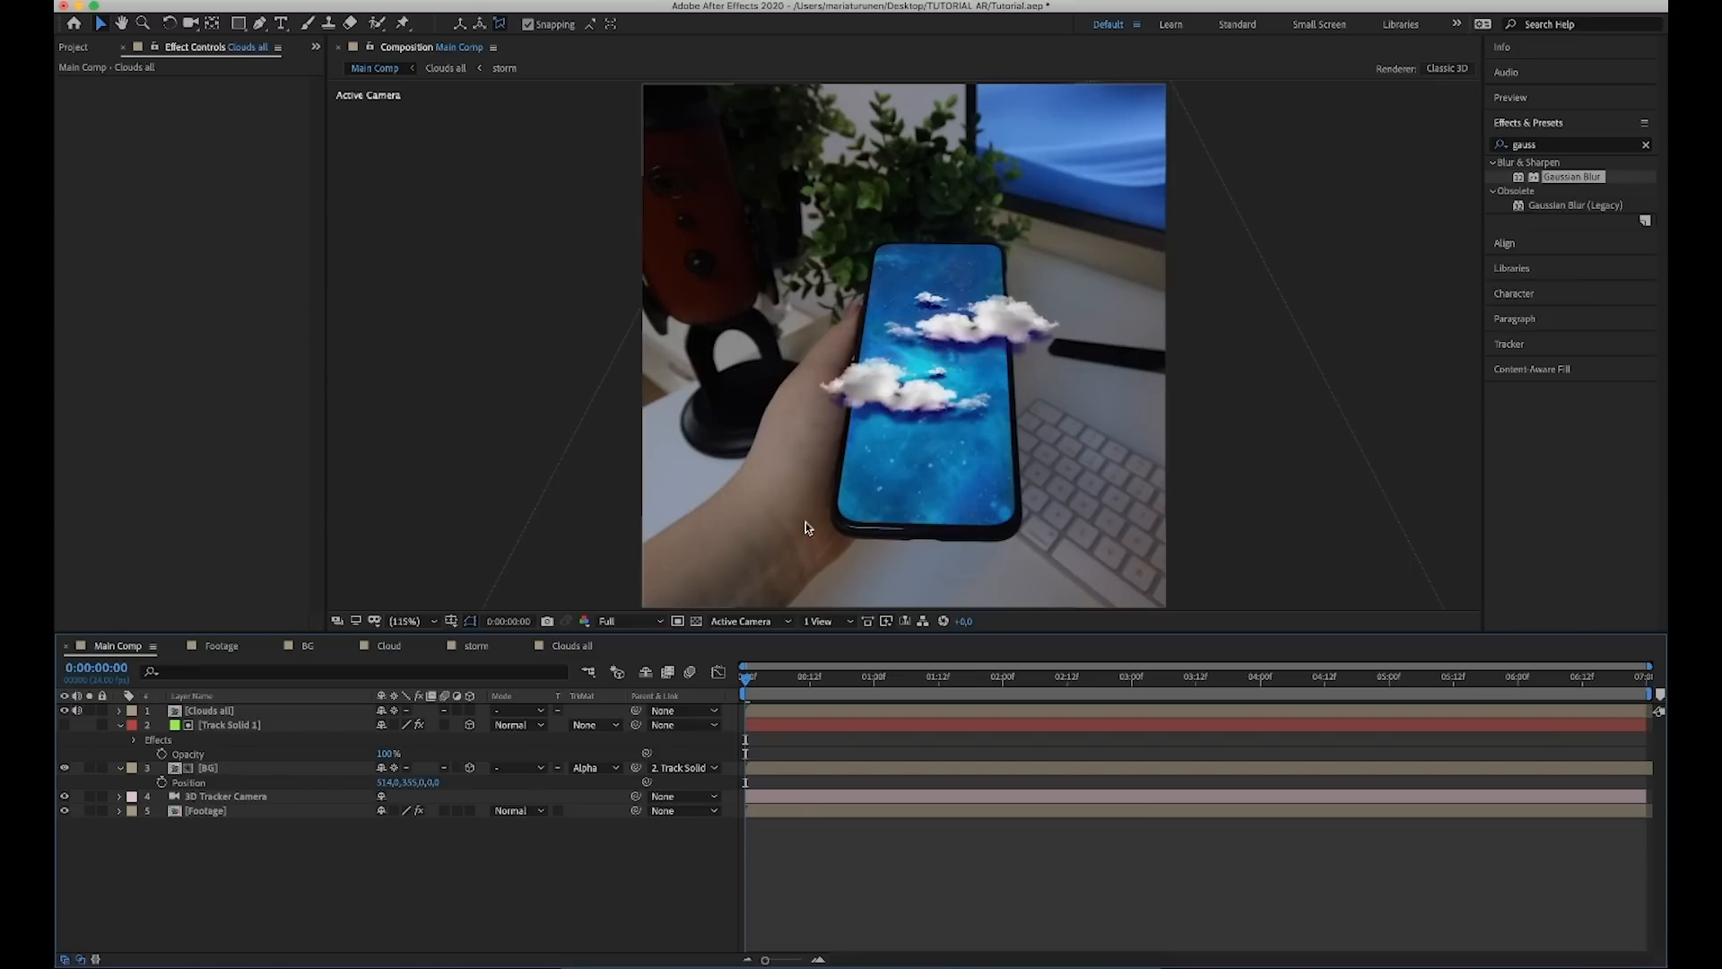
{"action": "mouse_move", "coordinate": [933, 439]}
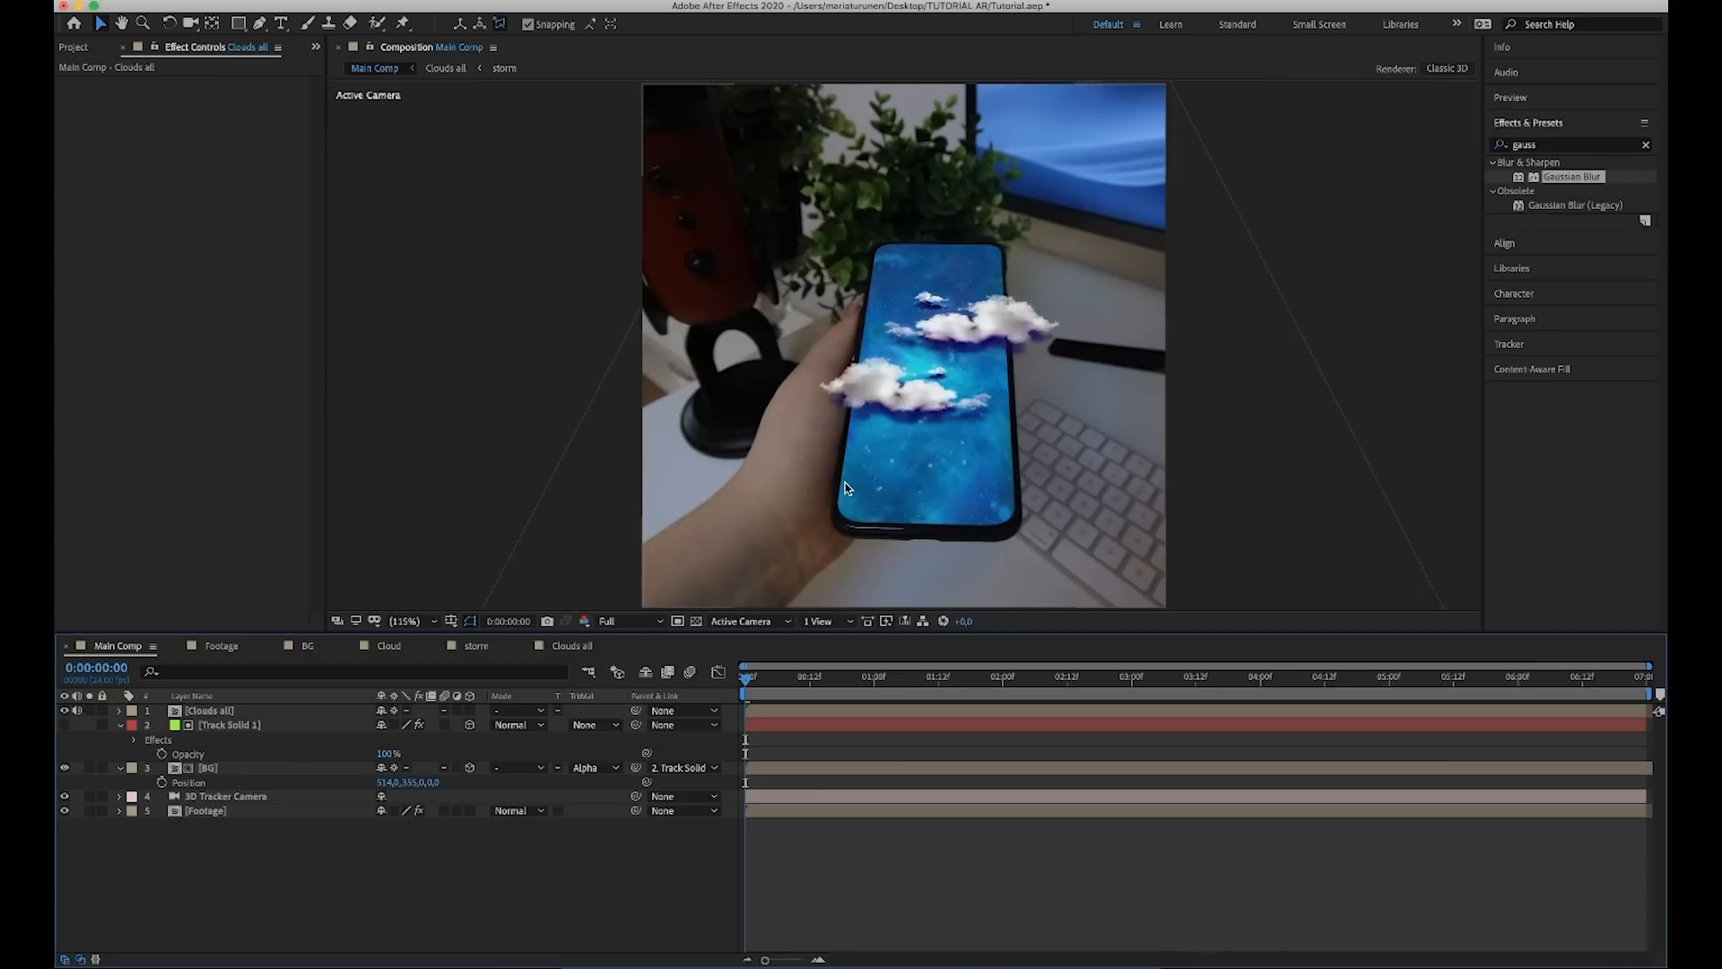
{"action": "mouse_move", "coordinate": [197, 700]}
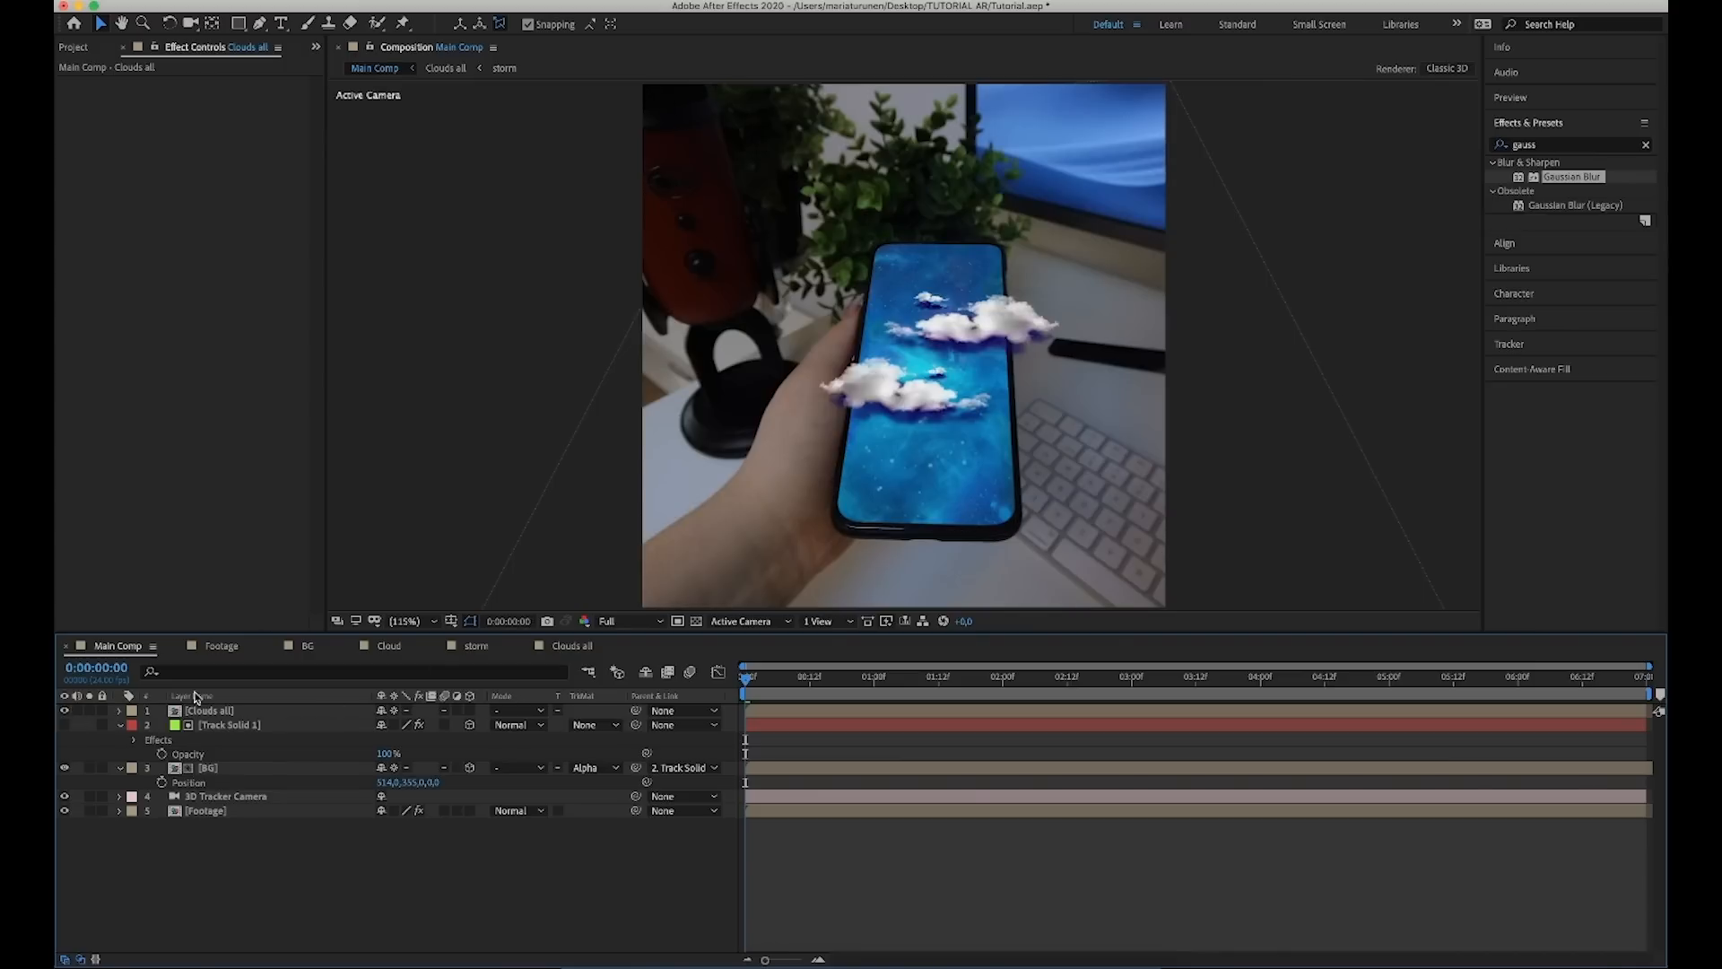
{"action": "left_click", "coordinate": [240, 22]}
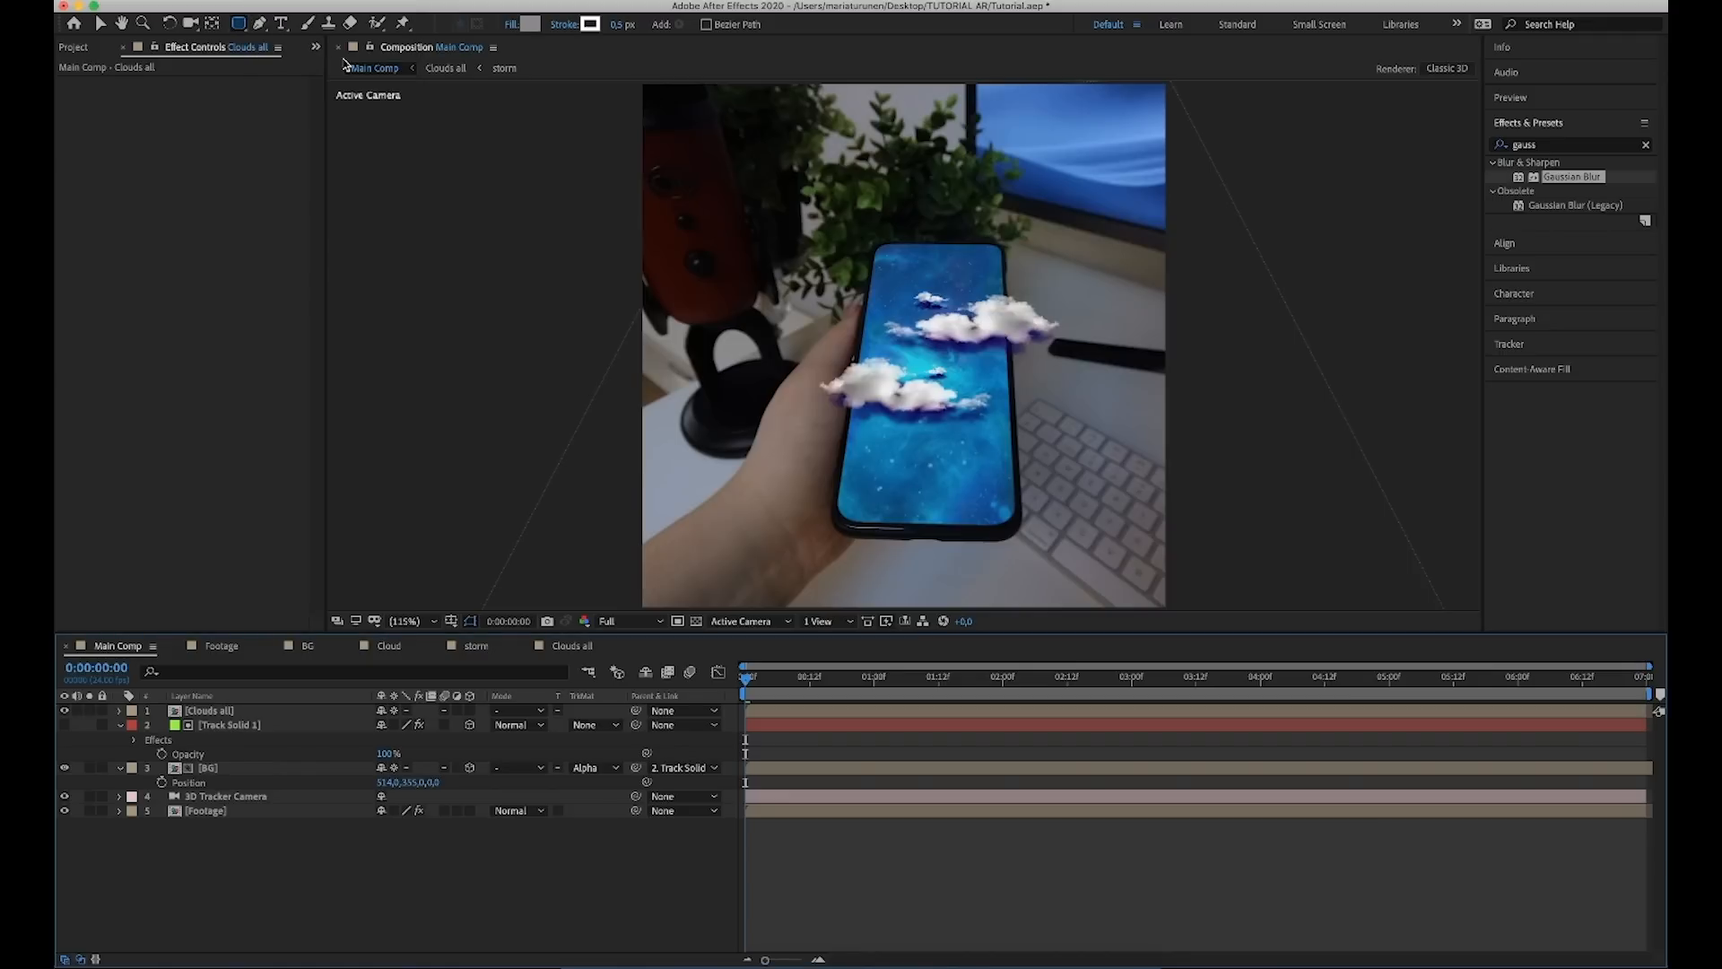
{"action": "mouse_move", "coordinate": [857, 444]}
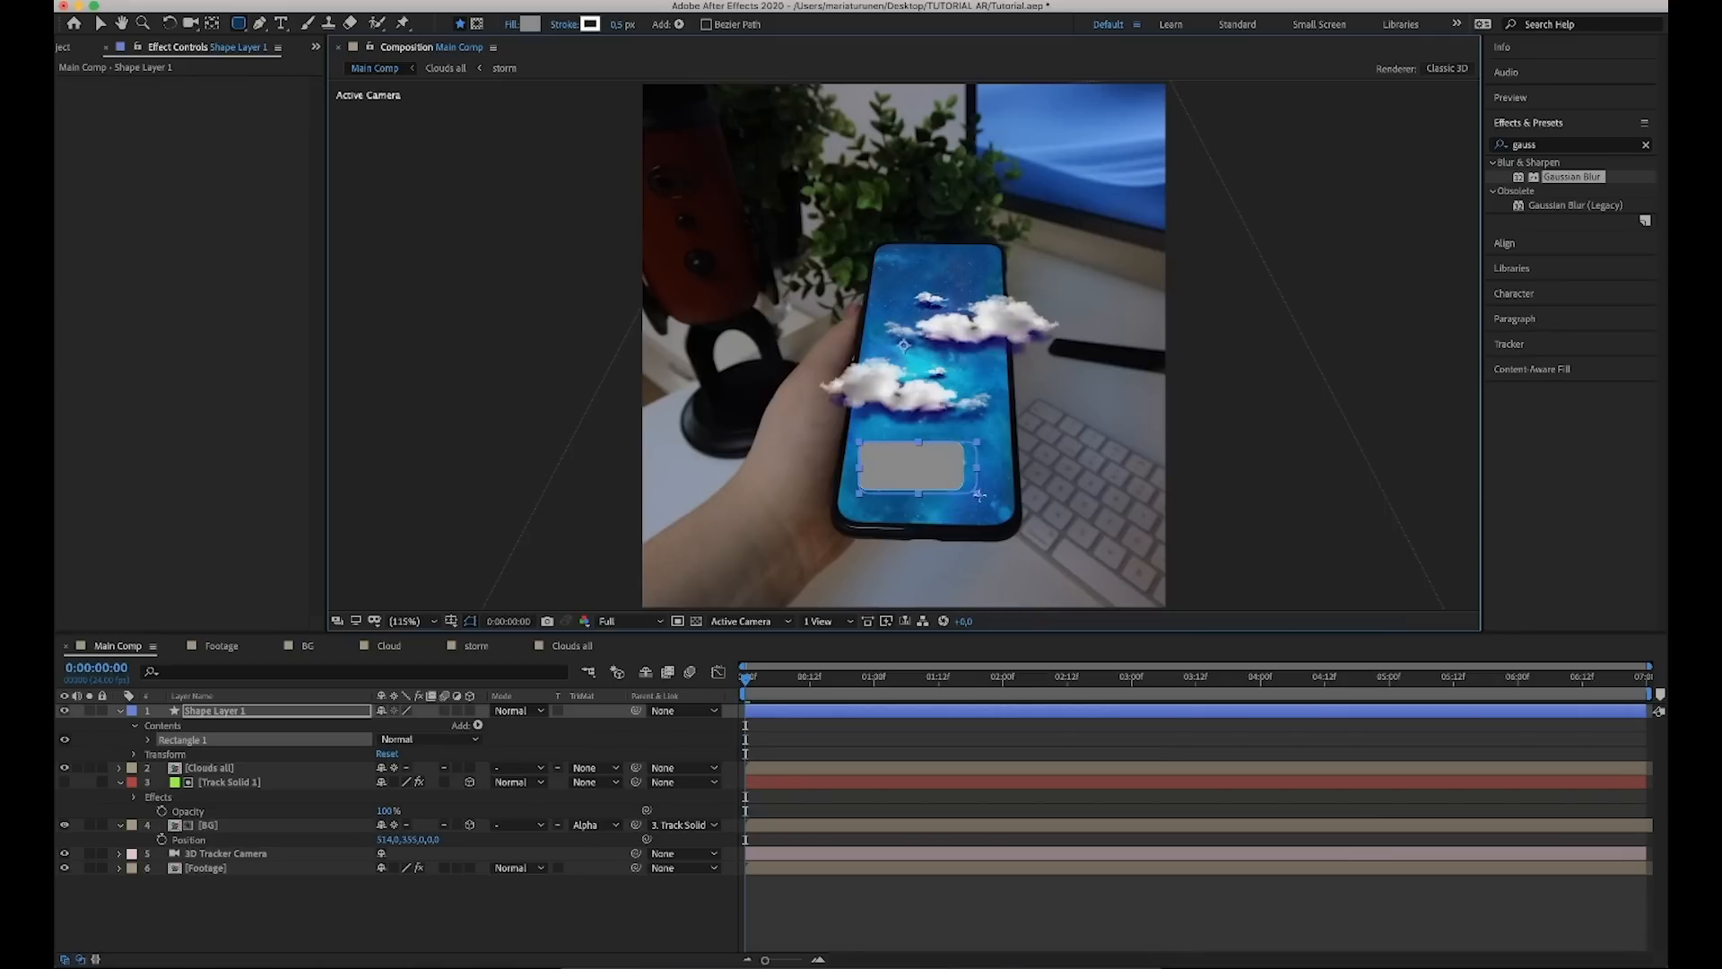
Draw a grey rectangle and enlarge it across the lower area of the phone screen.
{"action": "left_click_drag", "start_coordinate": [972, 495], "coordinate": [994, 517]}
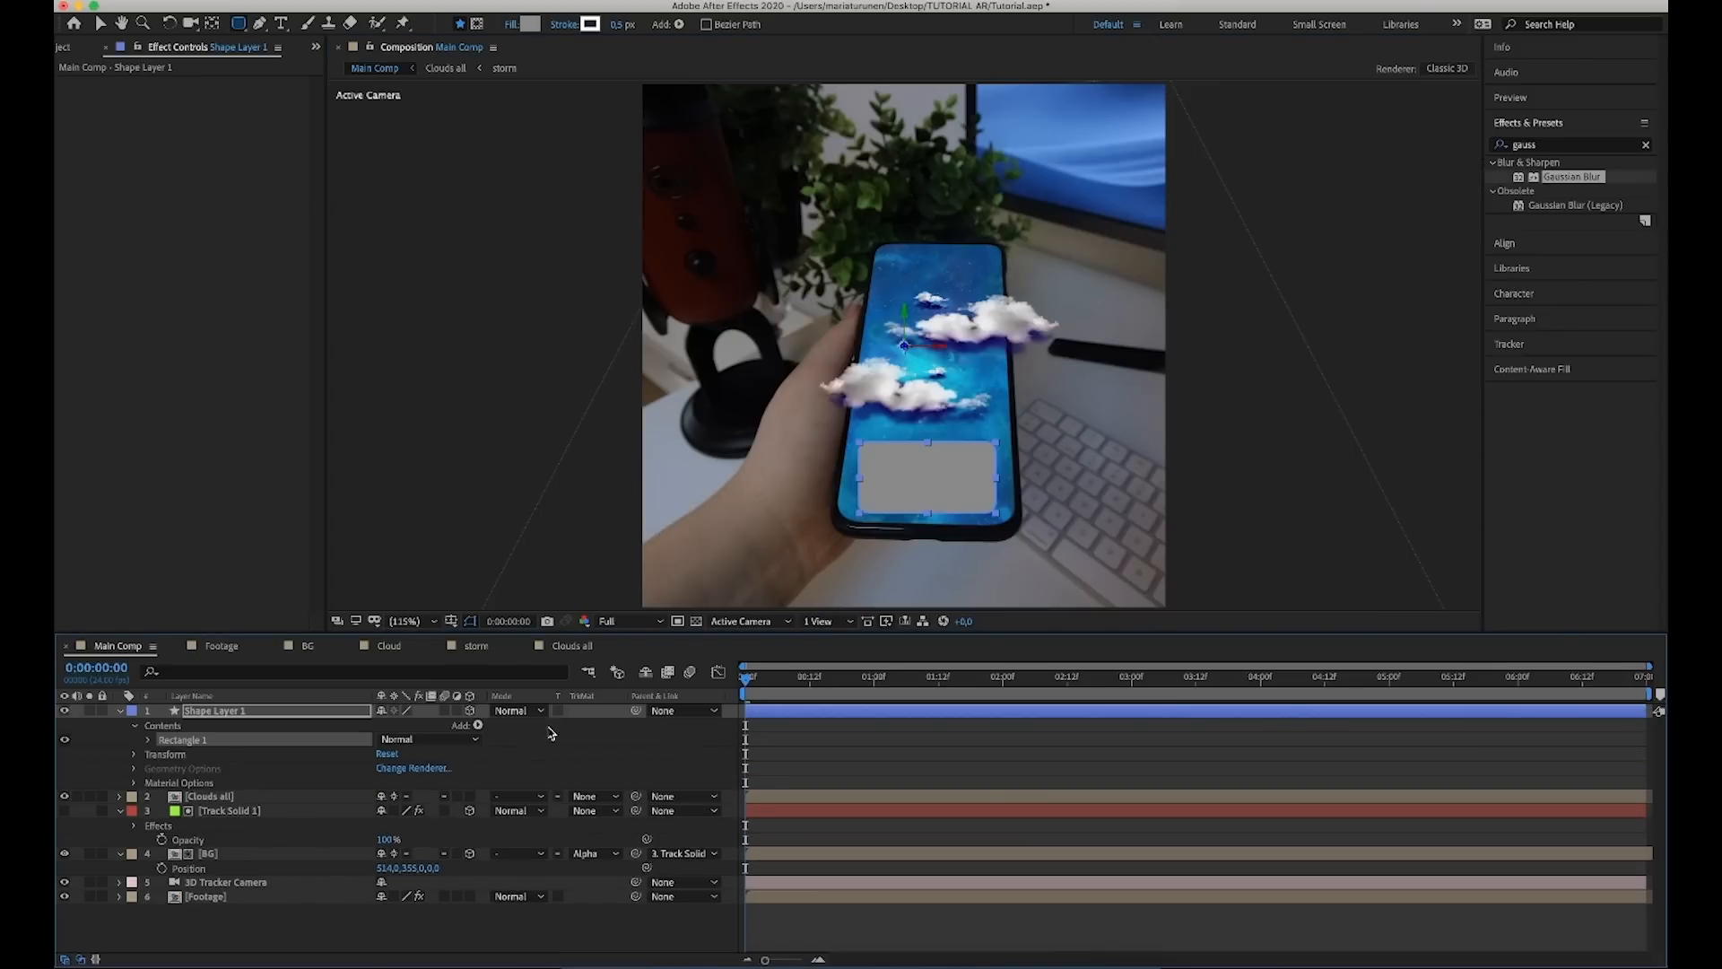
{"action": "left_click_drag", "start_coordinate": [636, 711], "coordinate": [264, 811]}
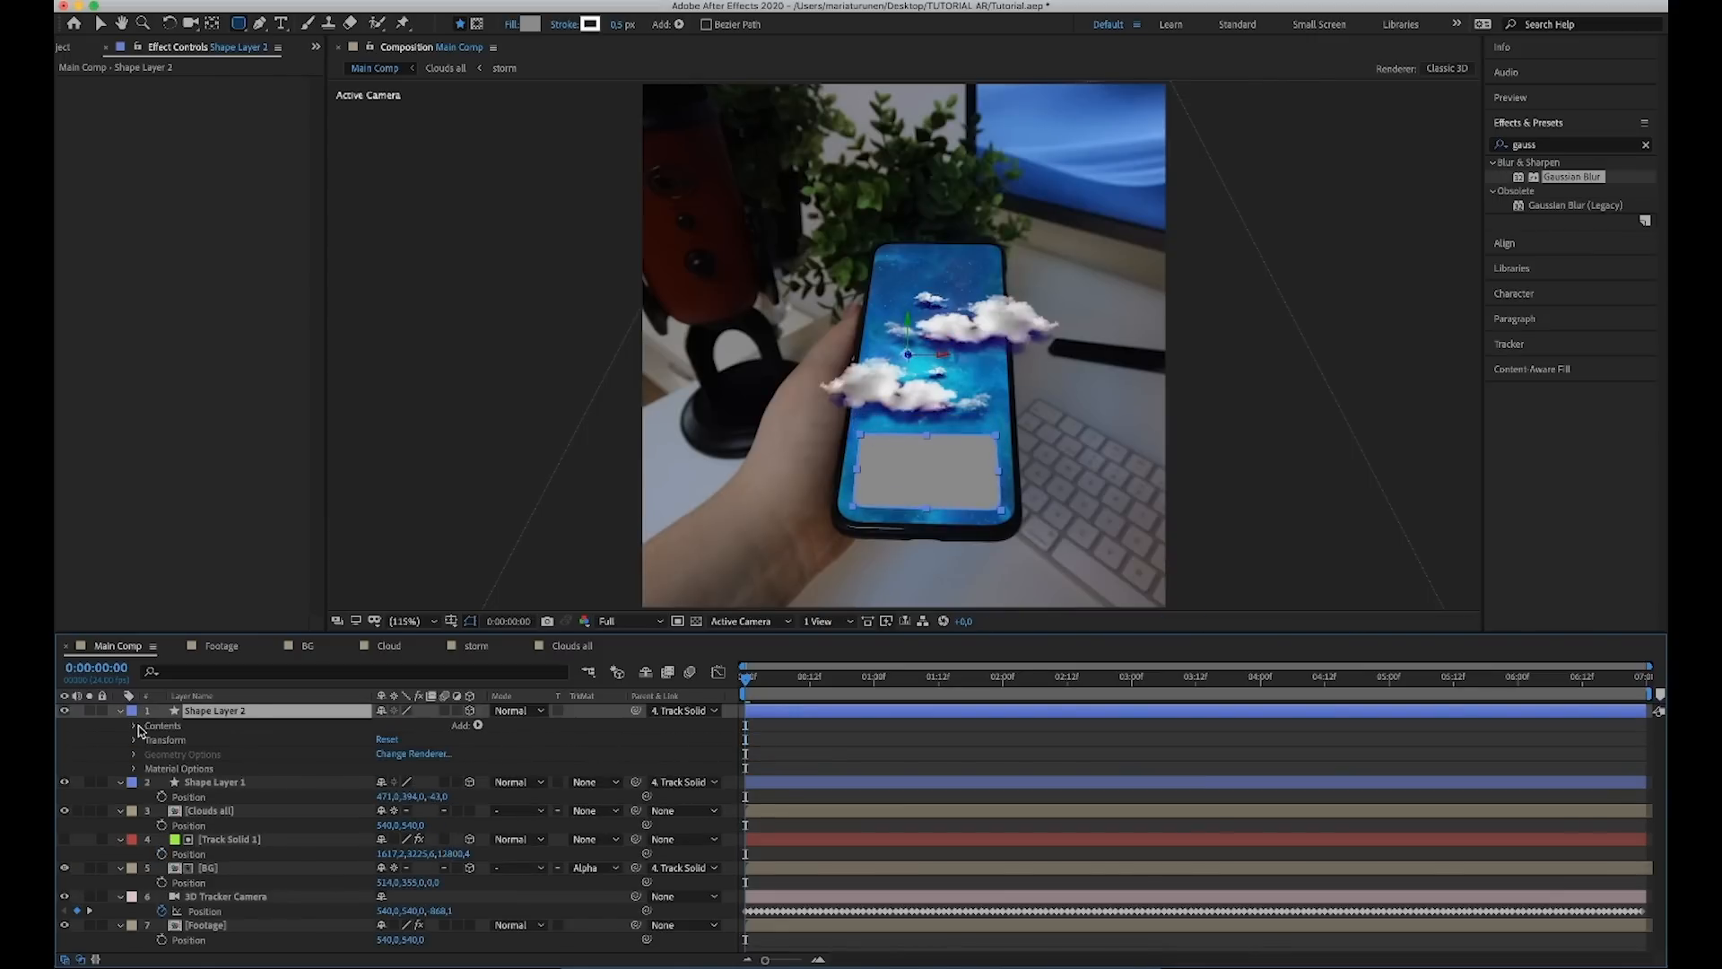
Remove Fill 1 from Shape Layer 2 and set its Stroke Width to 1,5 for an outline-only border.
{"action": "left_click", "coordinate": [134, 725]}
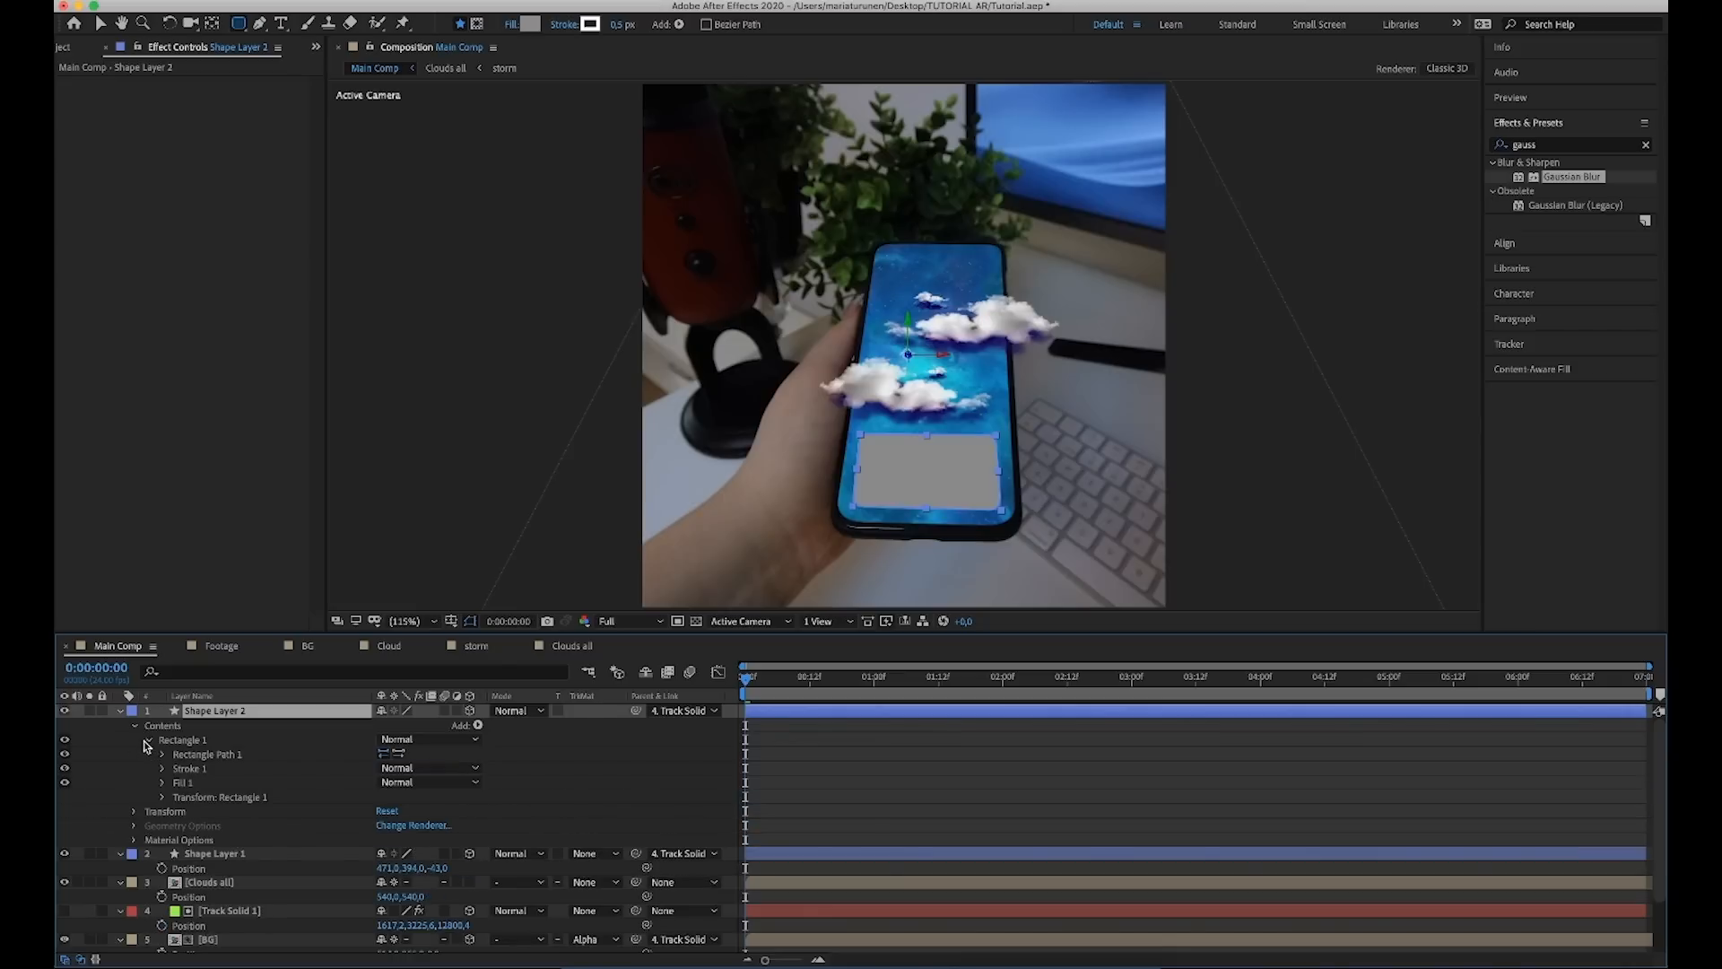
{"action": "left_click", "coordinate": [183, 782]}
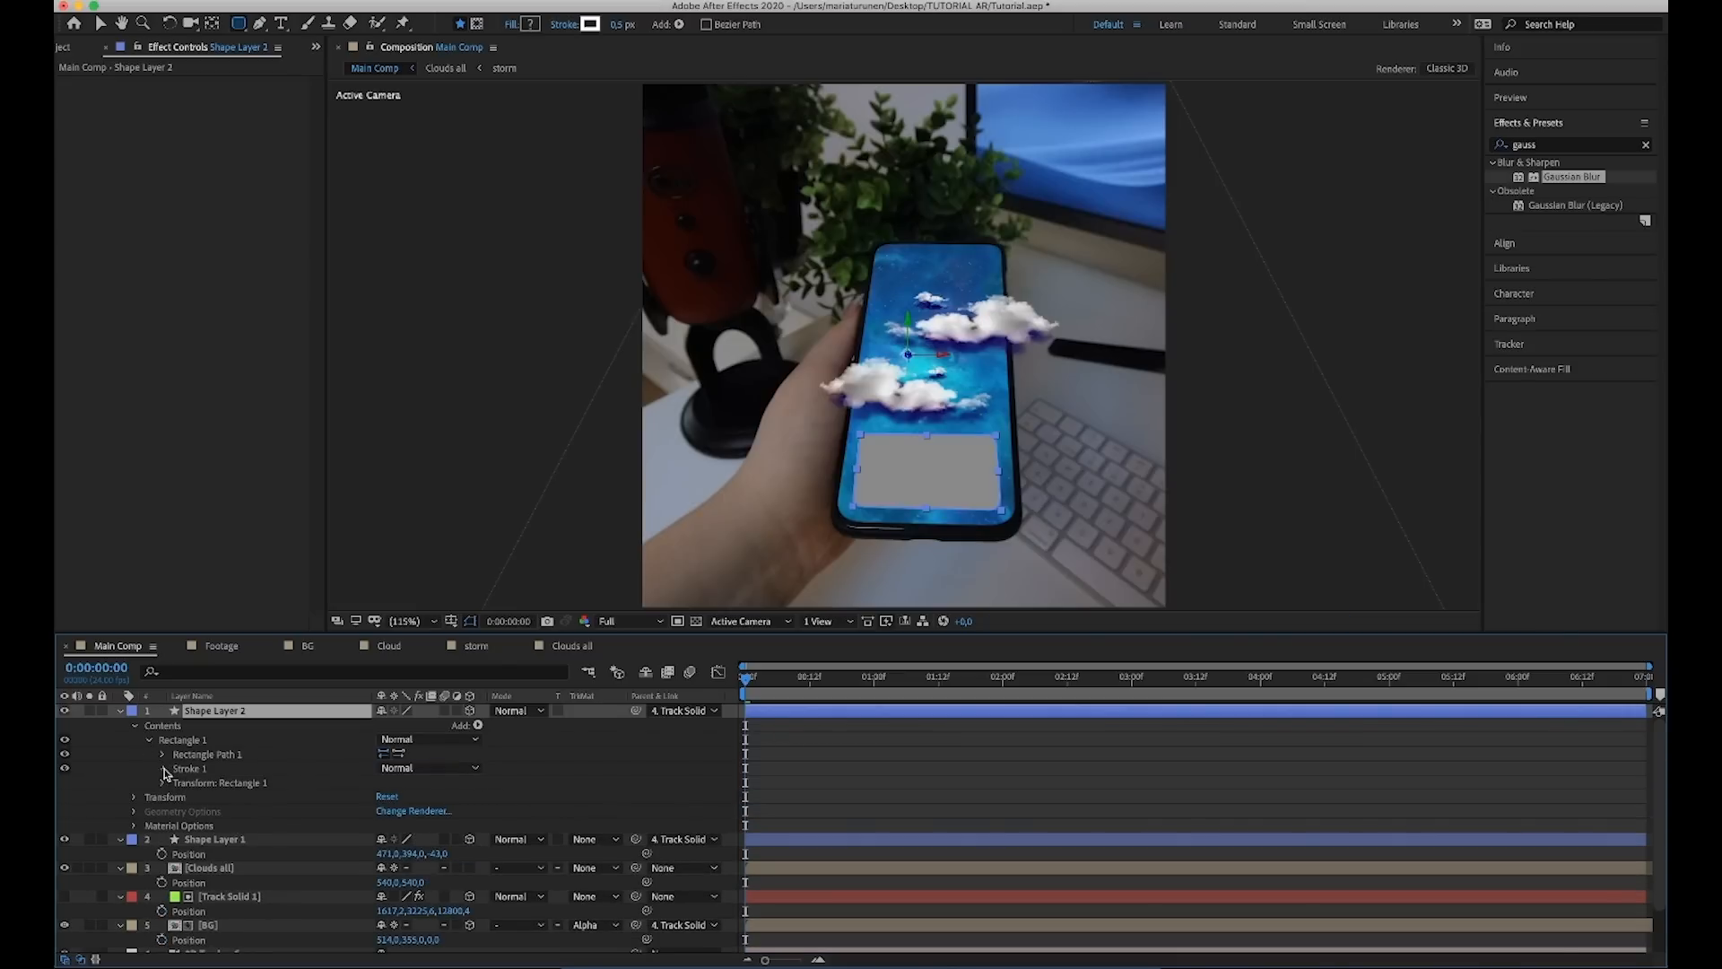
{"action": "left_click", "coordinate": [161, 770]}
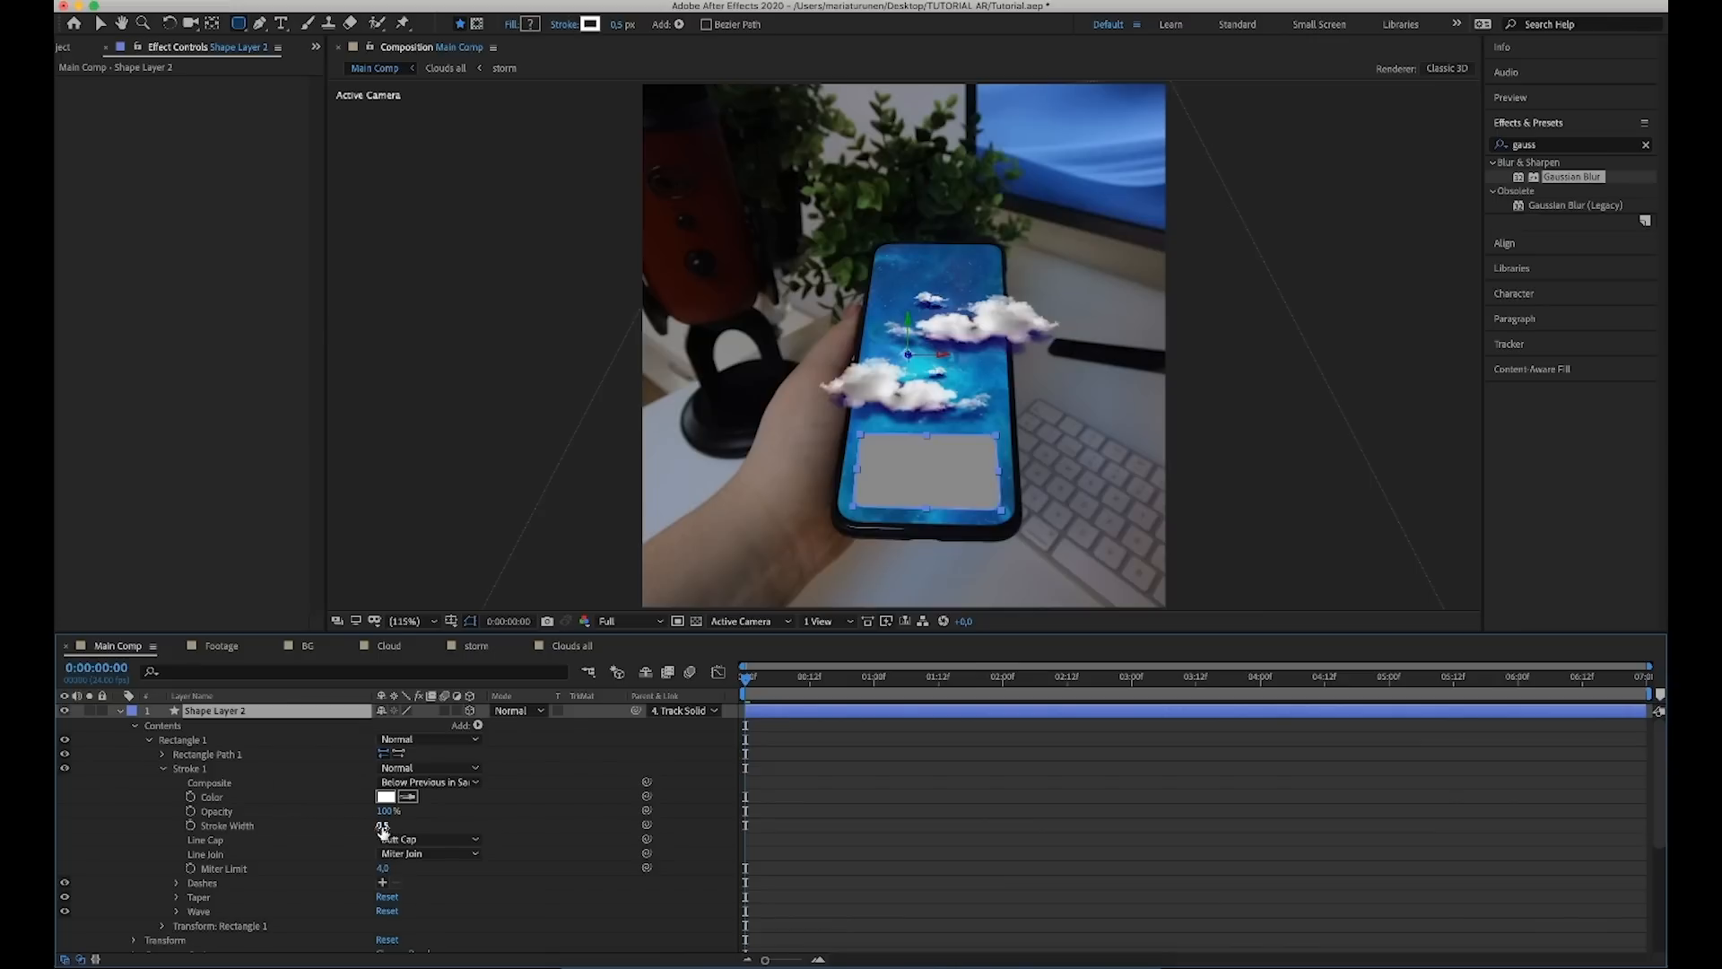
{"action": "double_click", "coordinate": [384, 826]}
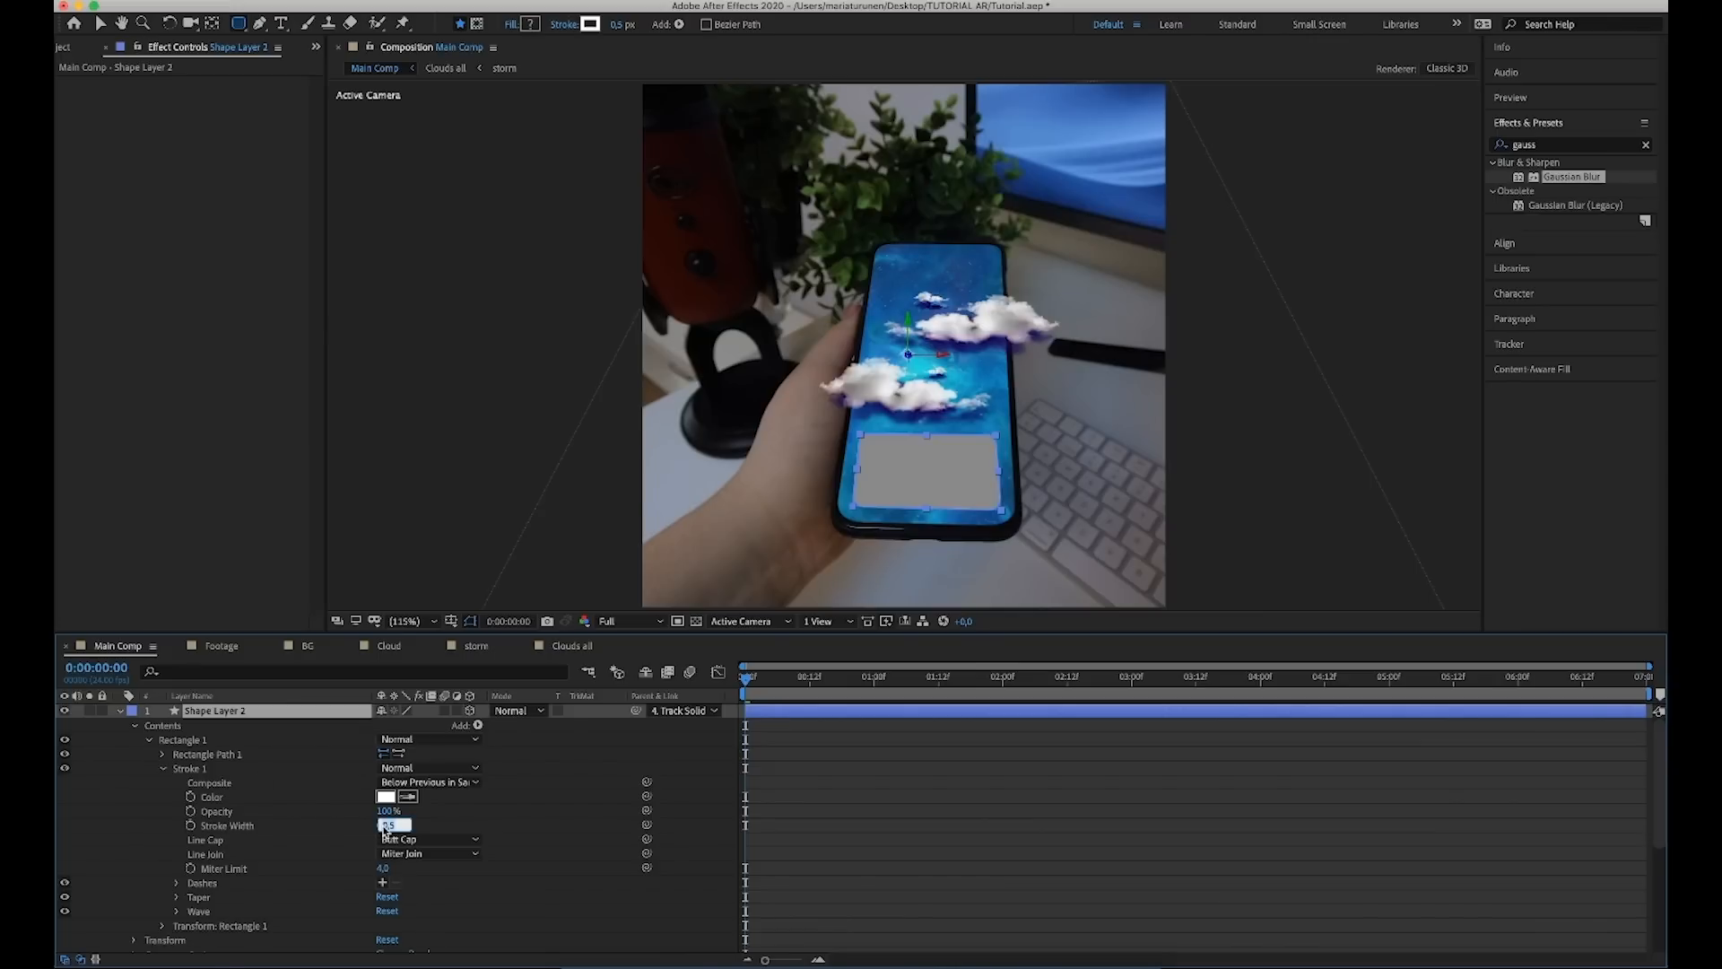
{"action": "type", "text": "1,5"}
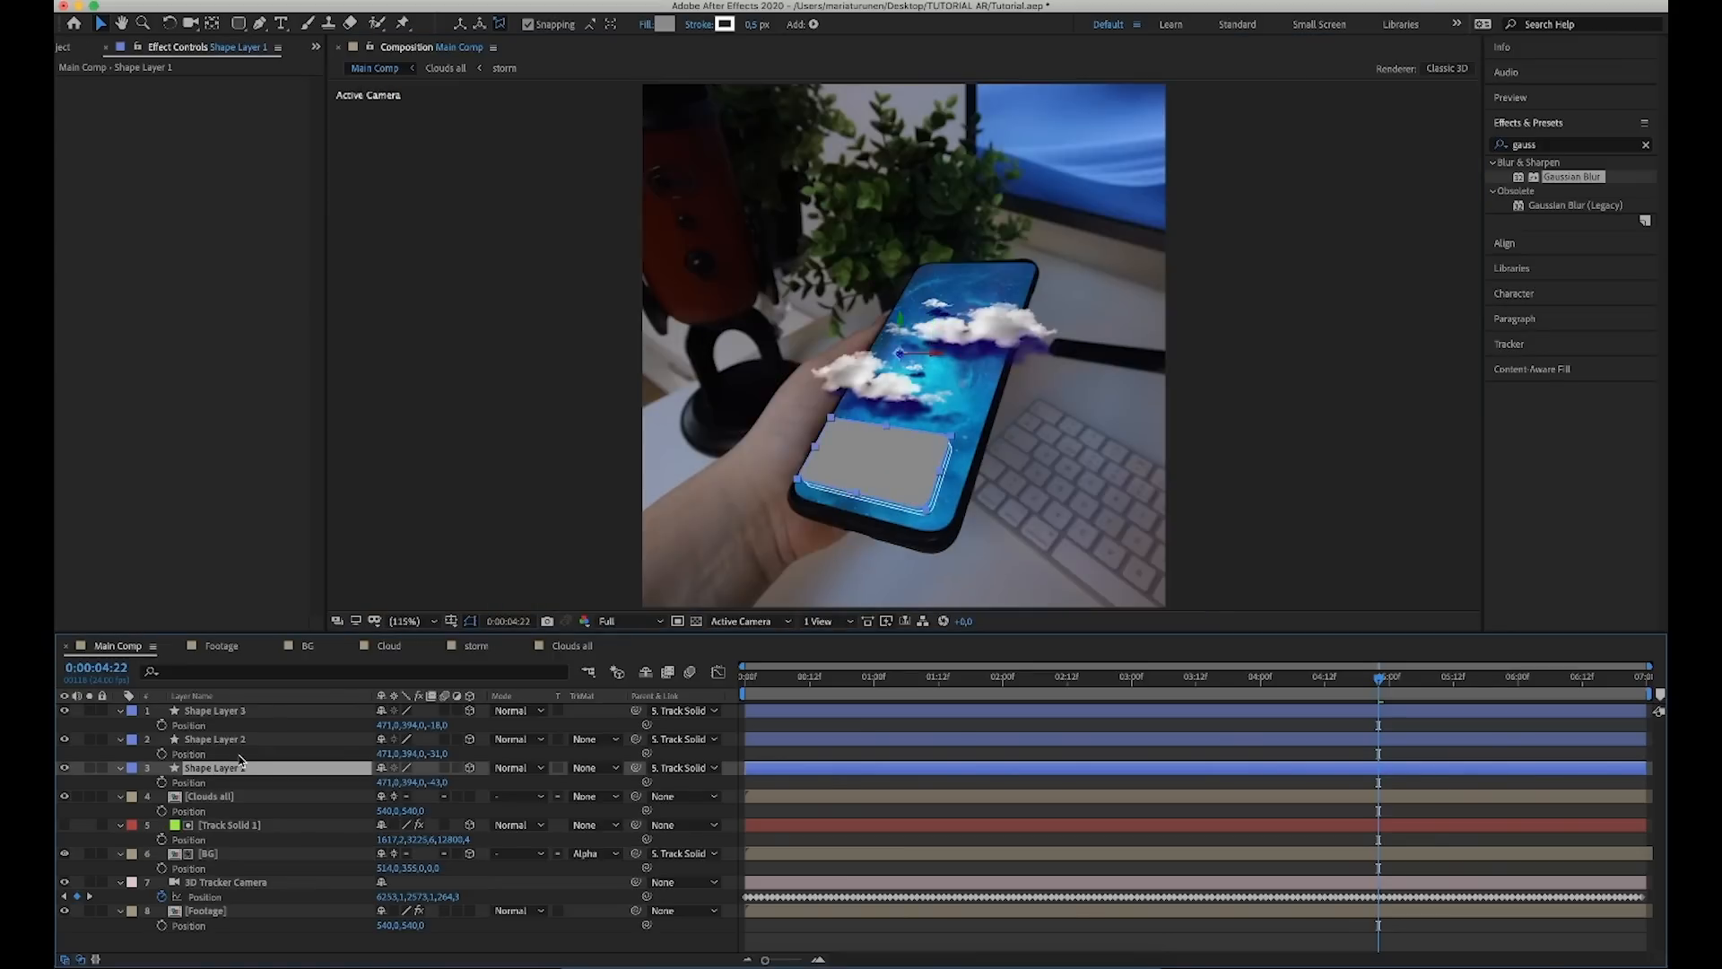
Set Shape Layer 1's blending mode to Screen so the panel reads as translucent glass.
{"action": "left_click", "coordinate": [517, 710]}
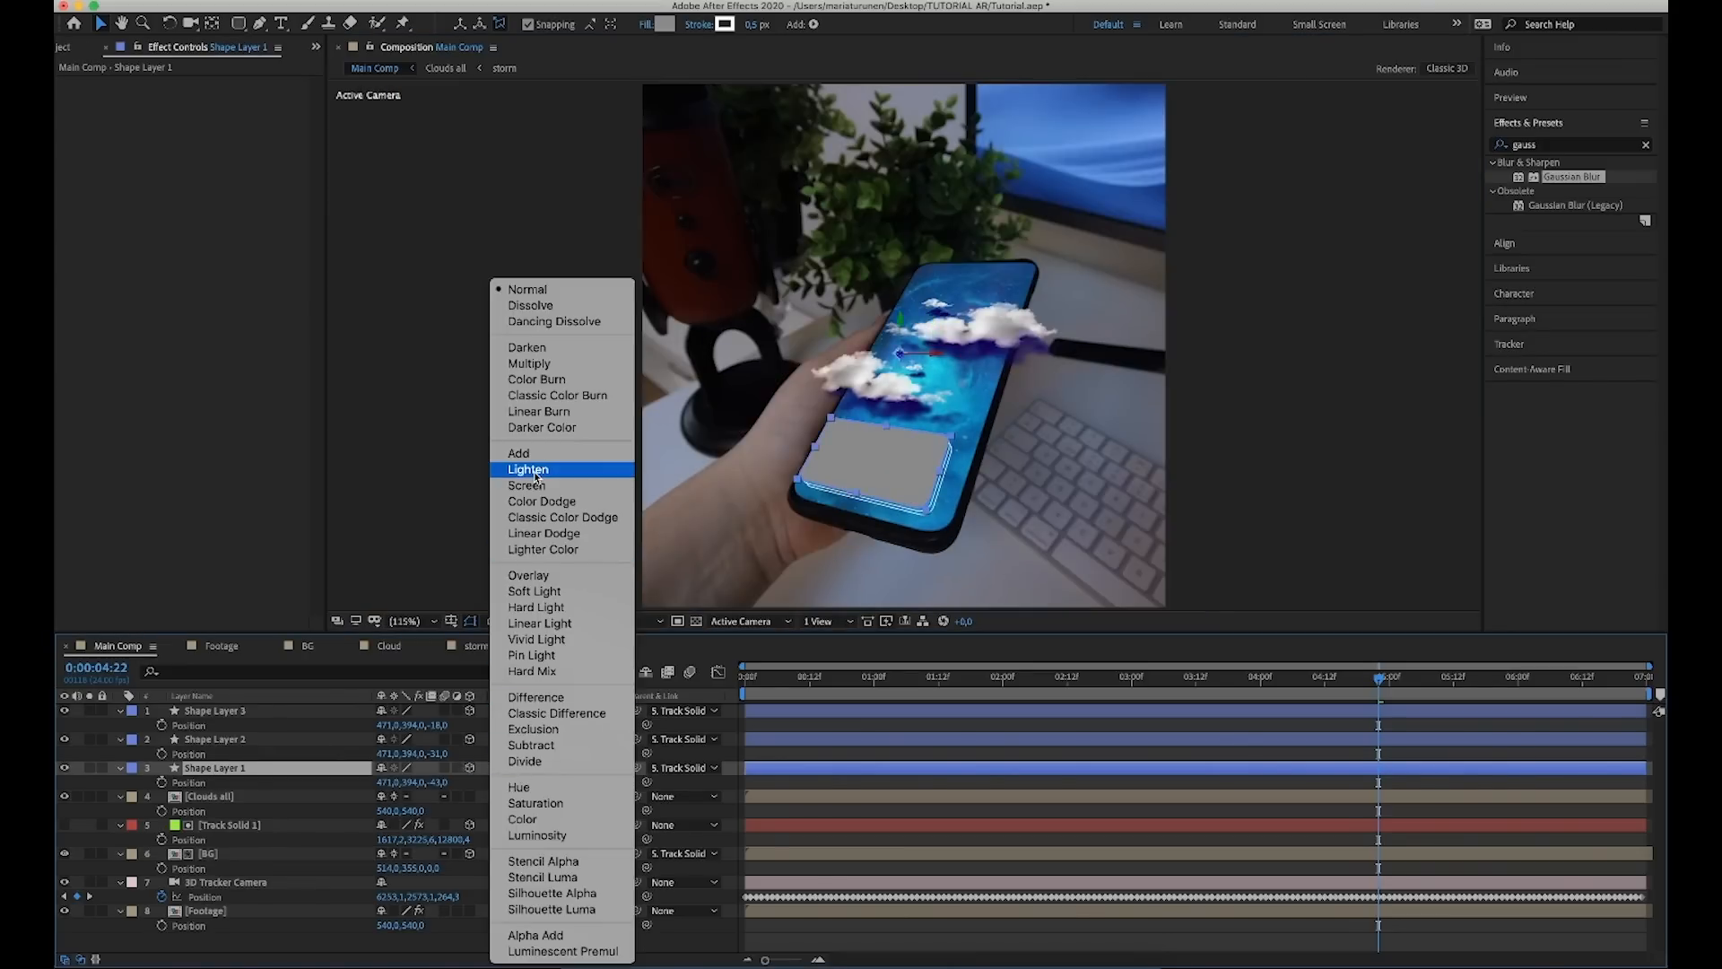
{"action": "left_click", "coordinate": [526, 484]}
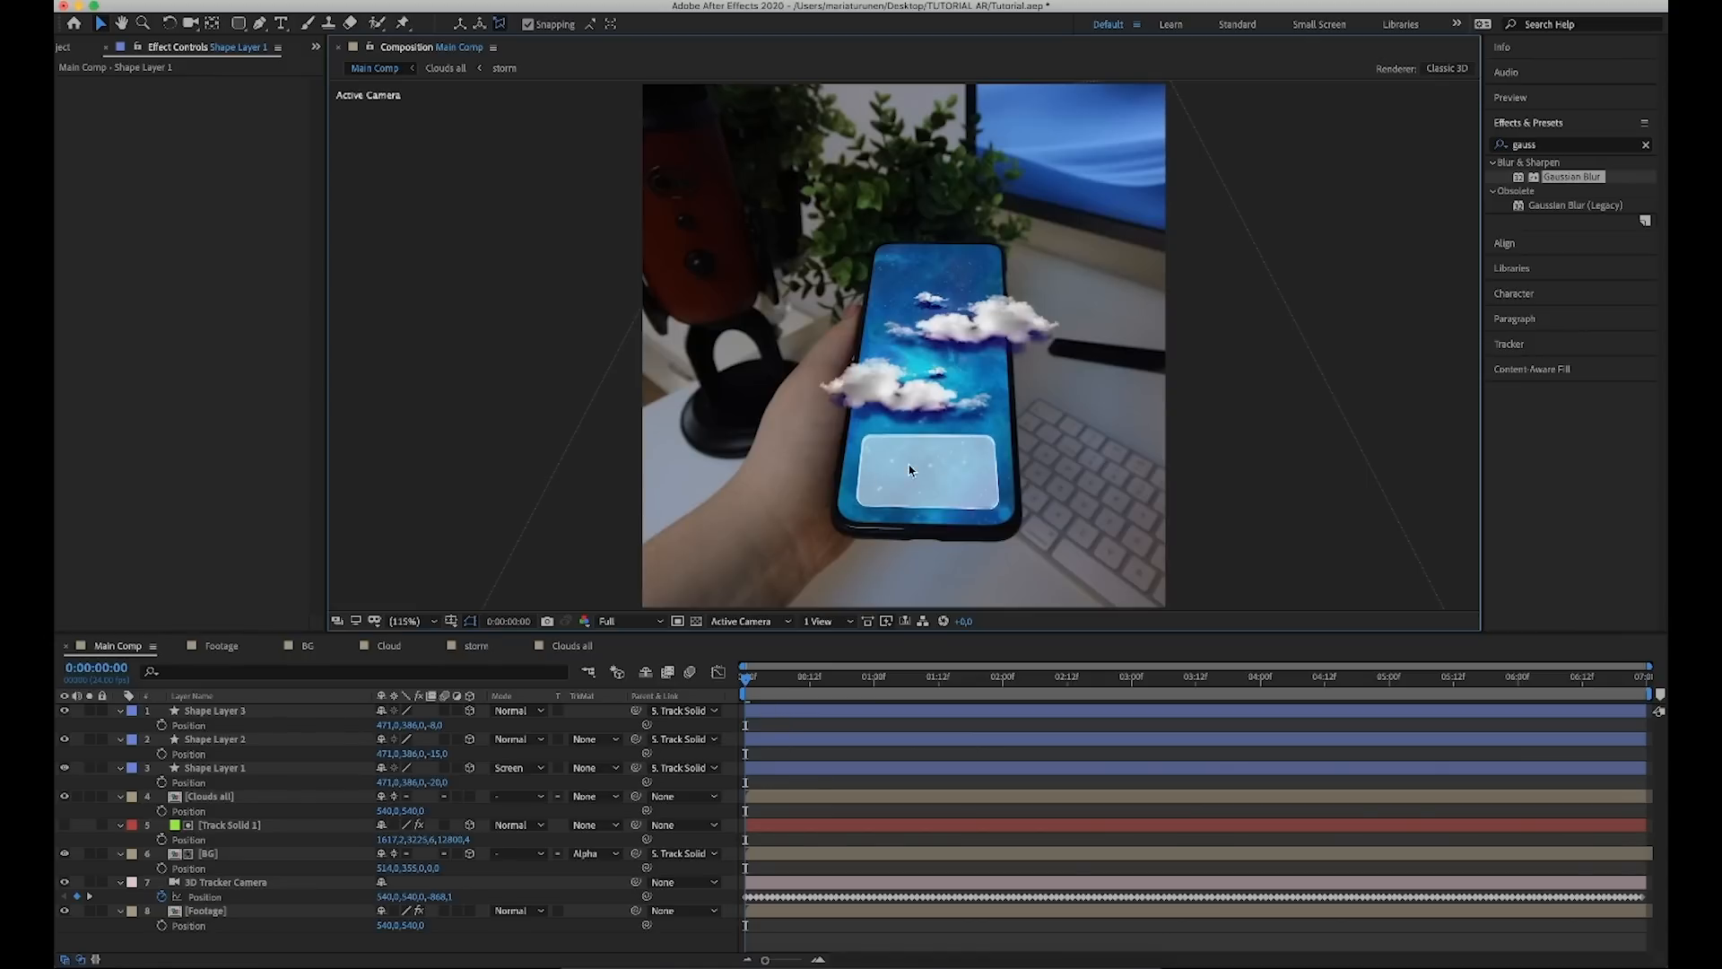
Add the storm comp into Main Comp, mask it to the glass panel and blend it in Screen mode.
{"action": "left_click", "coordinate": [63, 46]}
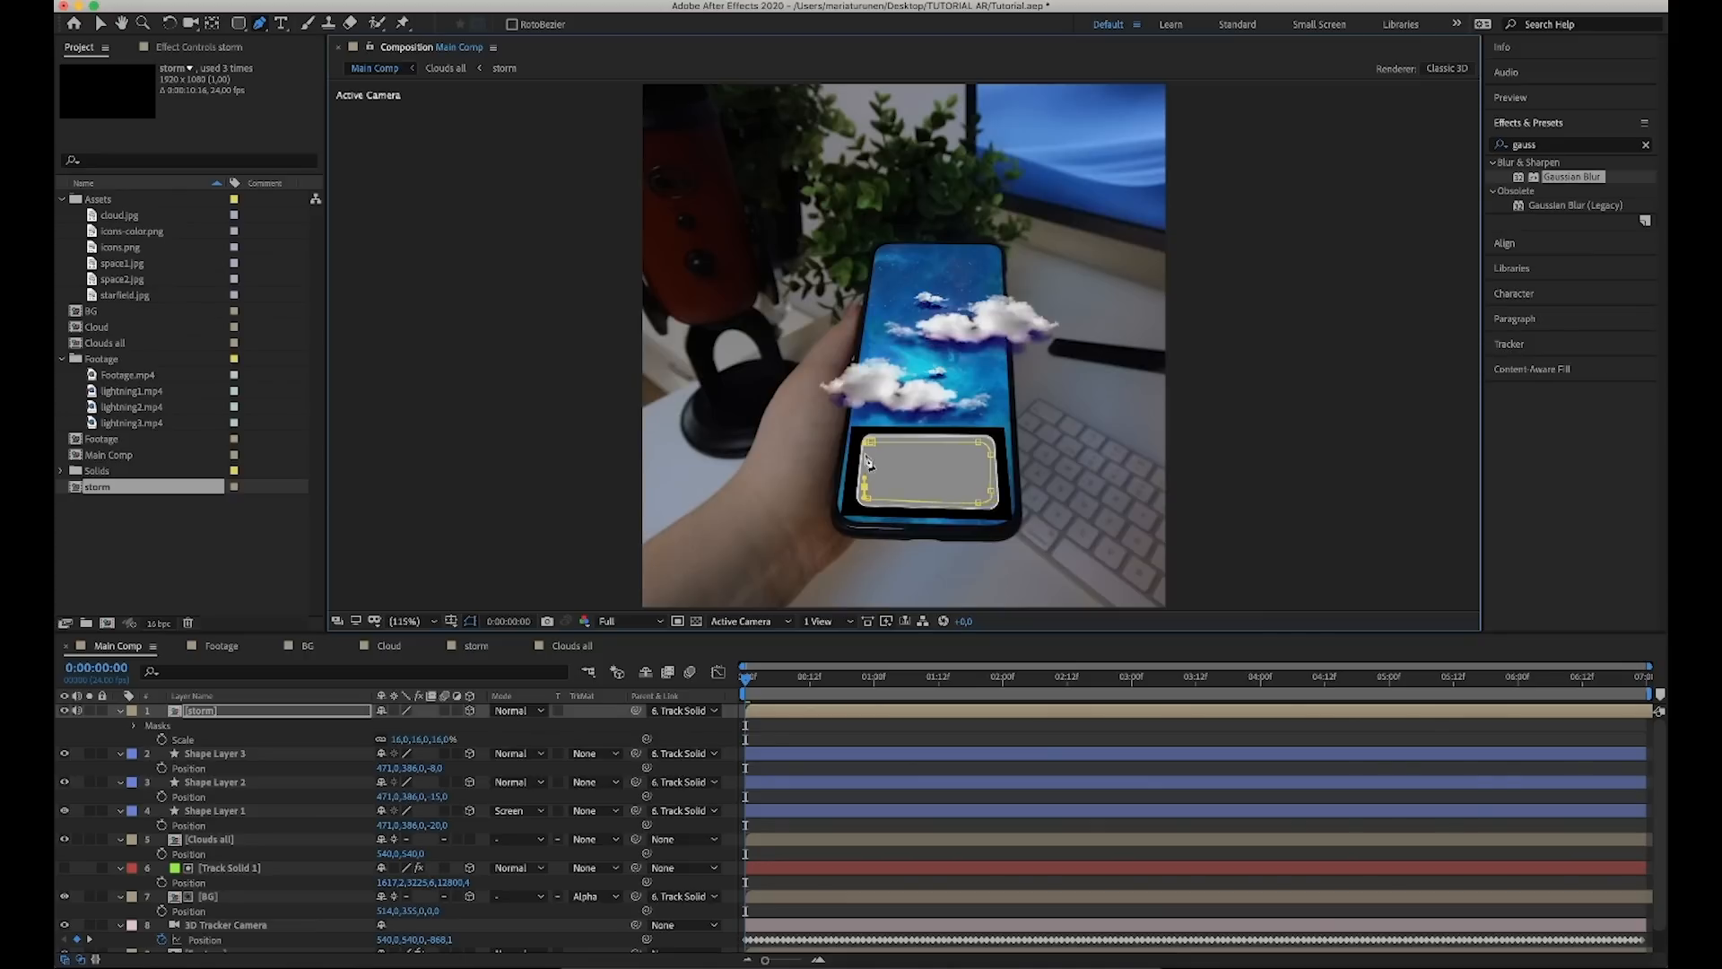
{"action": "left_click", "coordinate": [407, 621]}
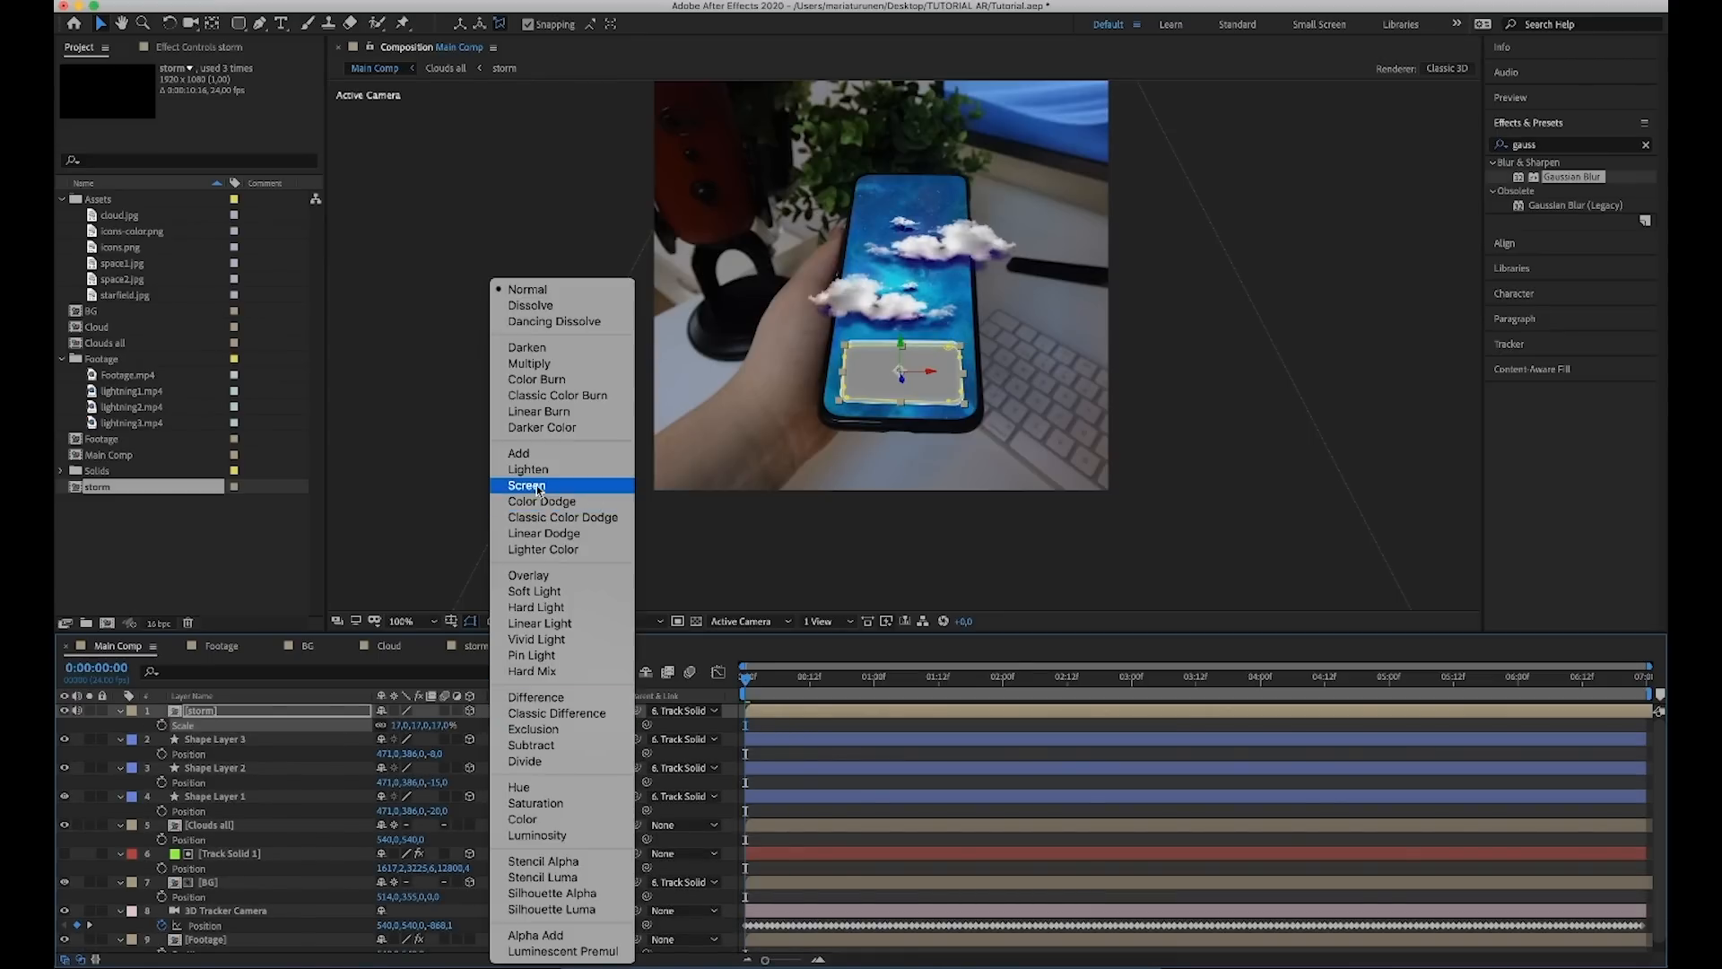
{"action": "left_click", "coordinate": [526, 486]}
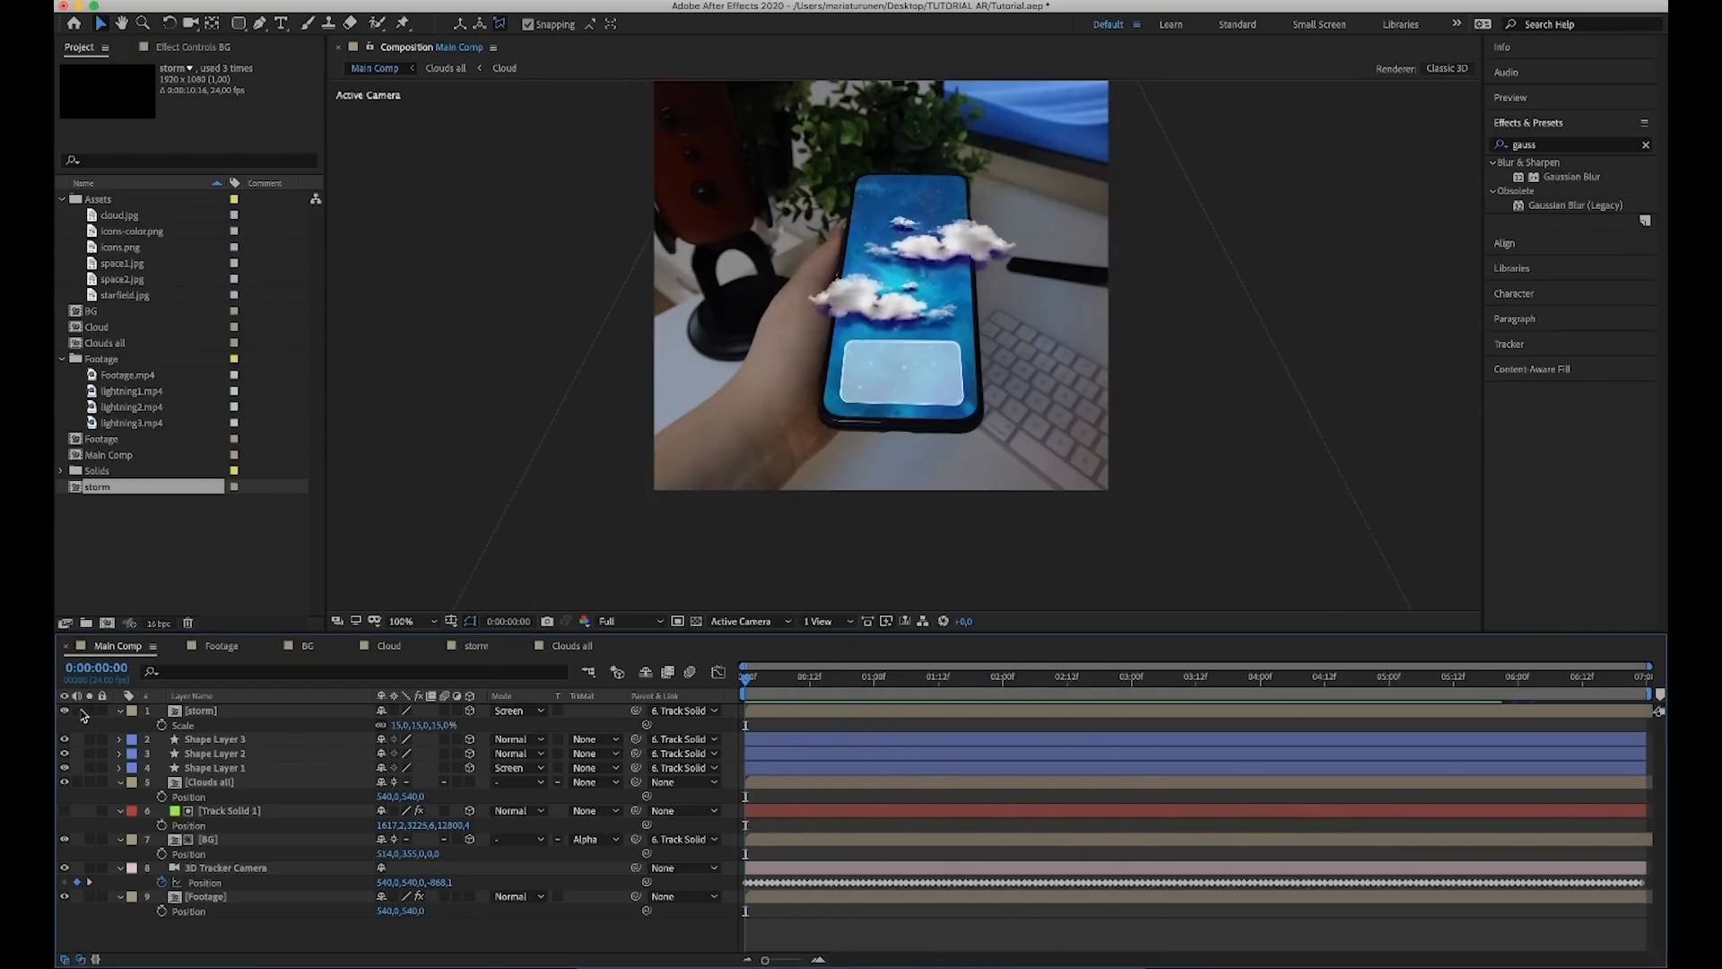
Precompose the storm layer and Shape Layers 1–3 into a composition named 'Box'.
{"action": "left_click", "coordinate": [1381, 676]}
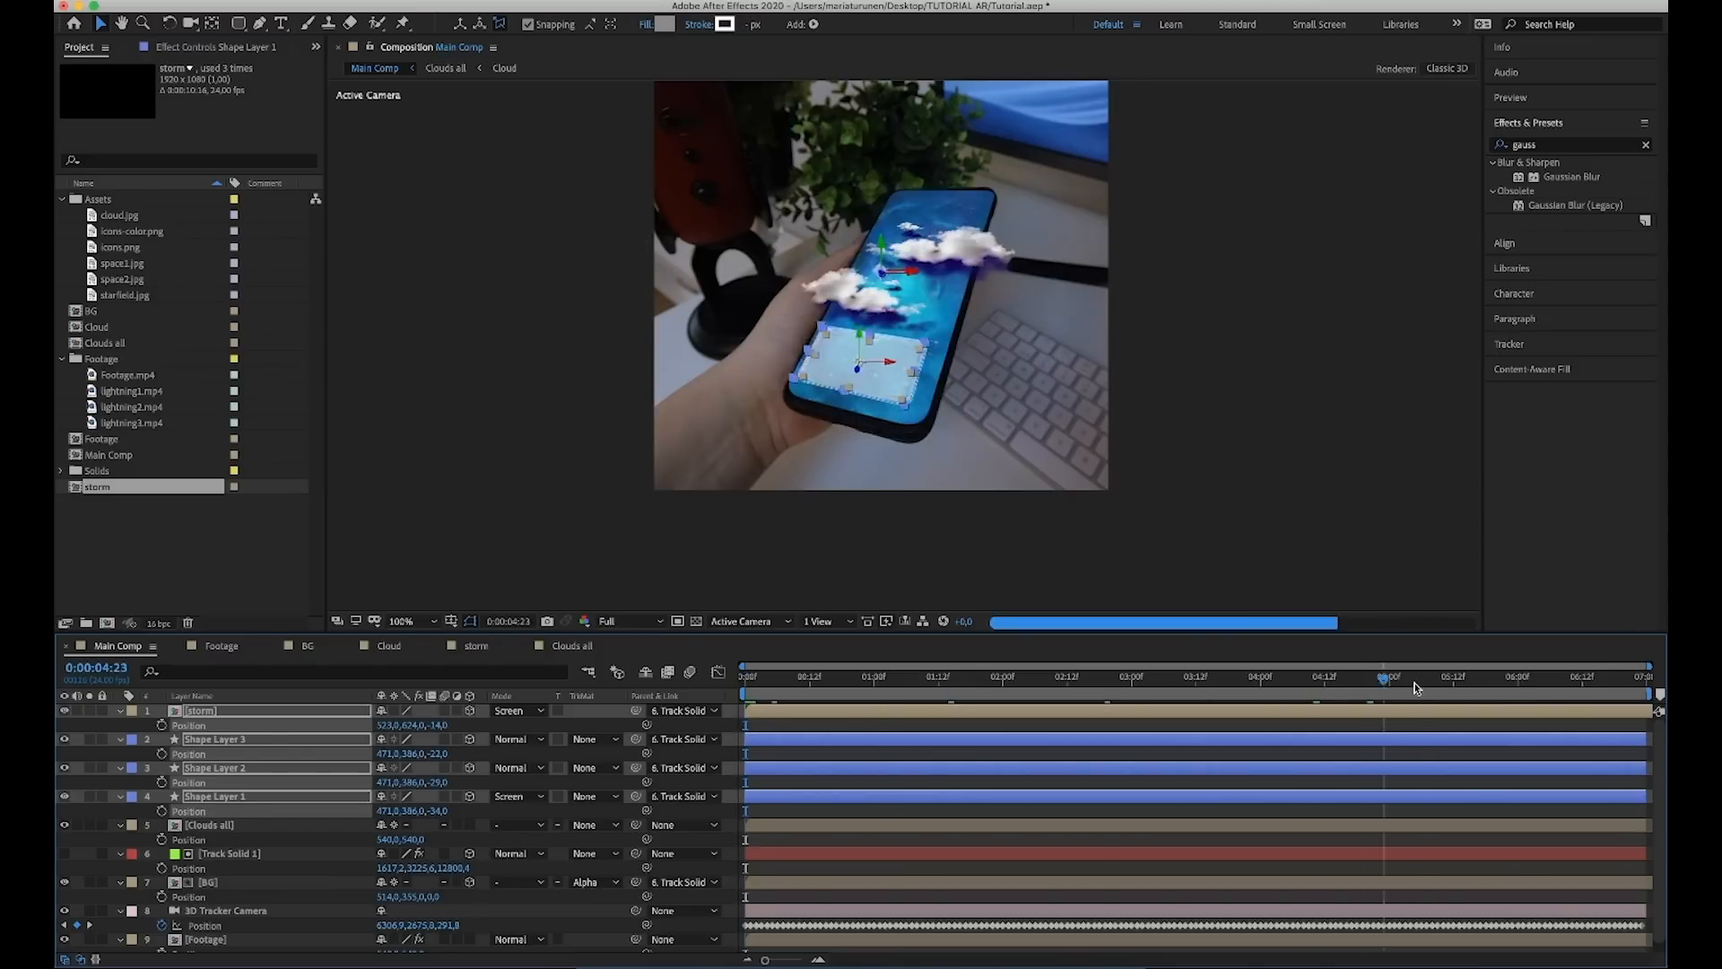
{"action": "right_click", "coordinate": [202, 710]}
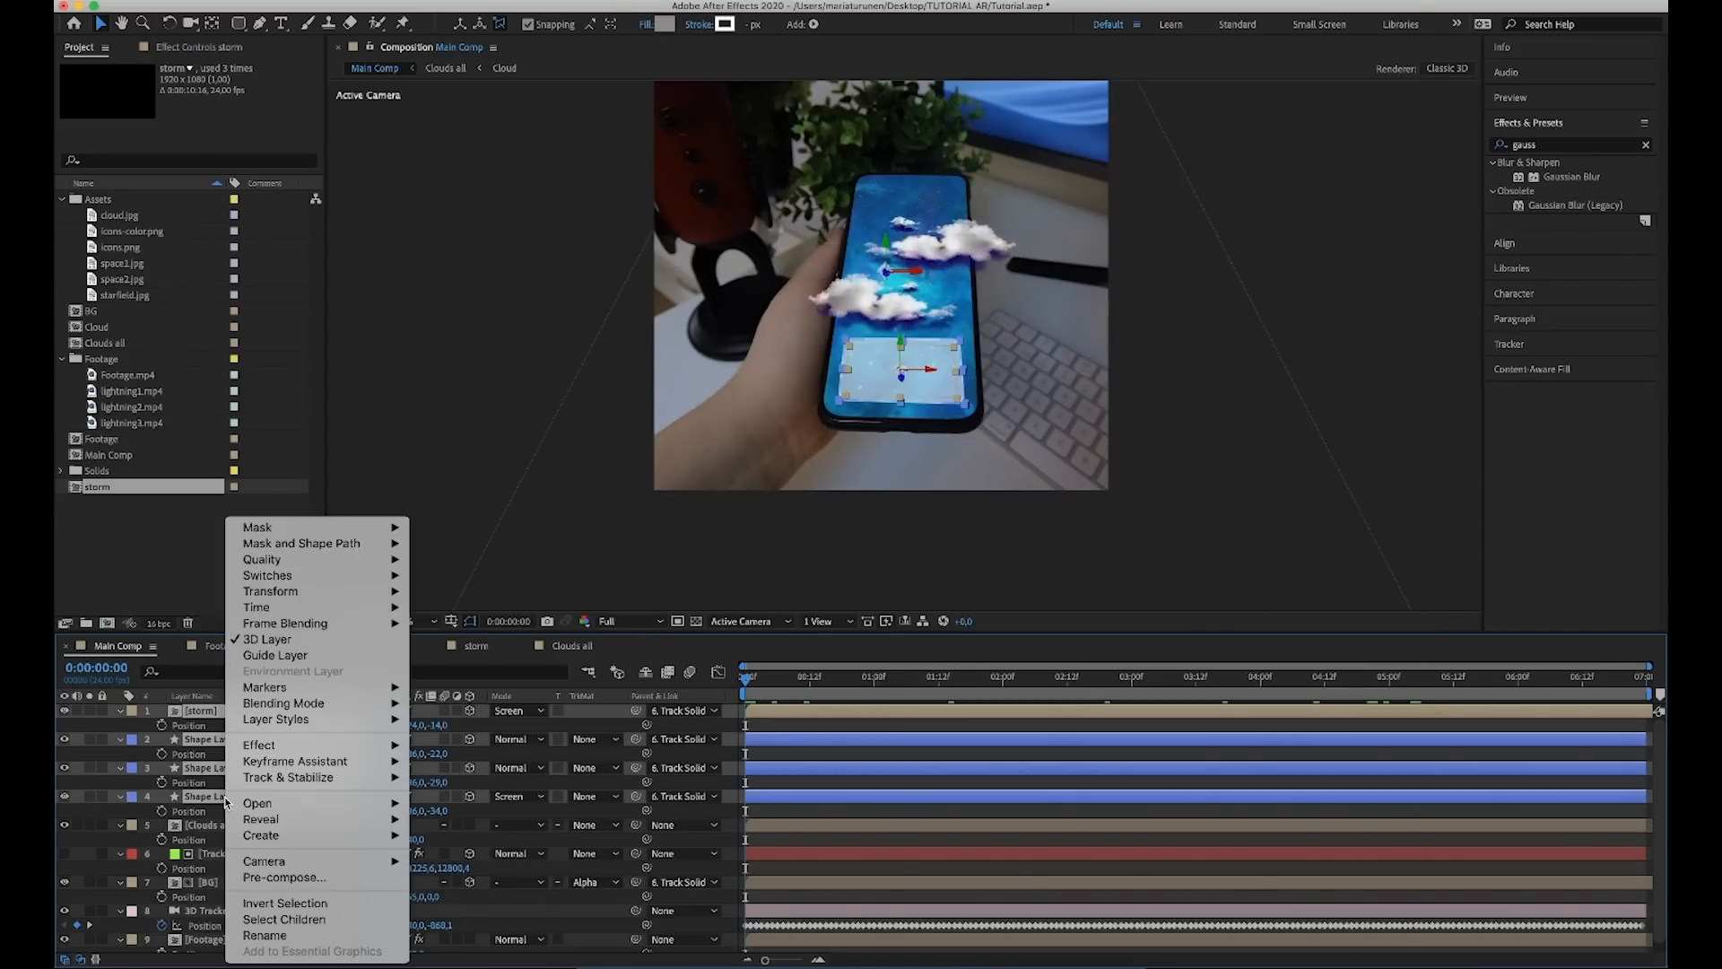
{"action": "left_click", "coordinate": [283, 877]}
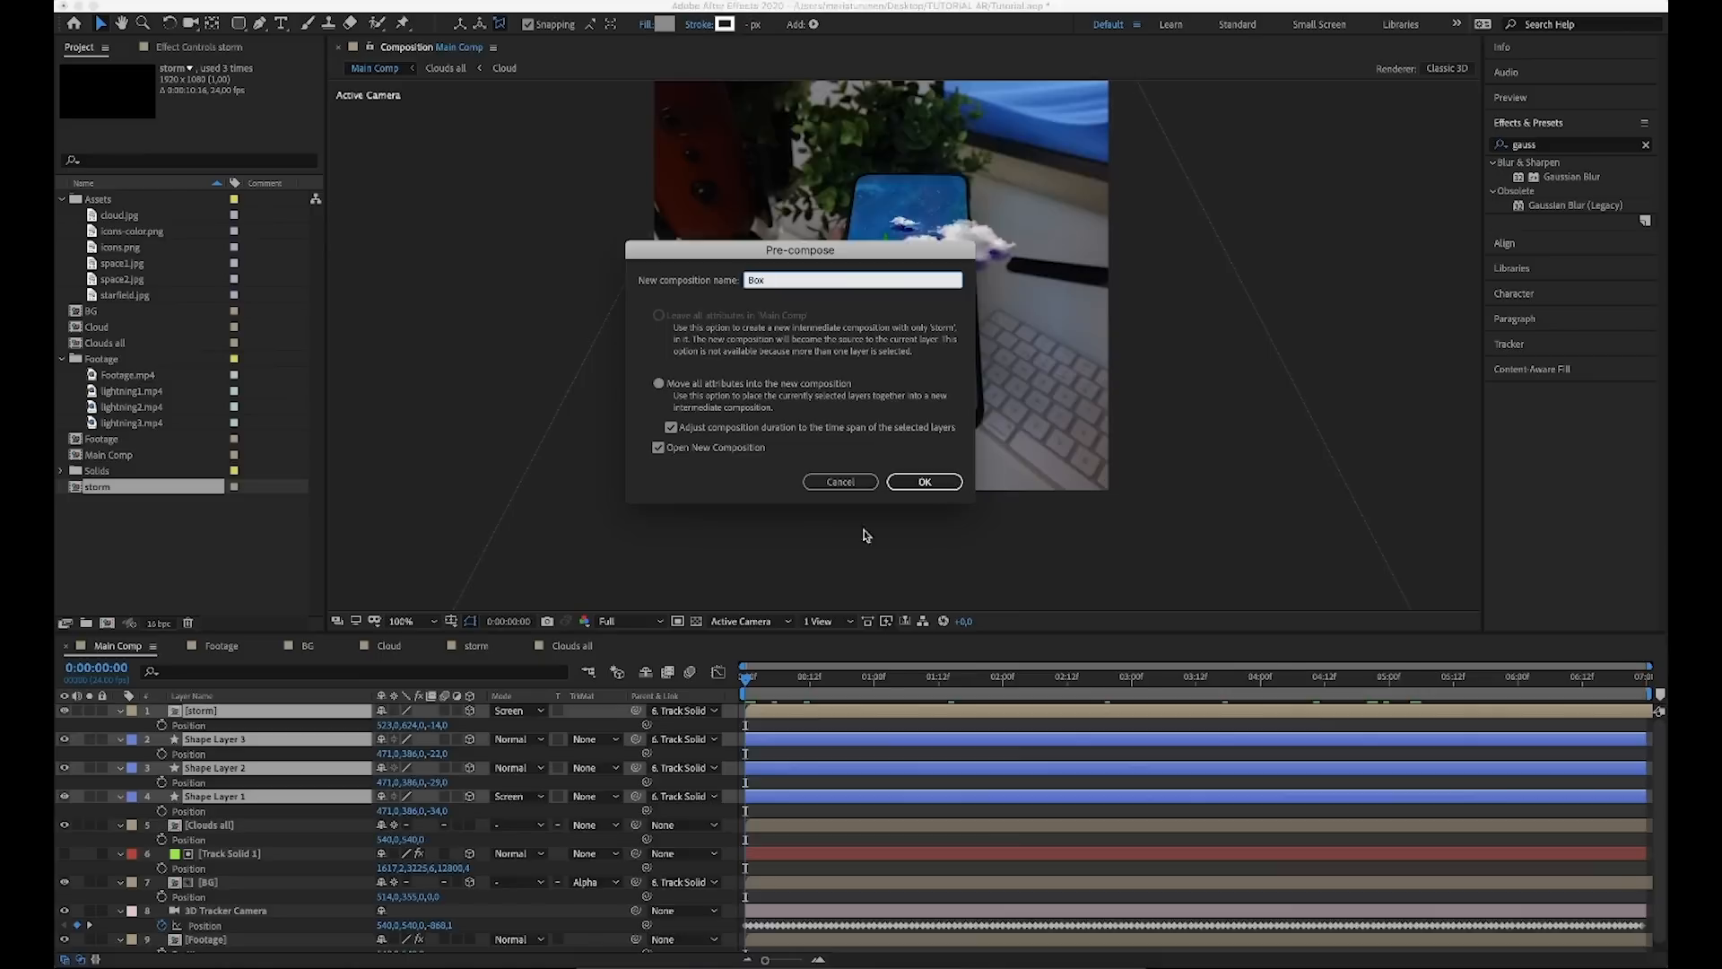
{"action": "left_click", "coordinate": [924, 481]}
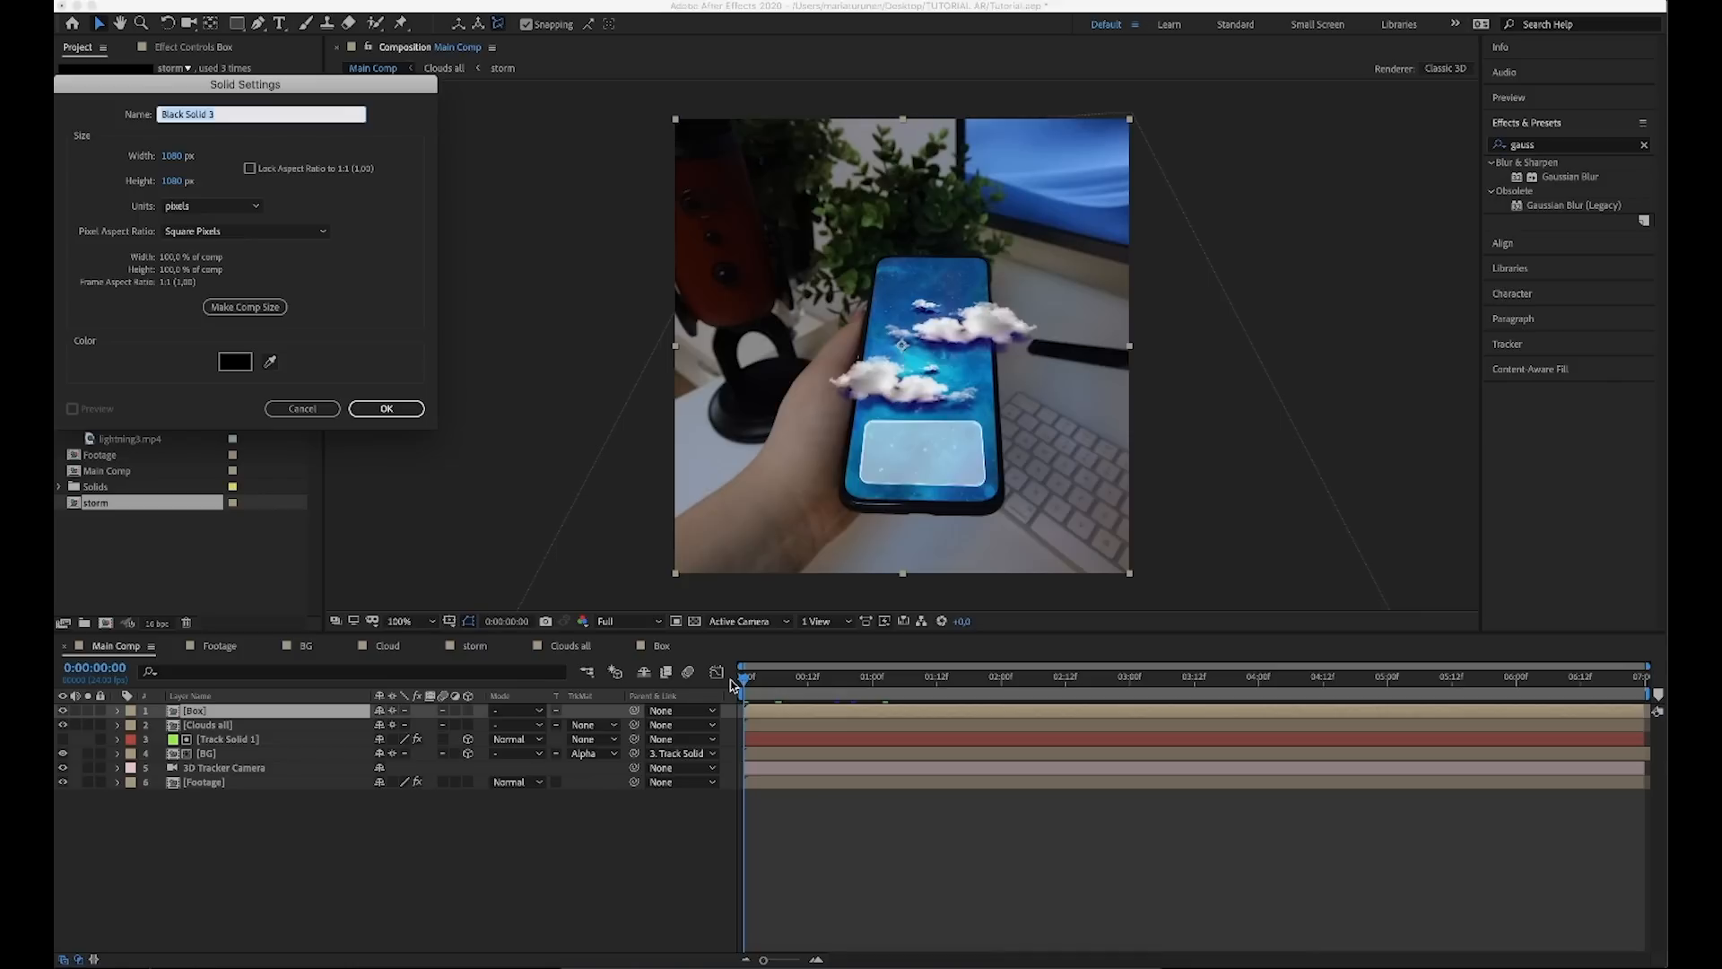
Create a black solid named Lightning and apply Advanced Lightning with a bolt striking the panel.
{"action": "type", "text": "Li"}
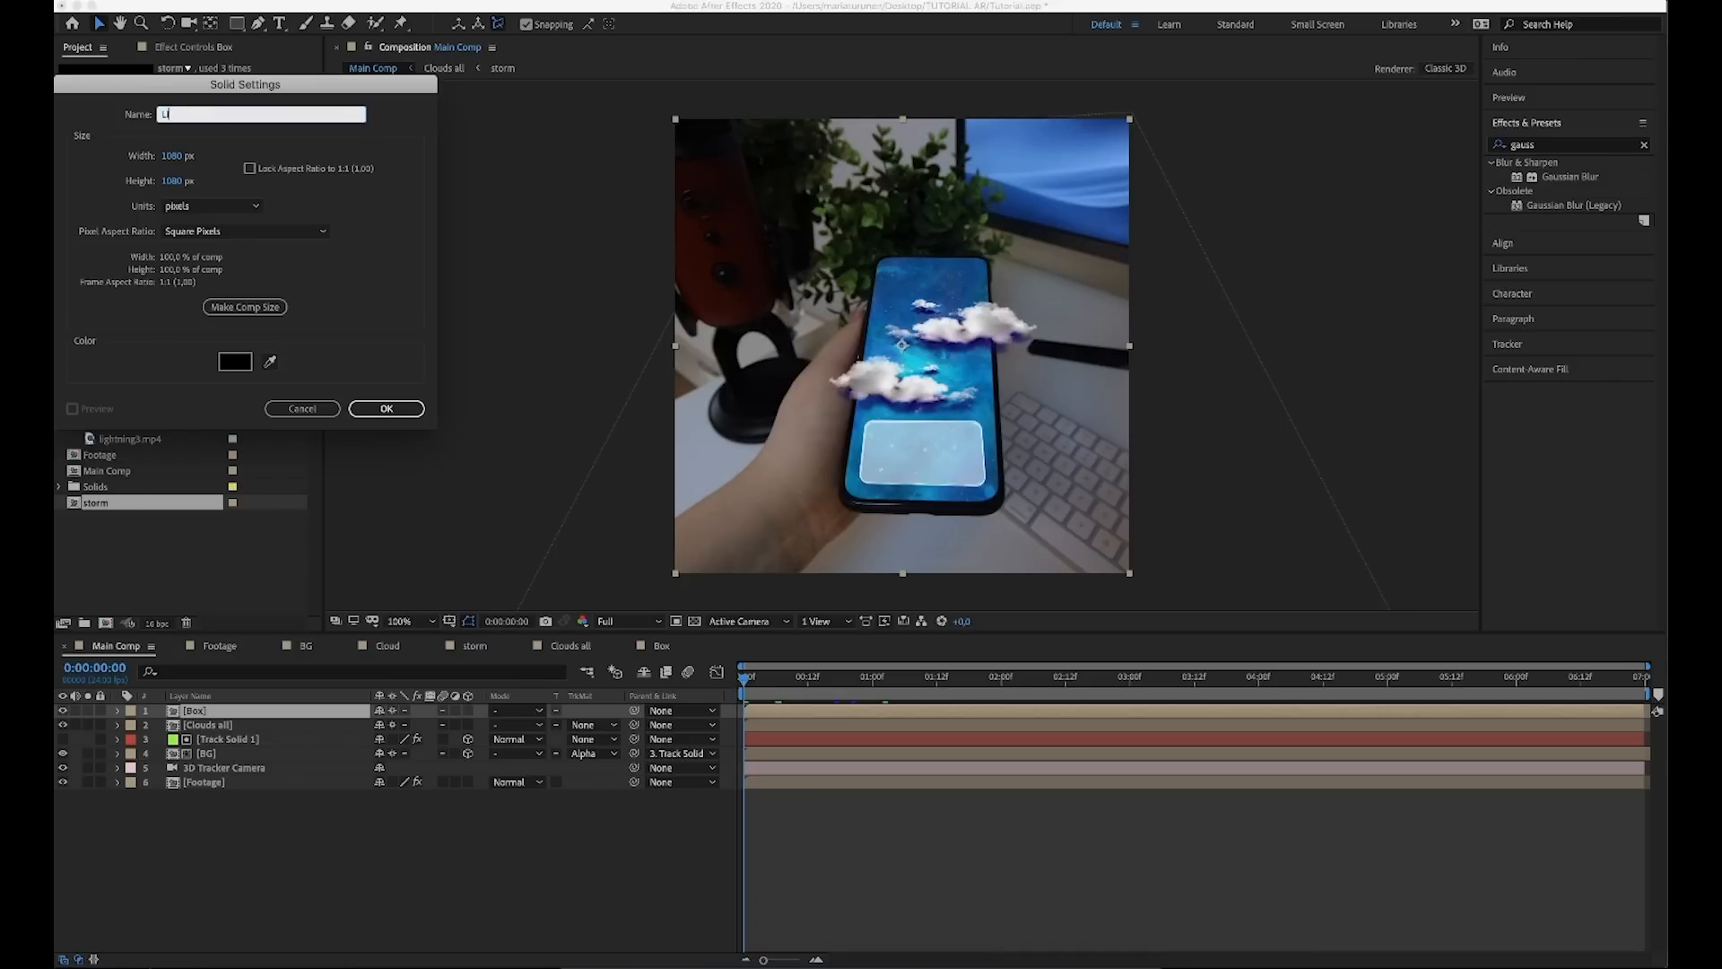
{"action": "left_click", "coordinate": [386, 407]}
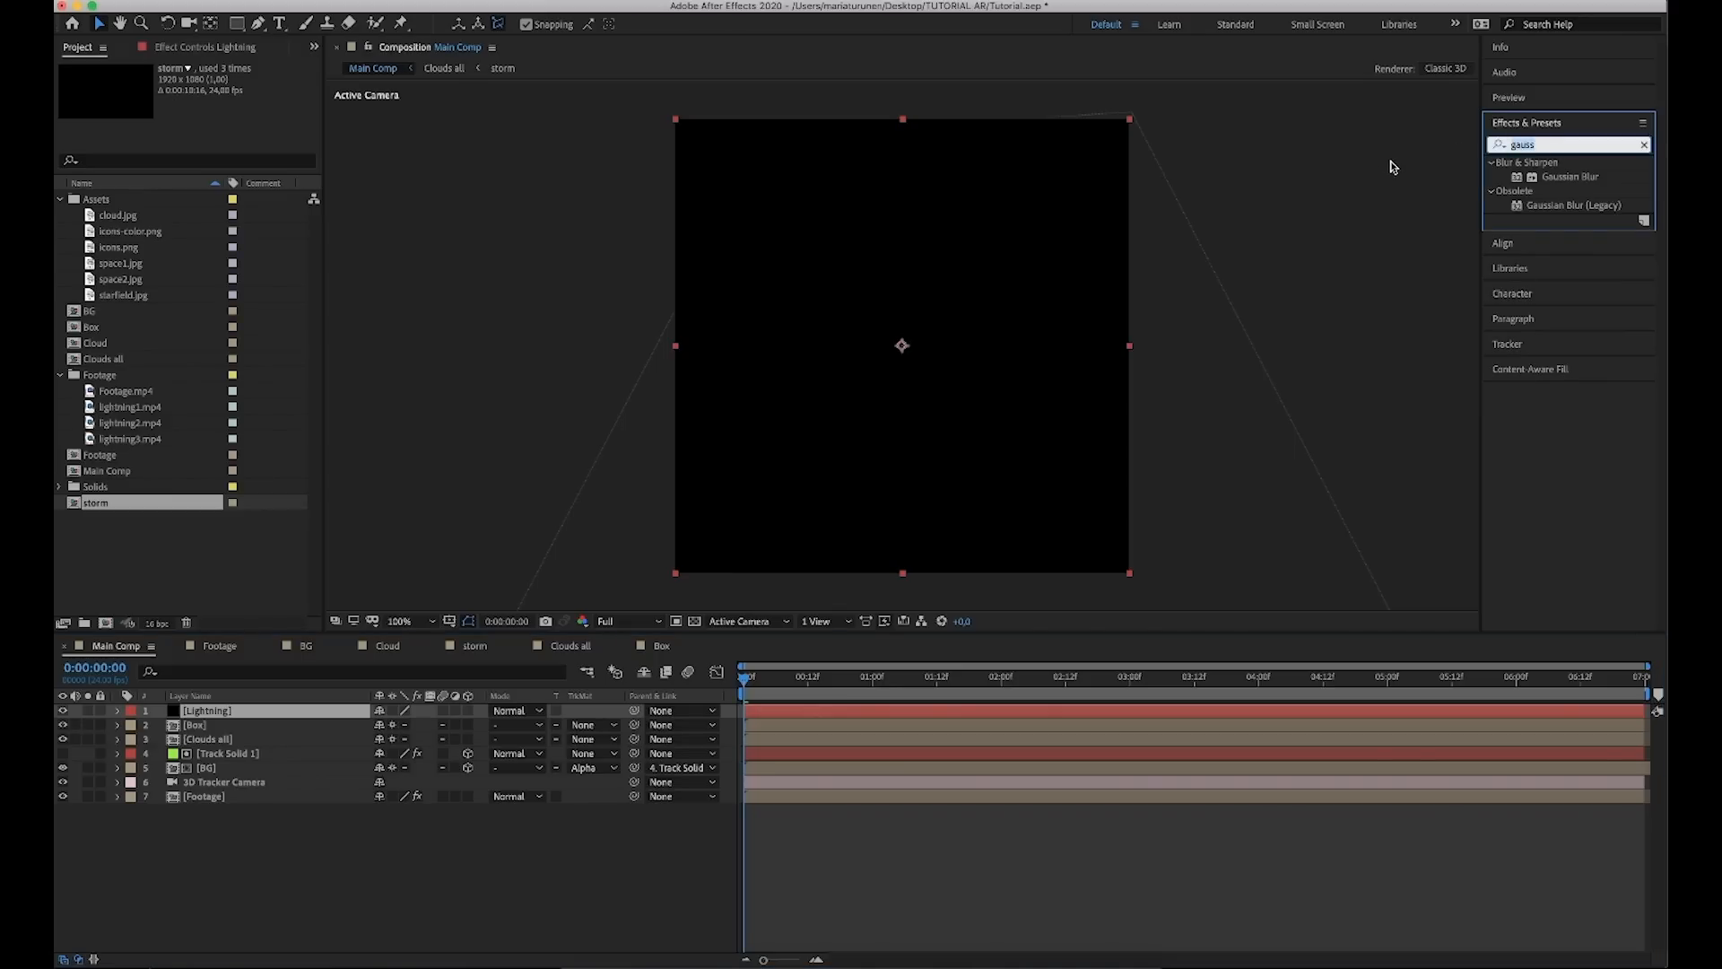
{"action": "type", "text": "lightnin"}
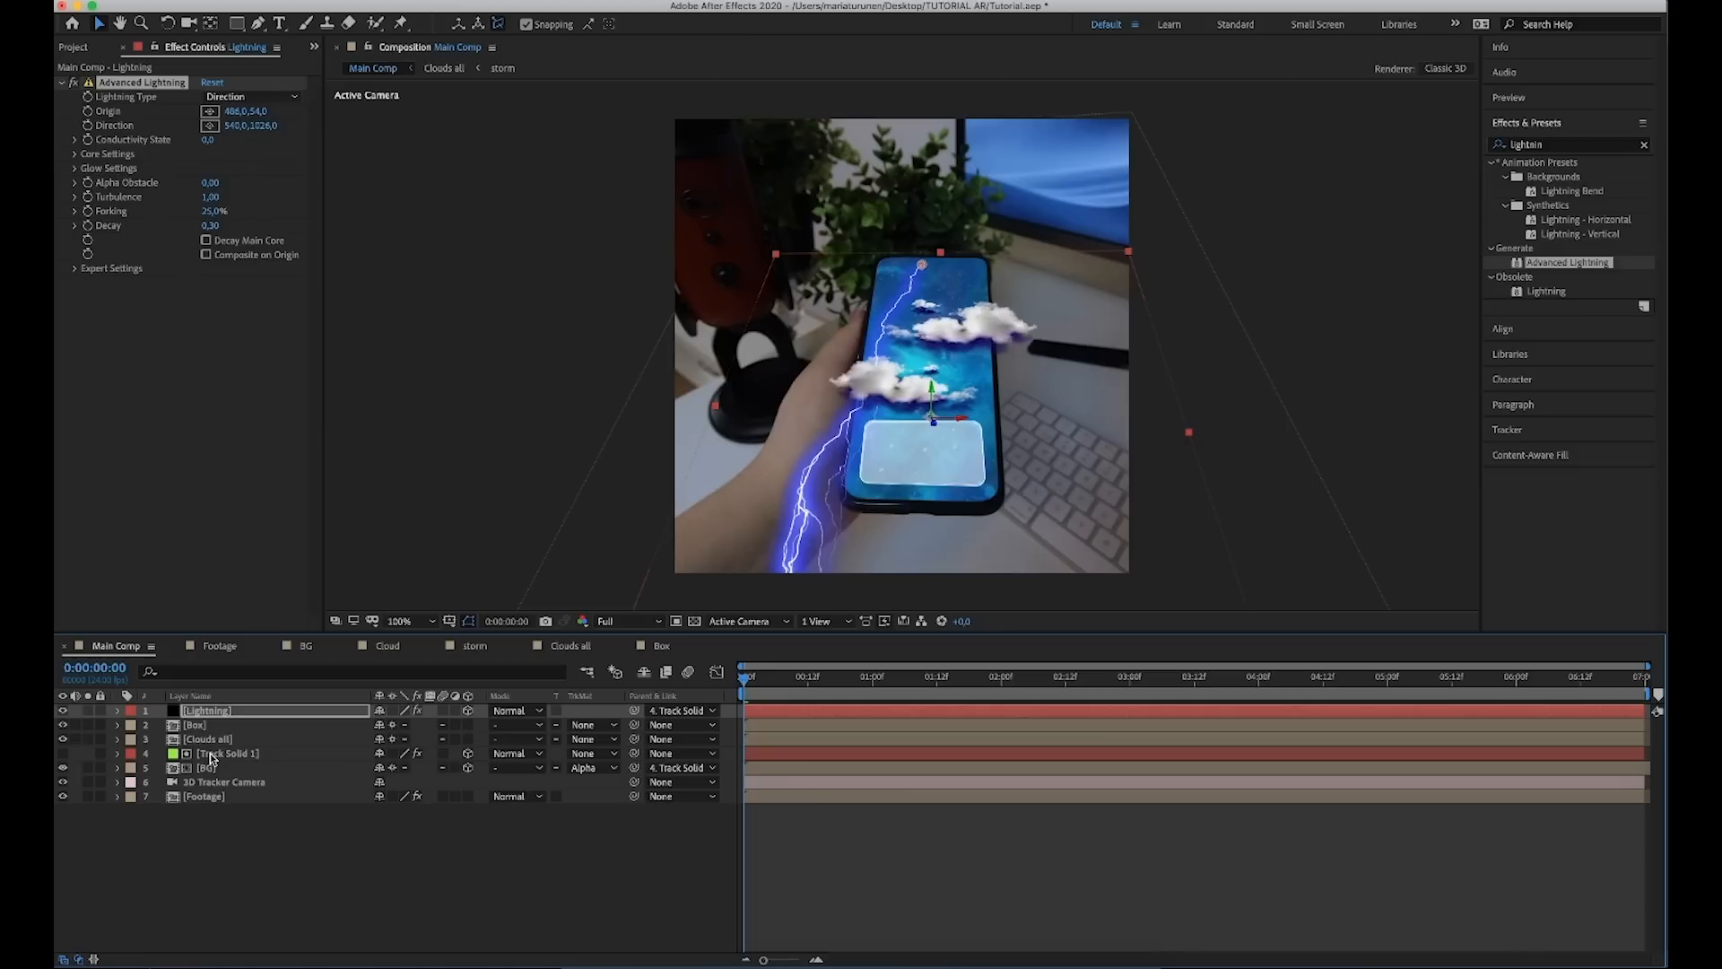
{"action": "left_click", "coordinate": [116, 710]}
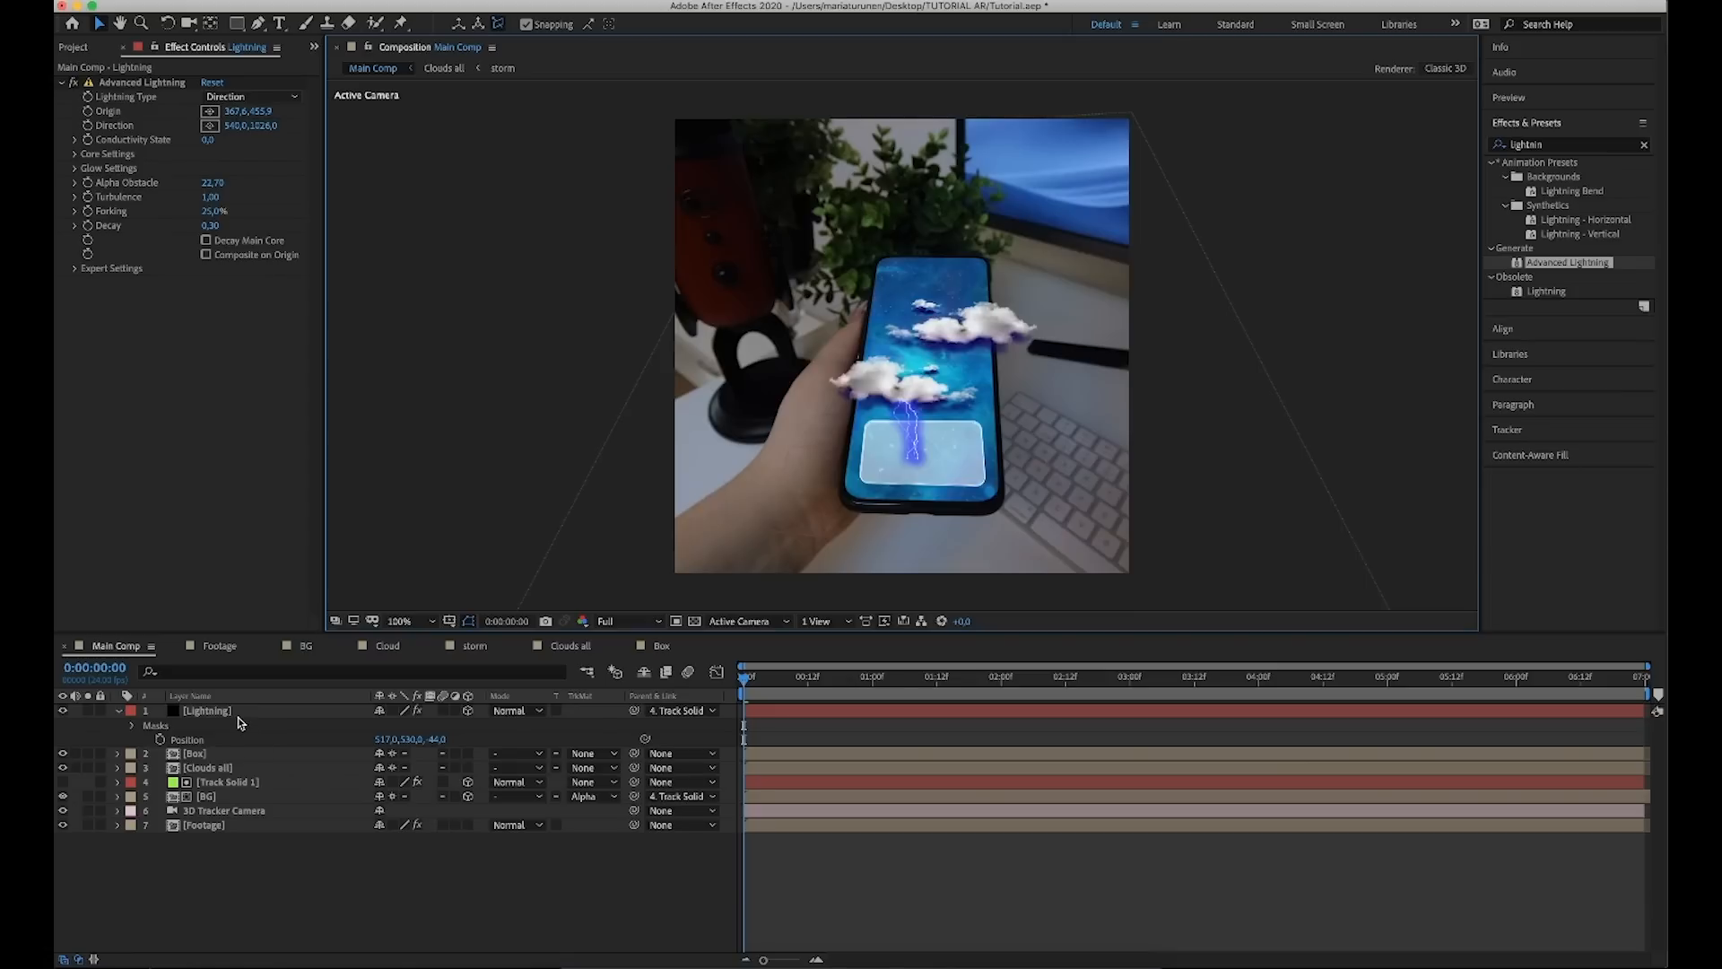
{"action": "mouse_move", "coordinate": [239, 720]}
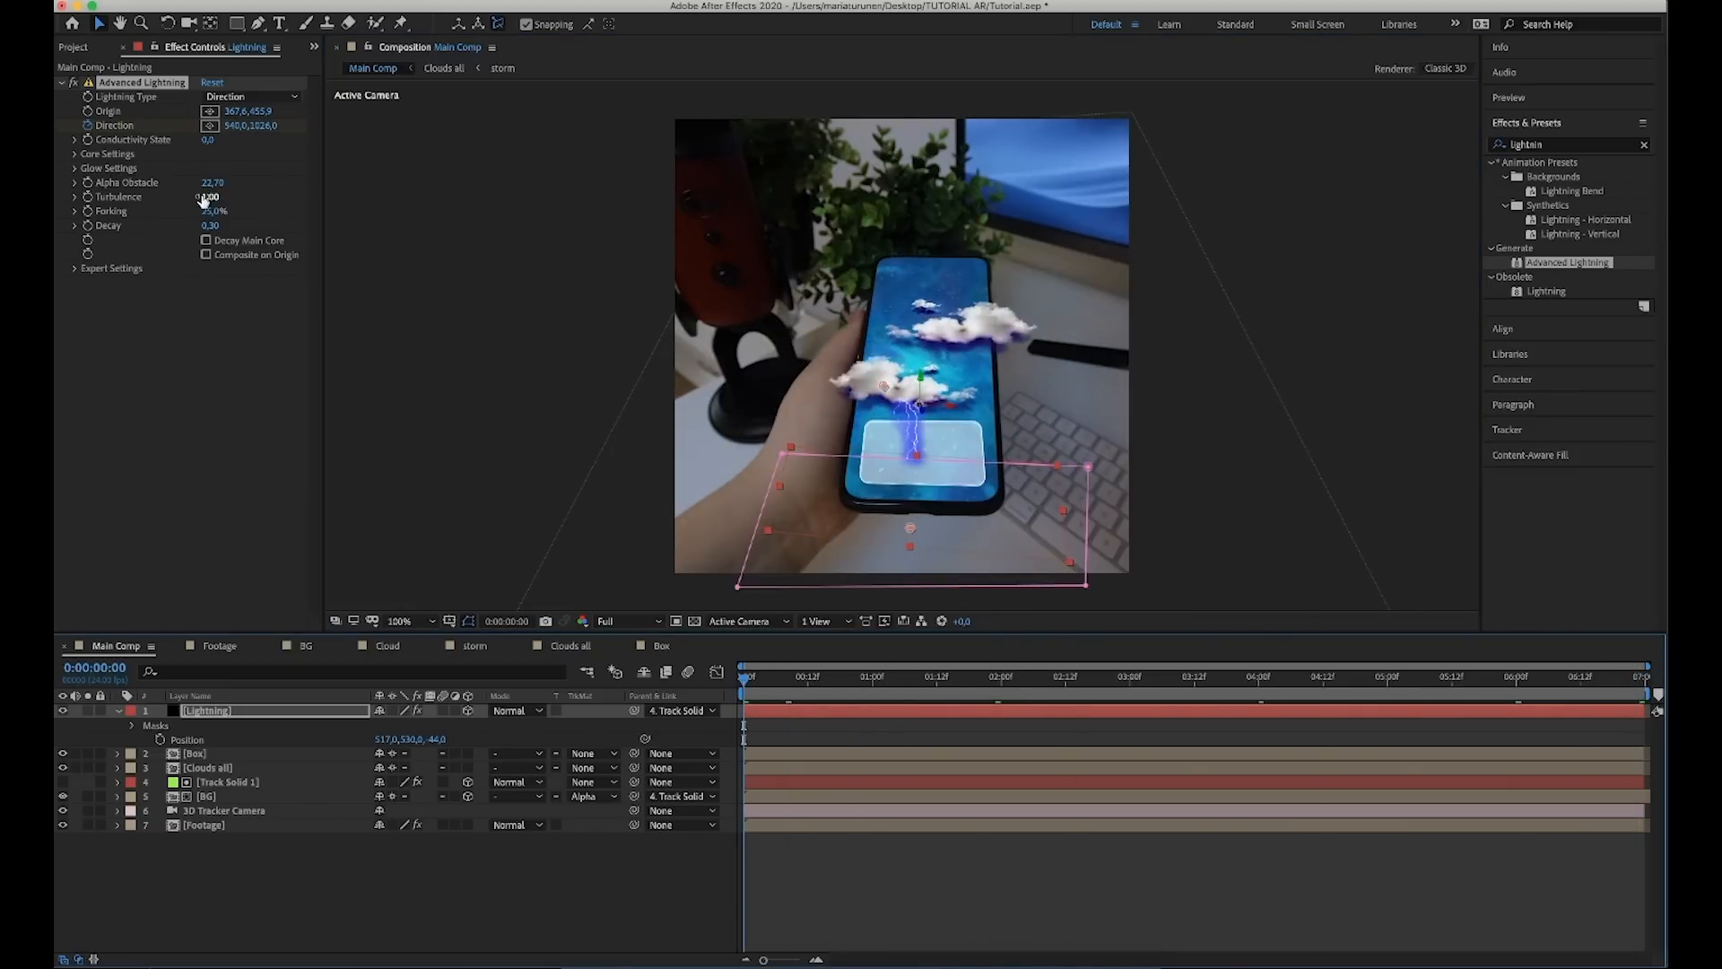
Adjust the Advanced Lightning Turbulence value shaping the bolt on the glass panel.
{"action": "left_click", "coordinate": [209, 198]}
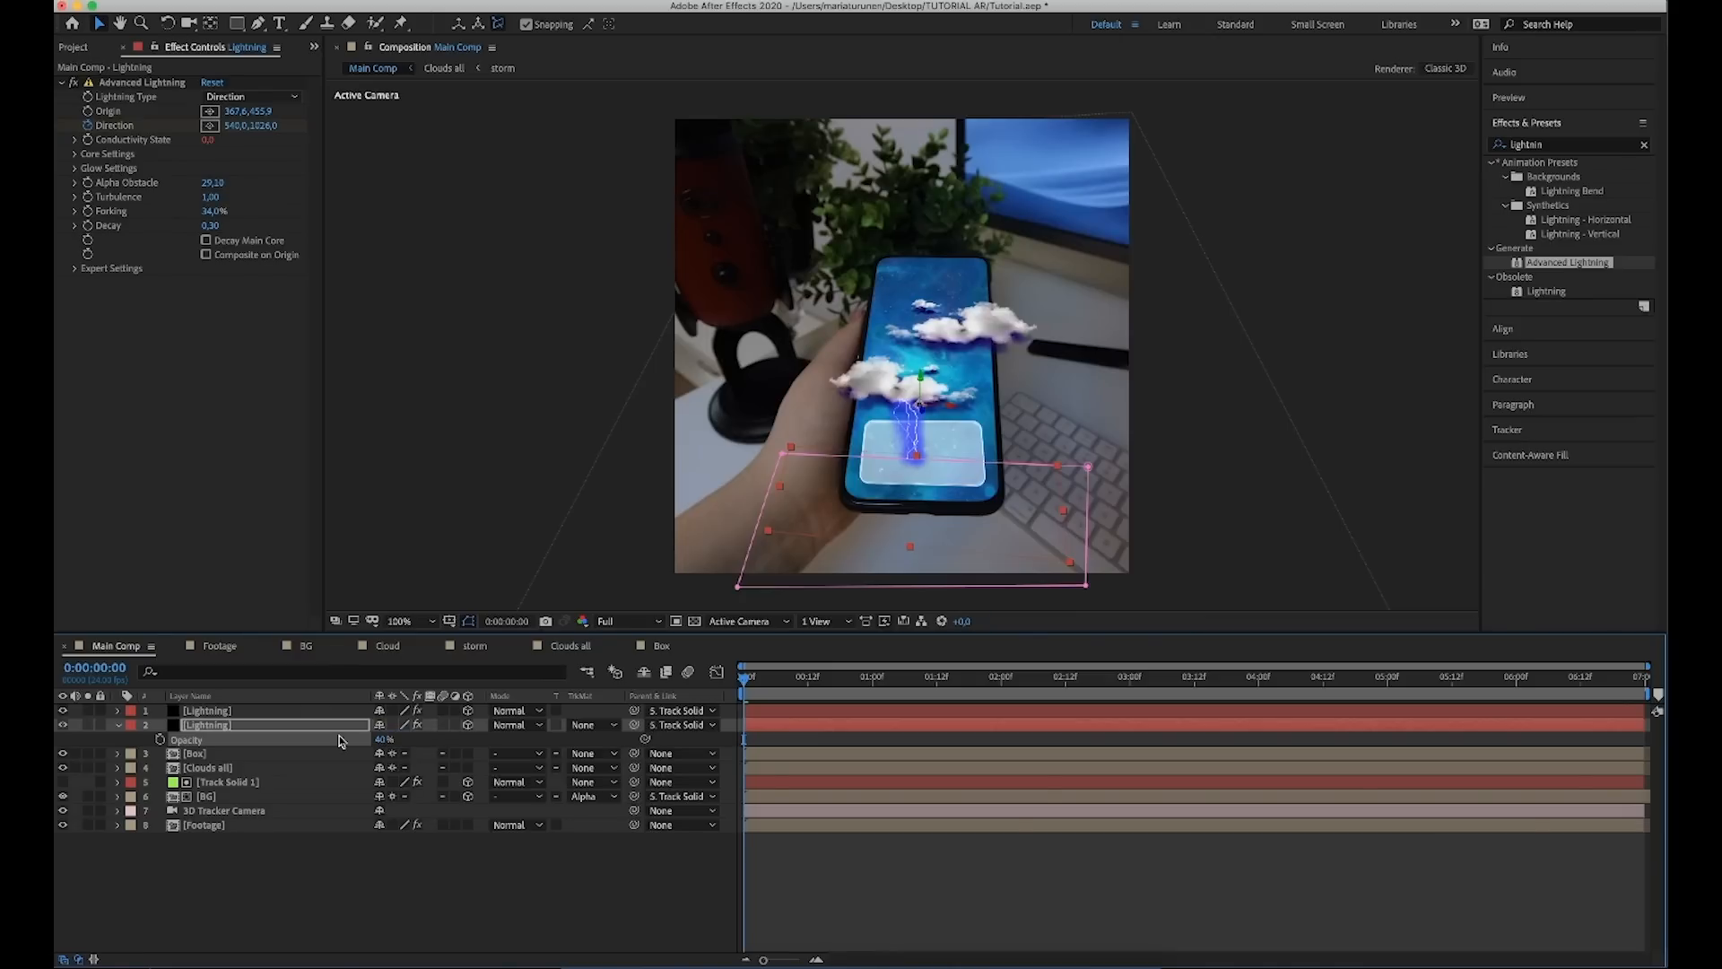
Blend the upper Lightning copies in Screen mode over the 40% opacity base.
{"action": "left_click", "coordinate": [511, 710]}
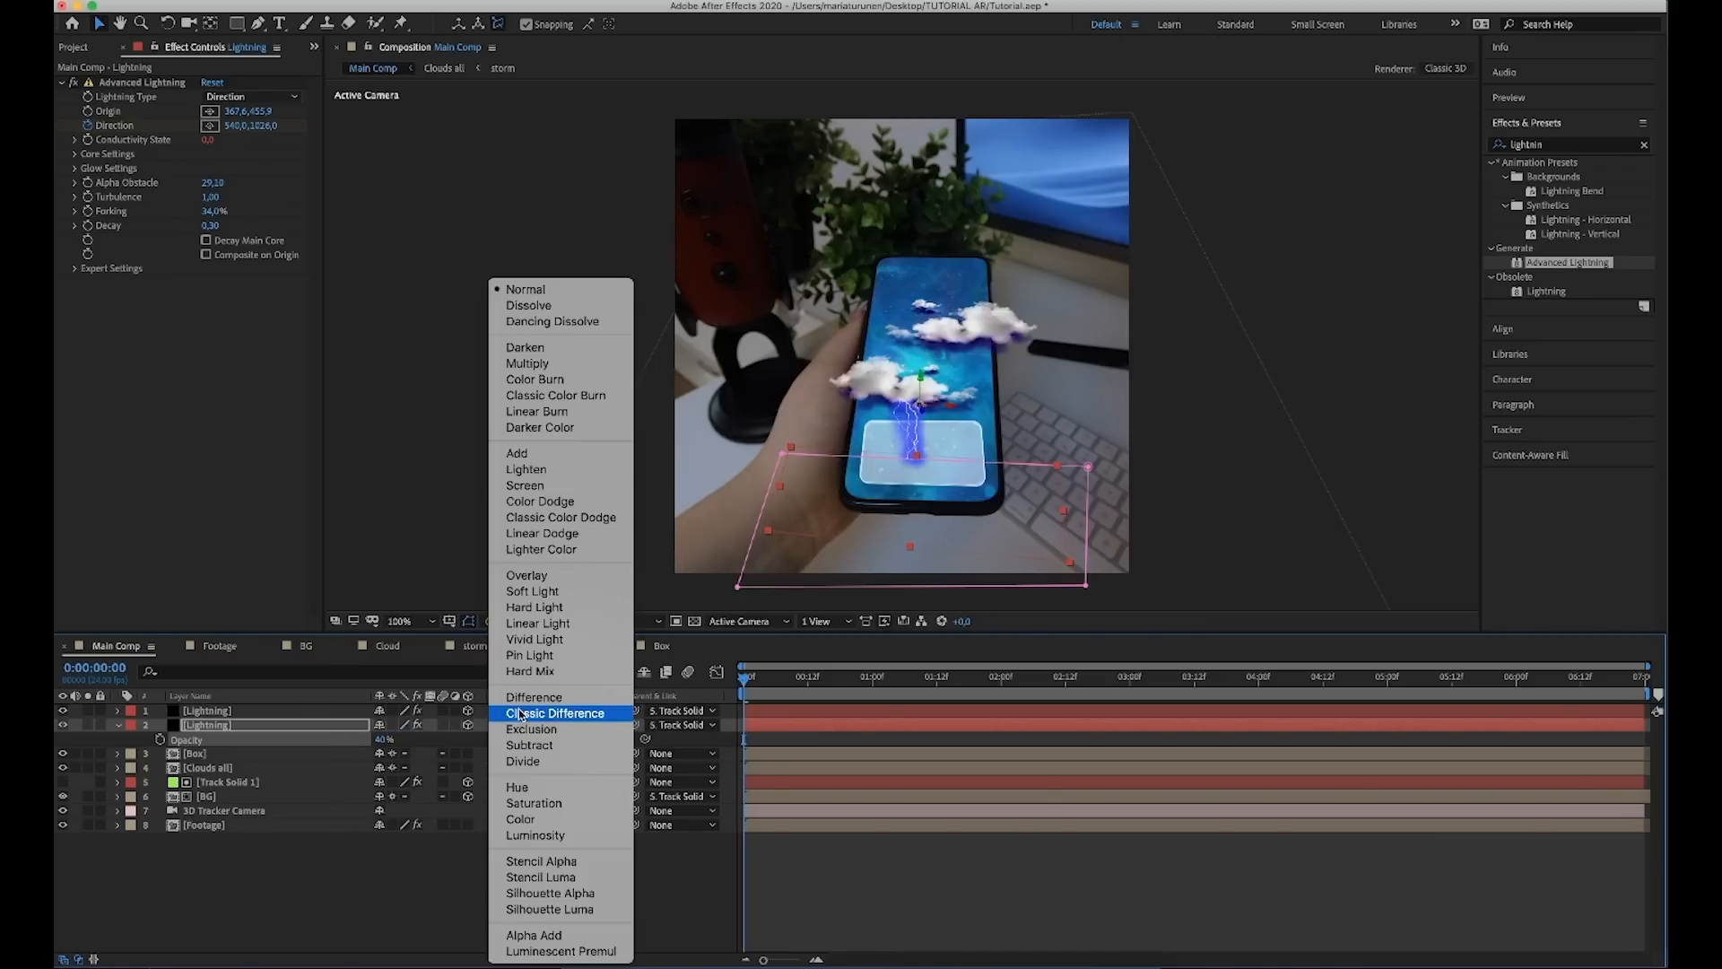
{"action": "left_click", "coordinate": [524, 486]}
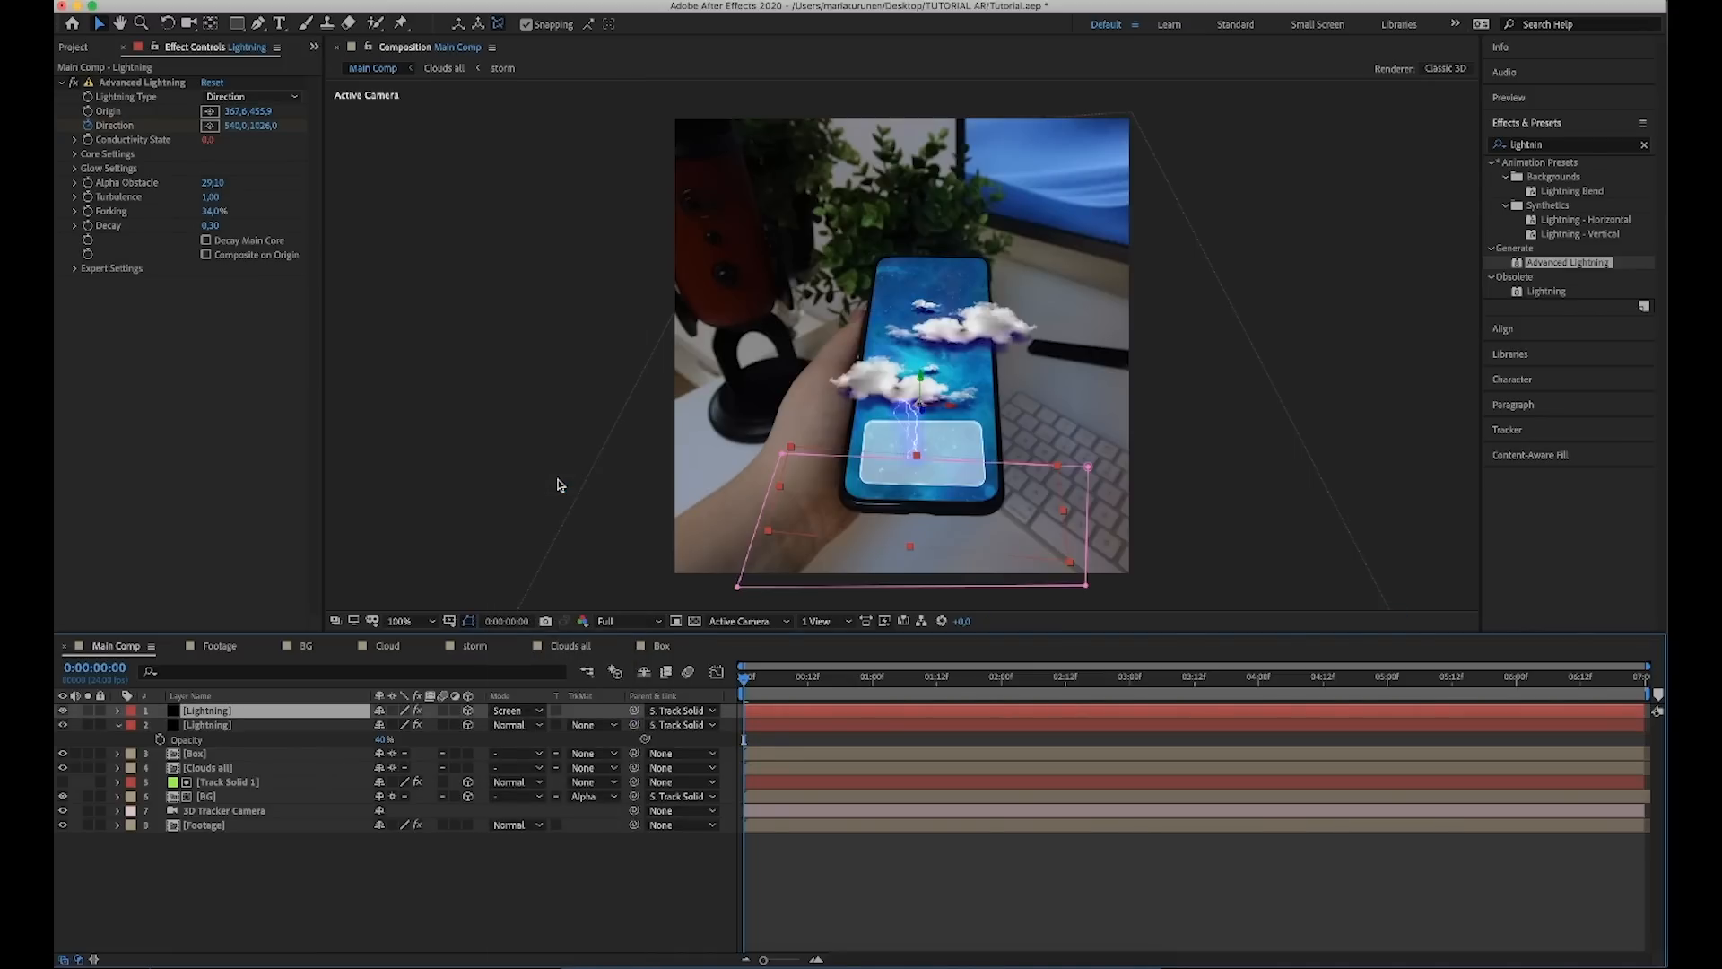
{"action": "mouse_move", "coordinate": [242, 712]}
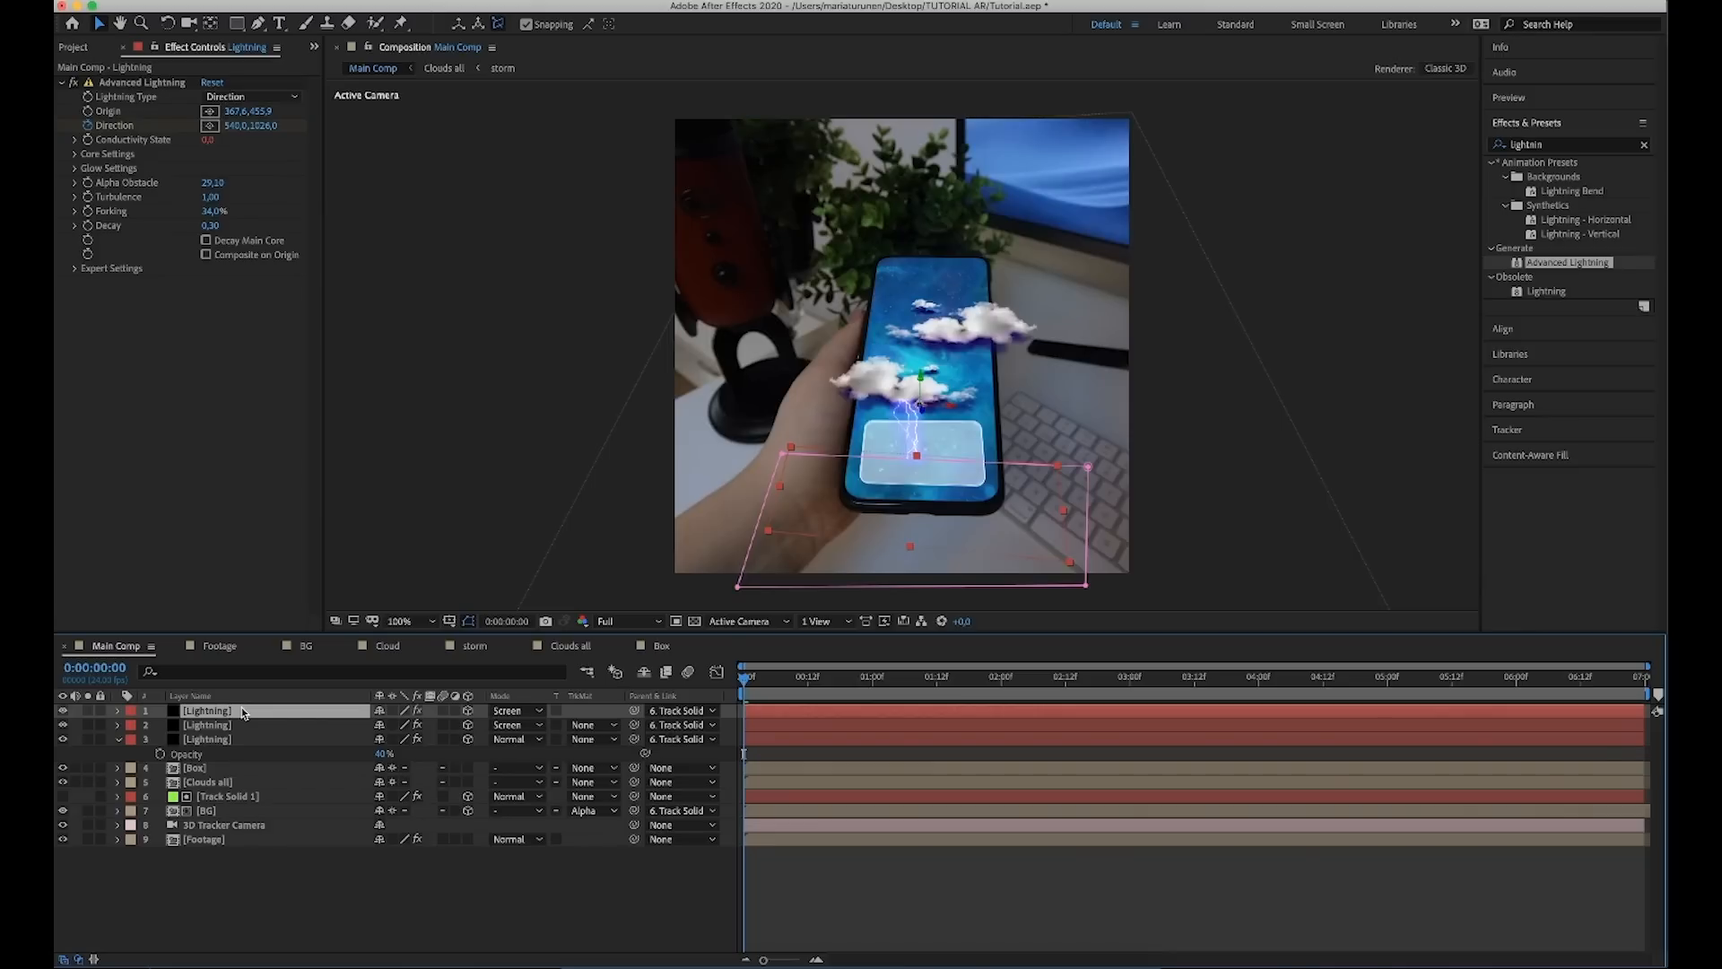
{"action": "left_click", "coordinate": [988, 676]}
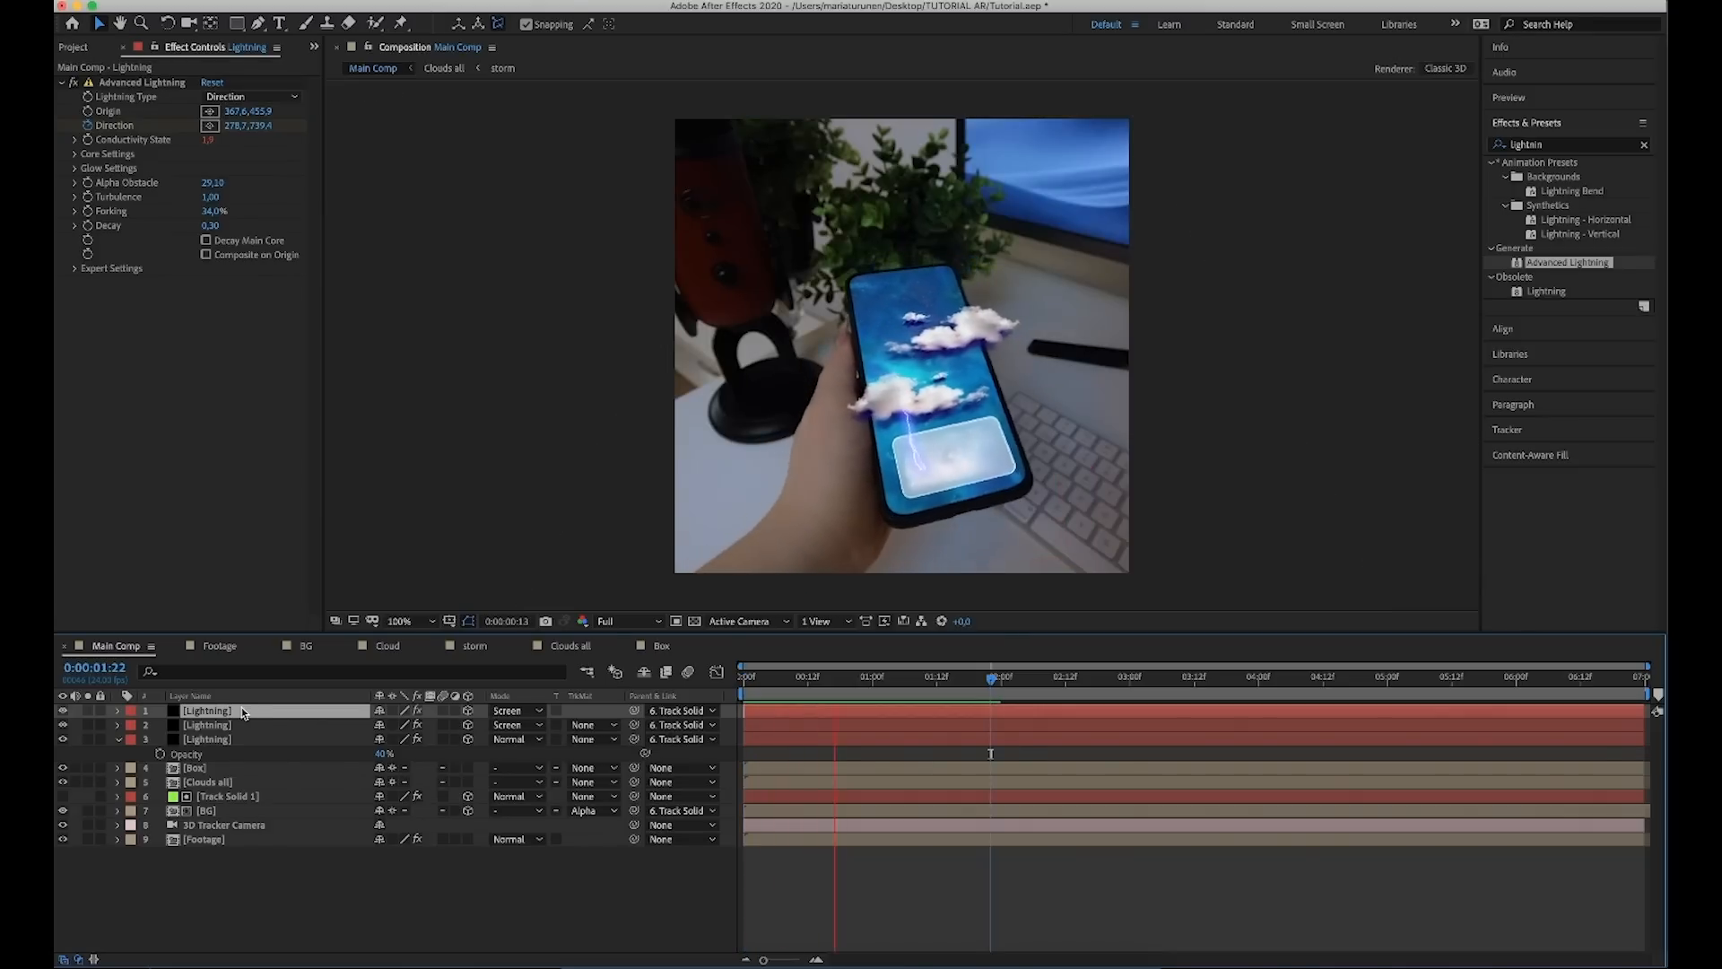
{"action": "left_click", "coordinate": [745, 676]}
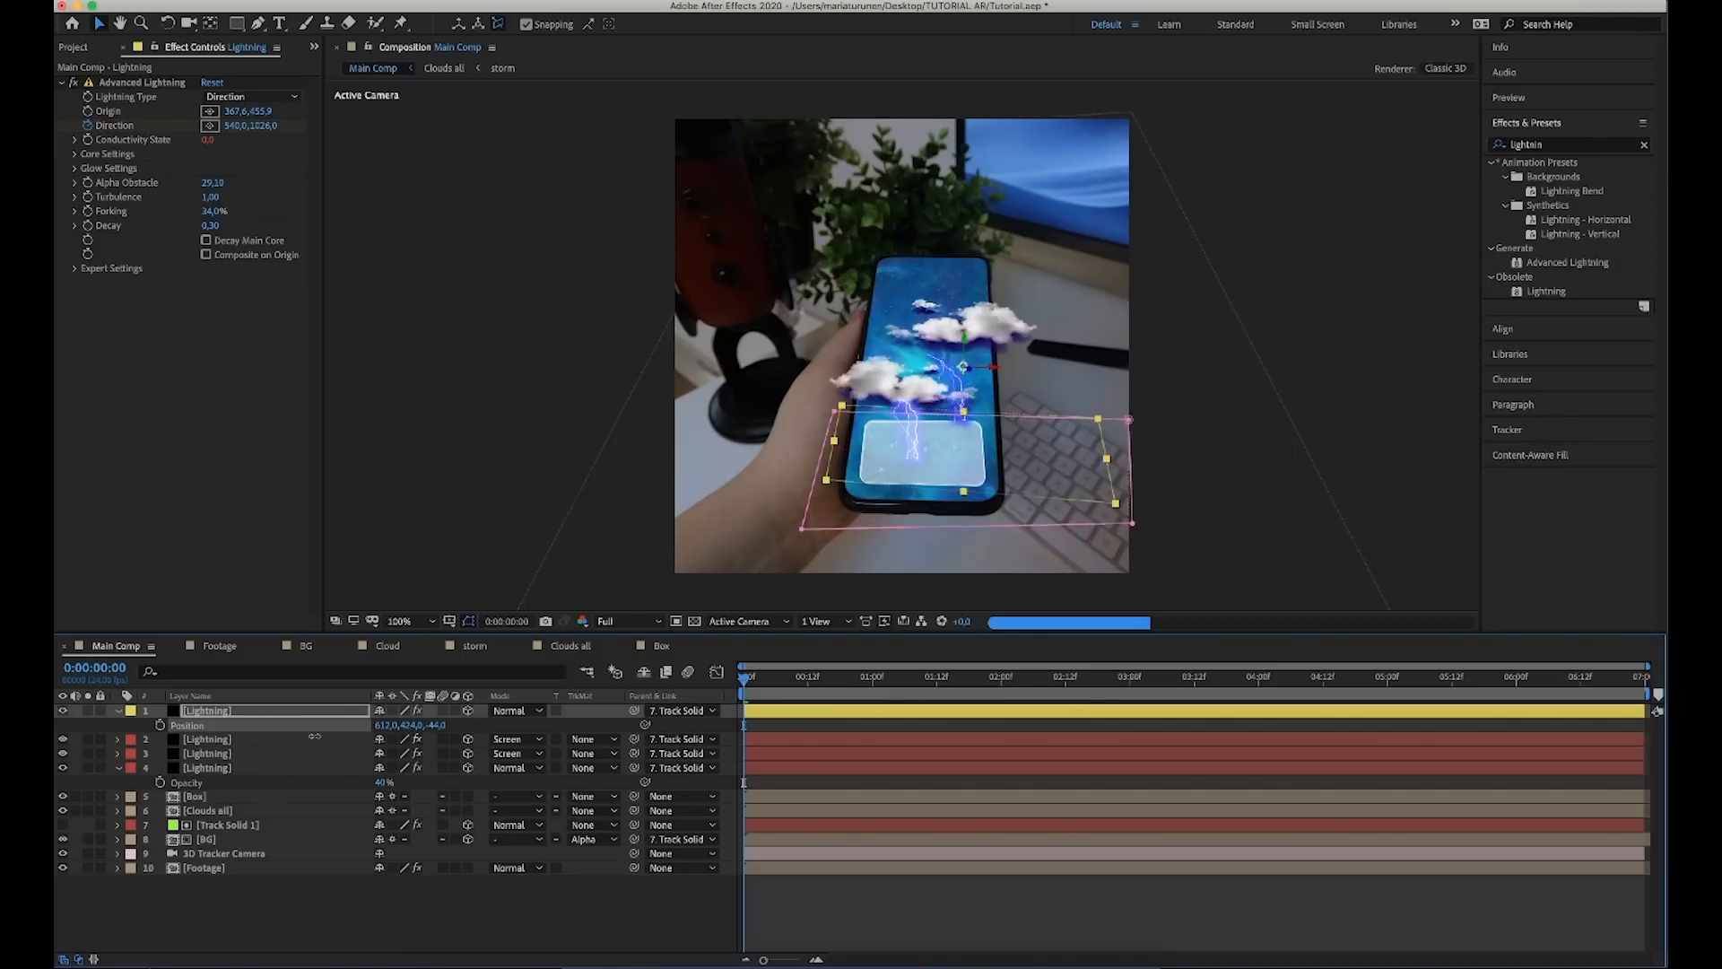
Move the new Lightning copy in the viewer so a second bolt strikes the panel.
{"action": "left_click_drag", "start_coordinate": [389, 725], "coordinate": [412, 724]}
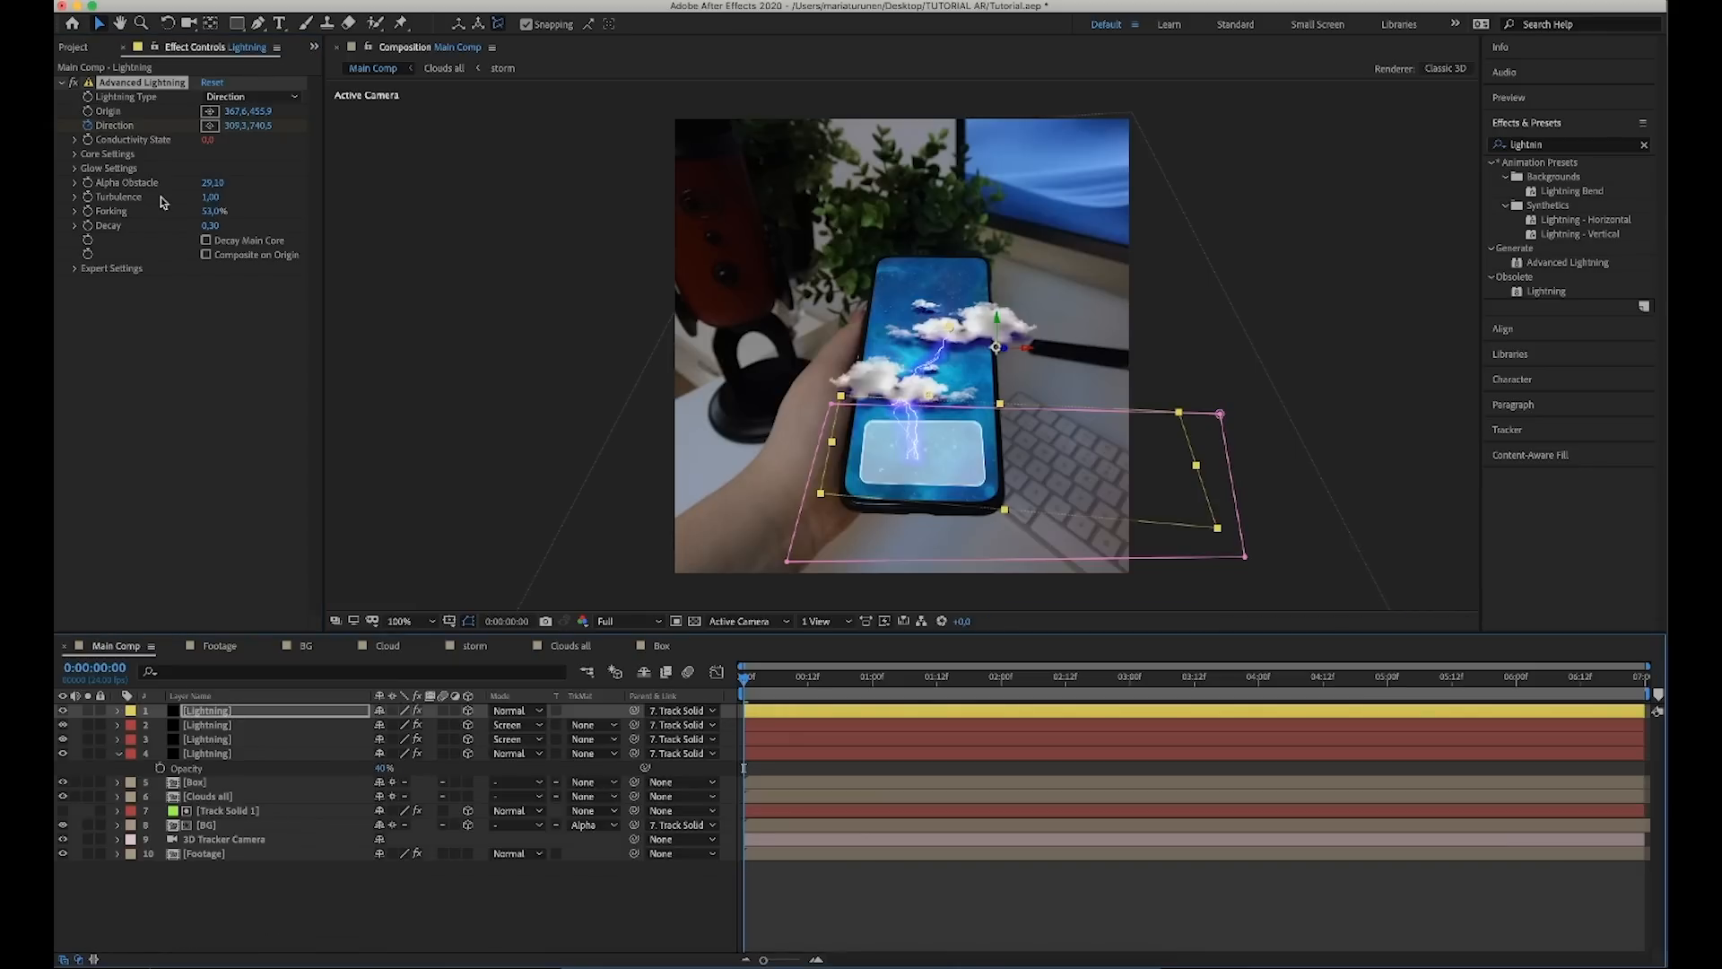
Give the top Lightning bolt an orange Core Color under Core Settings.
{"action": "left_click", "coordinate": [74, 154]}
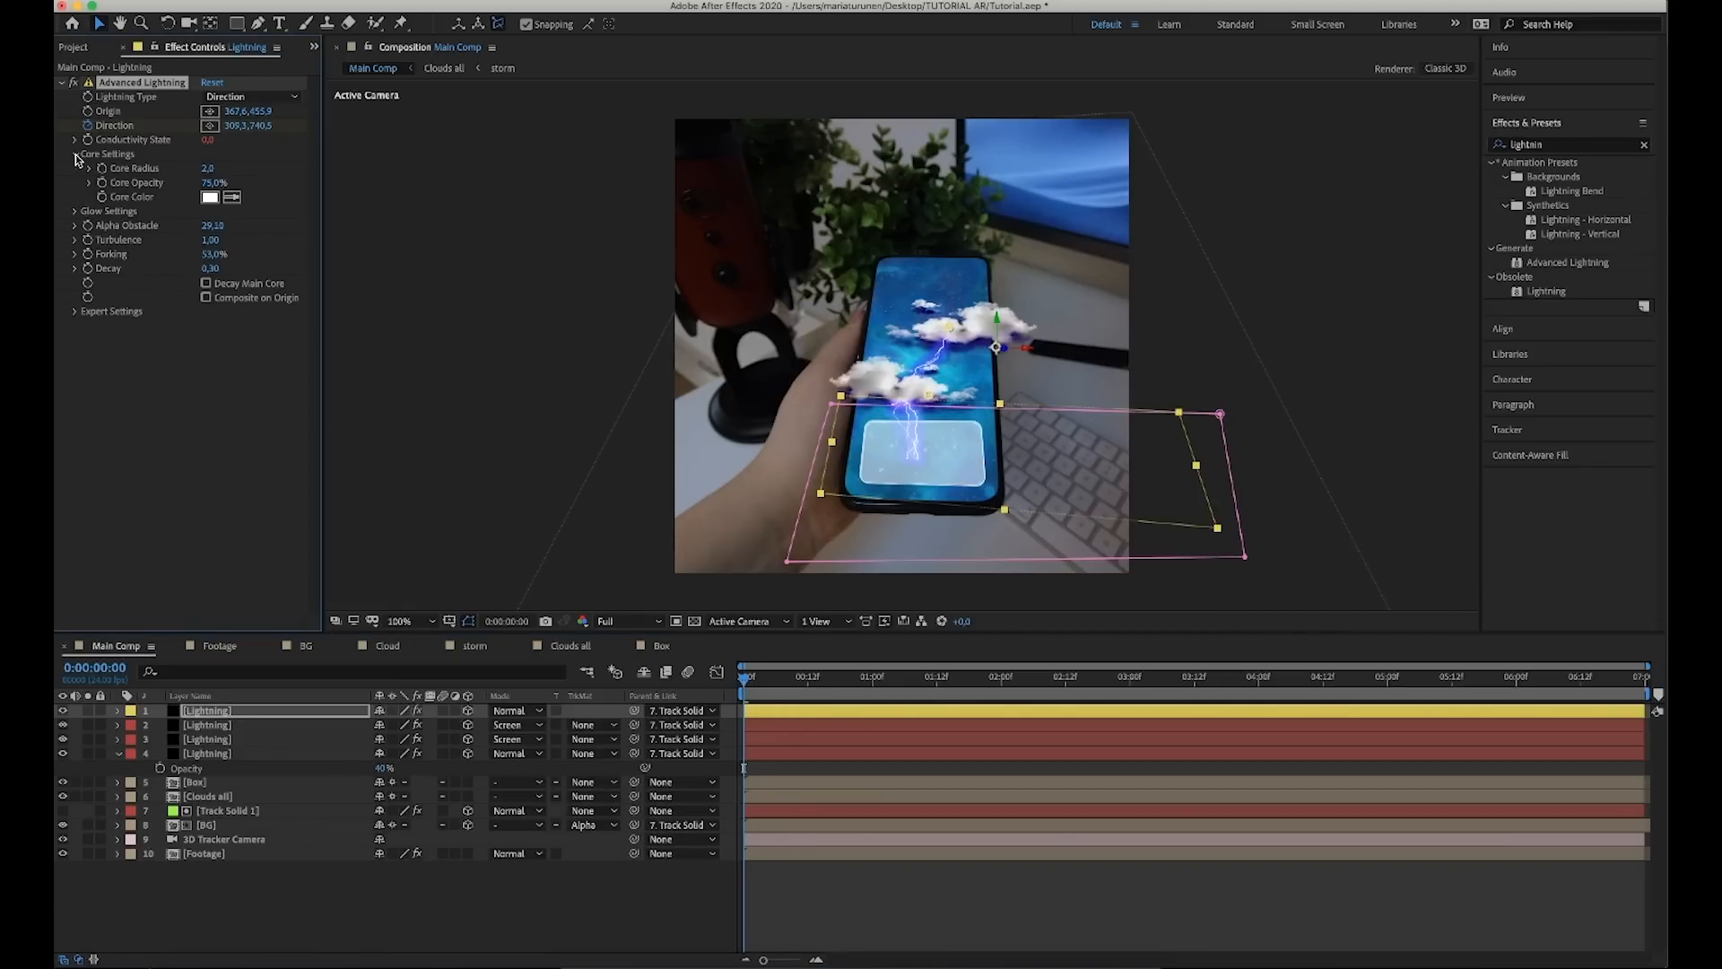
{"action": "left_click", "coordinate": [210, 197]}
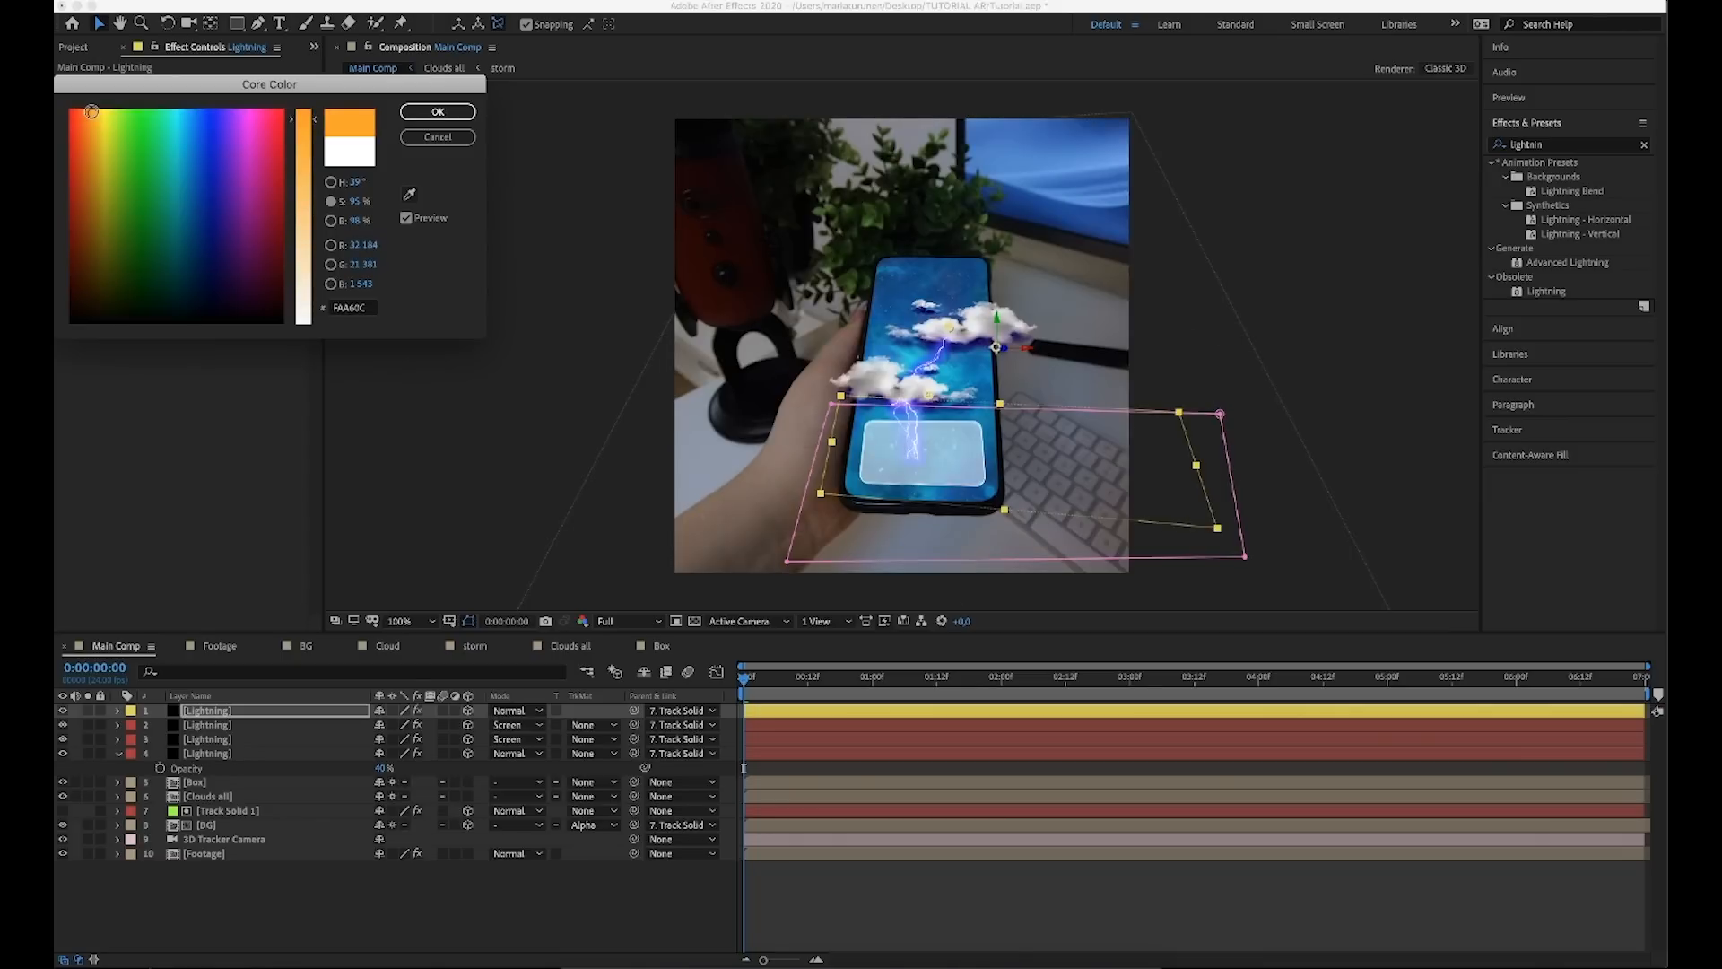
{"action": "left_click", "coordinate": [438, 111]}
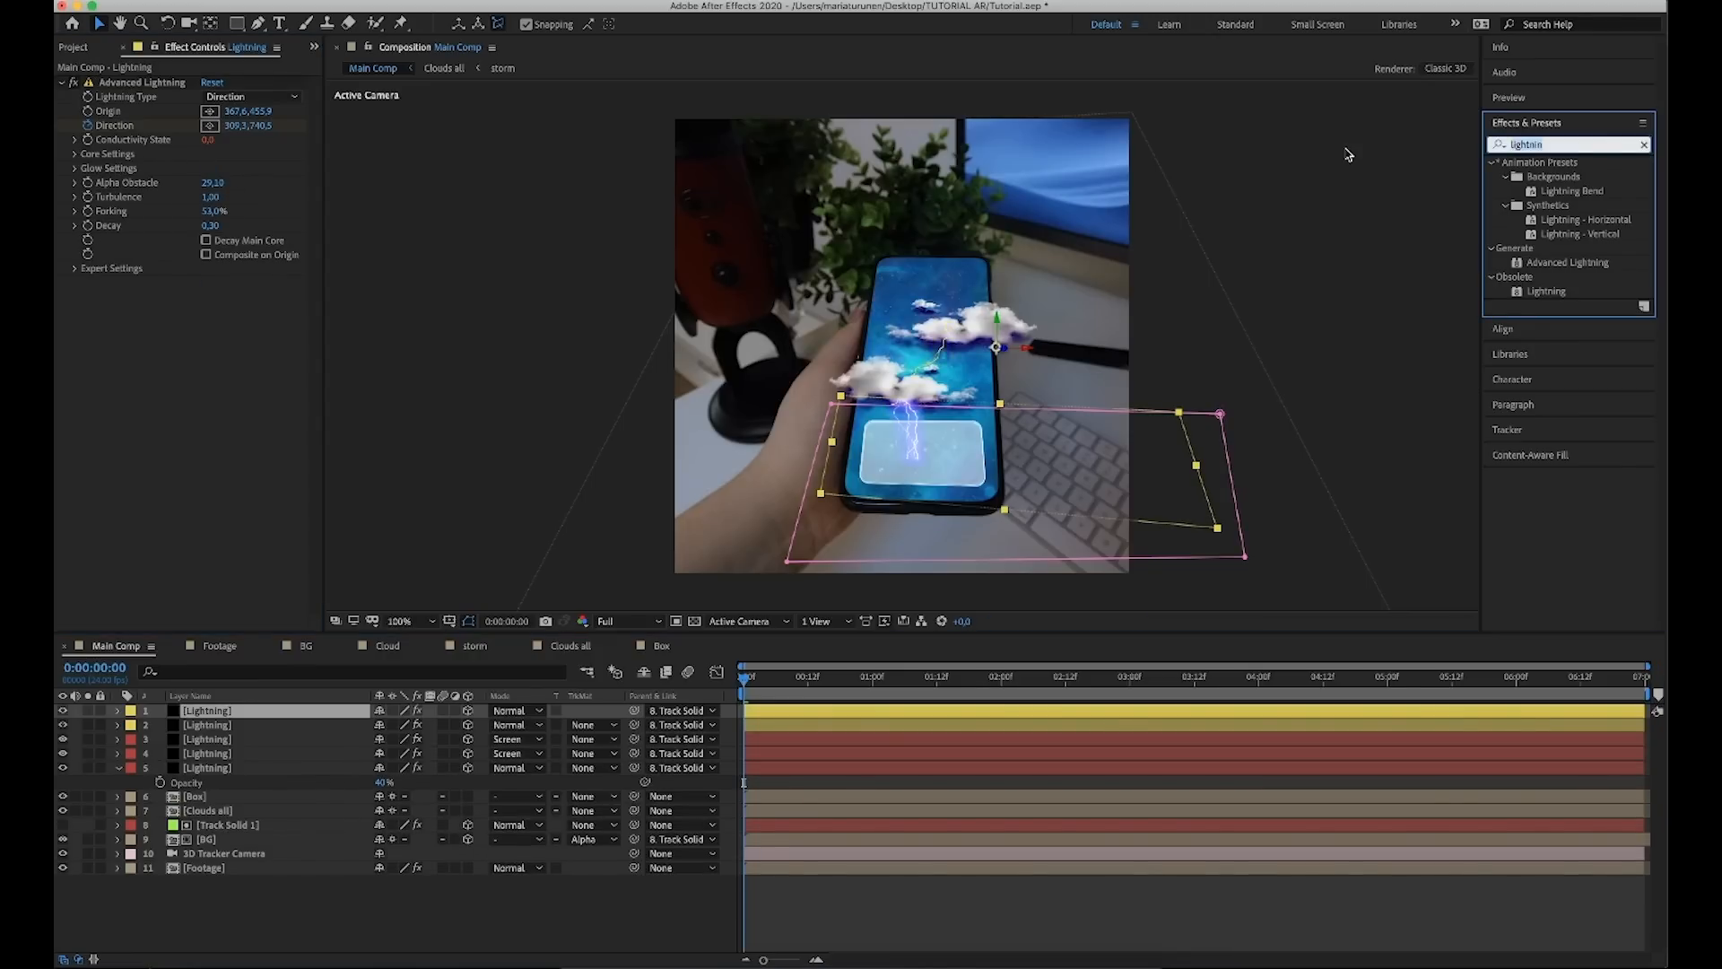
Apply Solid Composite with black colour to the top Lightning and blend it in Screen mode.
{"action": "type", "text": "solid"}
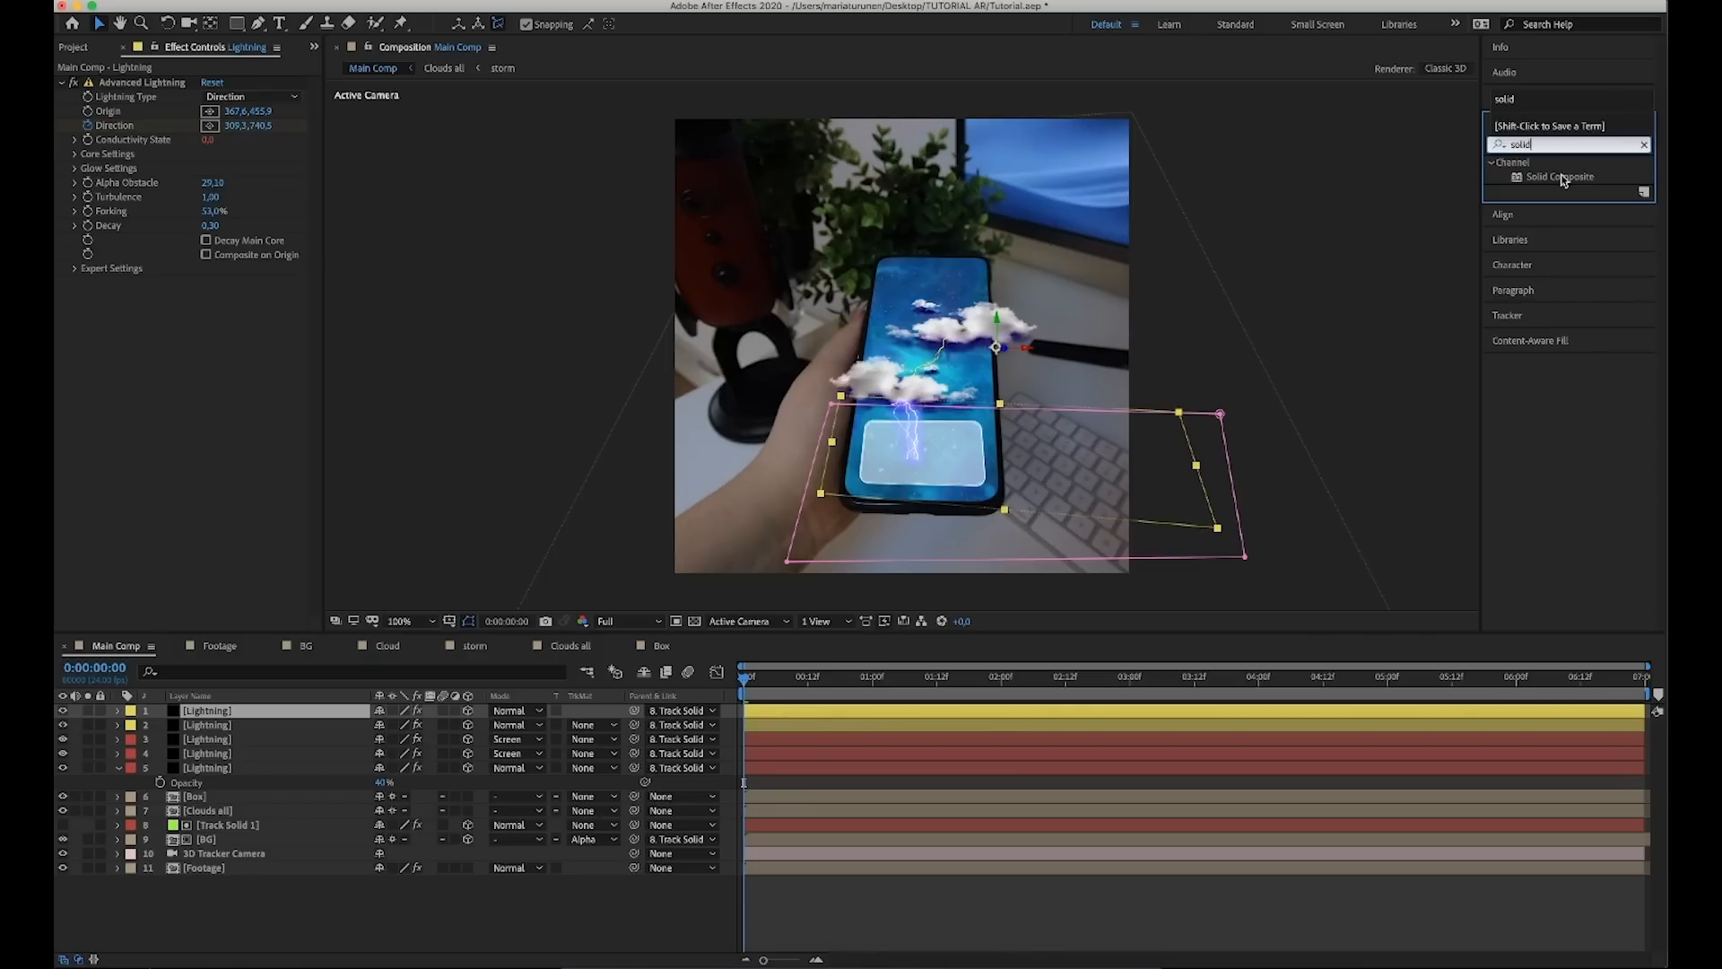
{"action": "double_click", "coordinate": [1559, 178]}
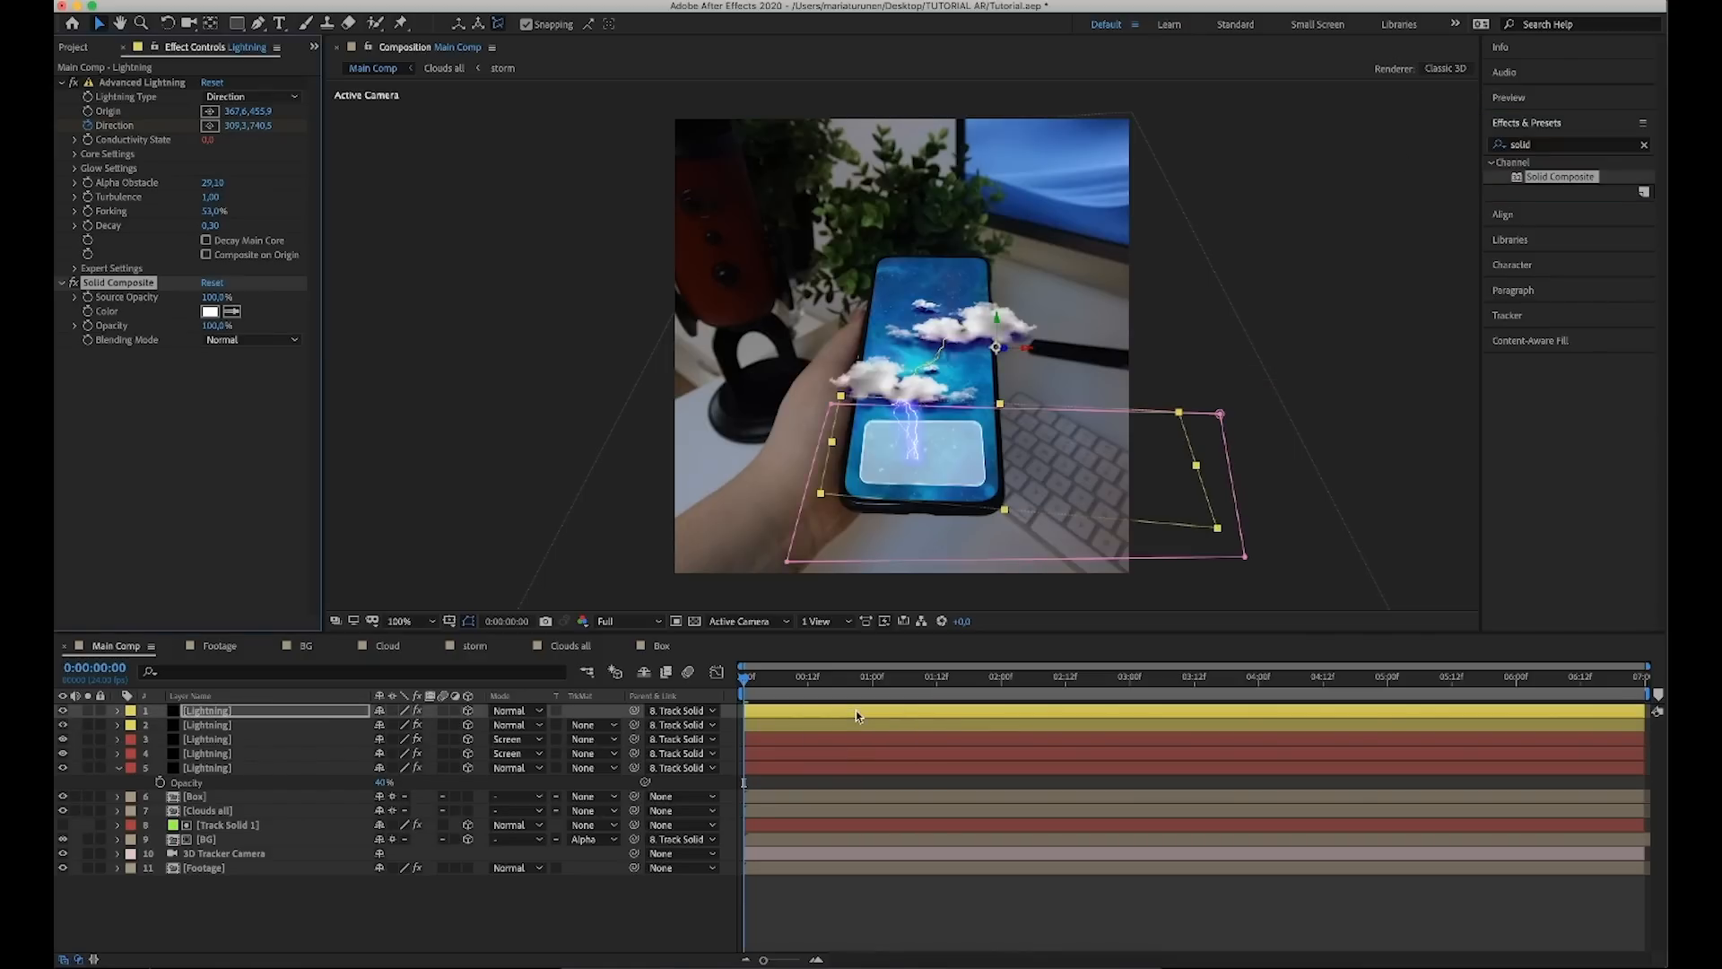
{"action": "left_click", "coordinate": [212, 310]}
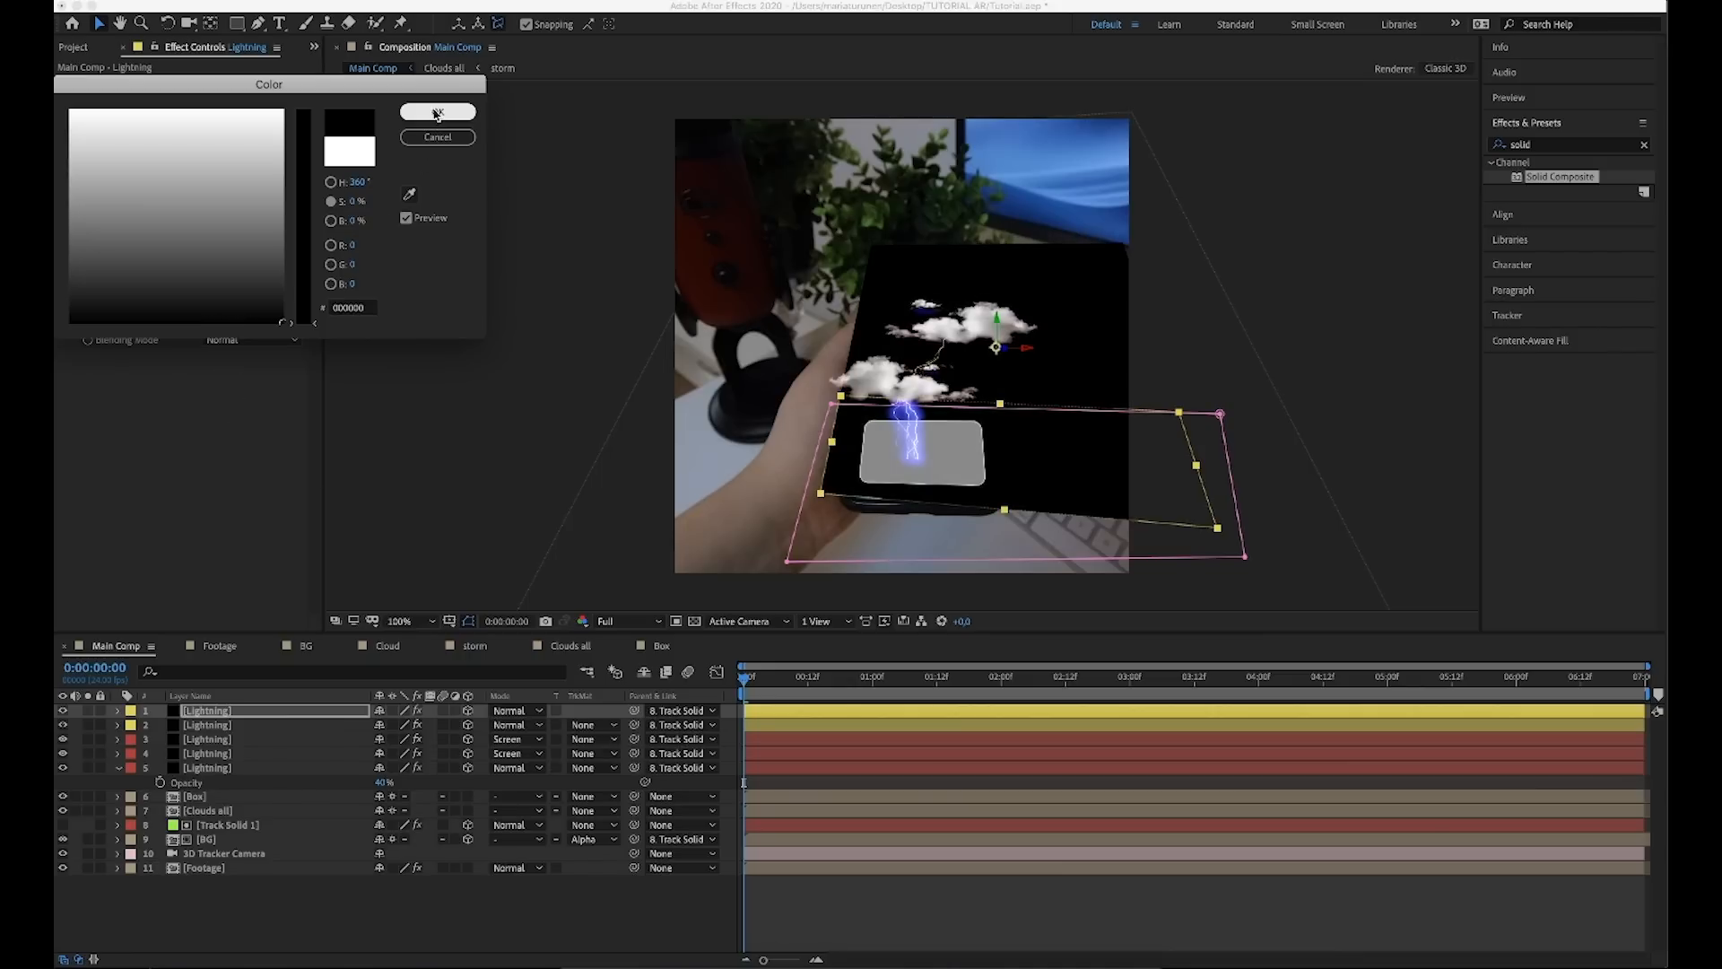
{"action": "left_click", "coordinate": [253, 339]}
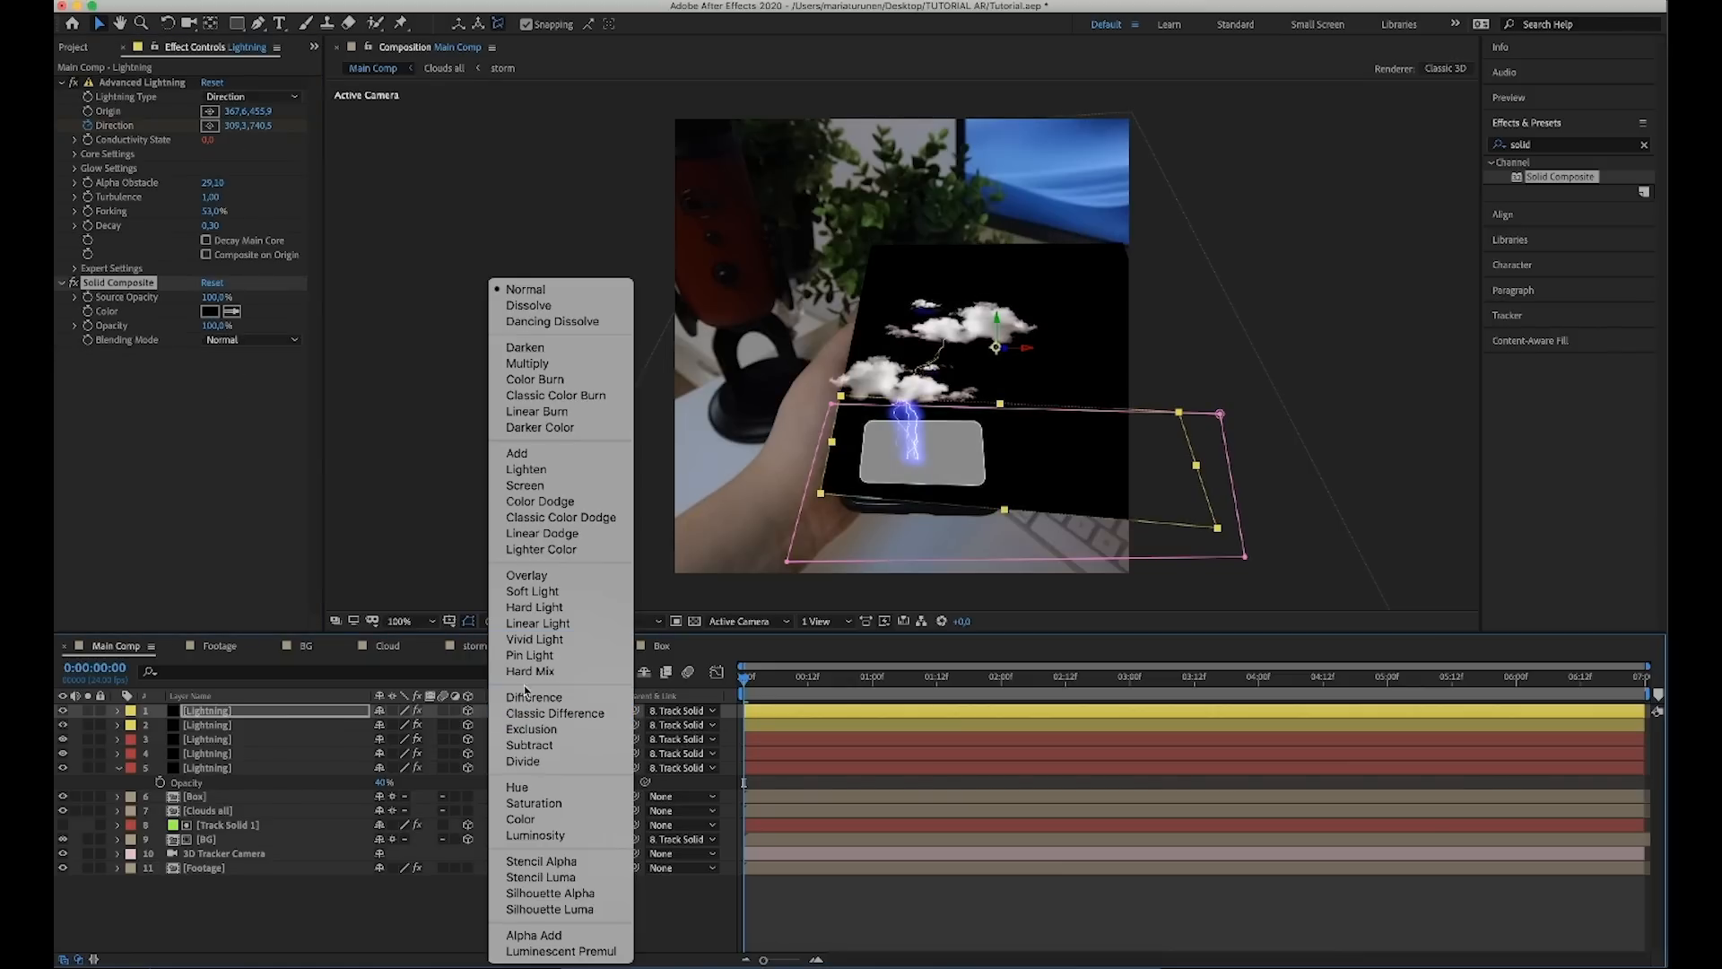
{"action": "left_click", "coordinate": [524, 484]}
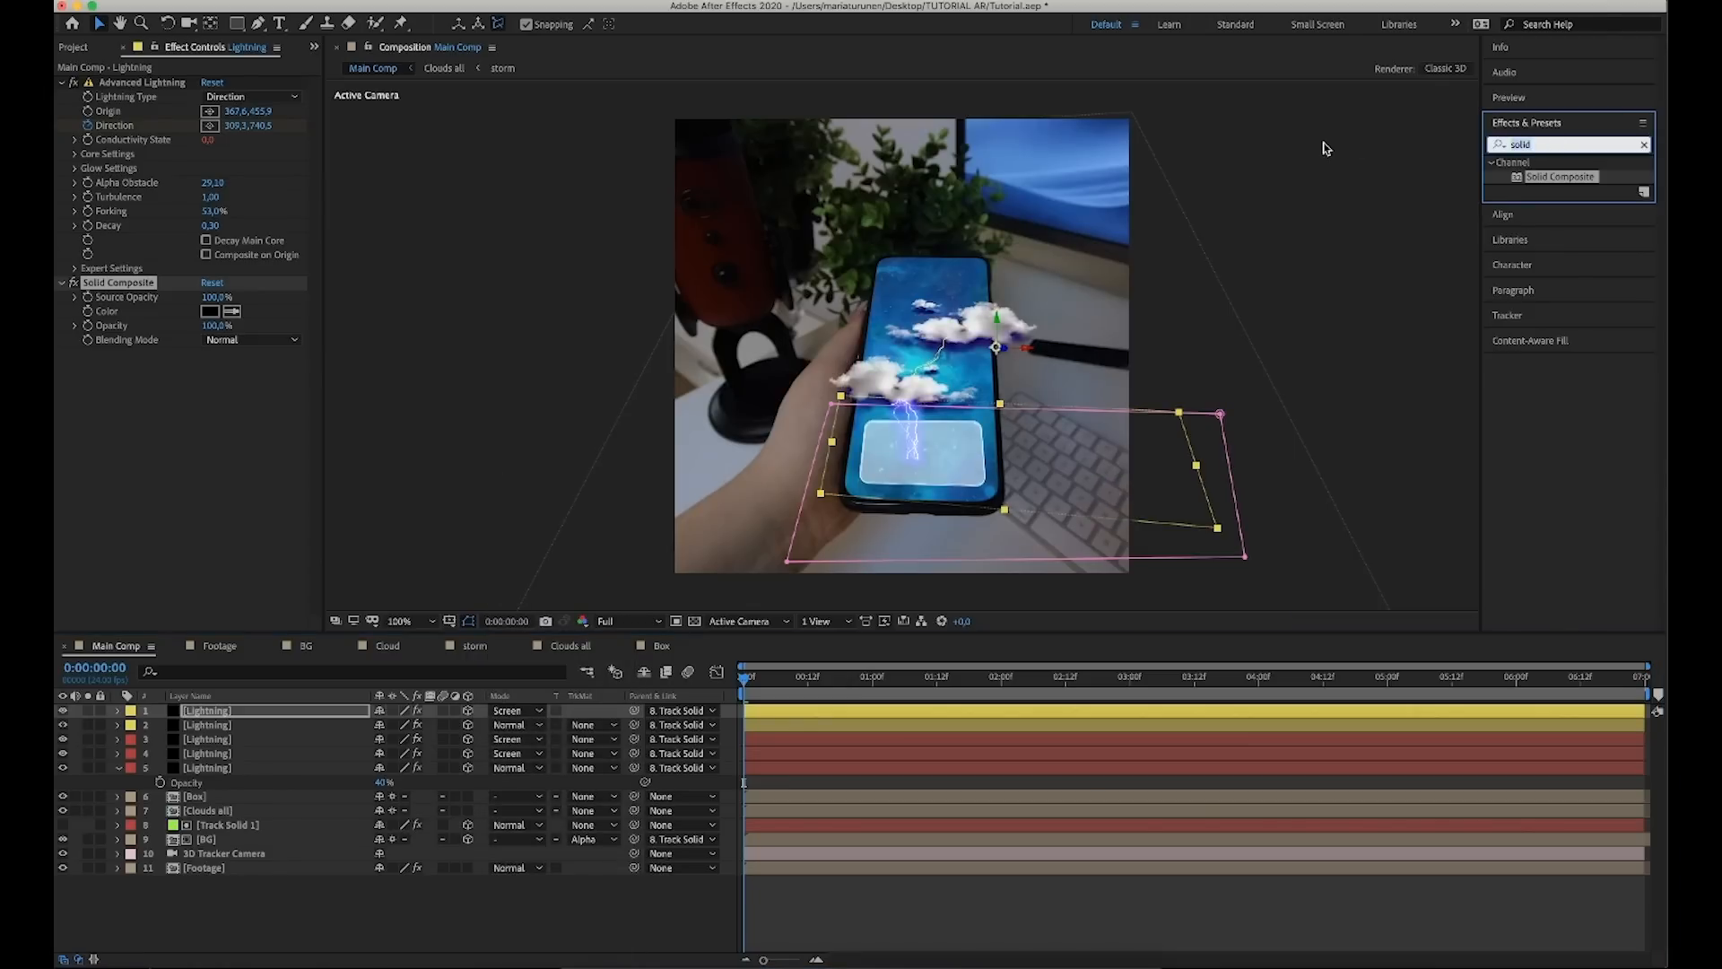
Search 'deep' in Effects & Presets to find Deep Glow.
{"action": "type", "text": "deep"}
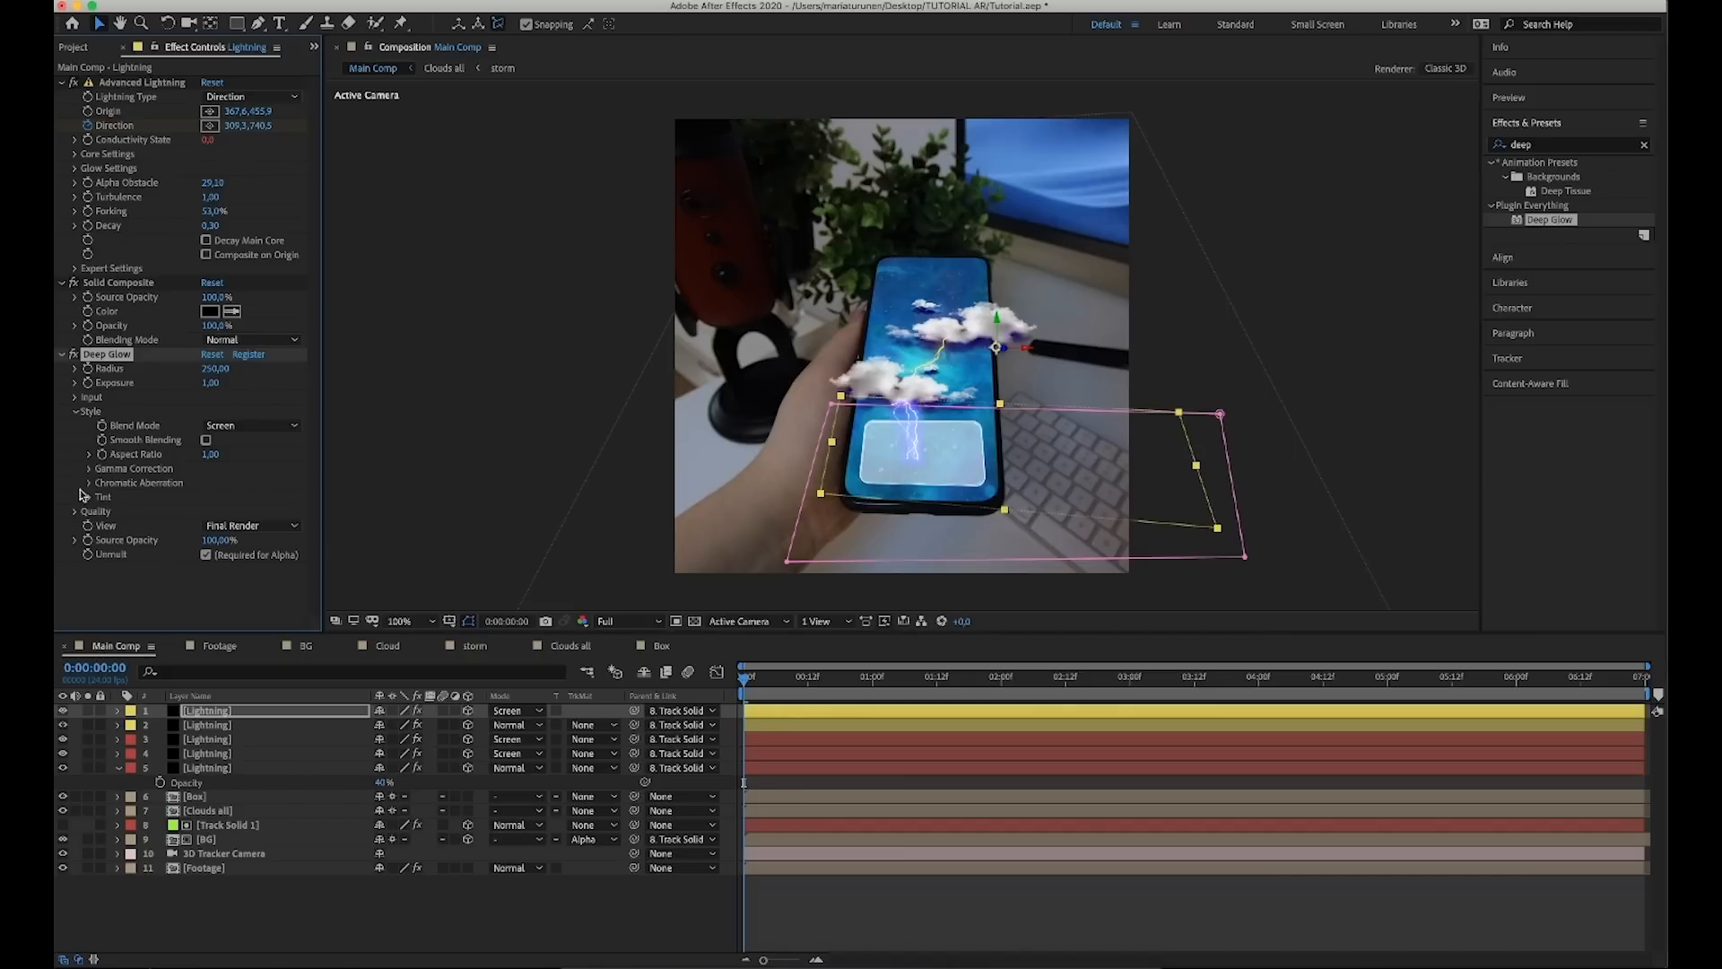
Enable Deep Glow's Tint and set it to an orange colour.
{"action": "left_click", "coordinate": [76, 497]}
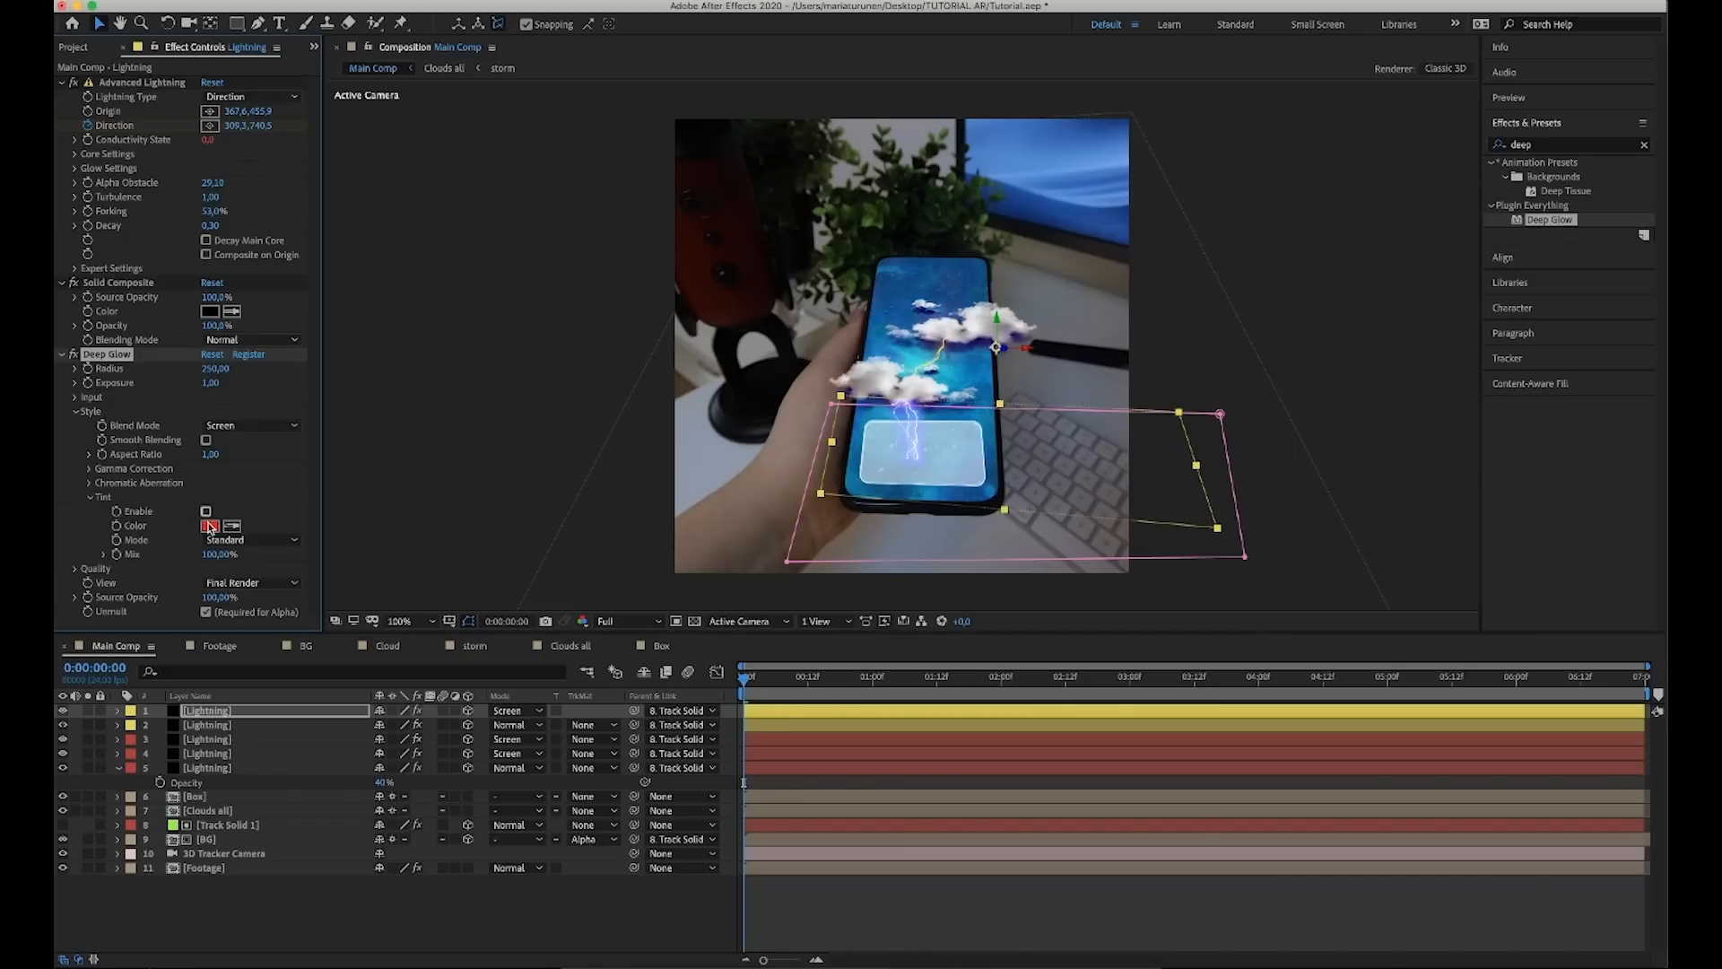
{"action": "left_click", "coordinate": [204, 512]}
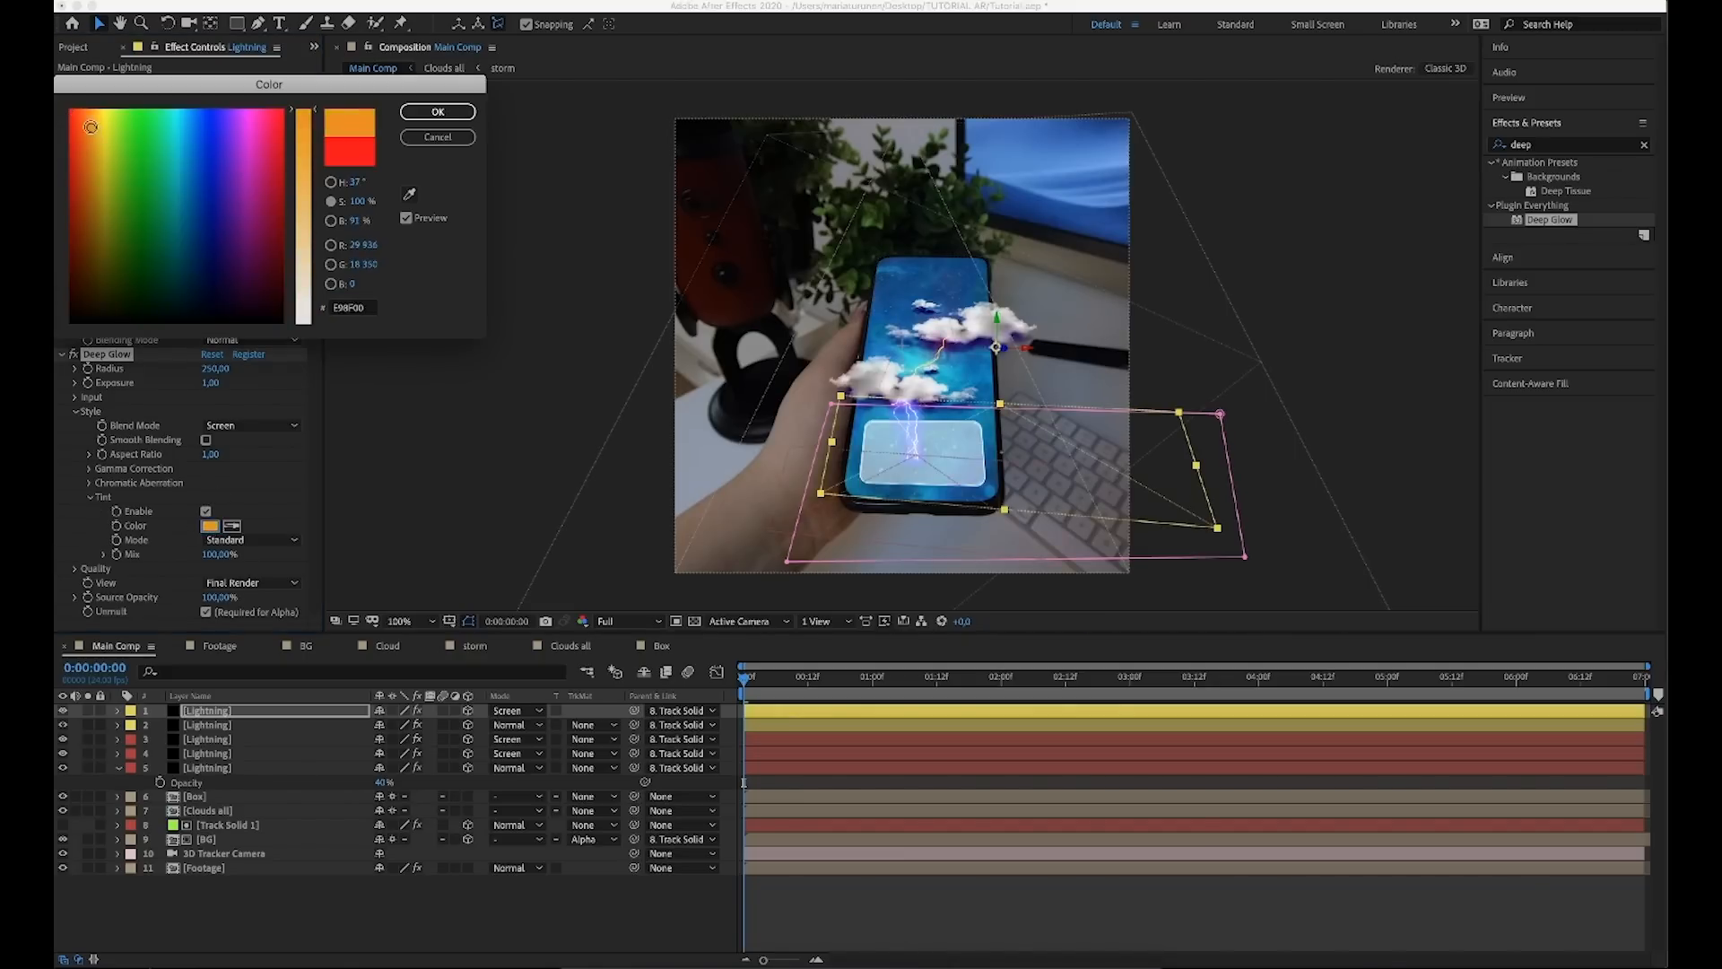
{"action": "left_click", "coordinate": [438, 111]}
{"action": "type", "text": "Ligh"}
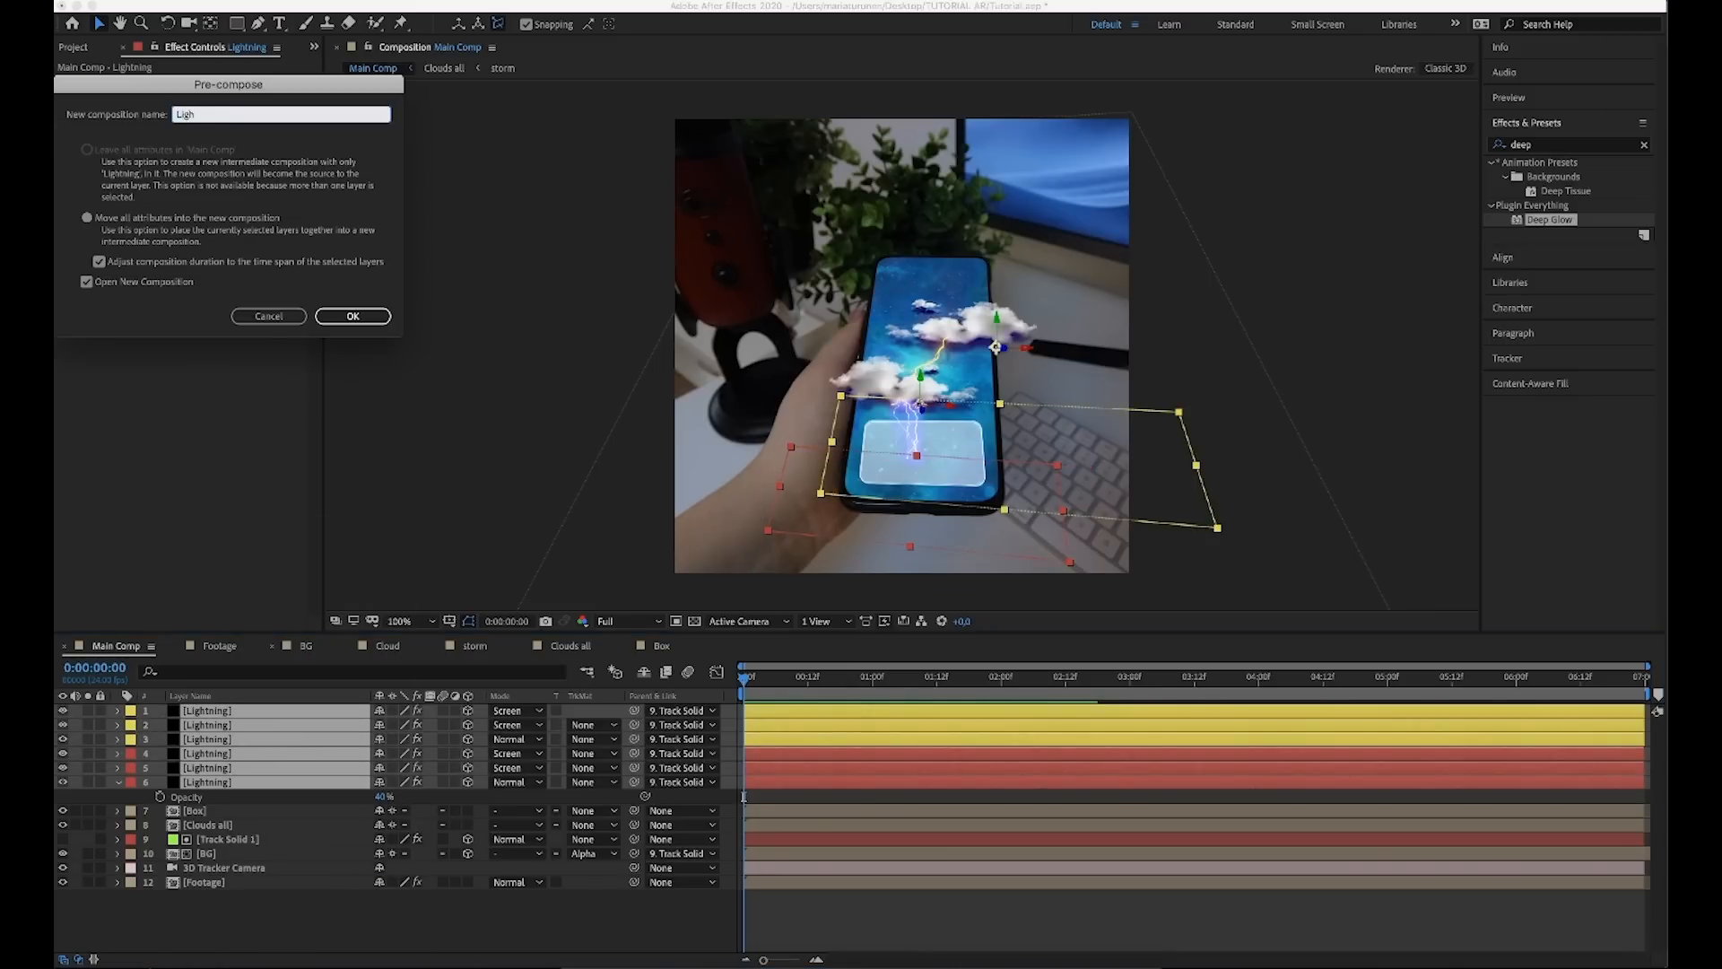
Confirm precomposing the six Lightning layers as 'Lightnings'.
{"action": "left_click", "coordinate": [353, 315]}
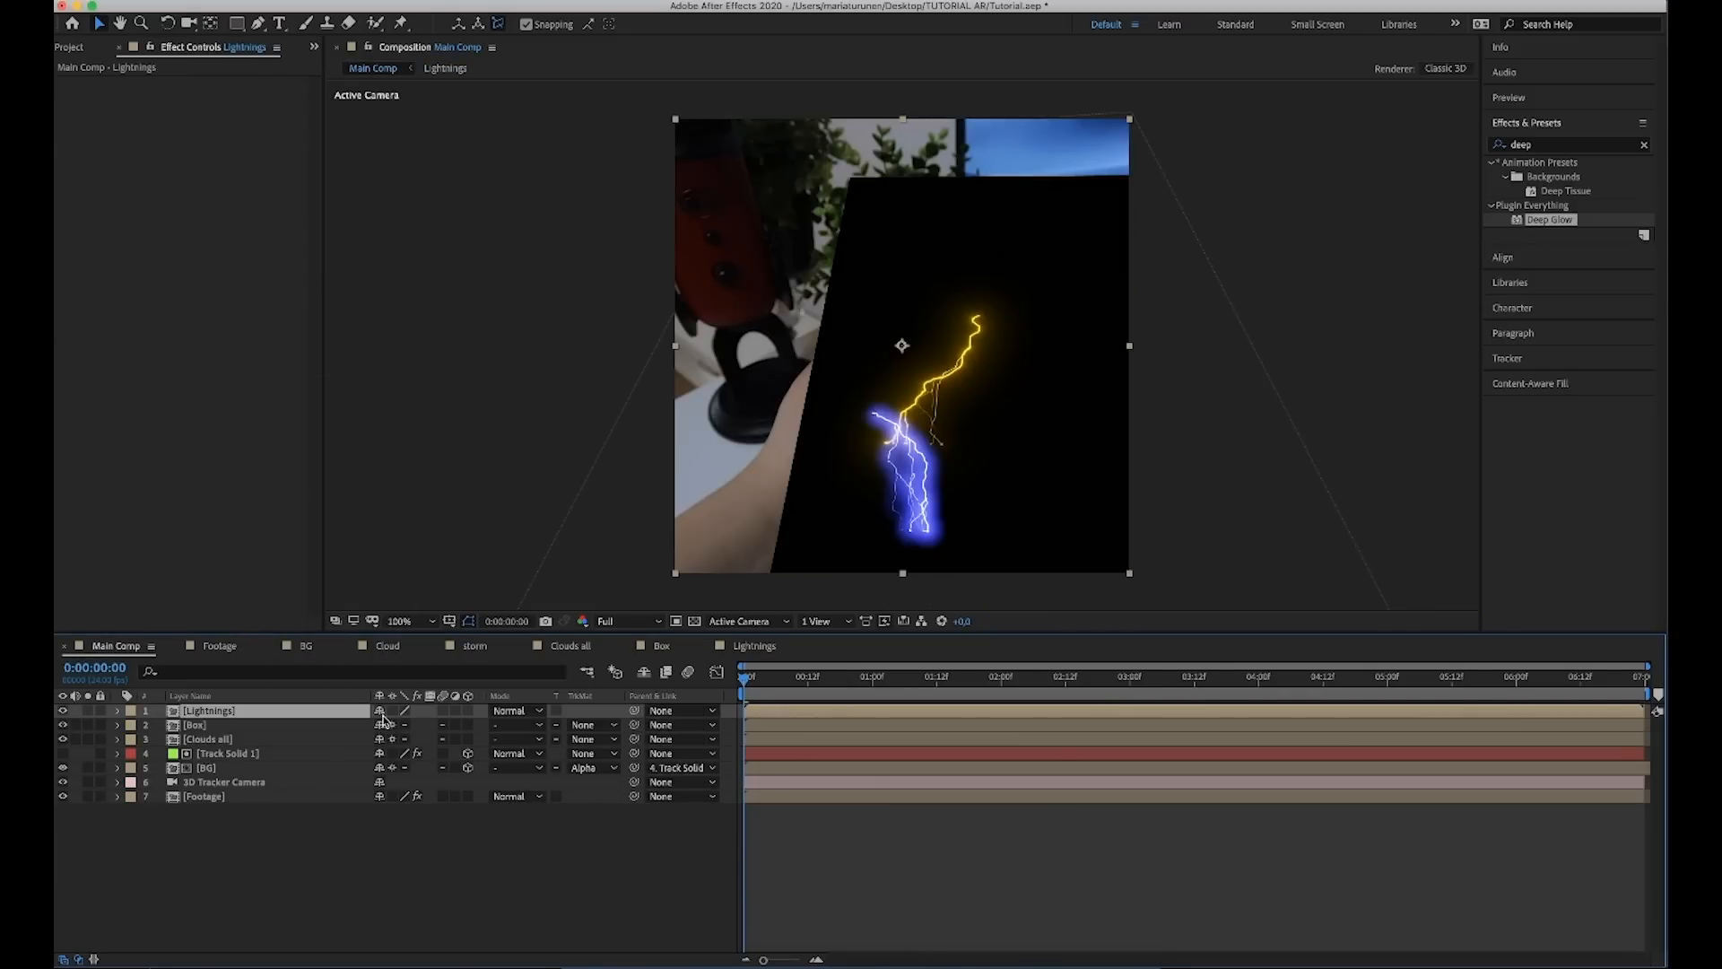